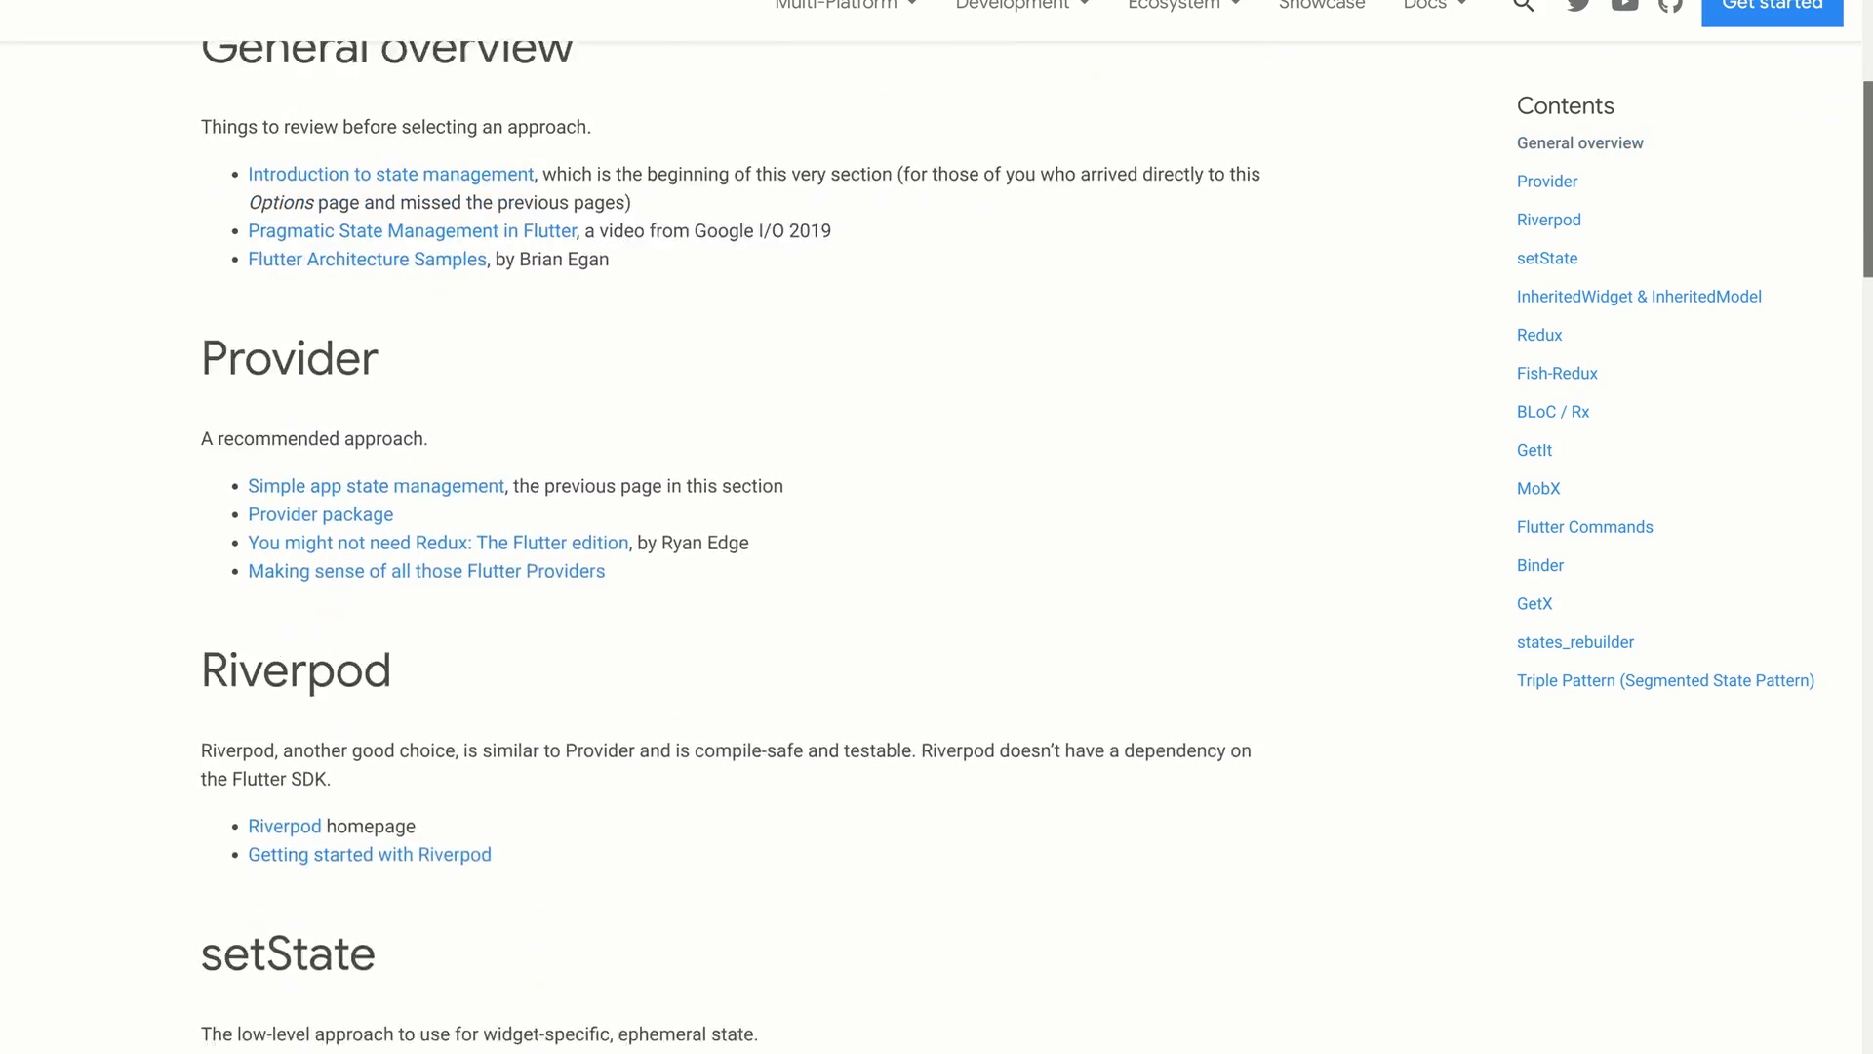
Browse the Rare Items Store list and select the Imperial Beskar Plates quantity field
scroll("down", 3)
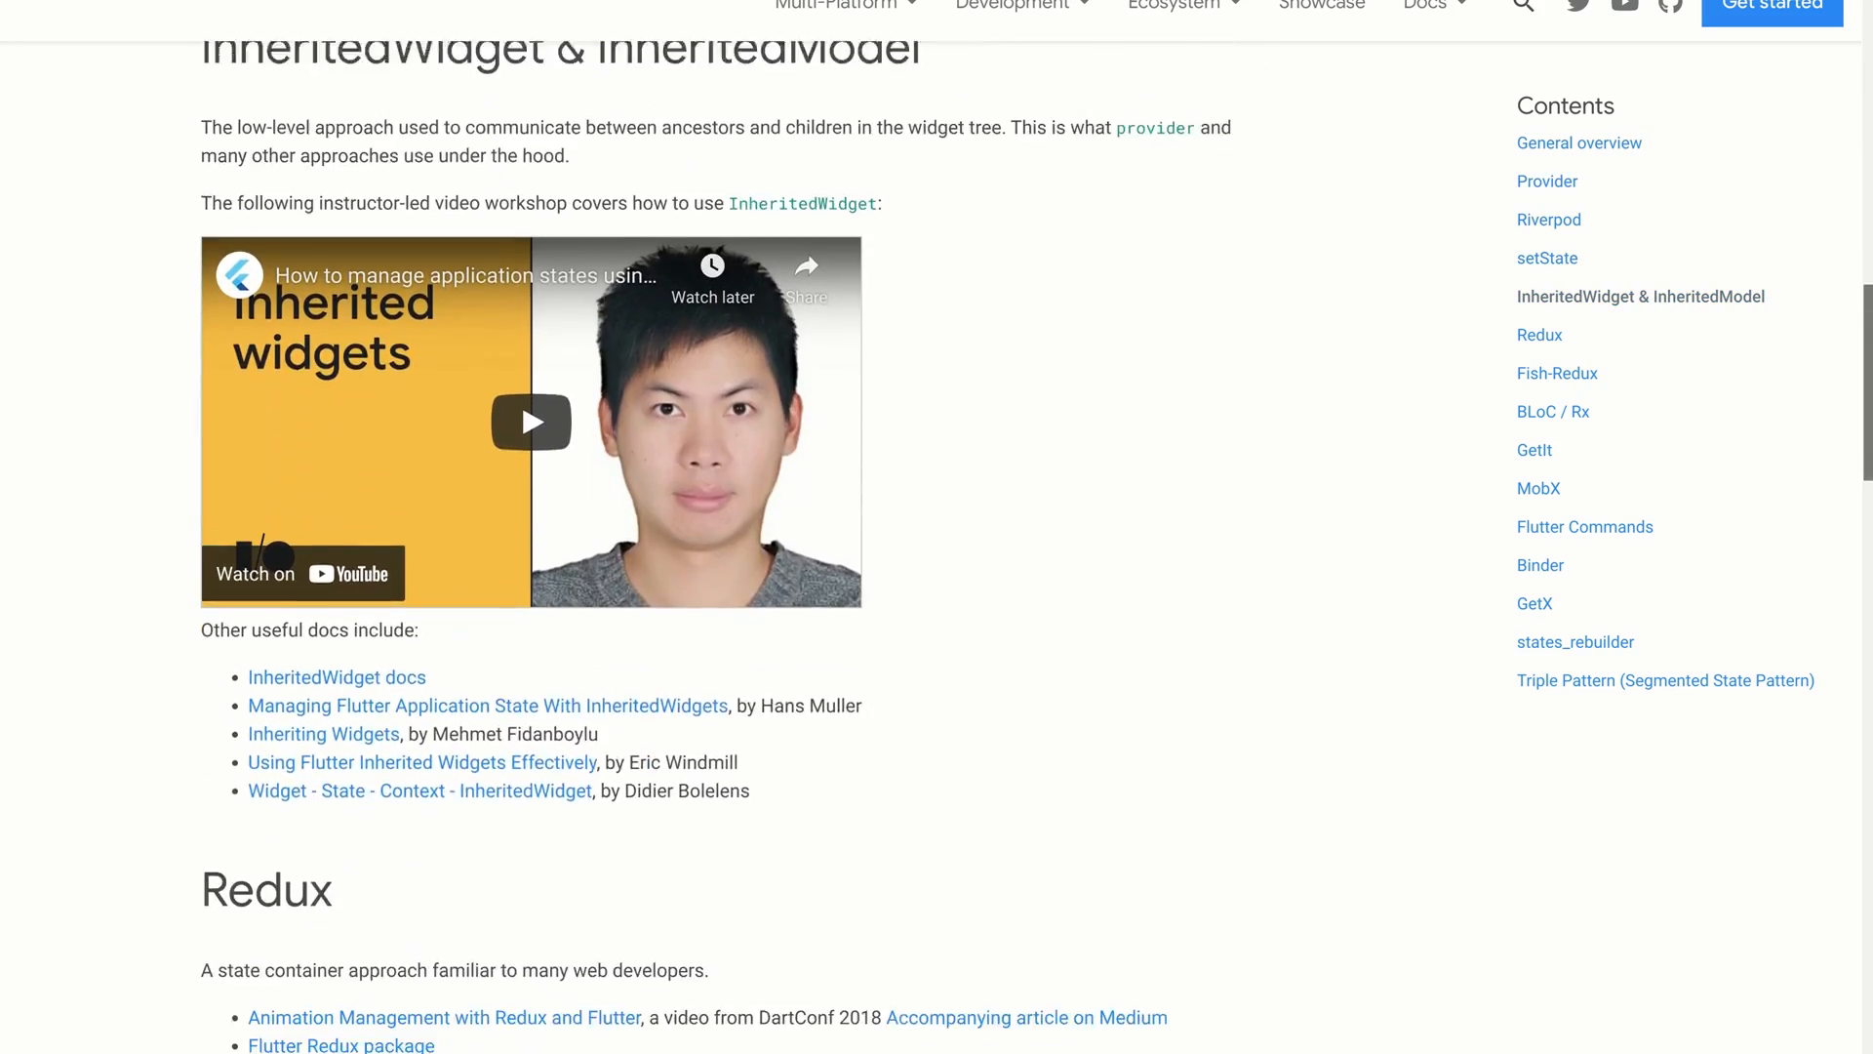
scroll("down", 3)
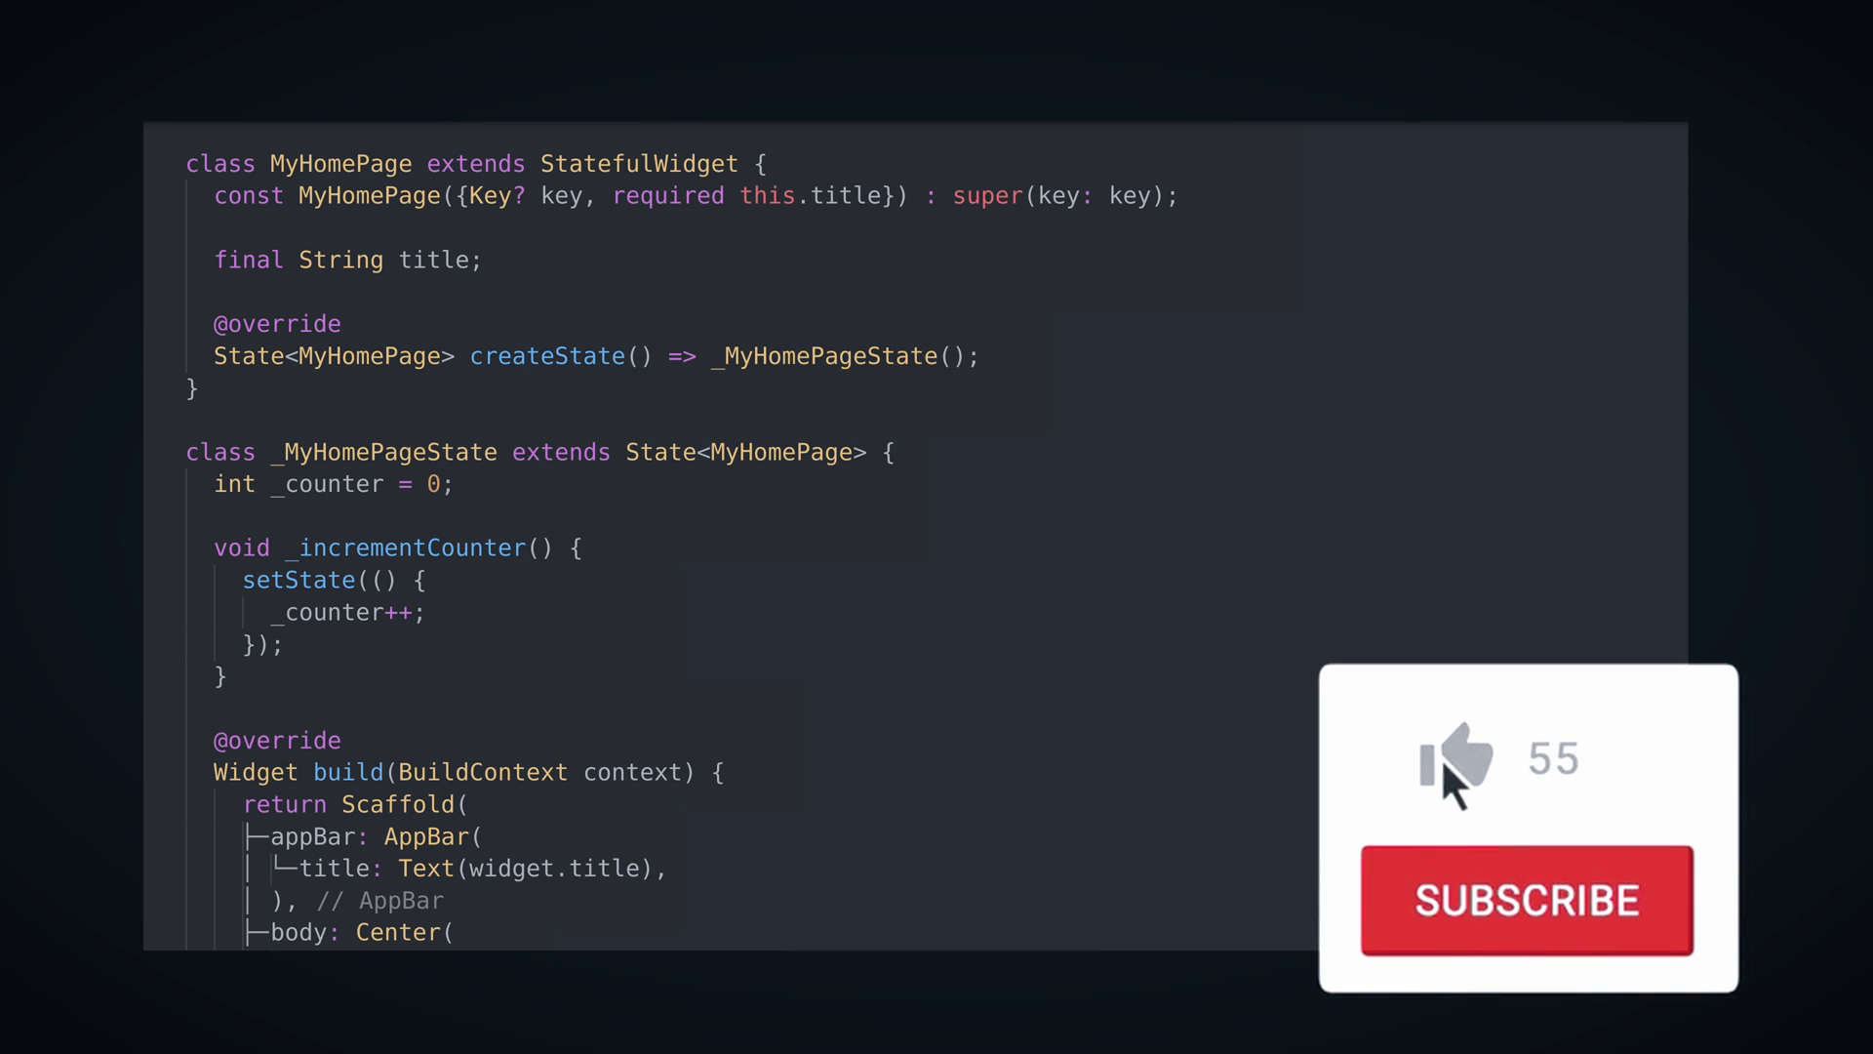
left_click(1454, 777)
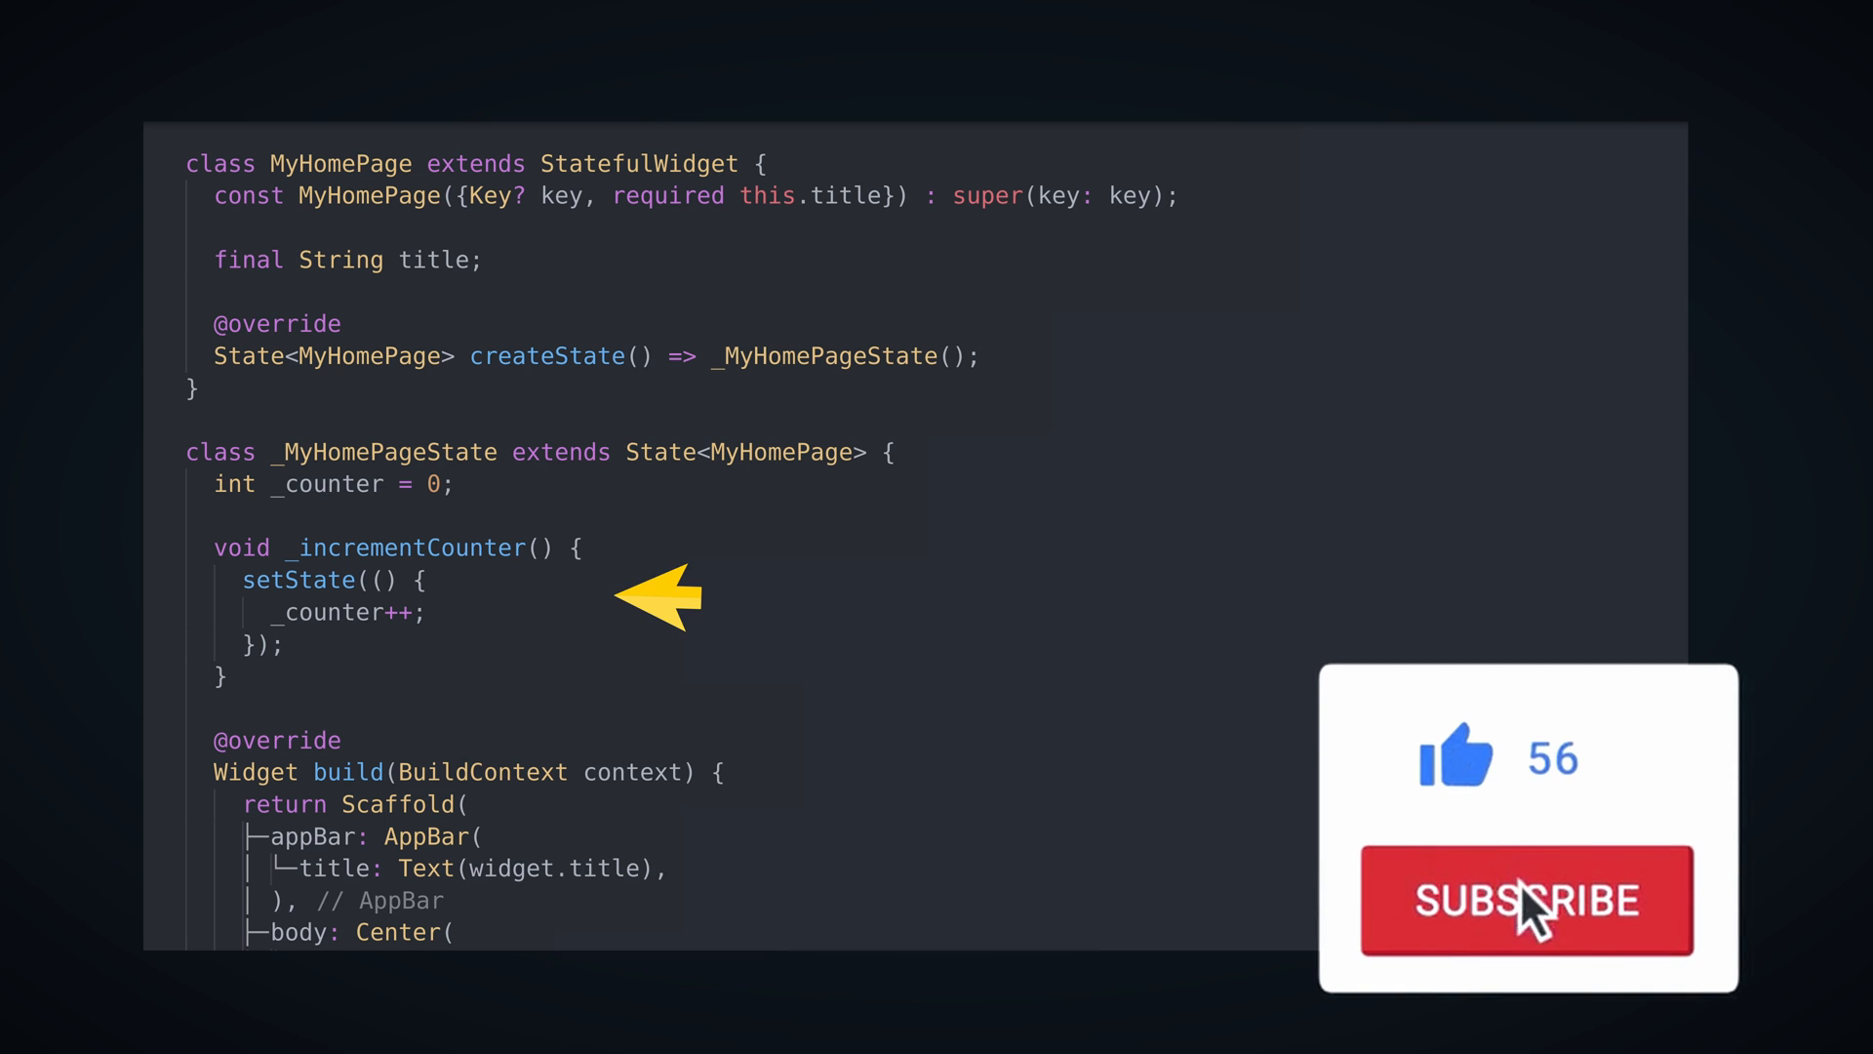
left_click(1528, 901)
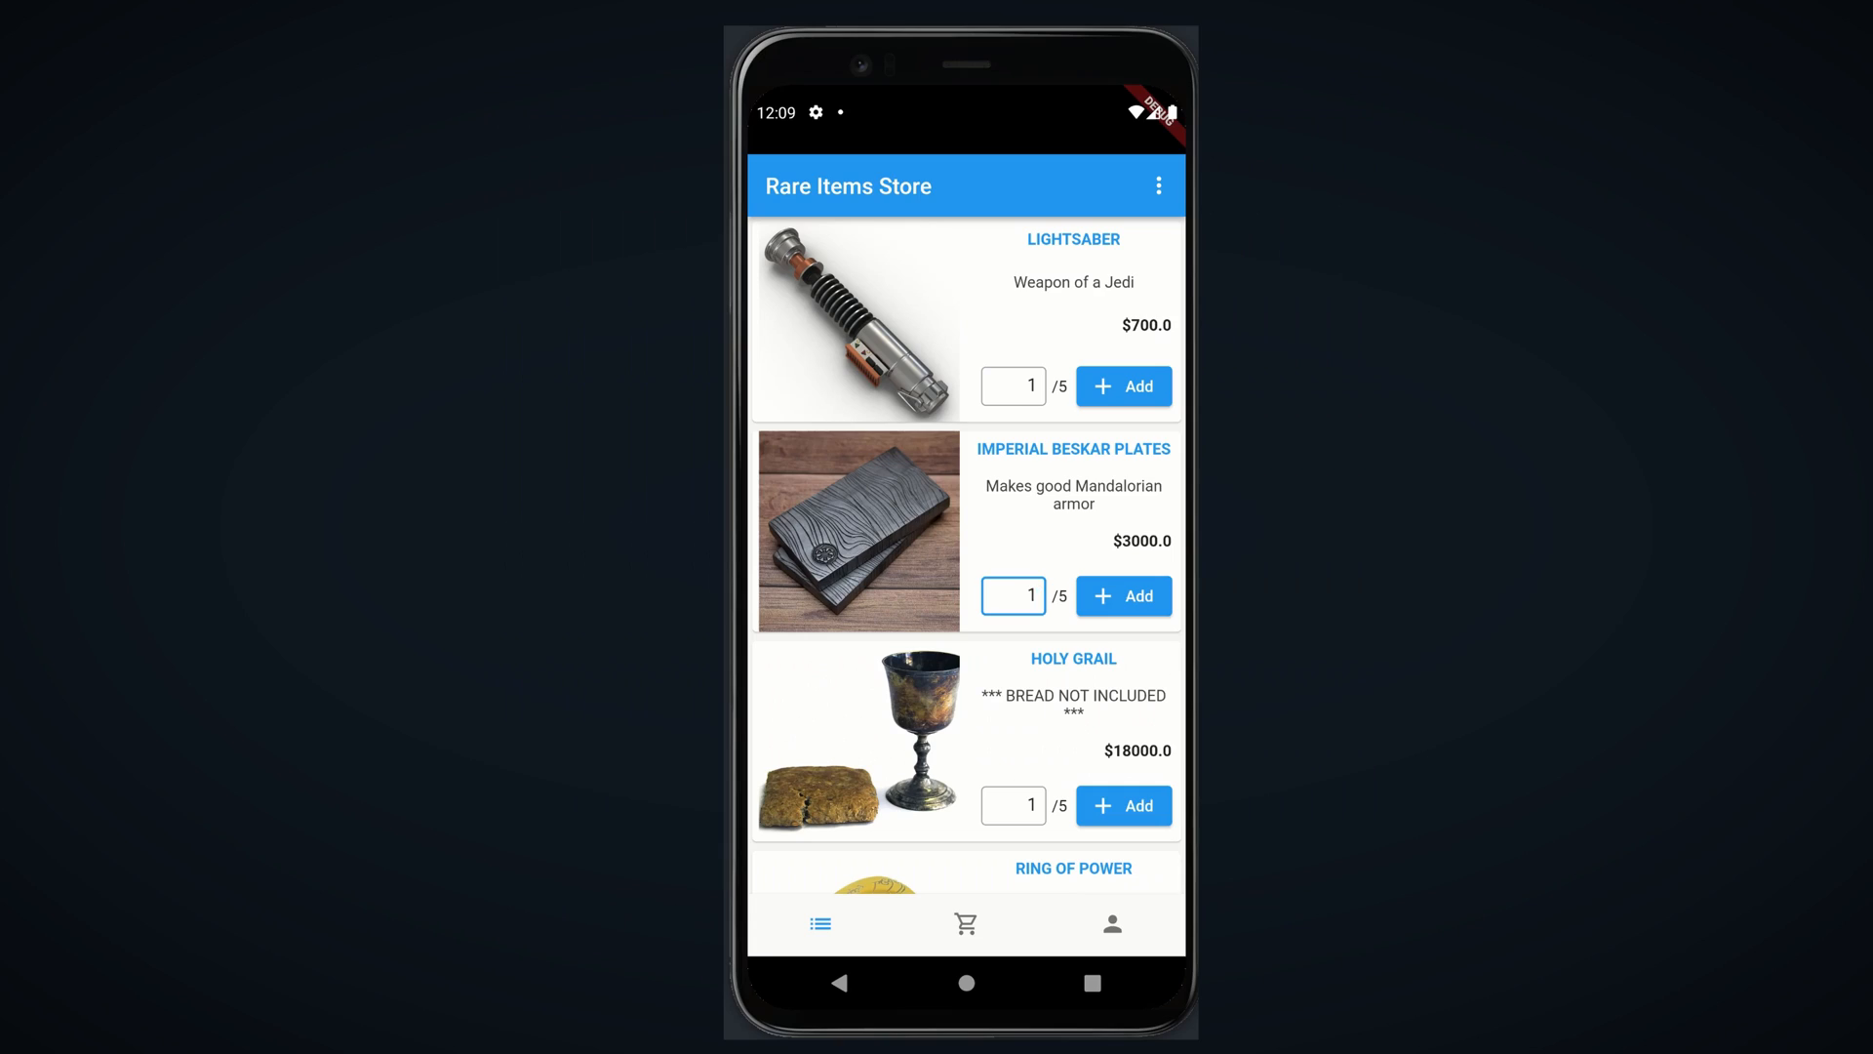
left_click(1013, 595)
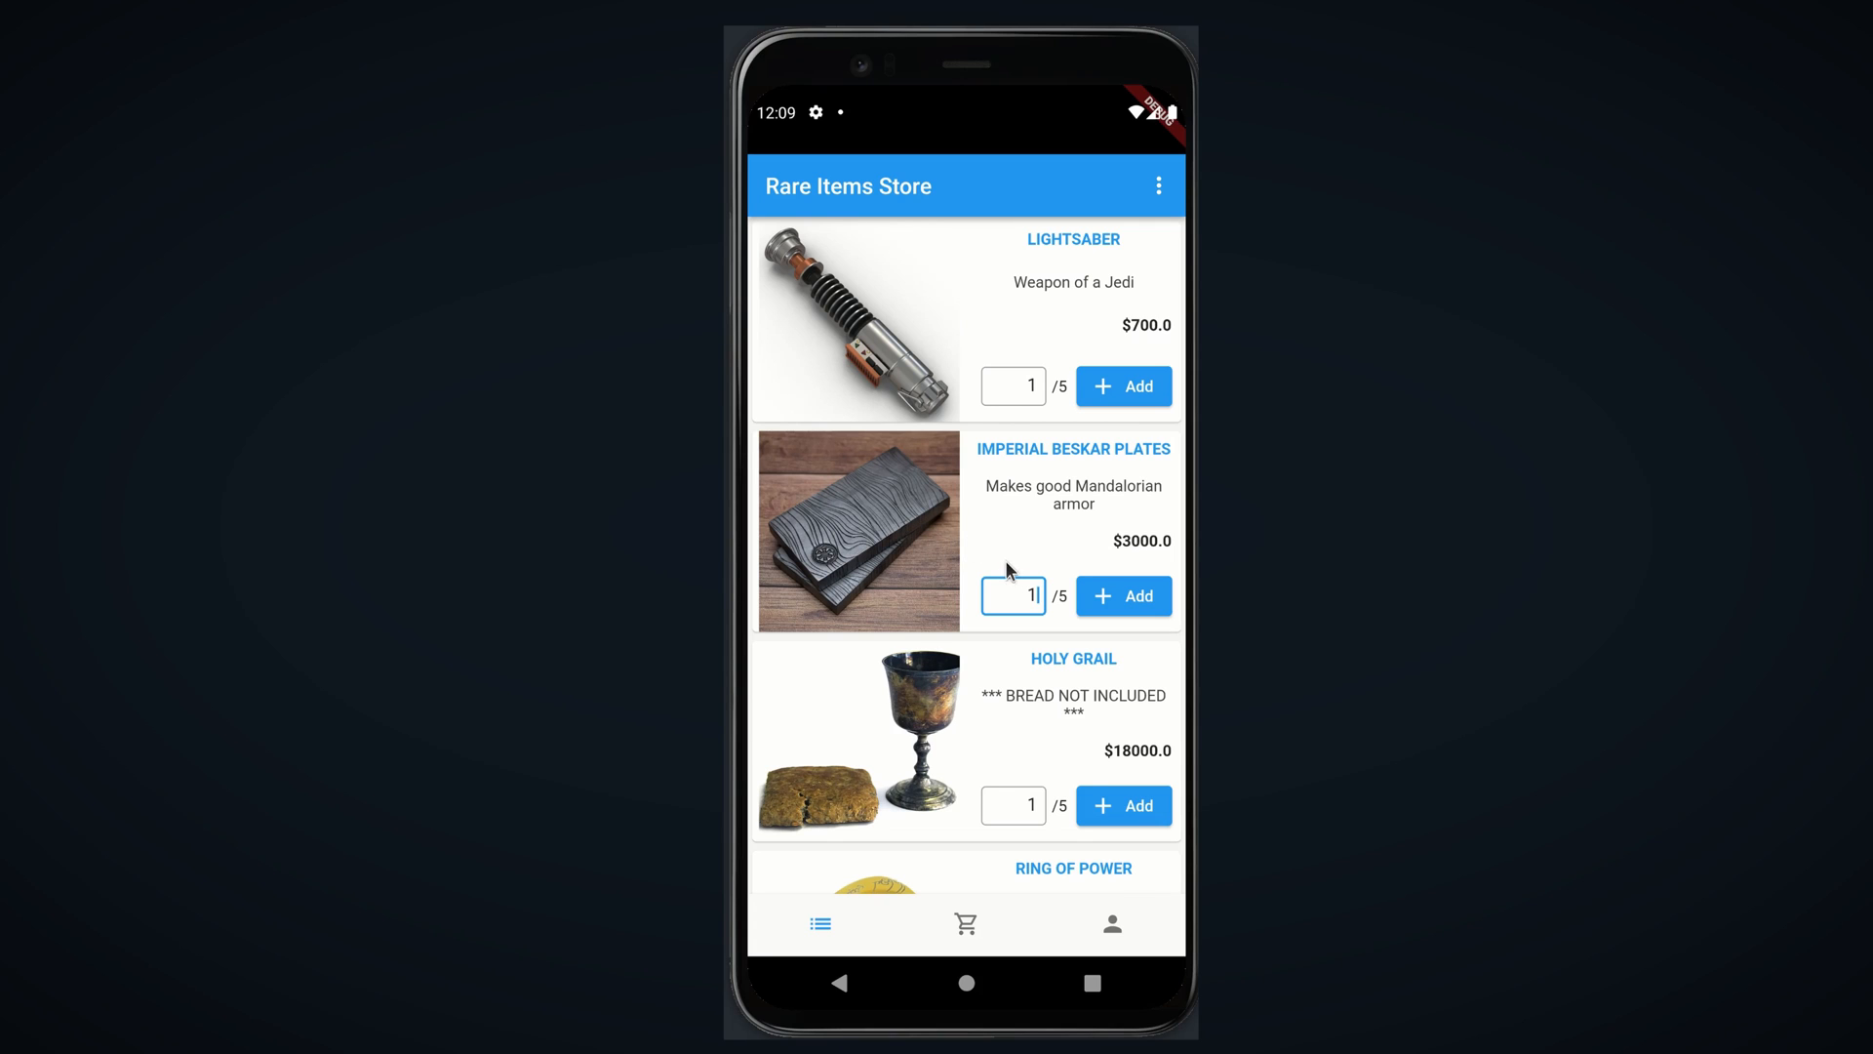
scroll("down", 3)
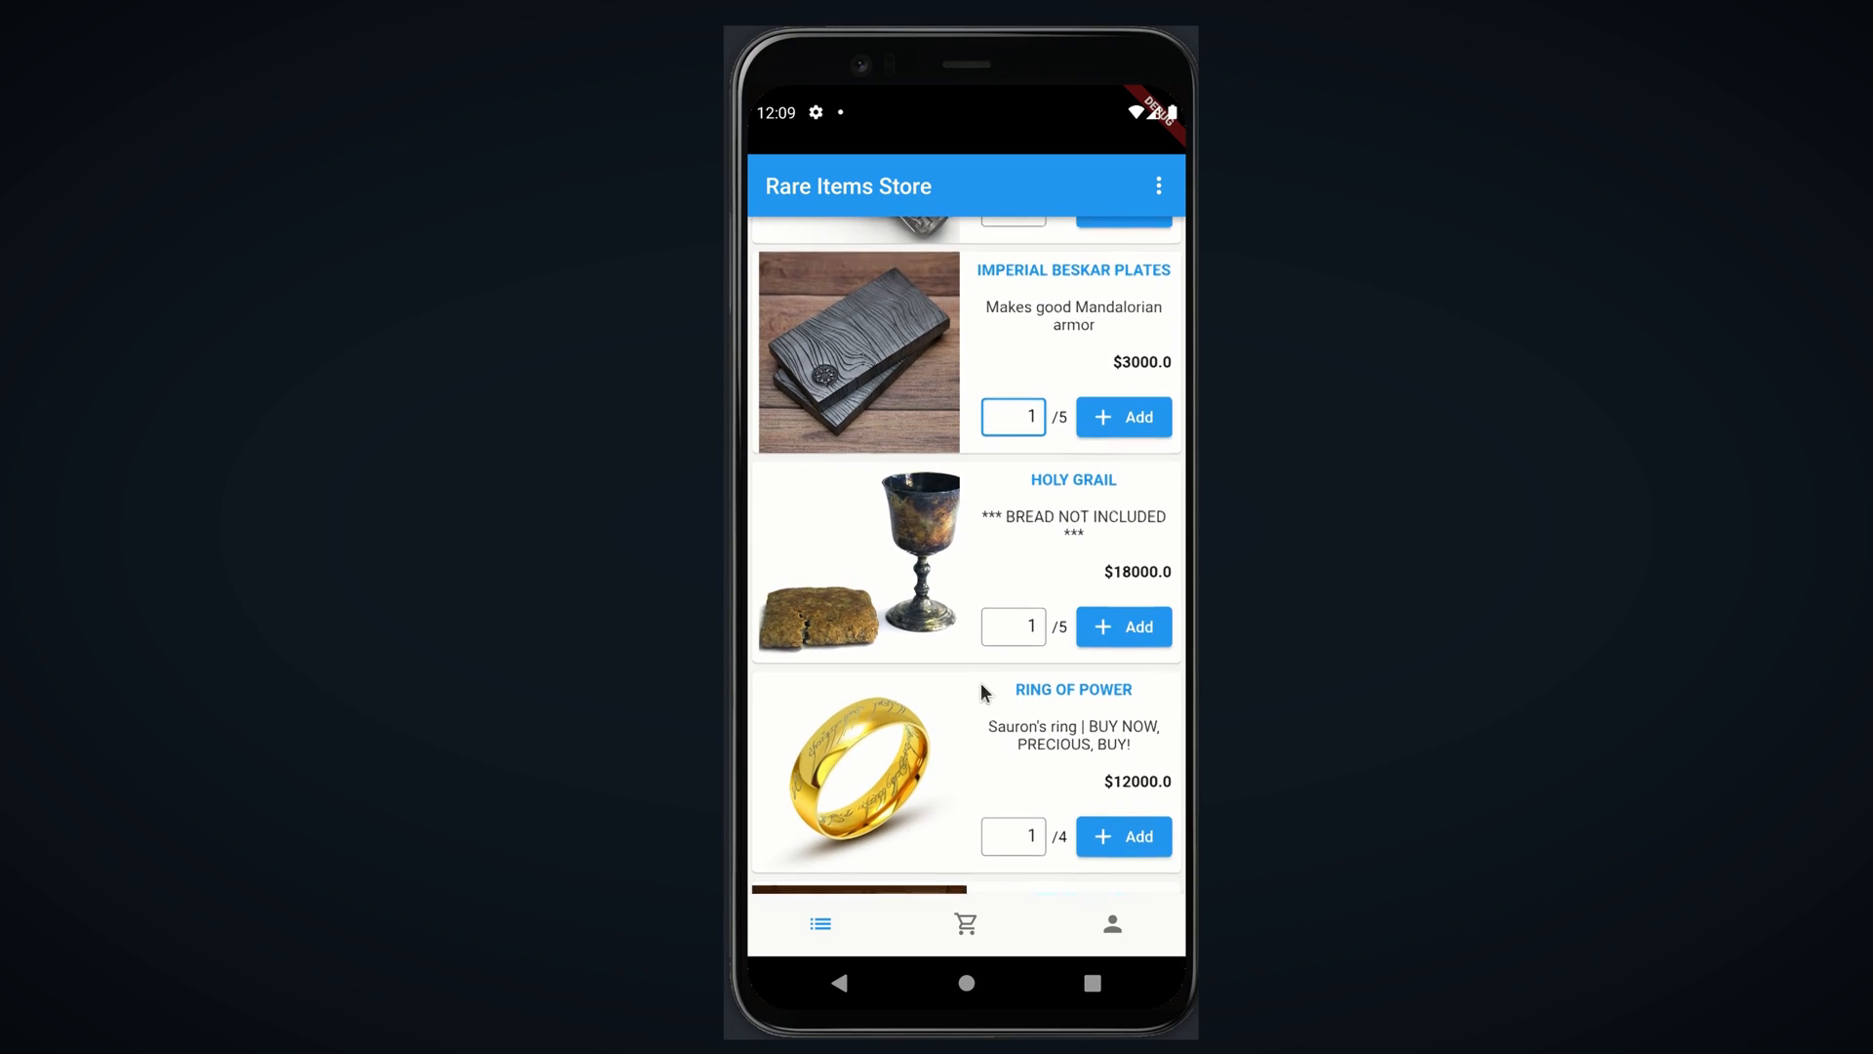
scroll("down", 3)
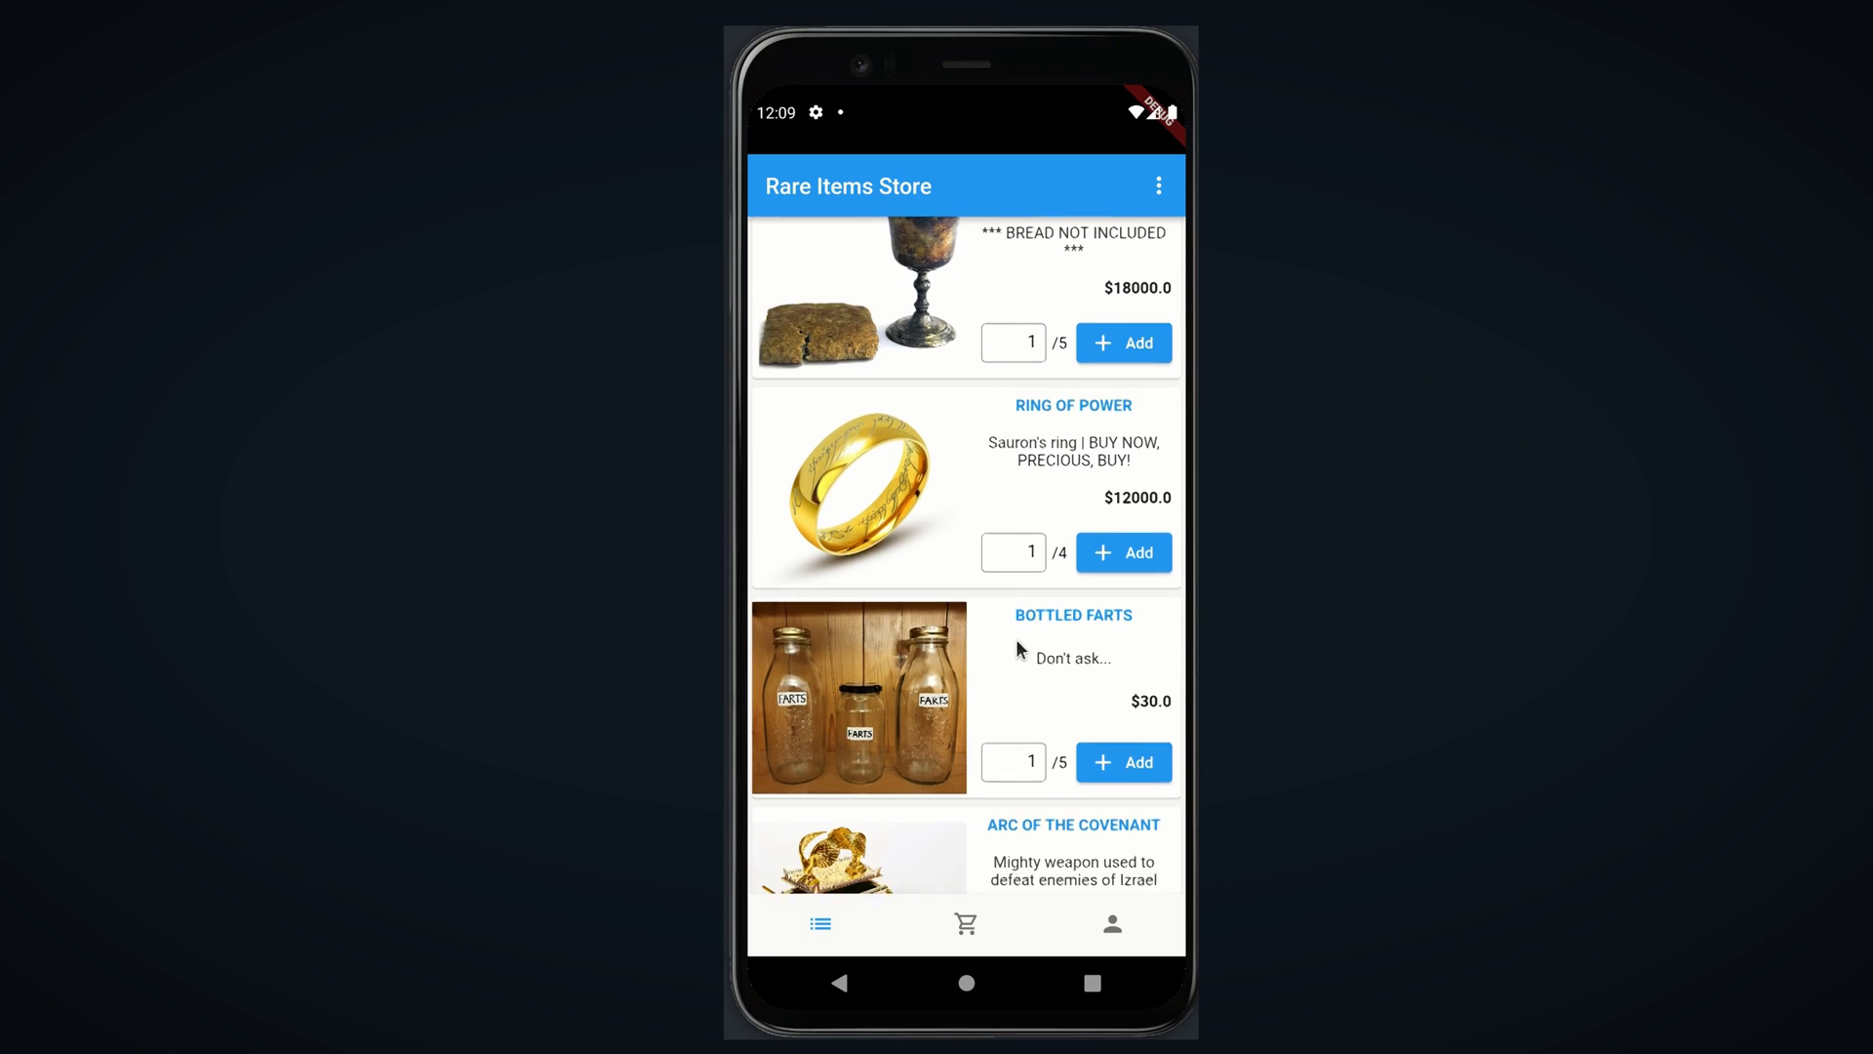
scroll("down", 3)
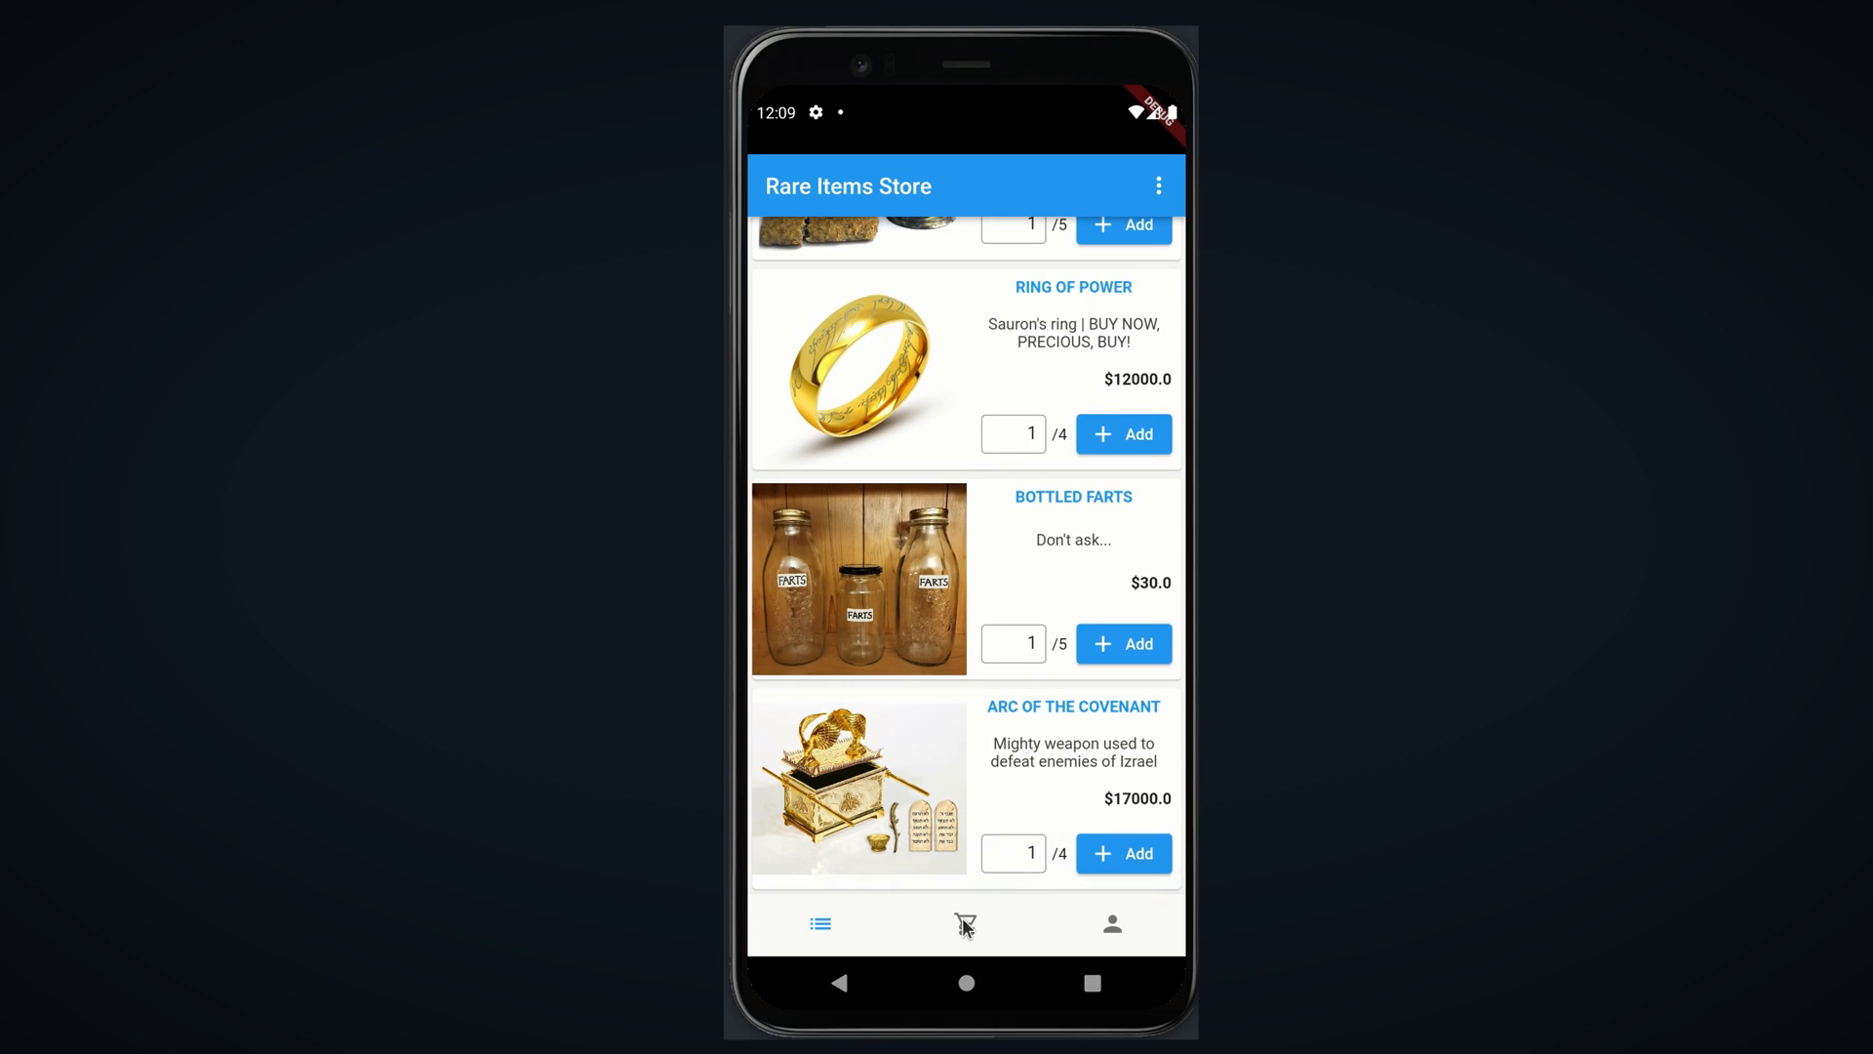
Visit the cart and profile pages, then log out from the account menu
left_click(966, 924)
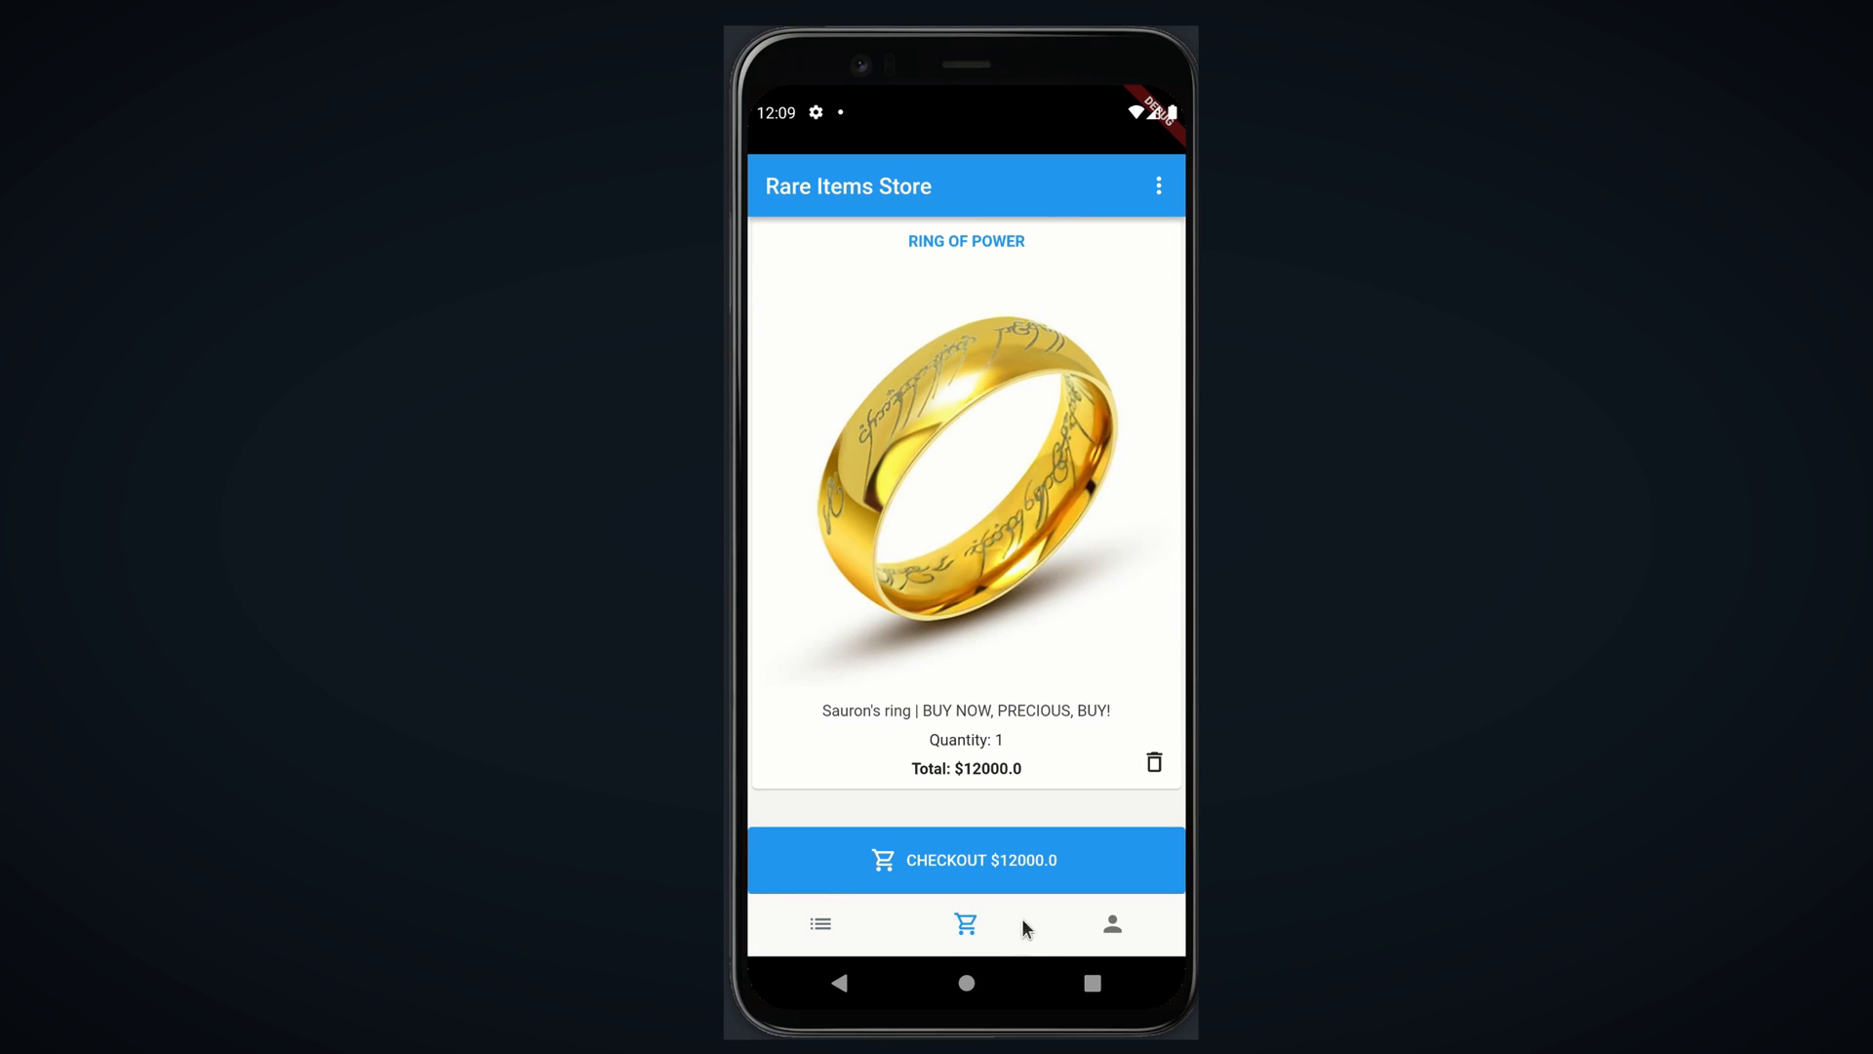
left_click(1110, 925)
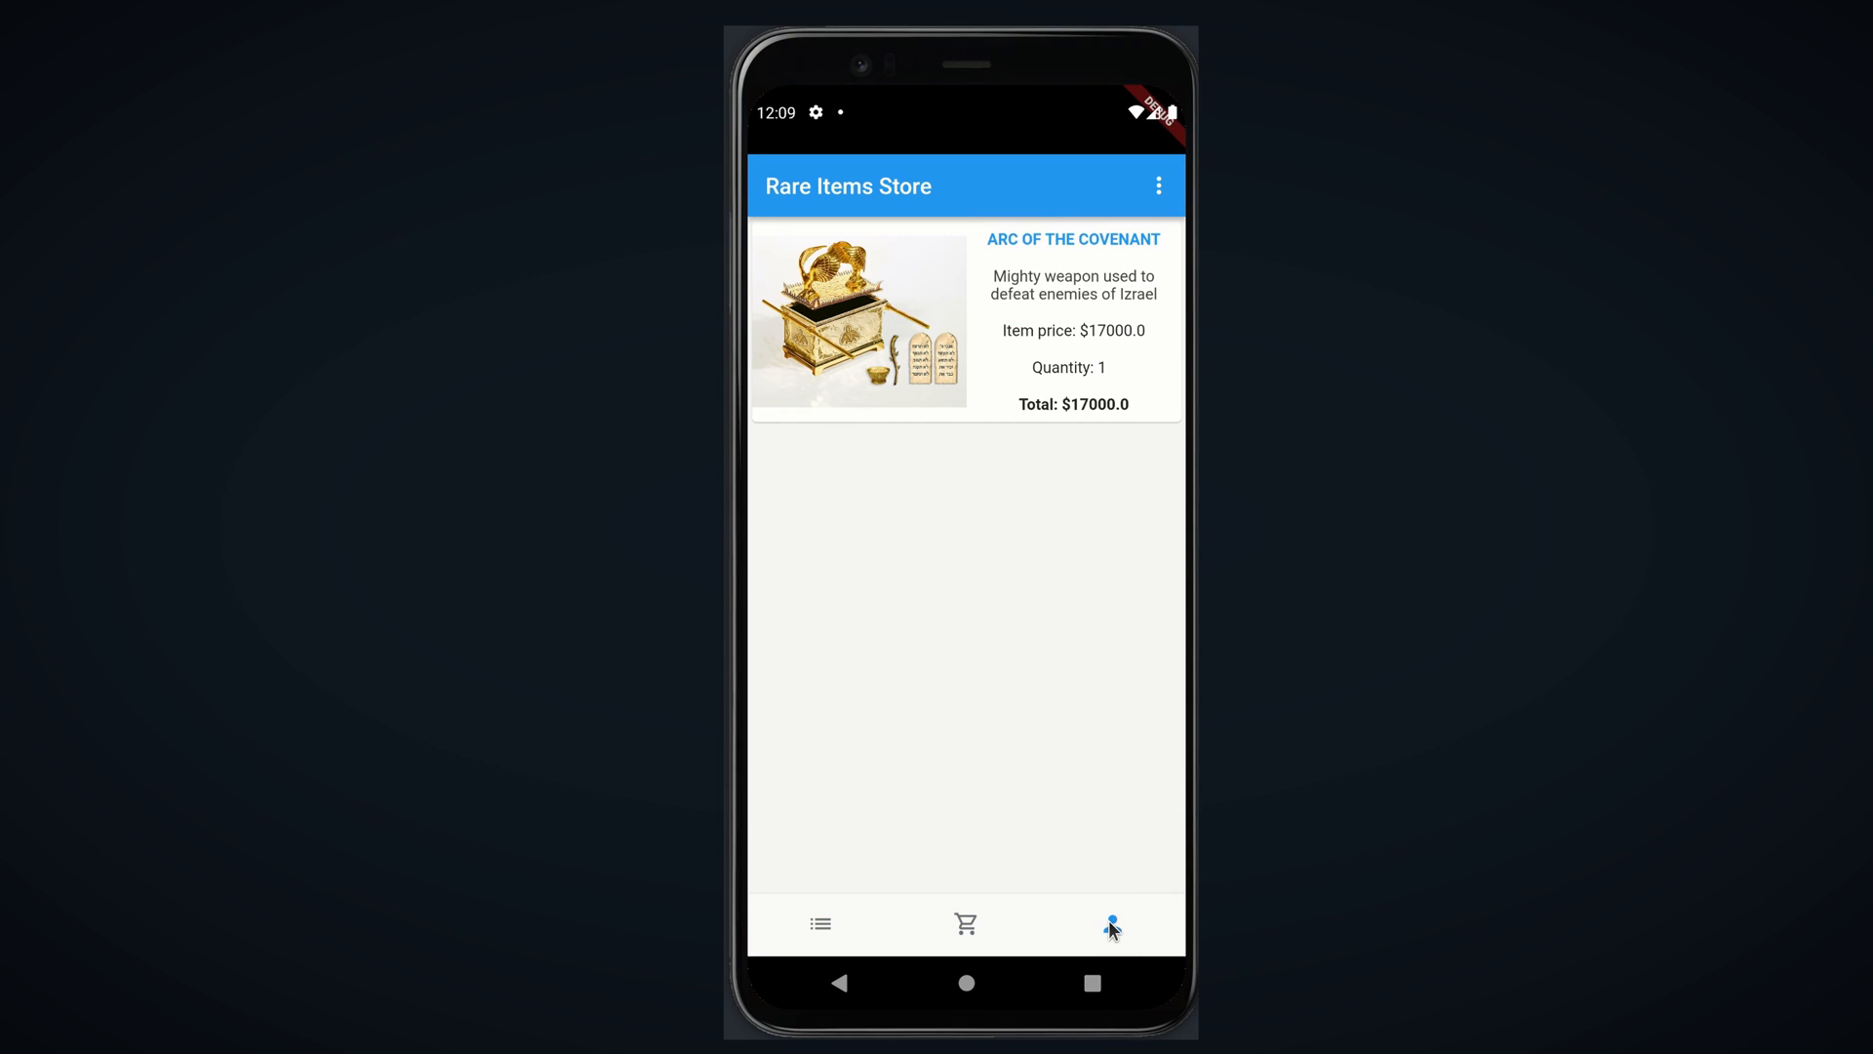
left_click(1159, 185)
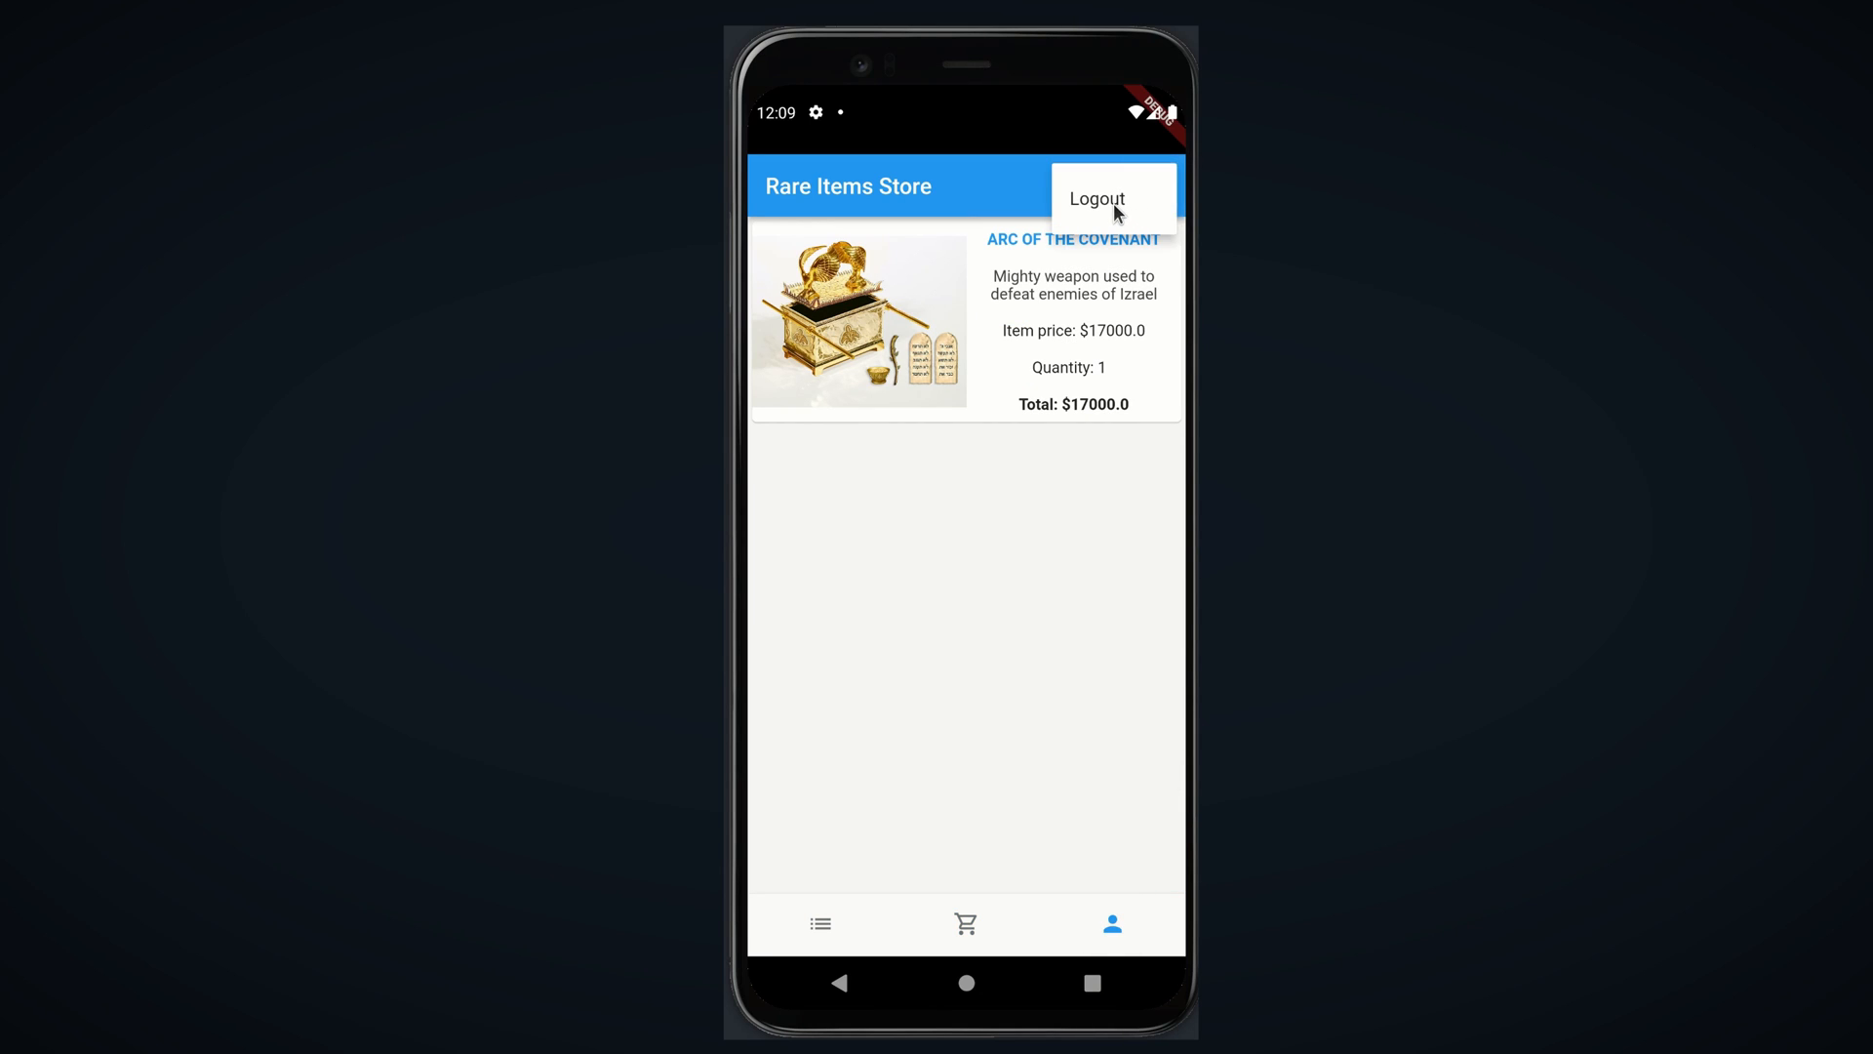
left_click(1097, 199)
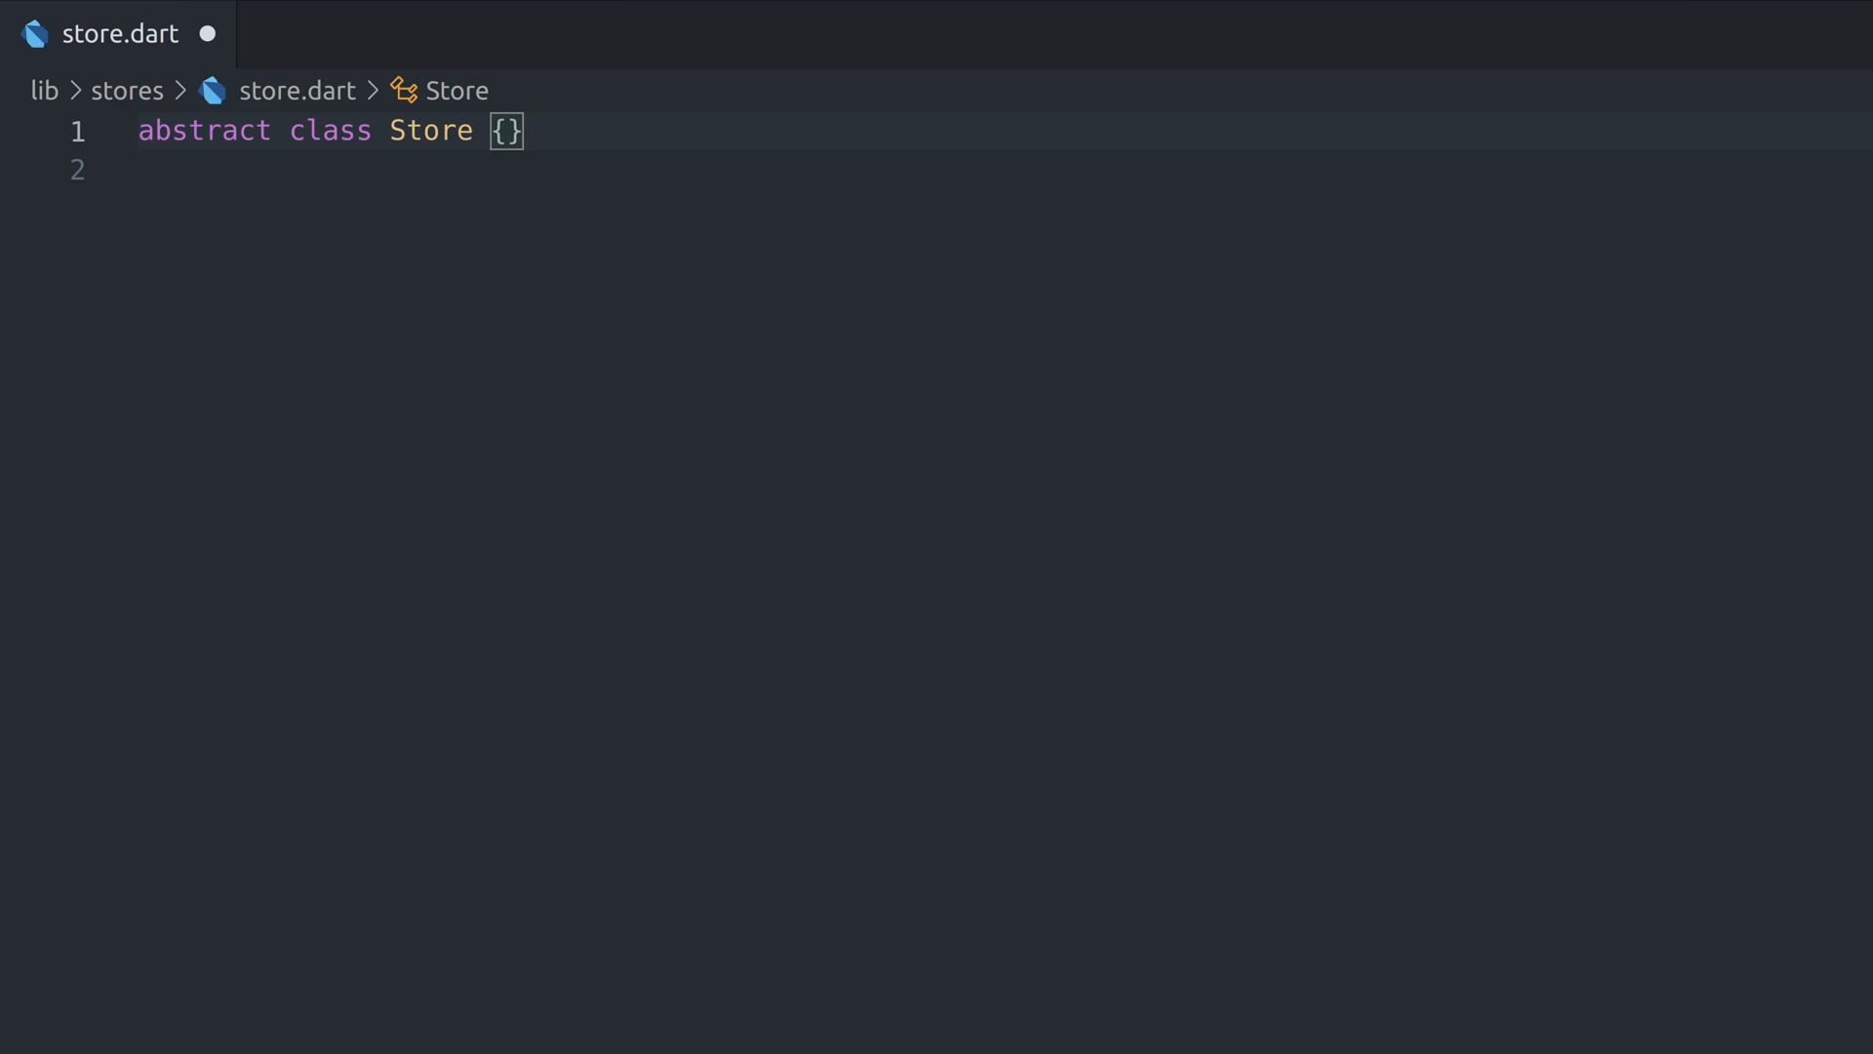
type("<T>")
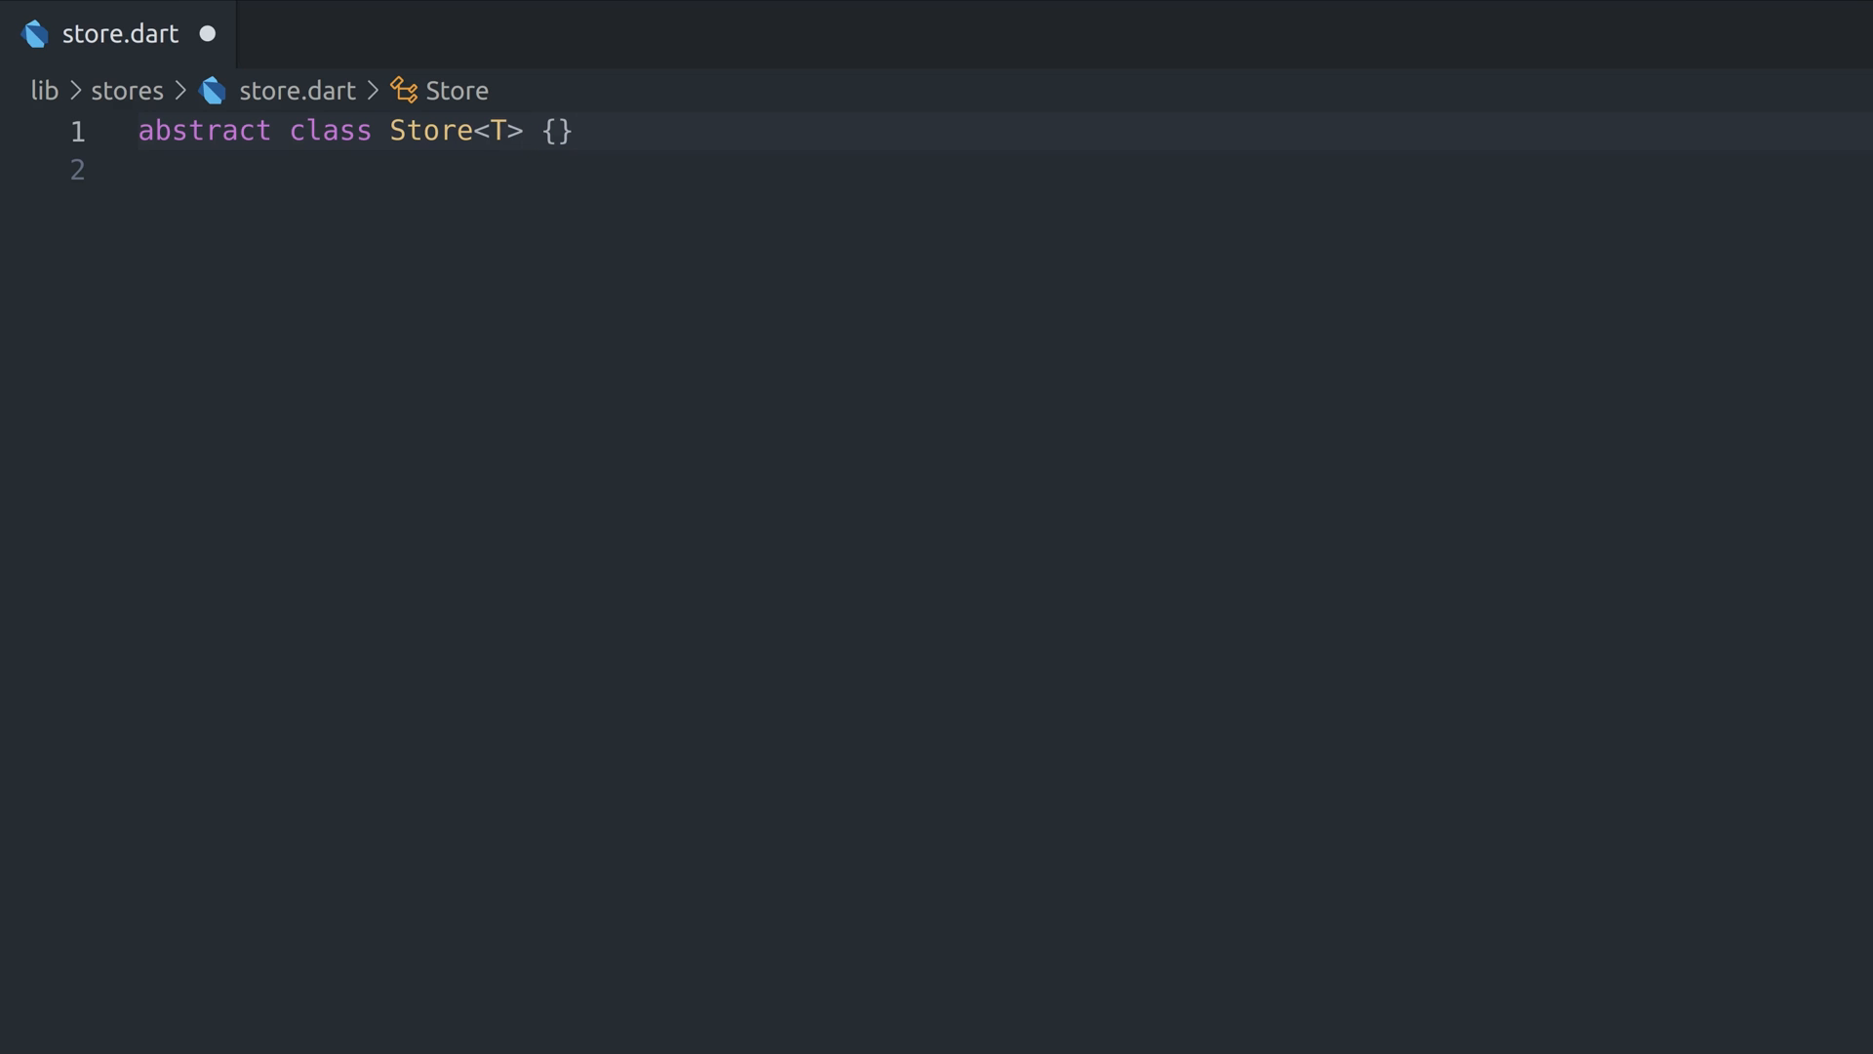
type("late final ValueNotifier<T> _notifier;")
type("_notifier = ValueNotifier<T>(initialState);")
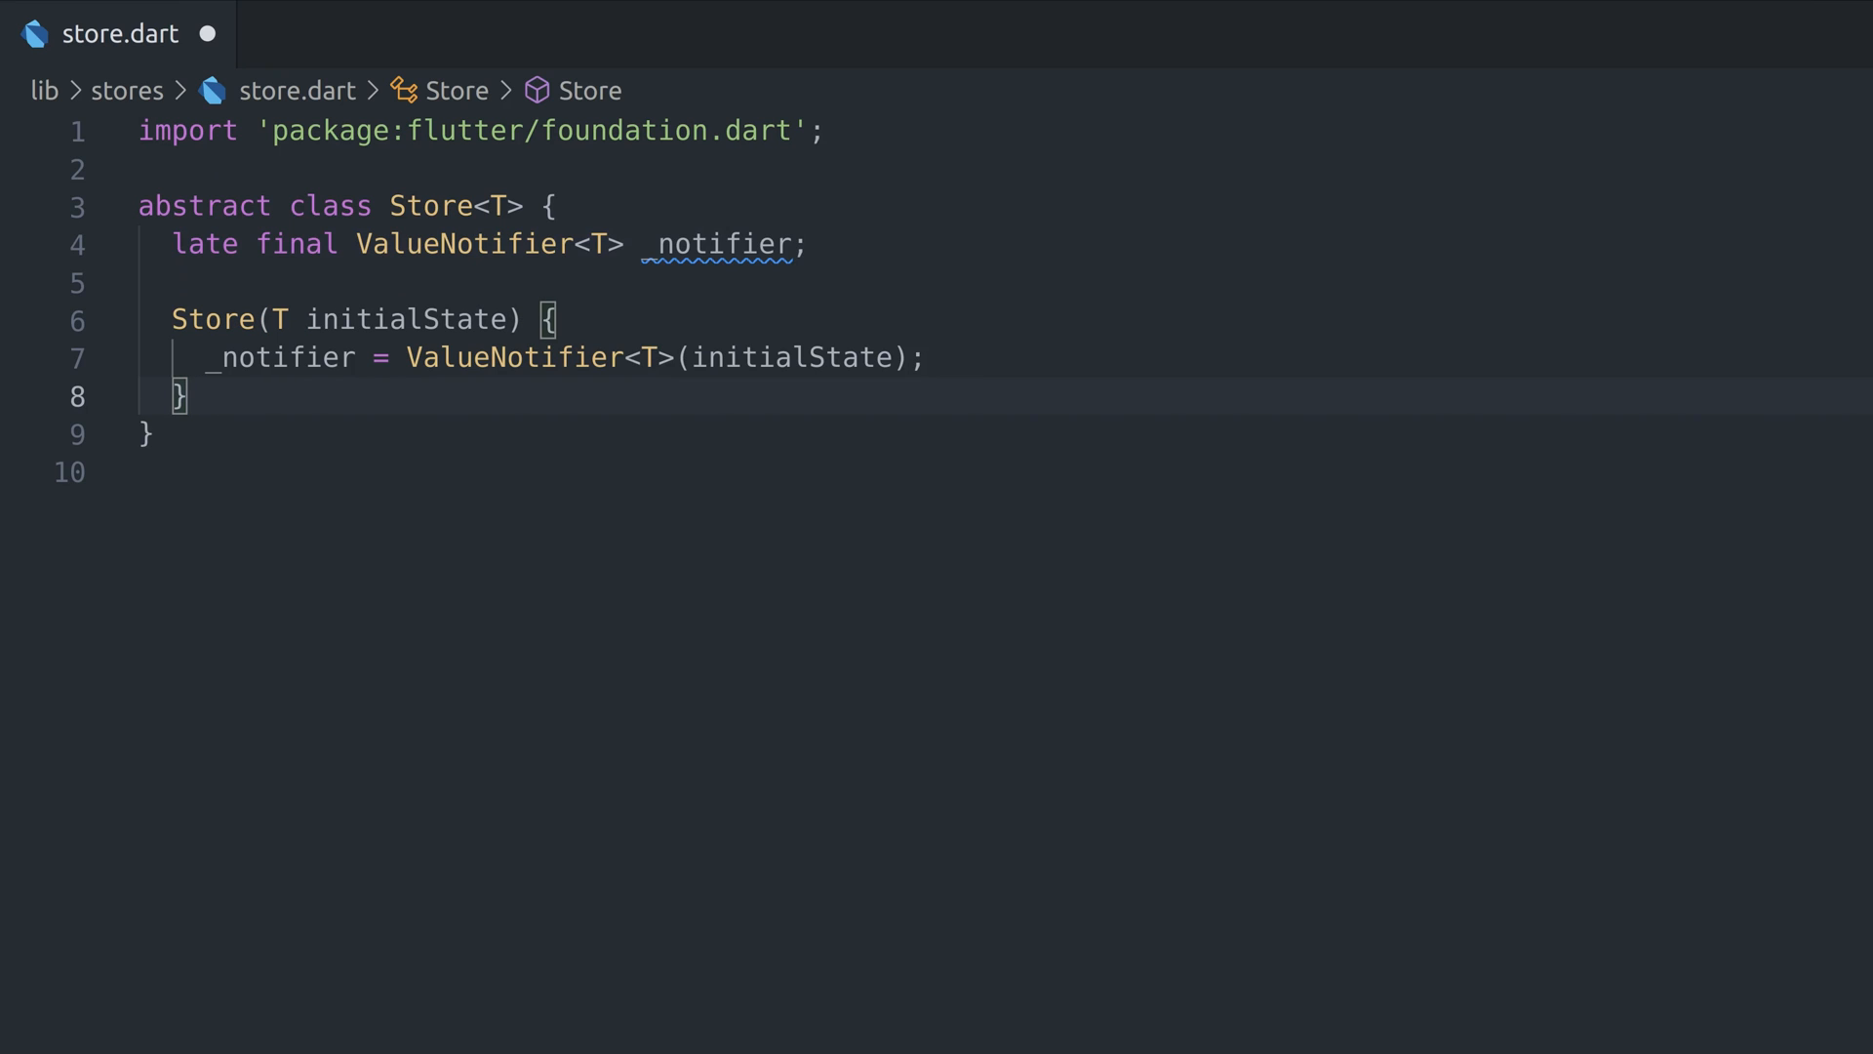
type("T get state => _notifier.value;")
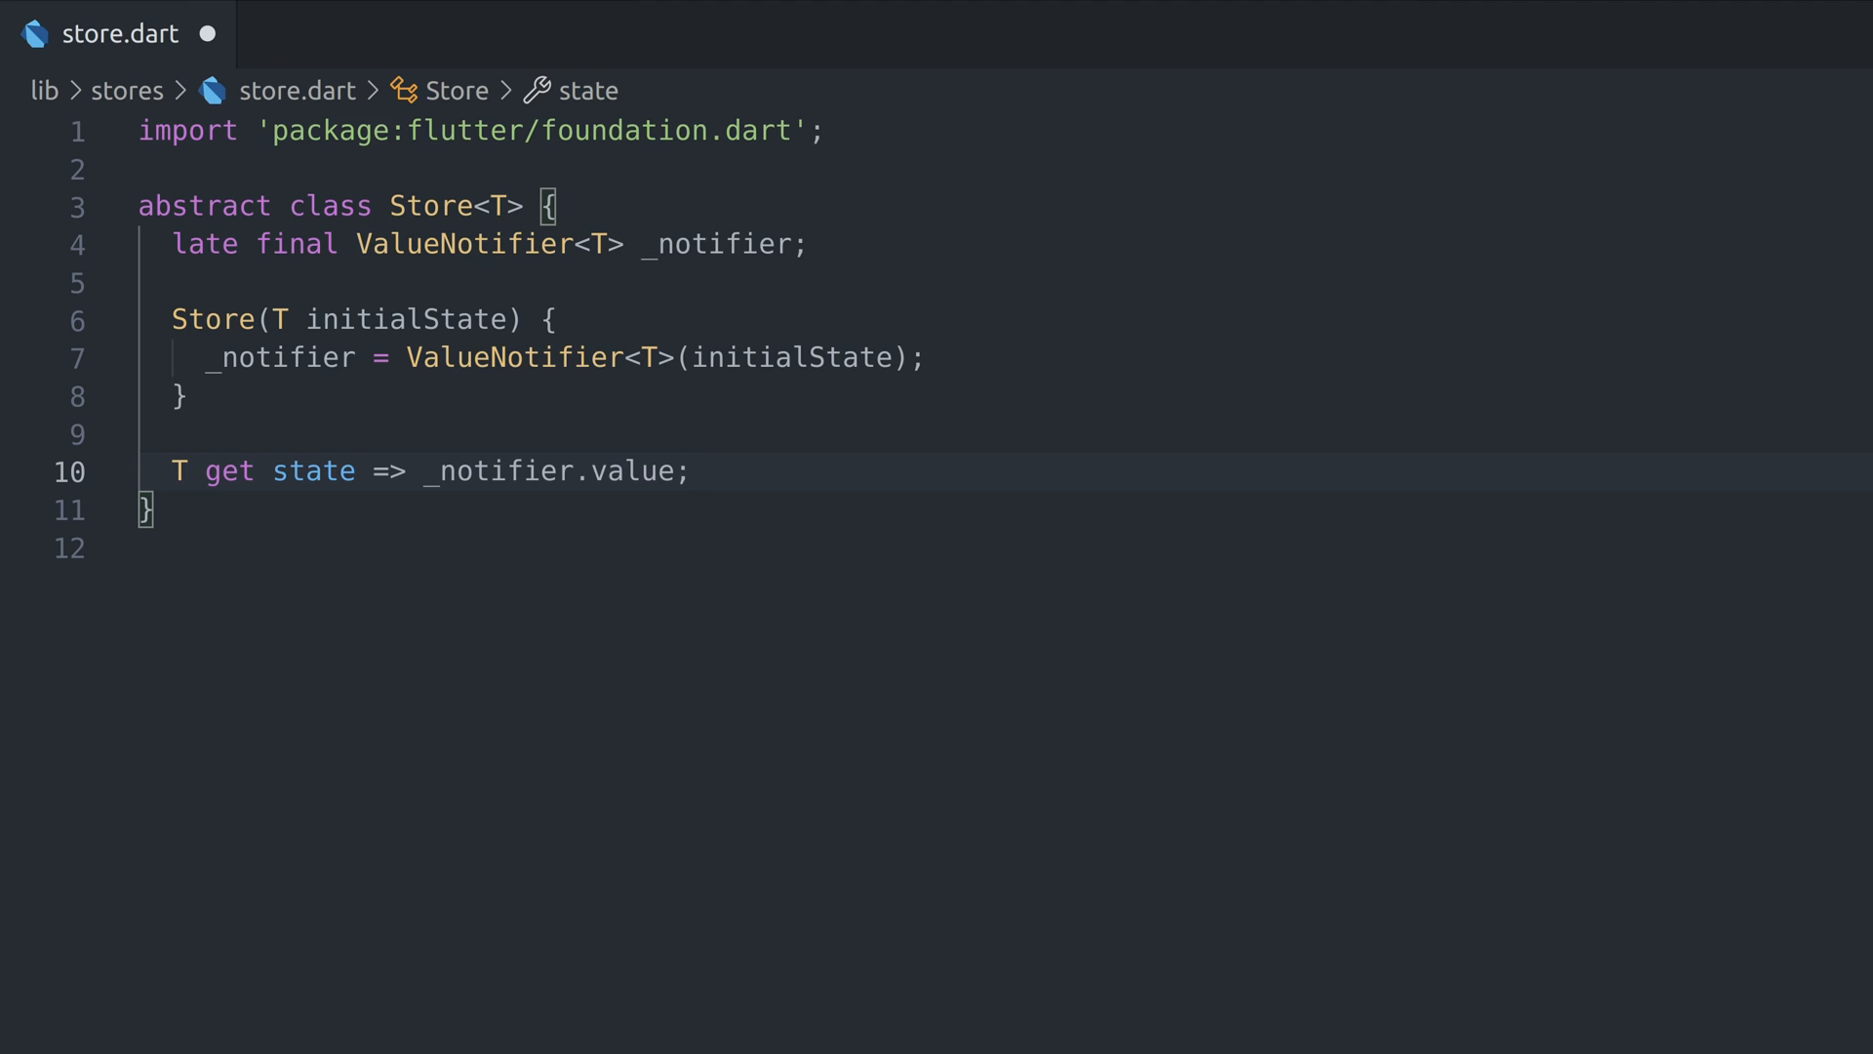
key("Enter")
type("void setState(T newState) {")
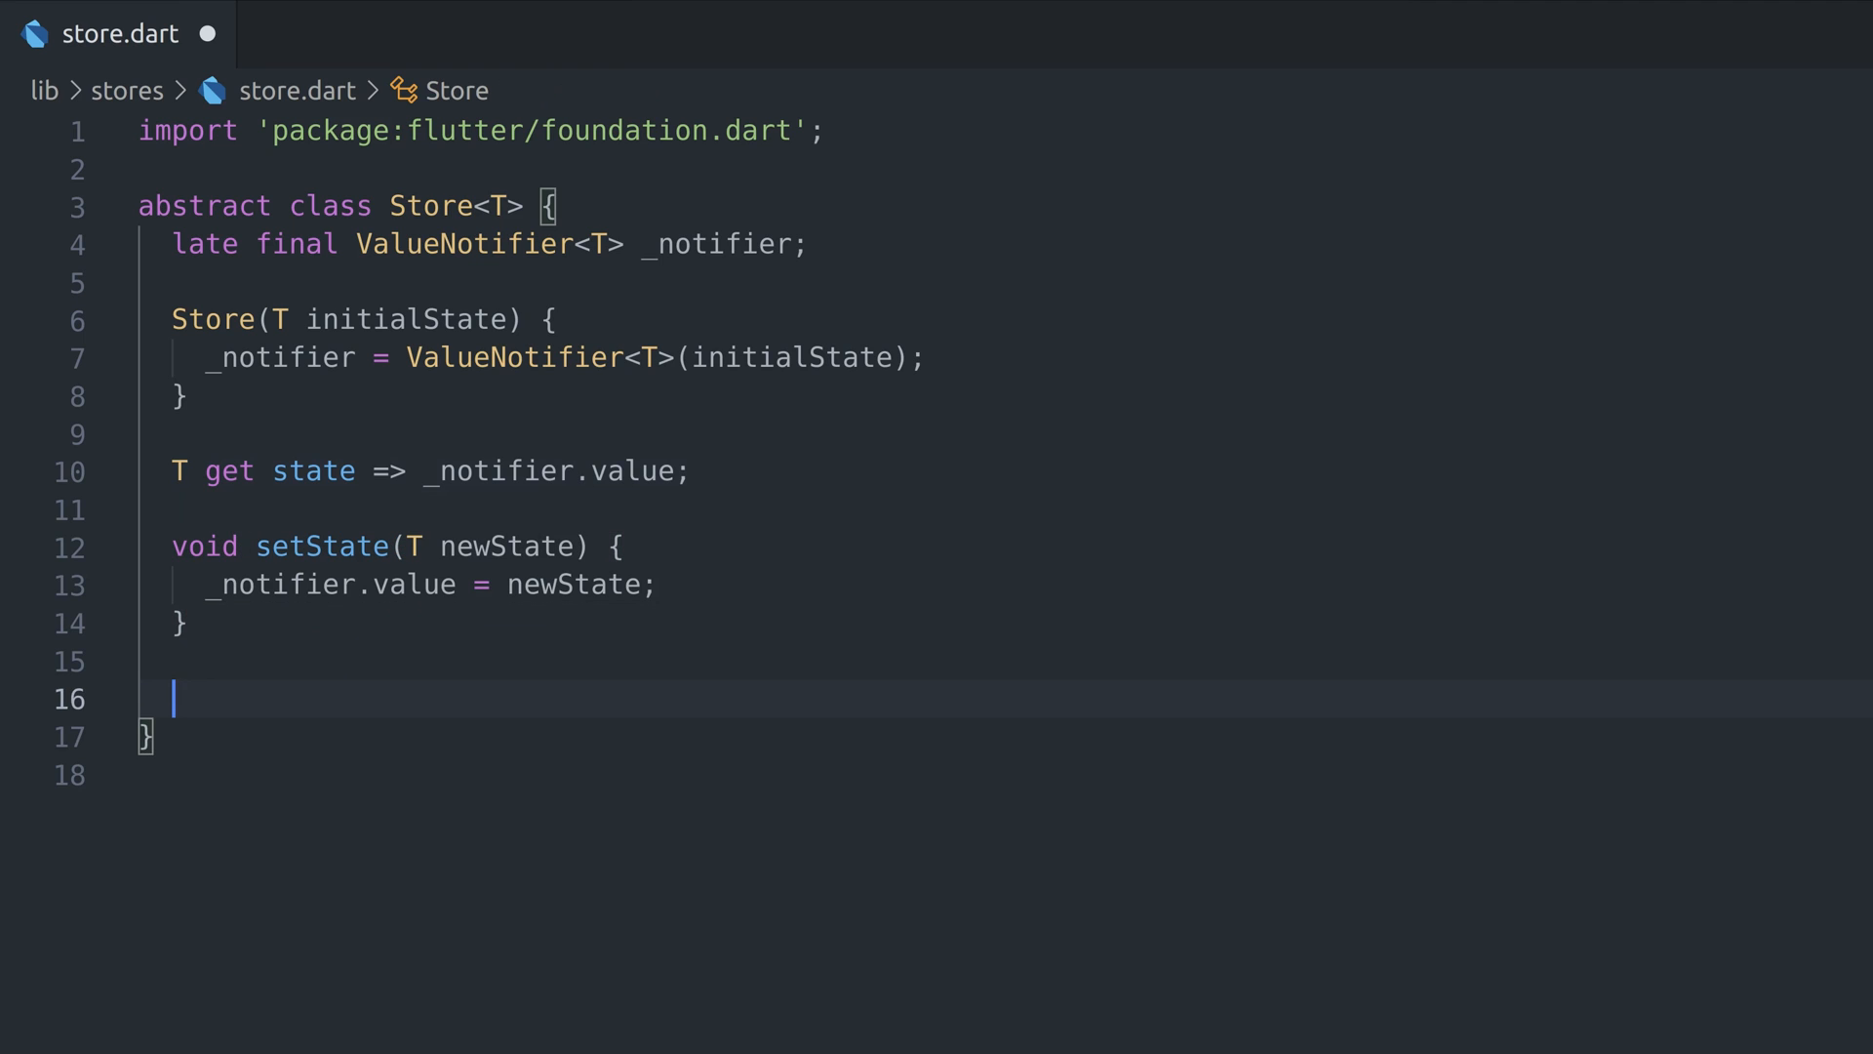
type("@mustCallSuper")
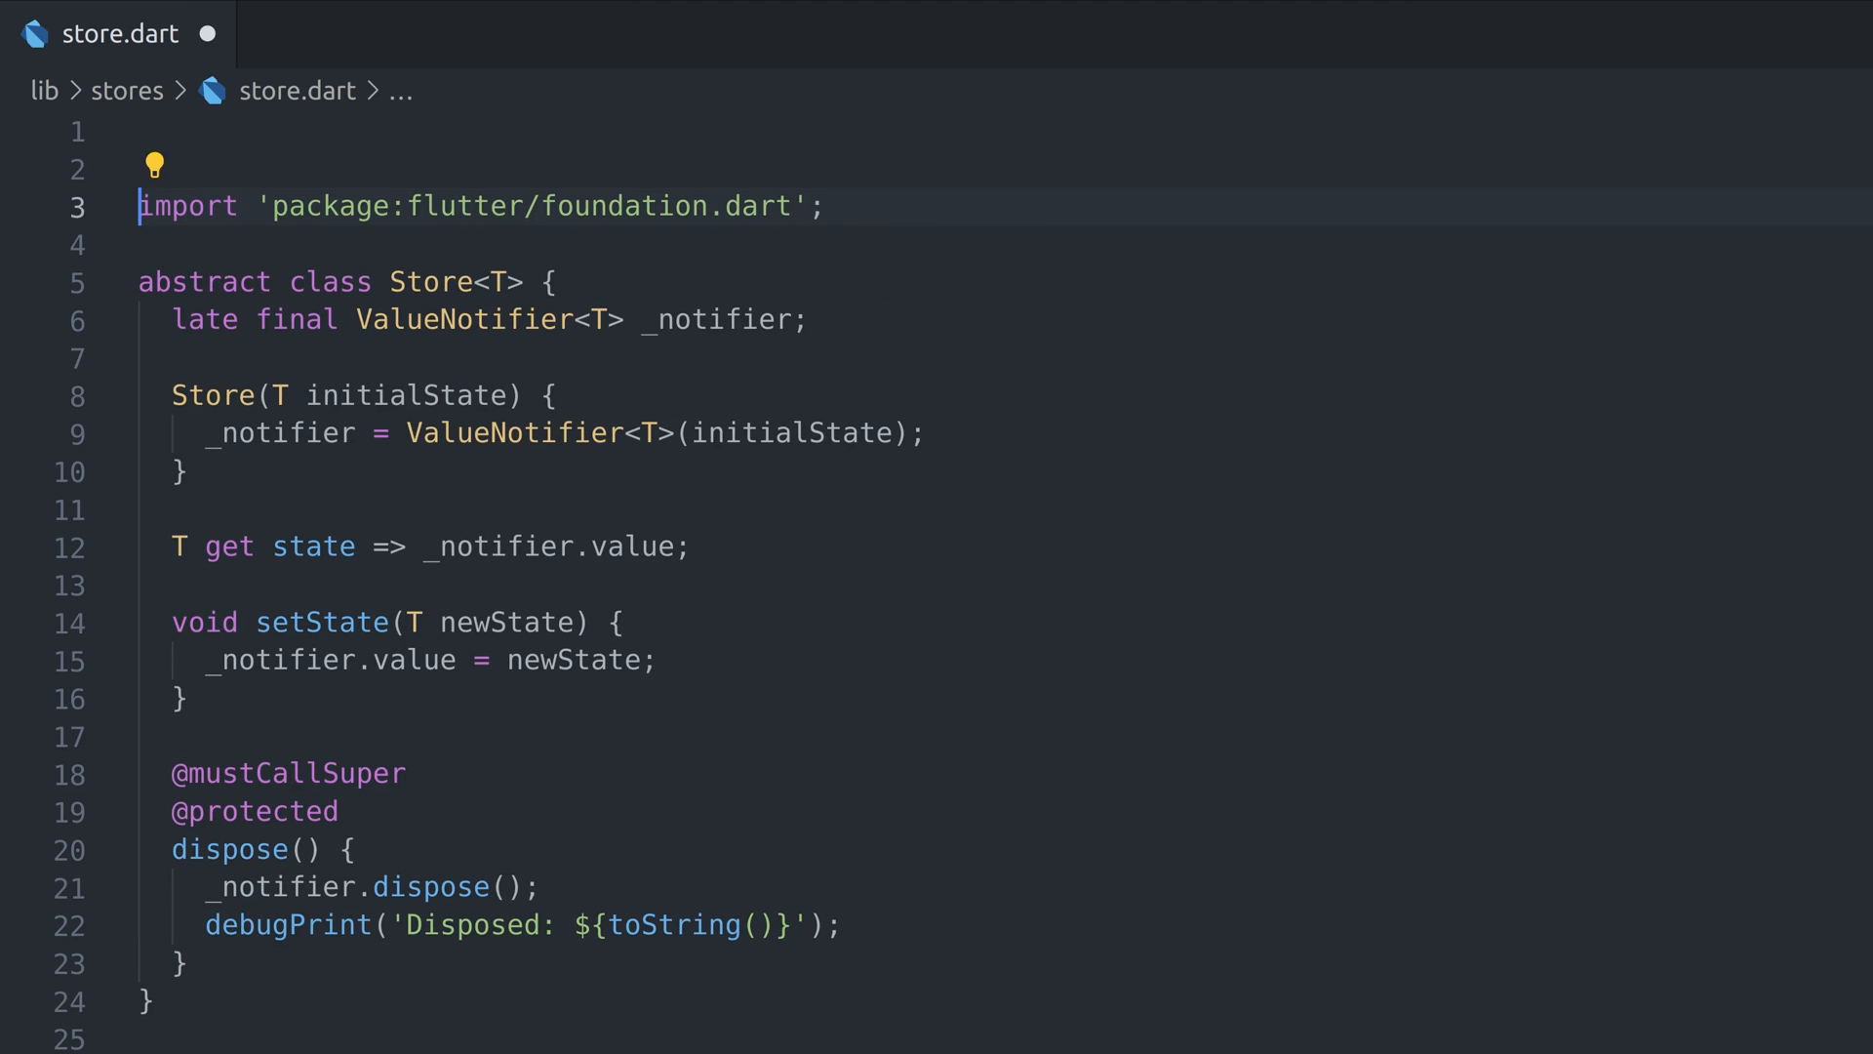
type("library store;")
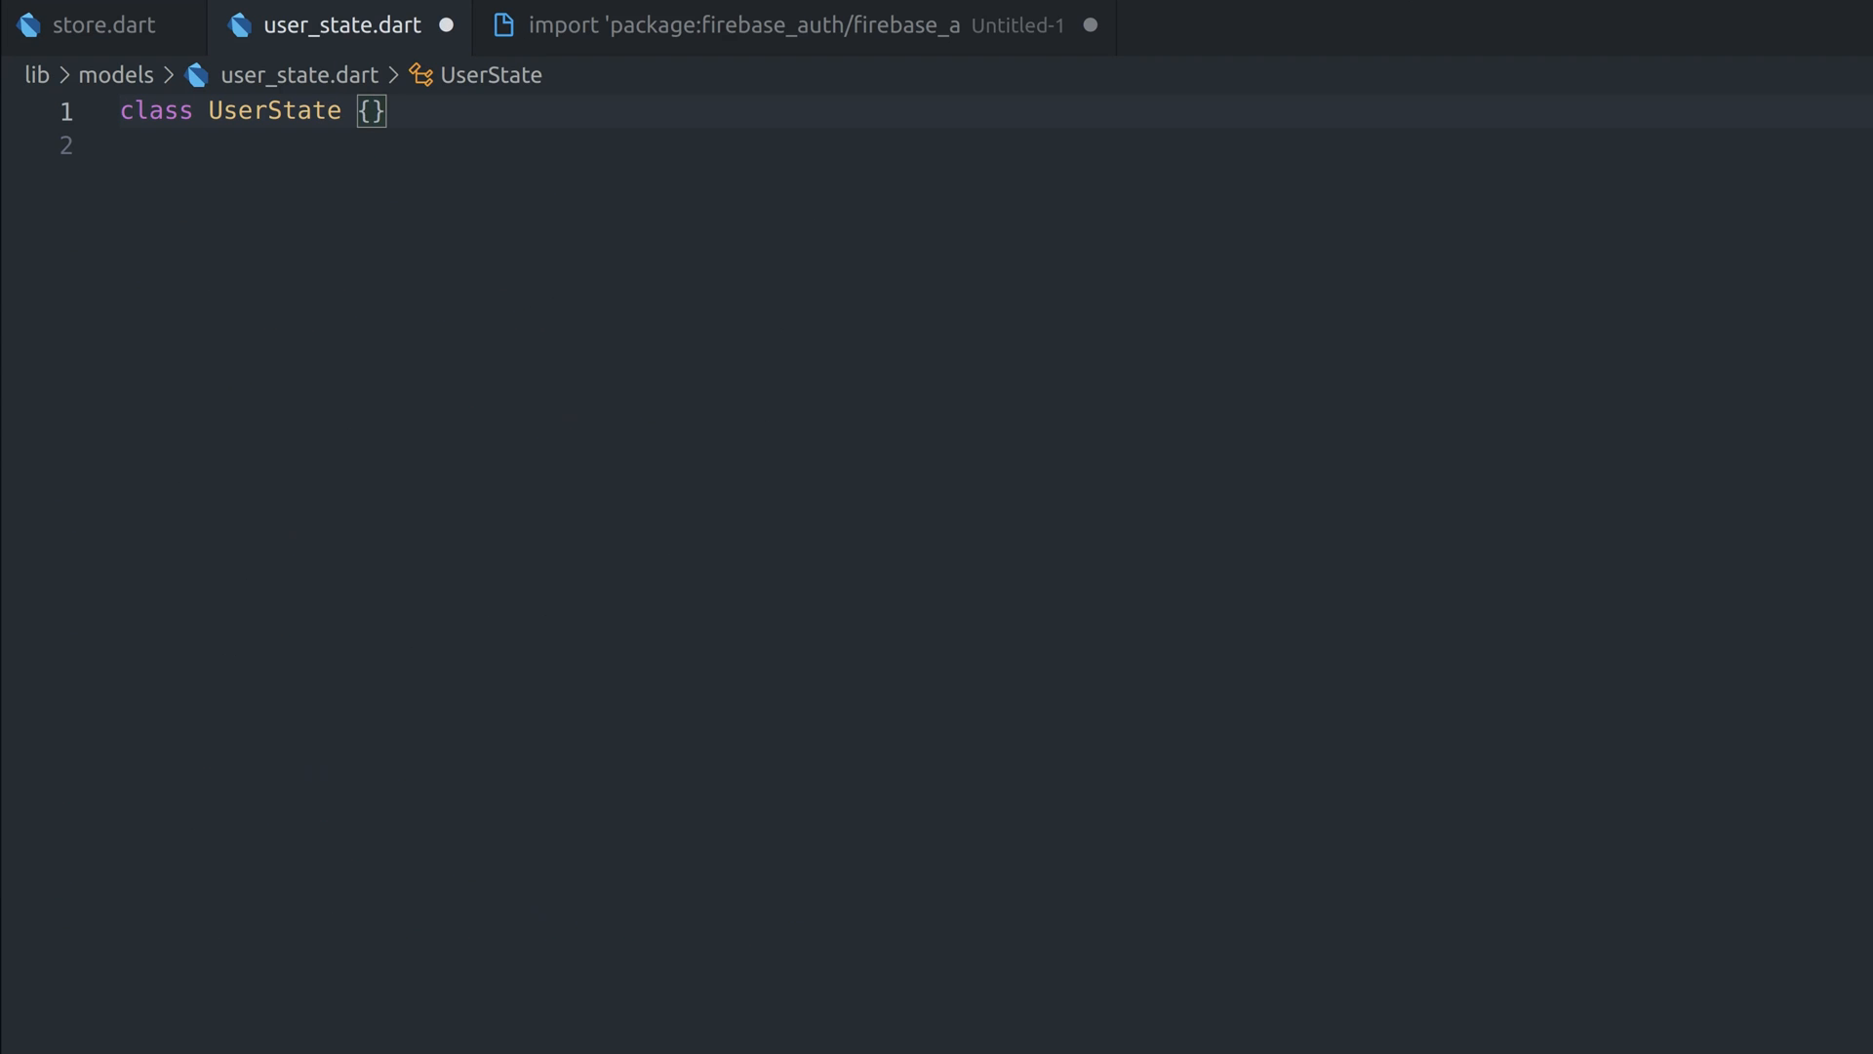
type("User? user;")
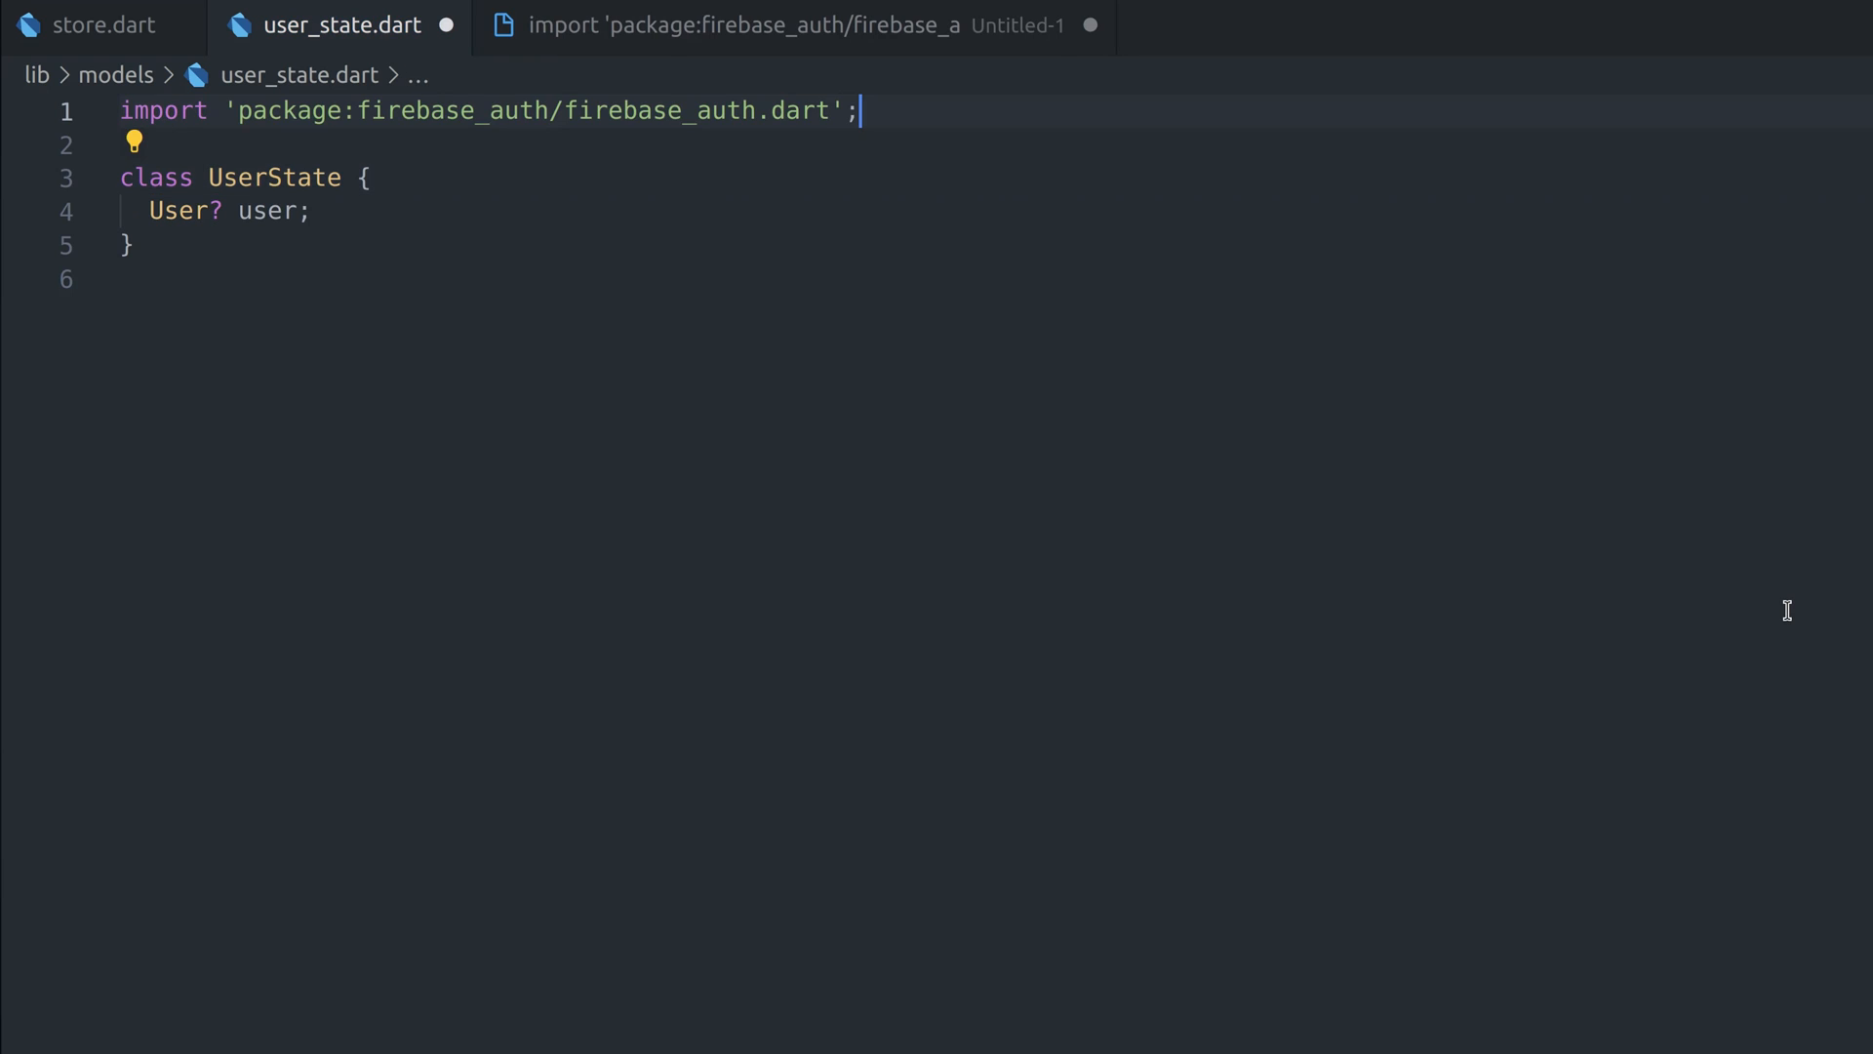
type("bool loggingIn;")
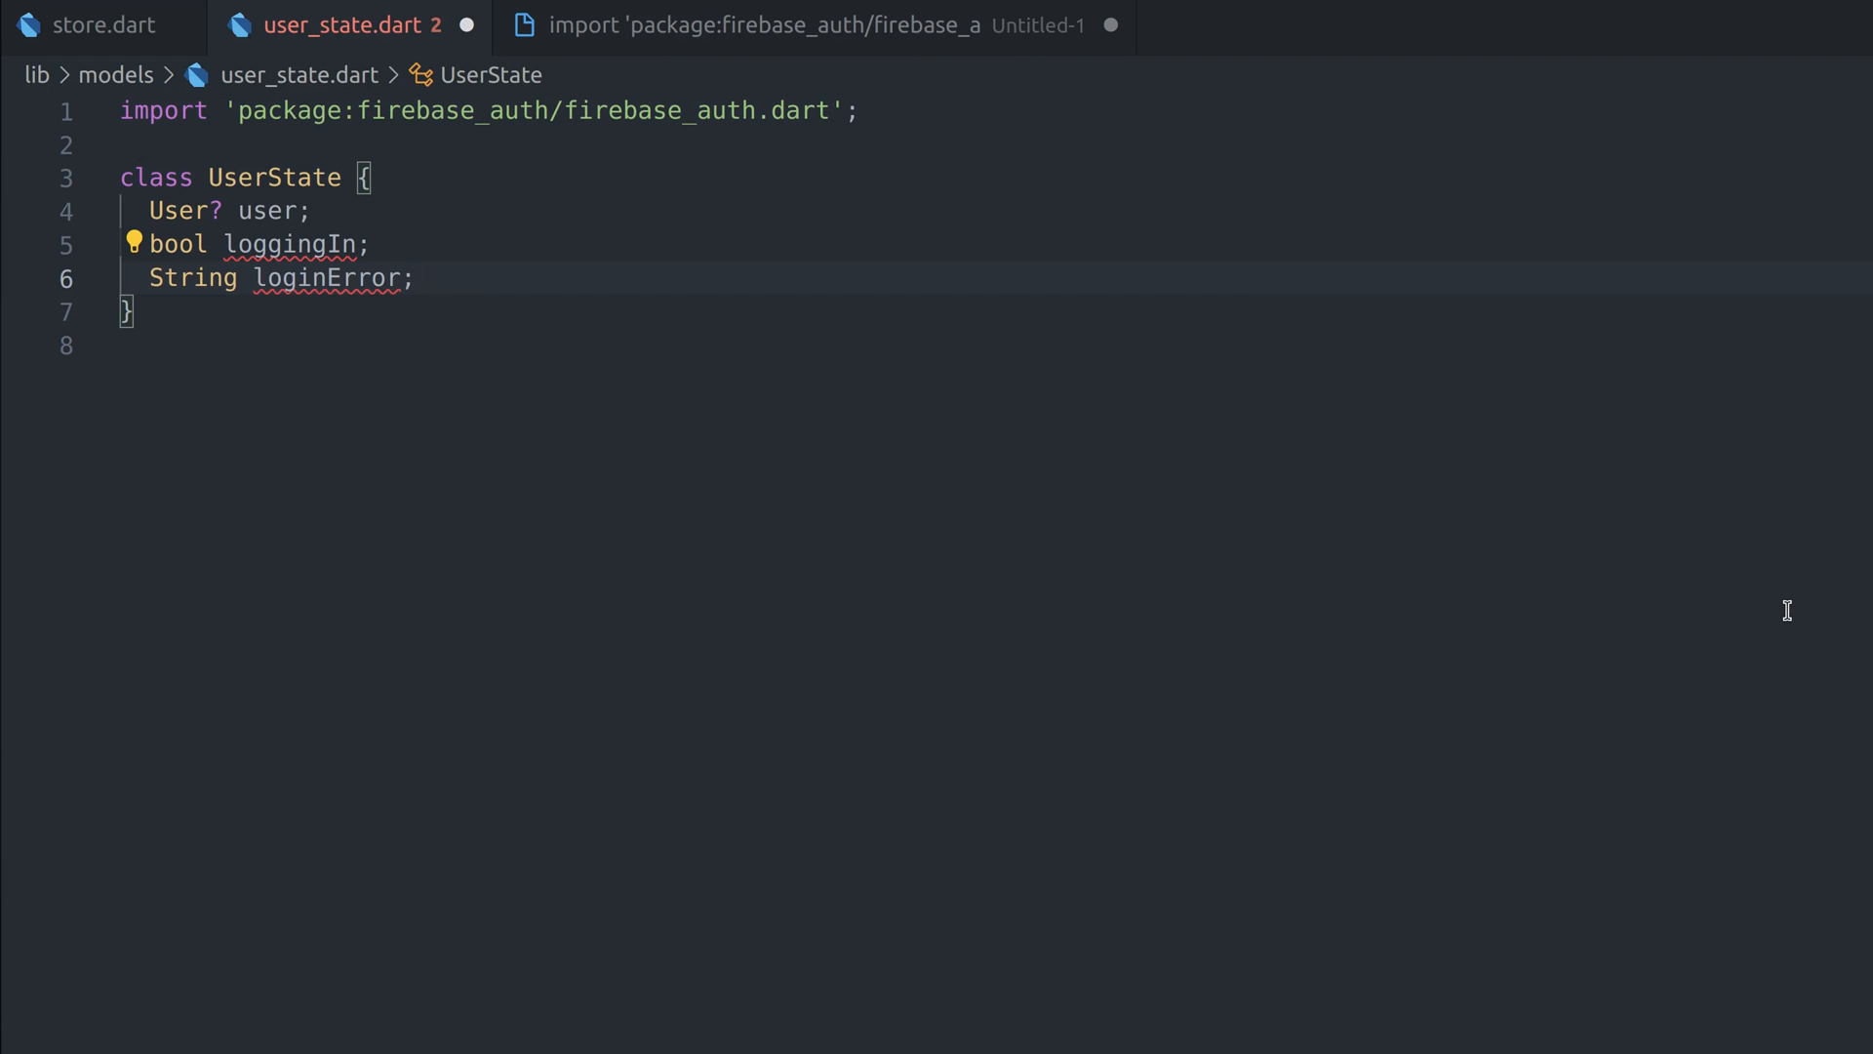
key("Enter")
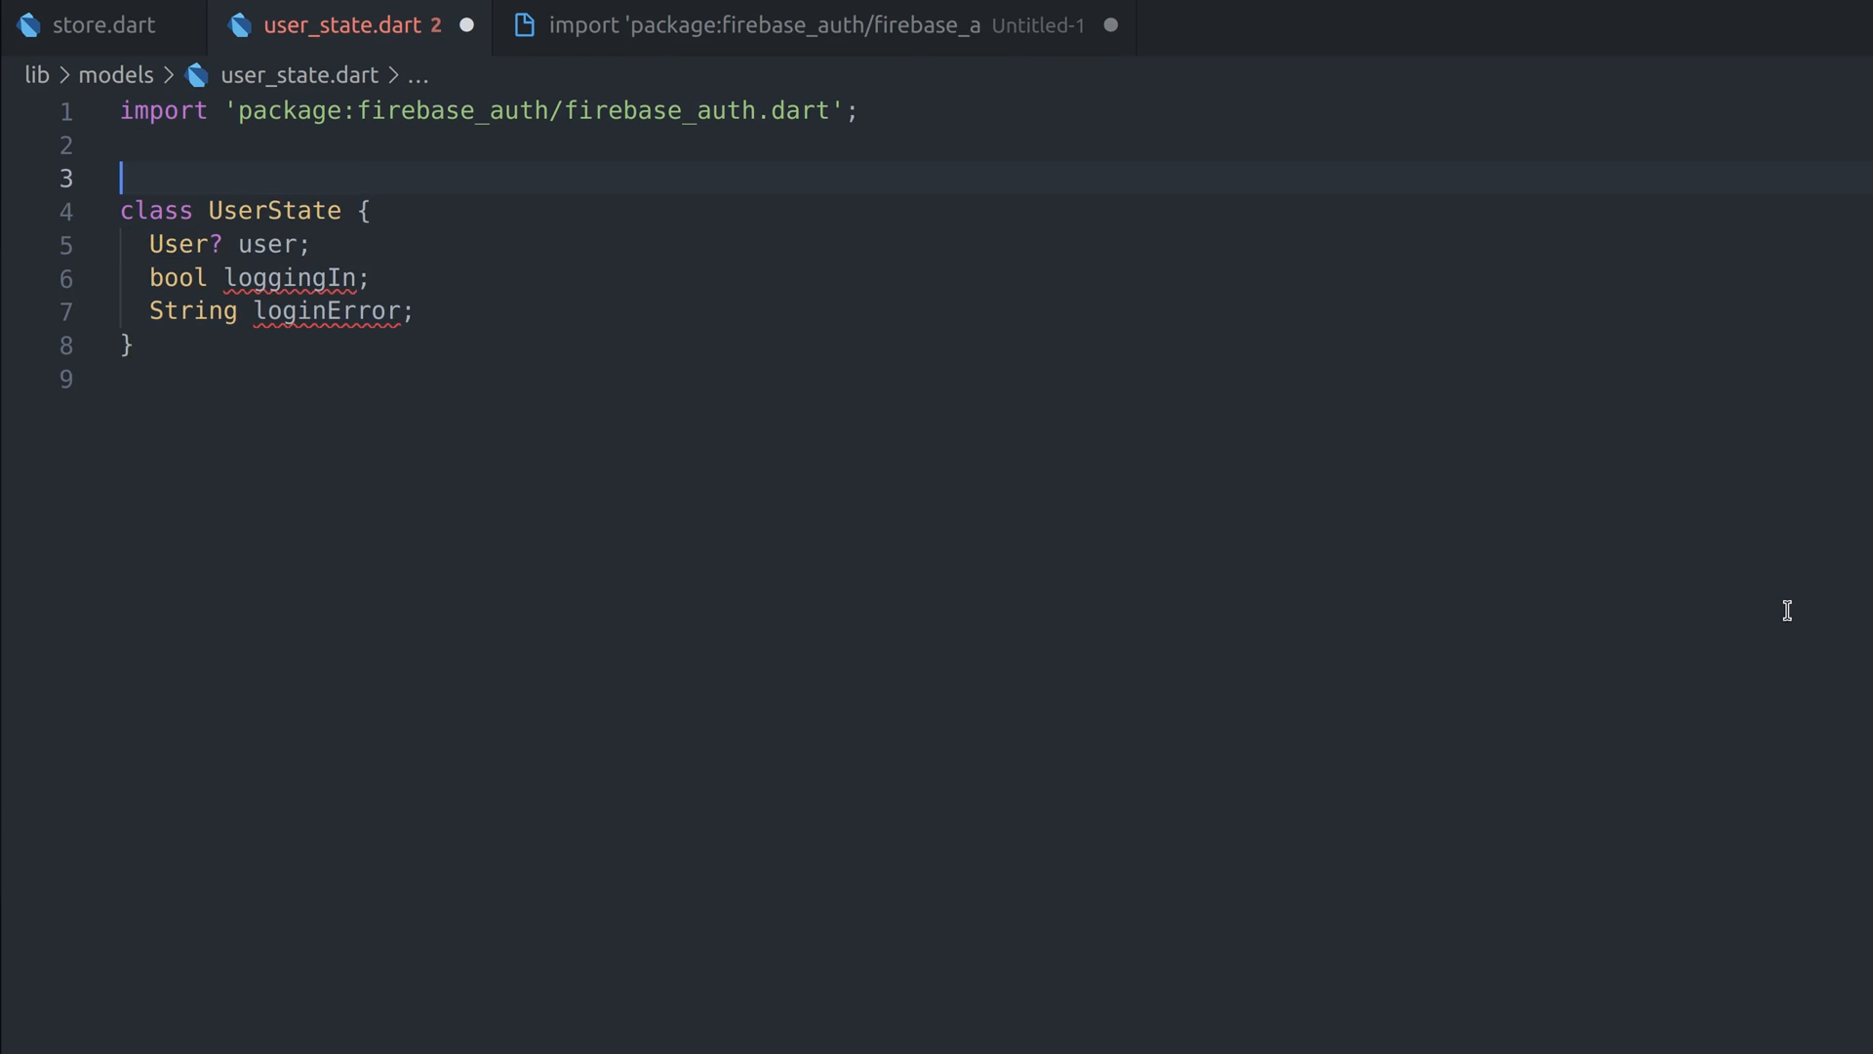
type("@immutable")
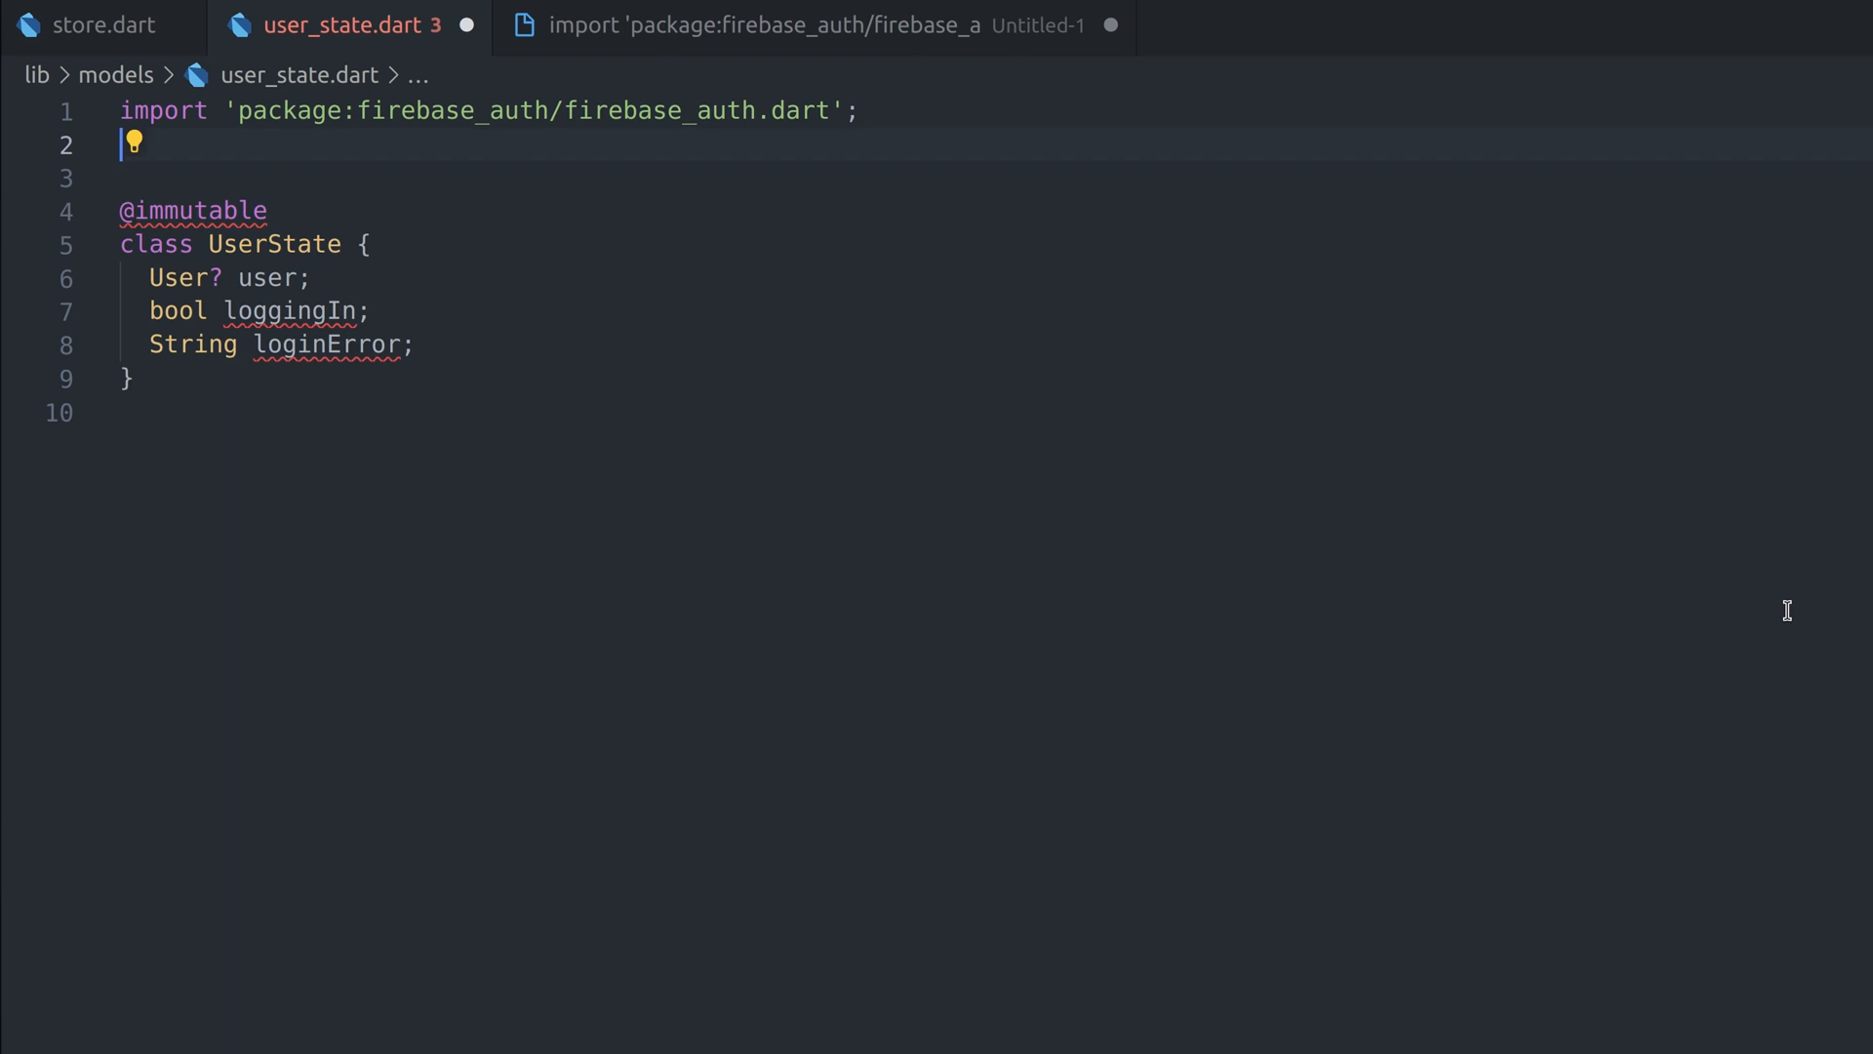
type("import 'package:flutter/foundation.dart';")
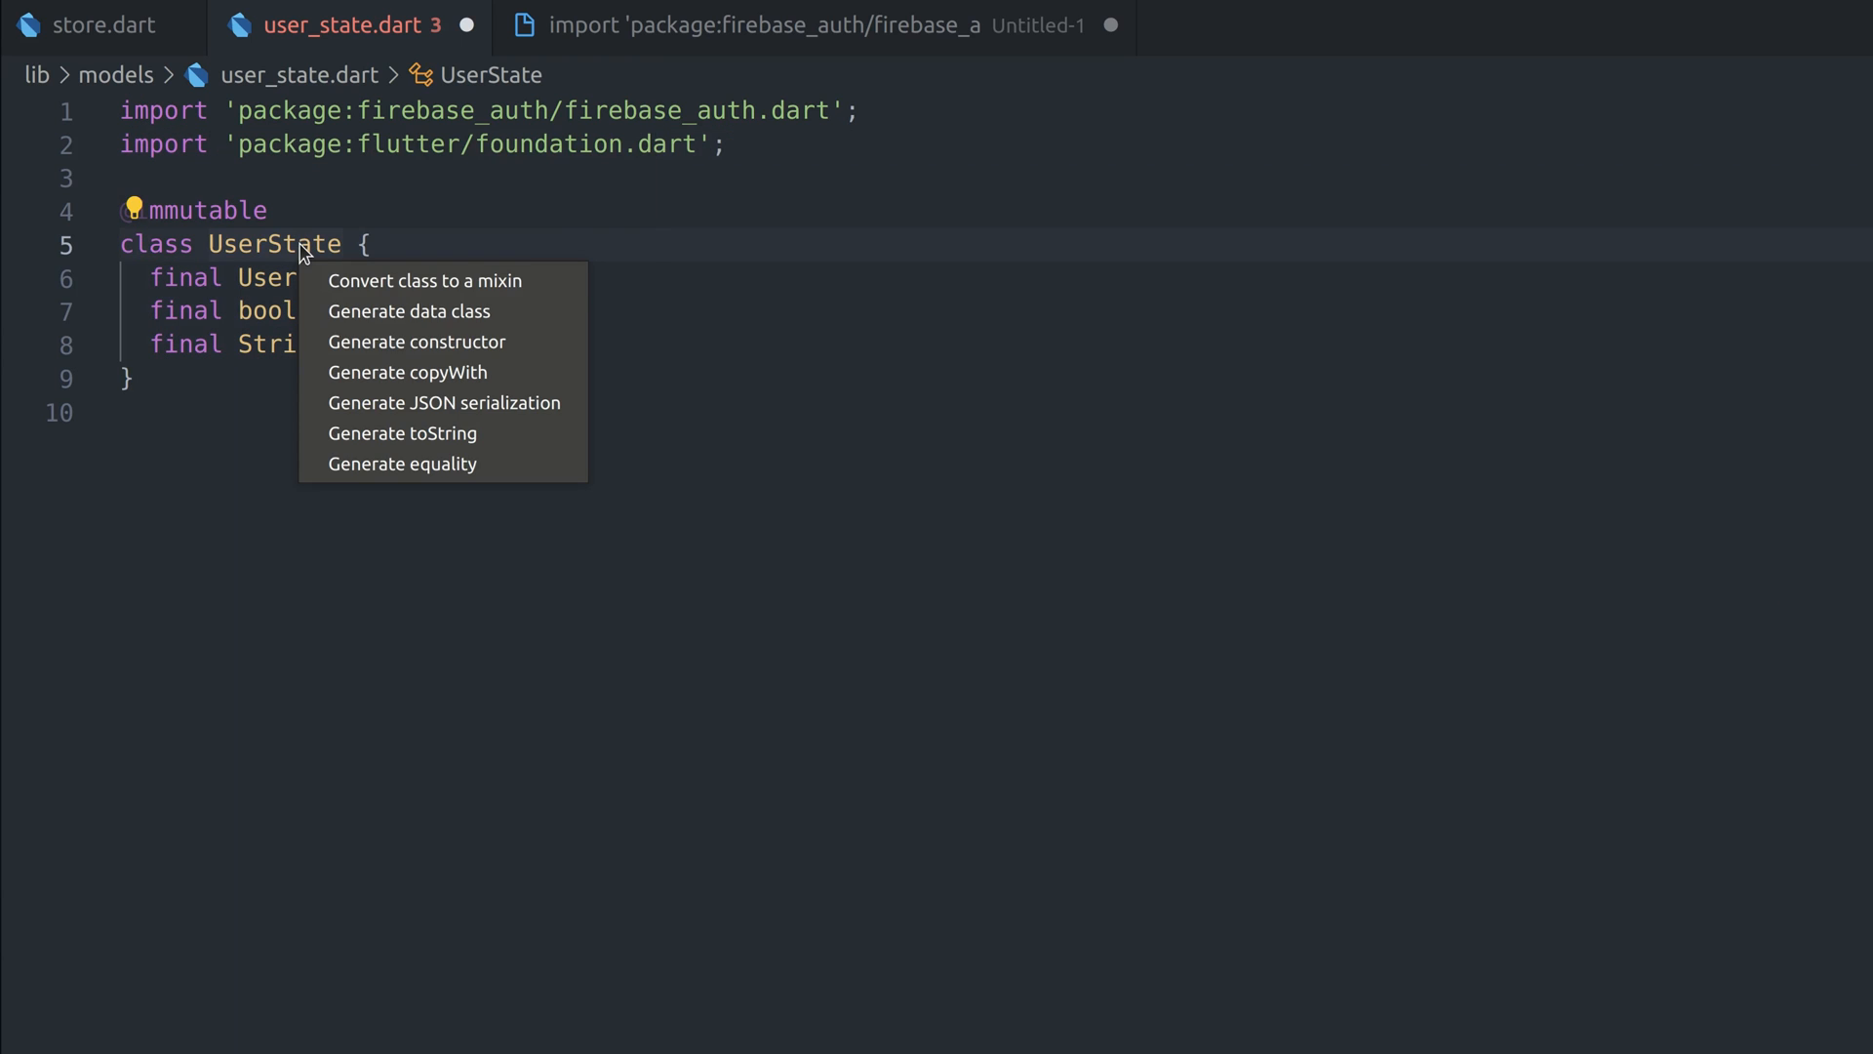
left_click(417, 342)
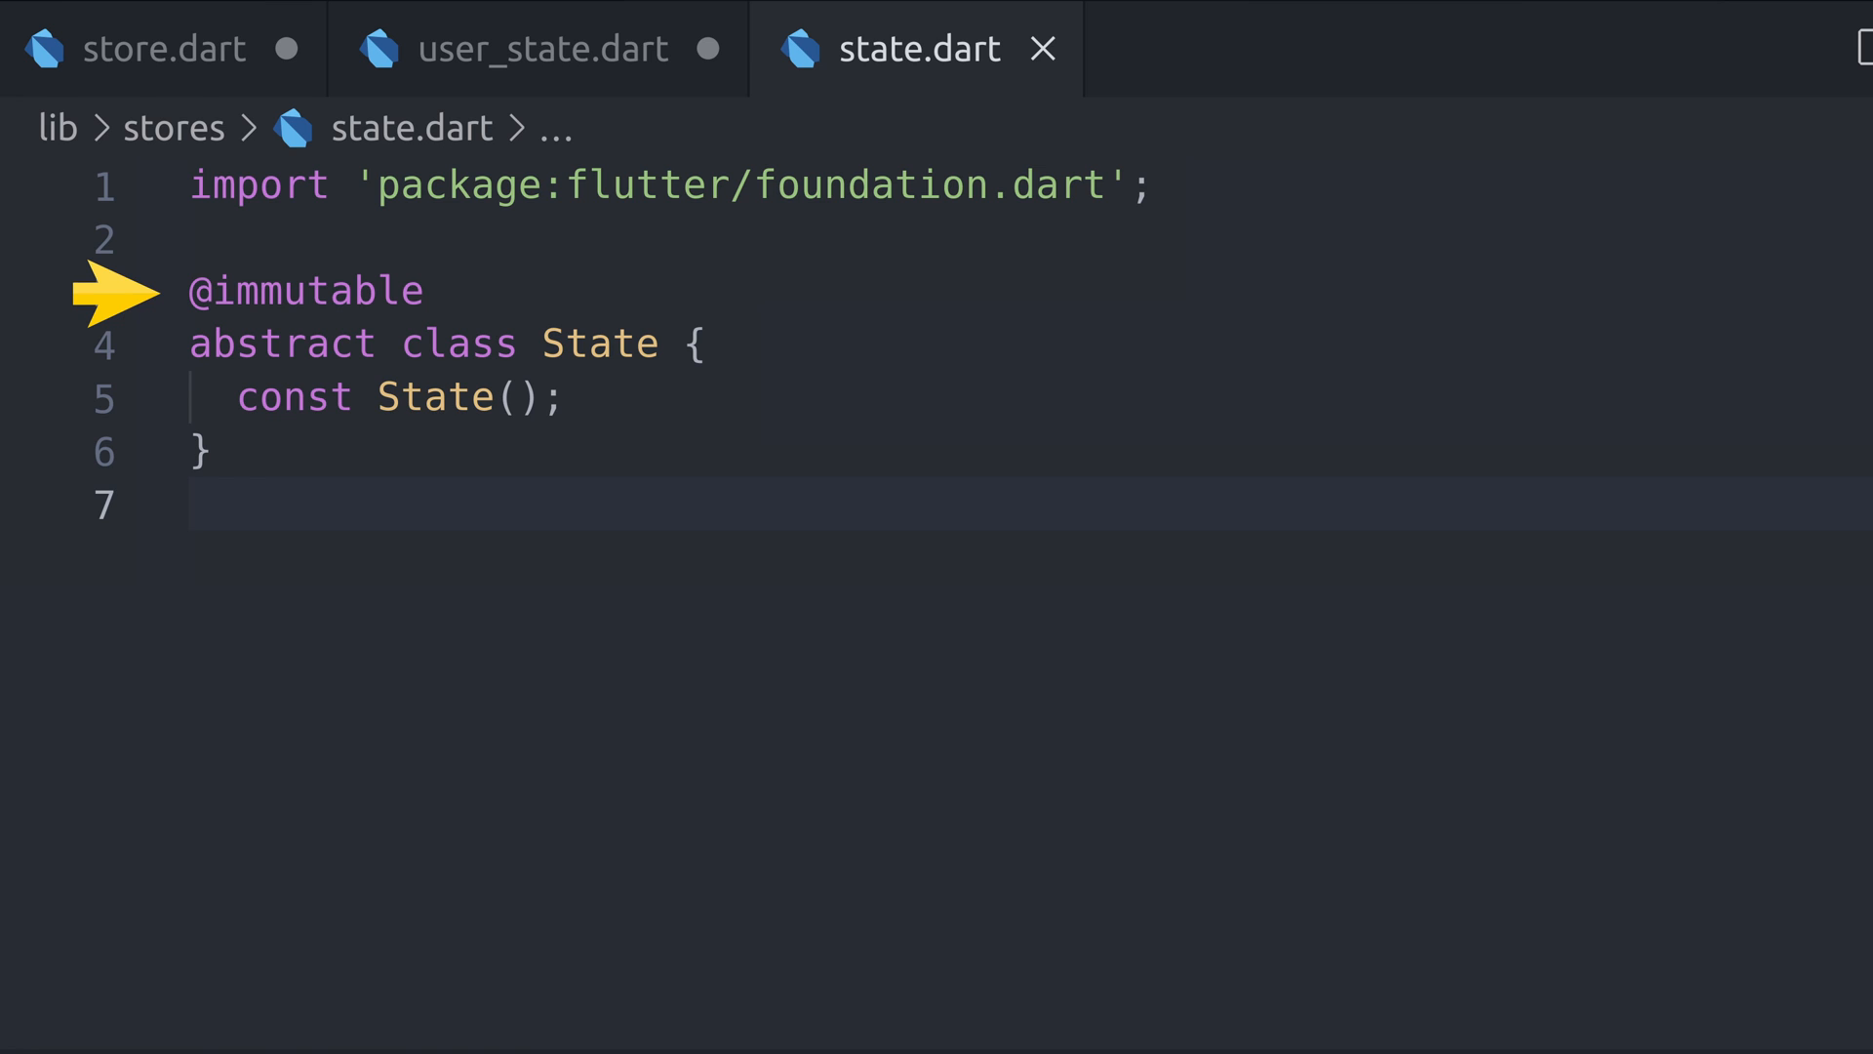
Switch to stores/state.dart holding the immutable abstract State with a const constructor
left_click(156, 47)
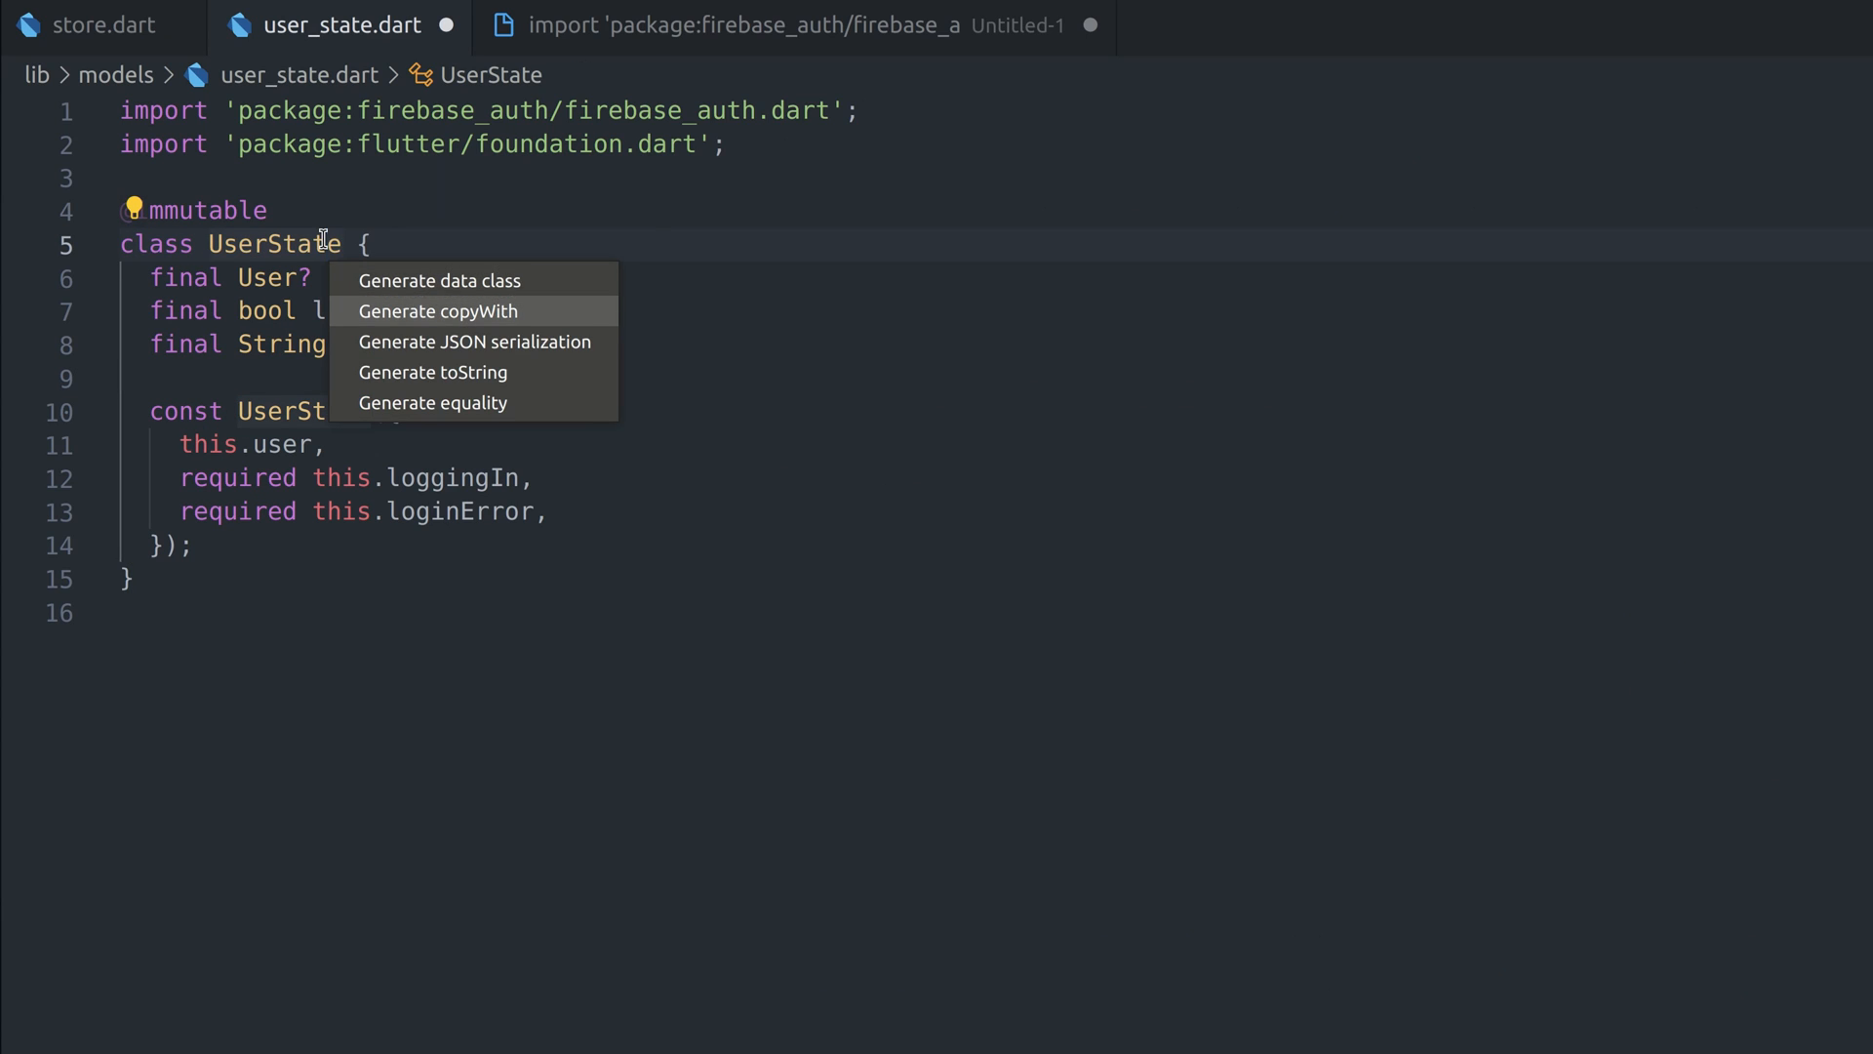
Bring up the Quick Fix actions on UserState, including Generate copyWith
left_click(437, 310)
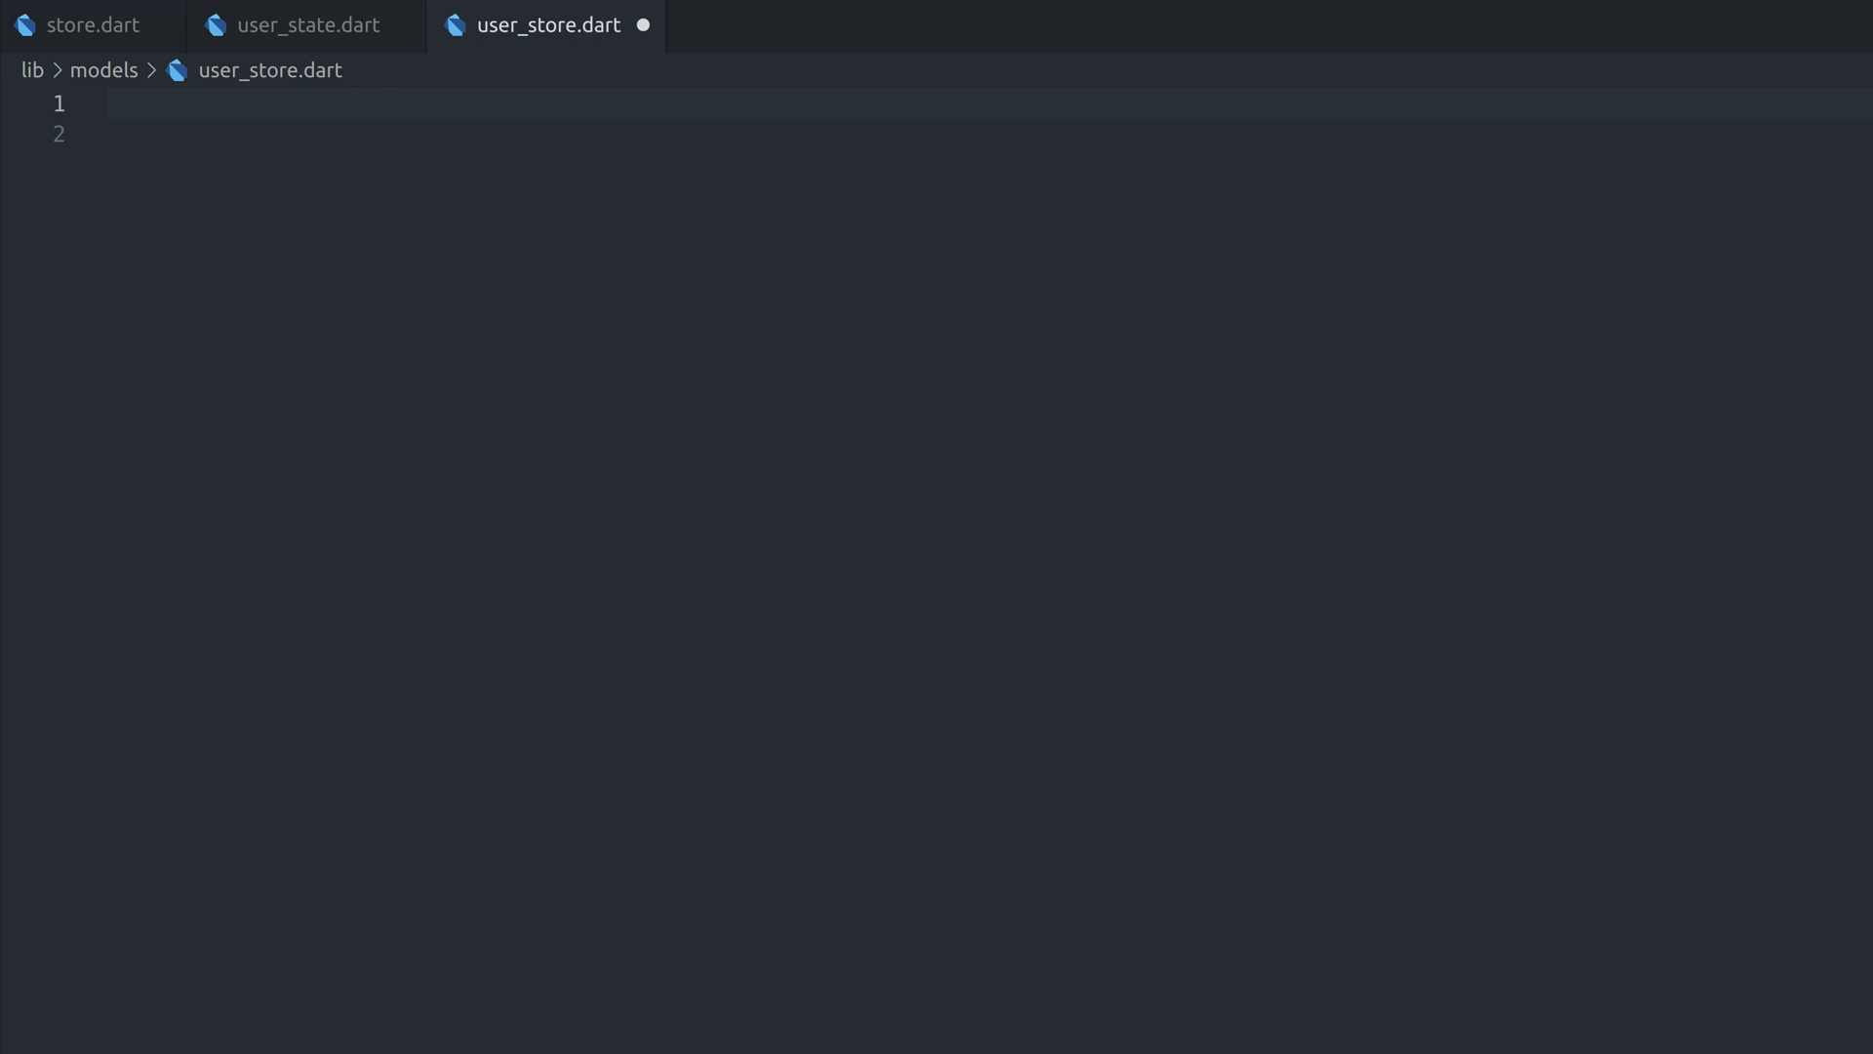
Write UserStore extending Store<UserState> with a _userSubscription and _onUserChanged handler
type("class UserStore extends Store<UserState> {}")
type("FirebaseAuth.instance.authStateChanges().listen(_onUserChanged);")
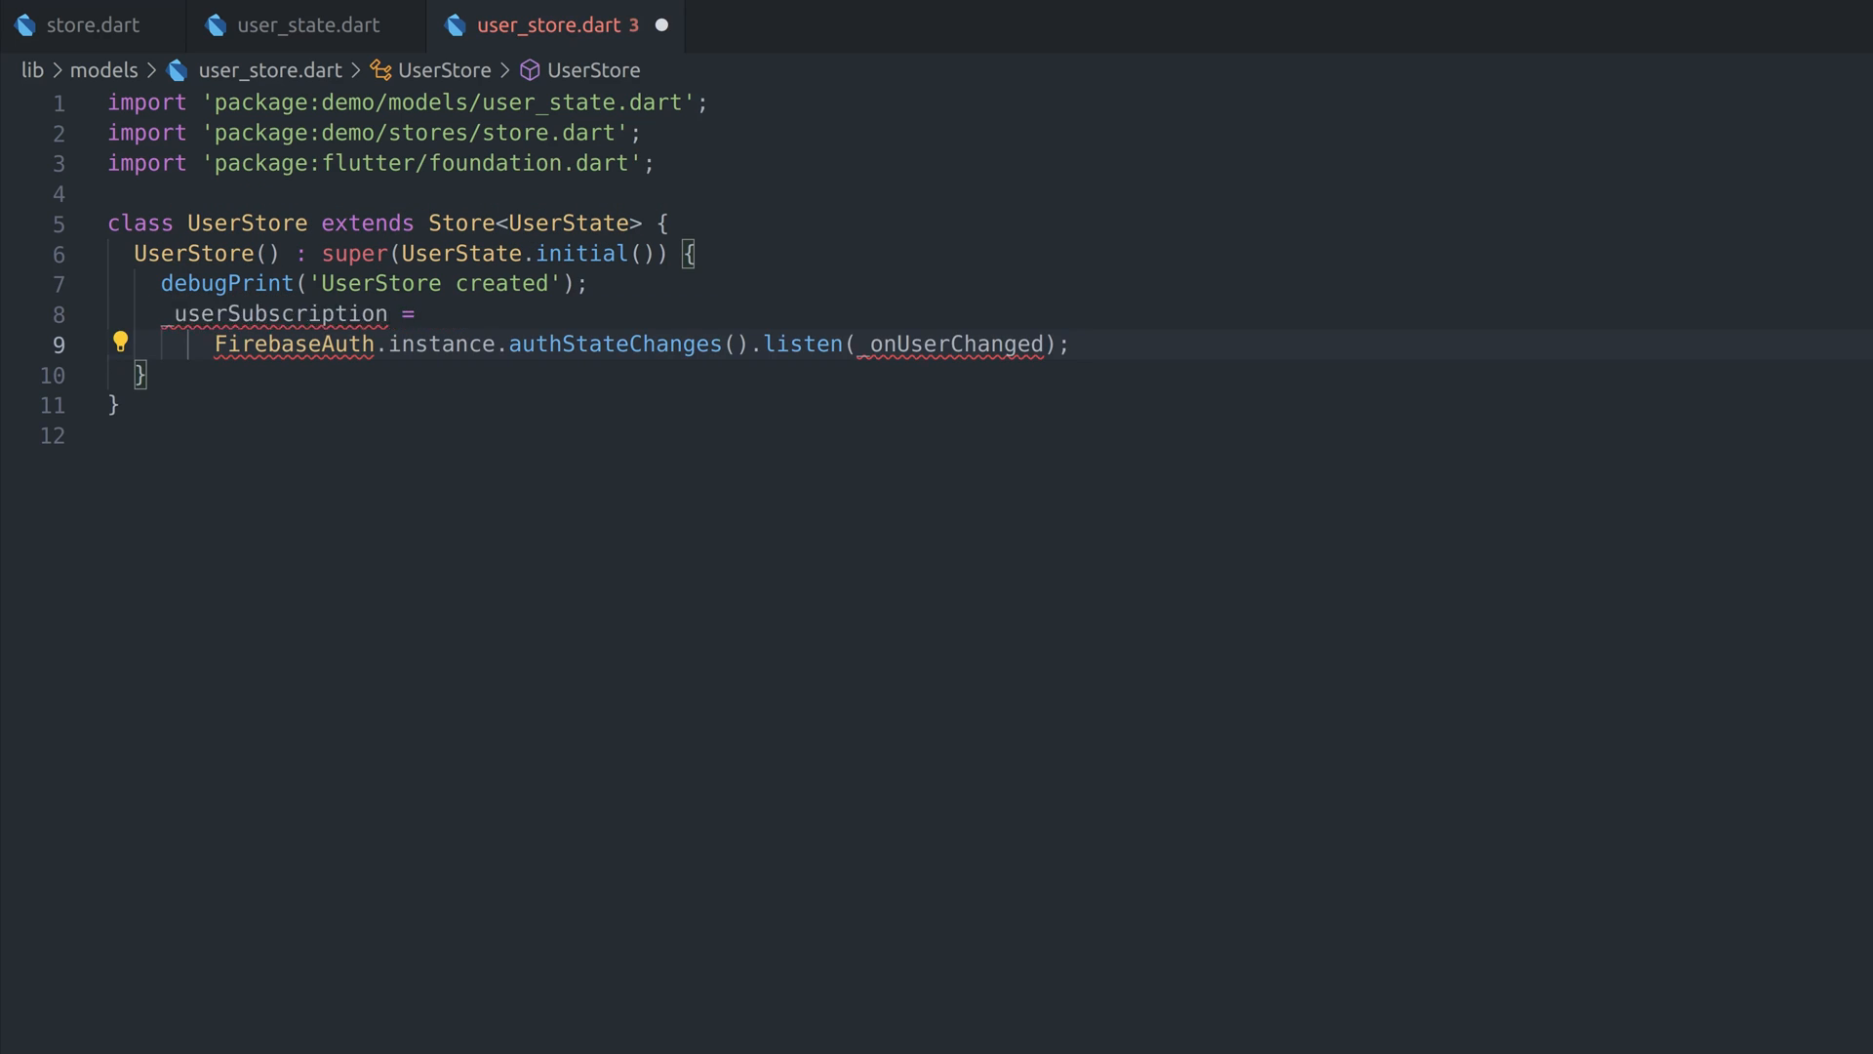
type("late StreamSubscription _userSubscription;")
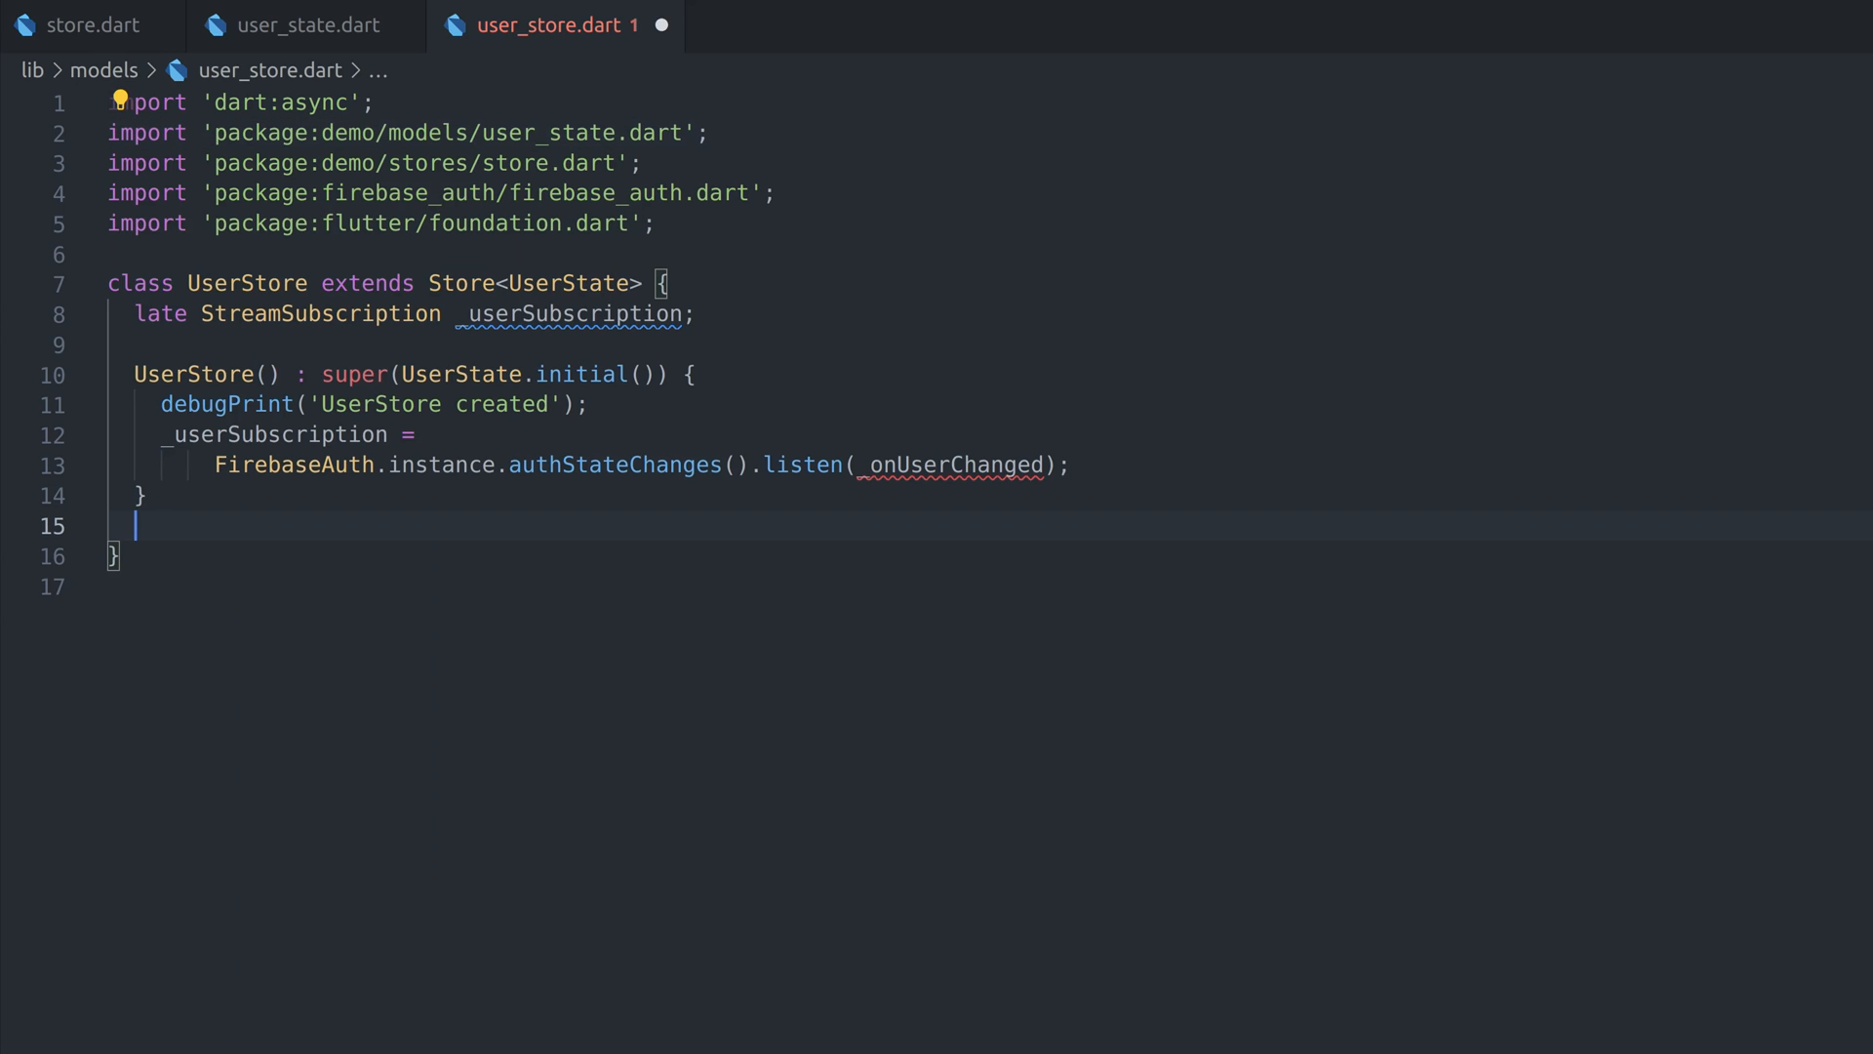
type("_onUserChanged(User? user) {")
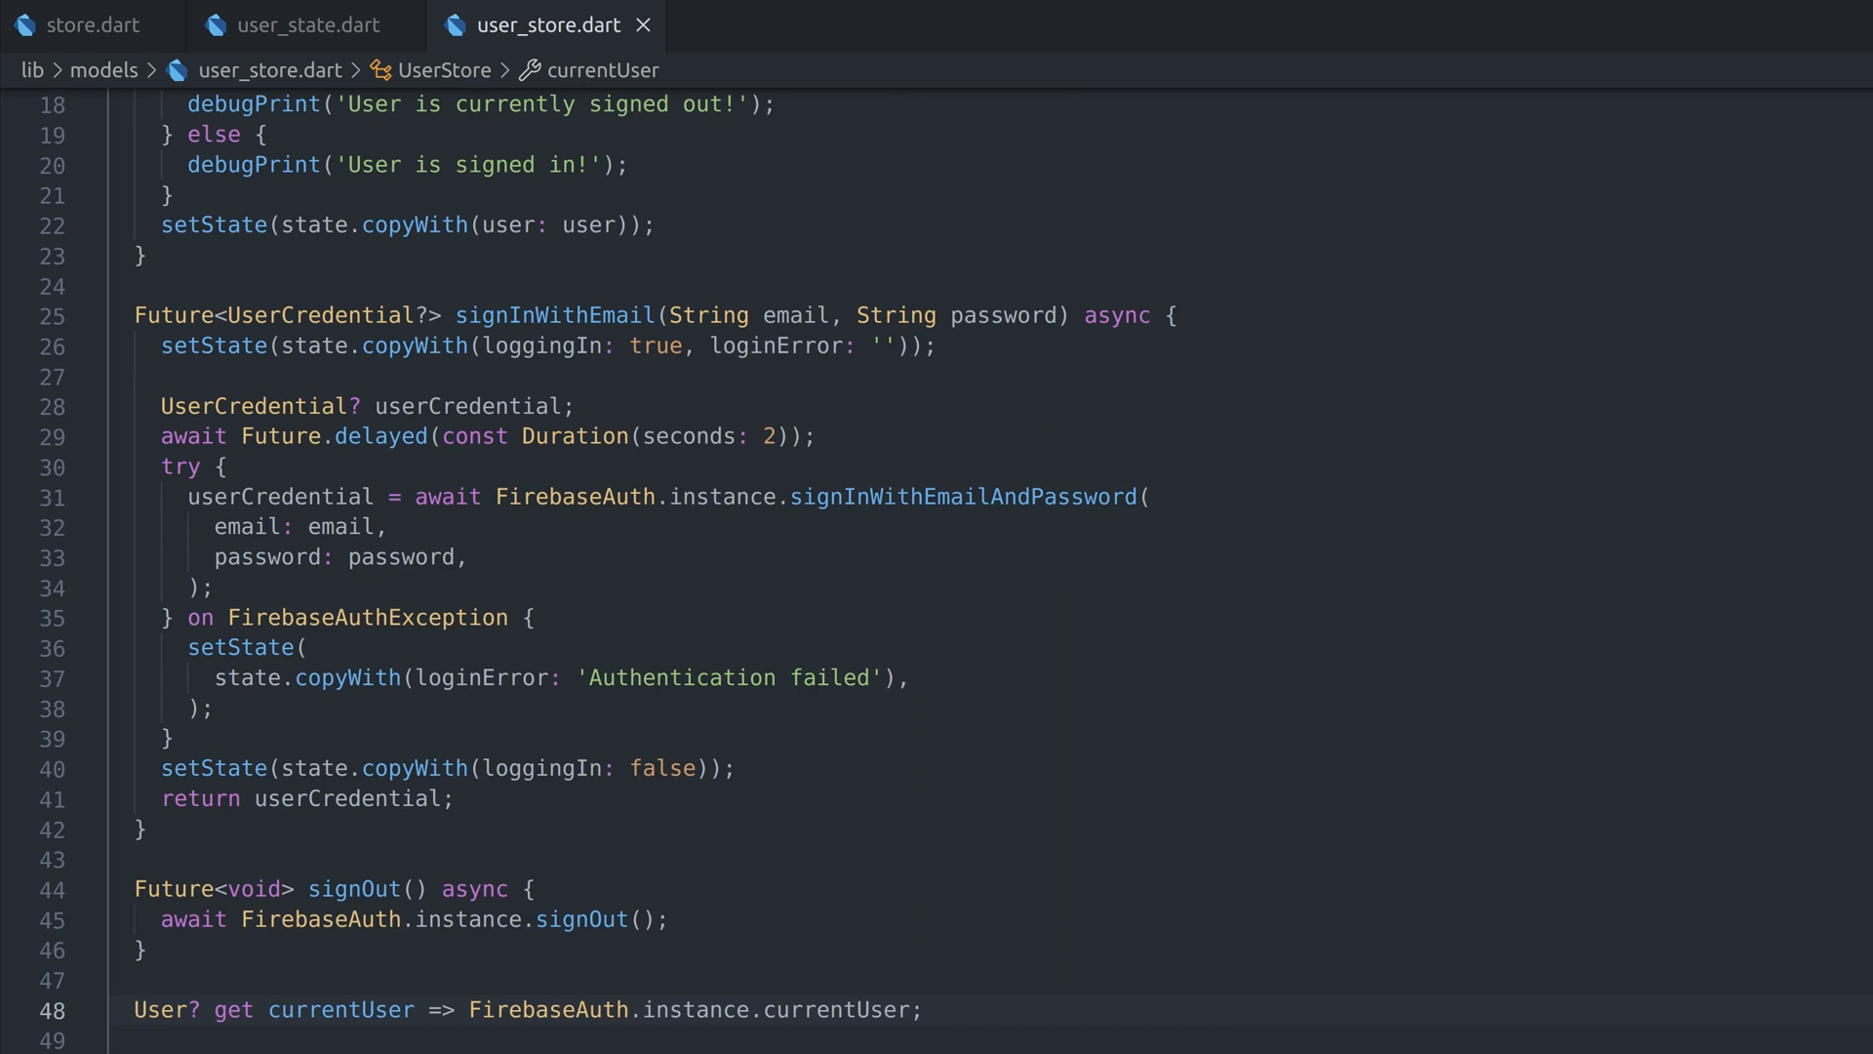
left_click(728, 28)
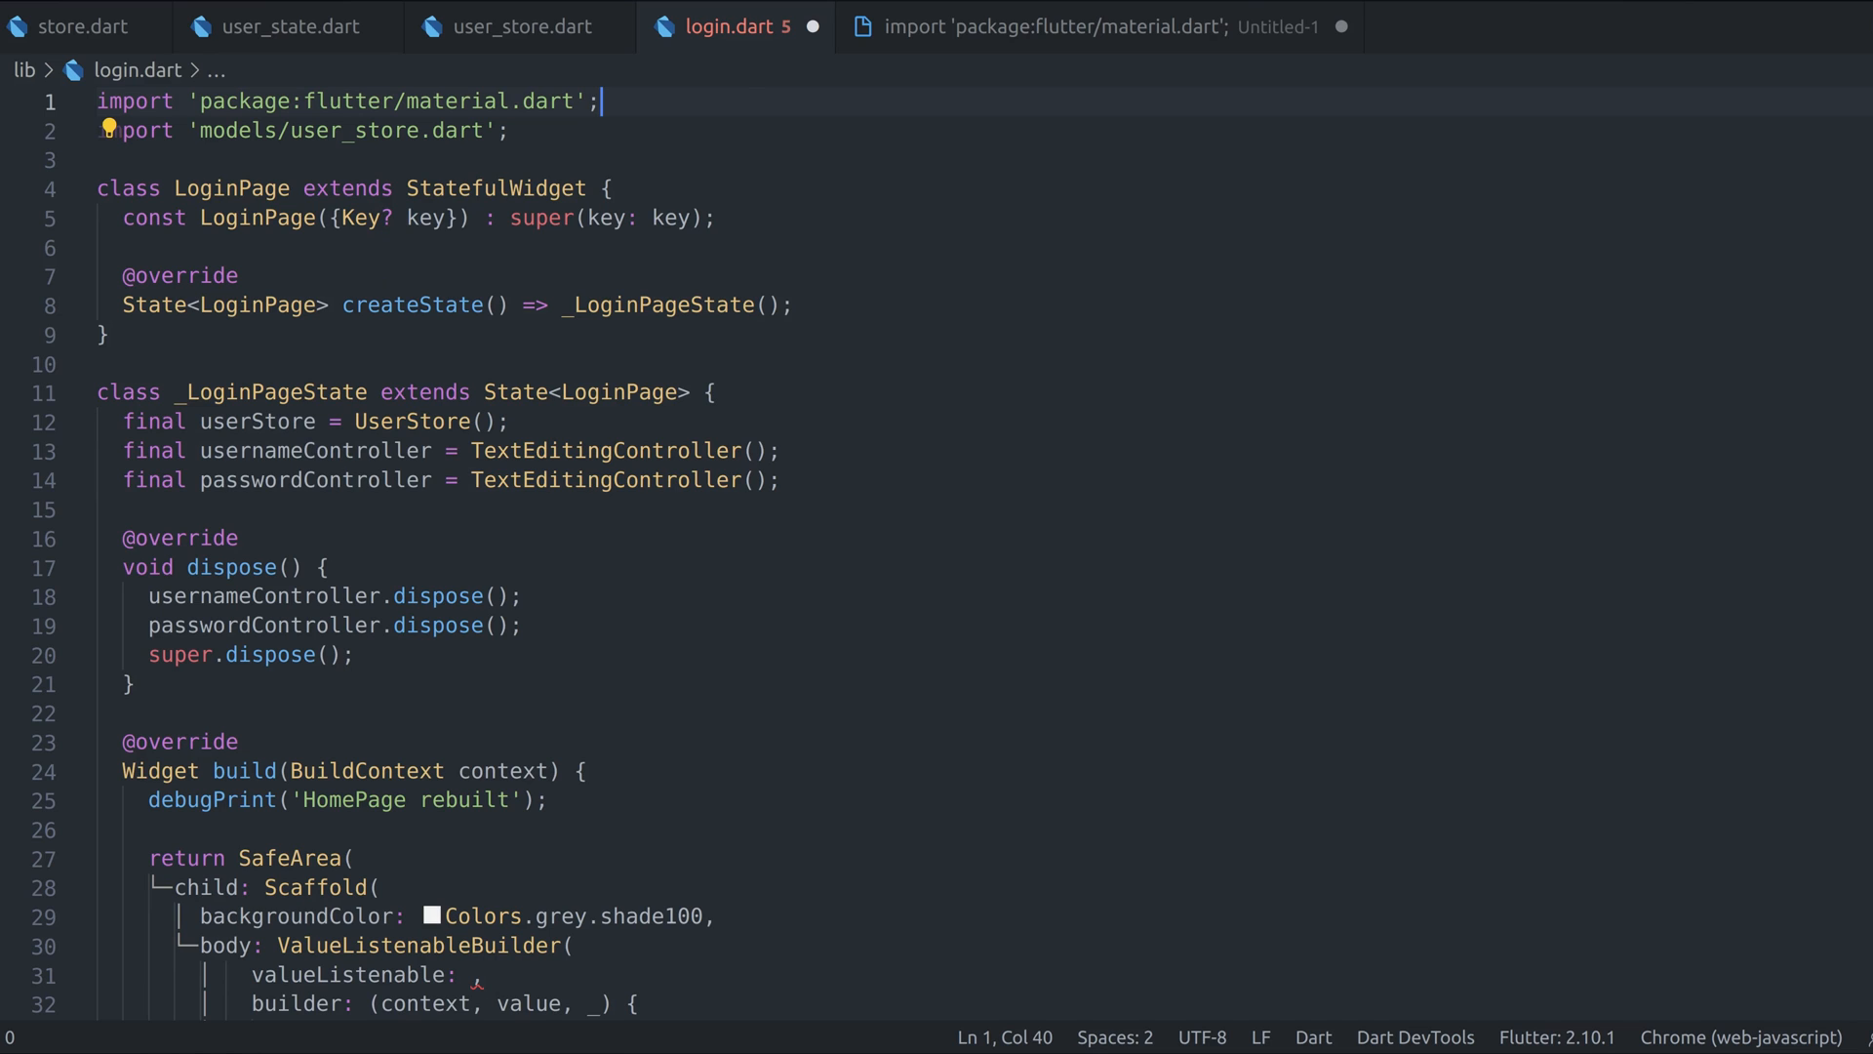
Set the login page's valueListenable to userStore.notifier, checking the Store base class
scroll("down", 3)
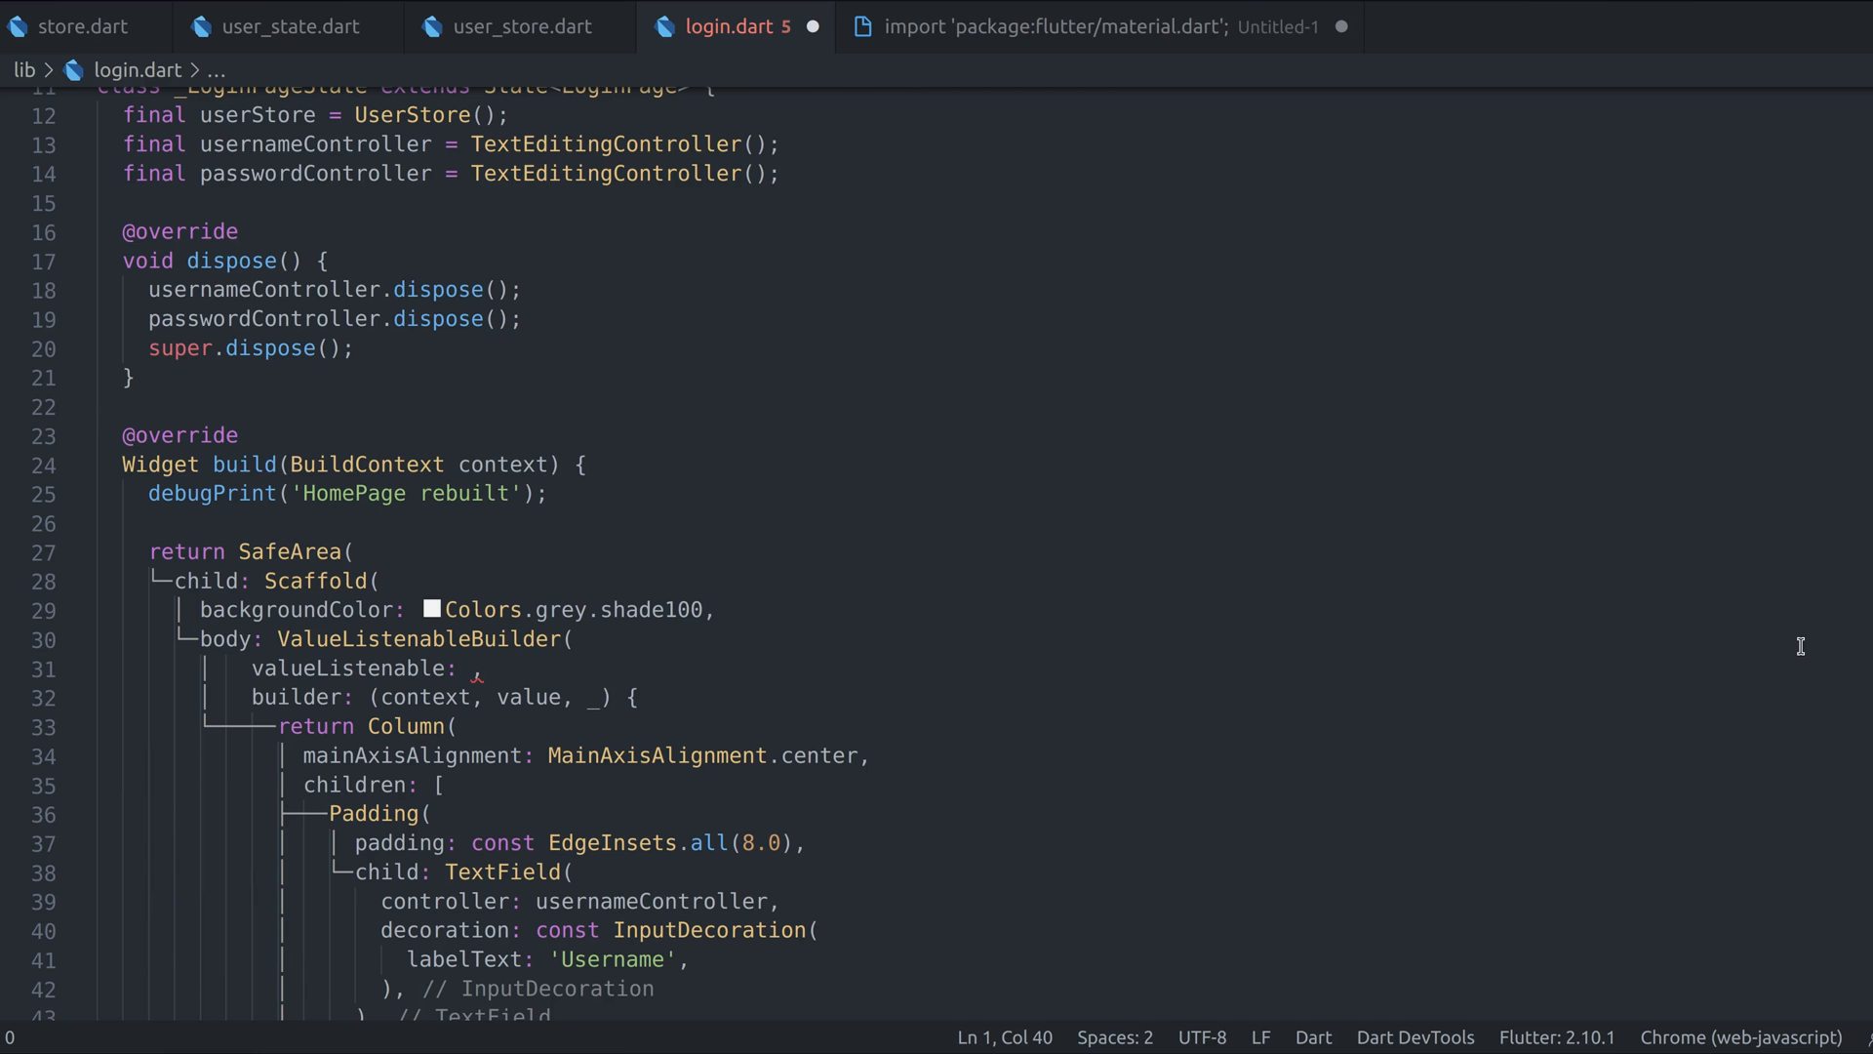
type("userStore")
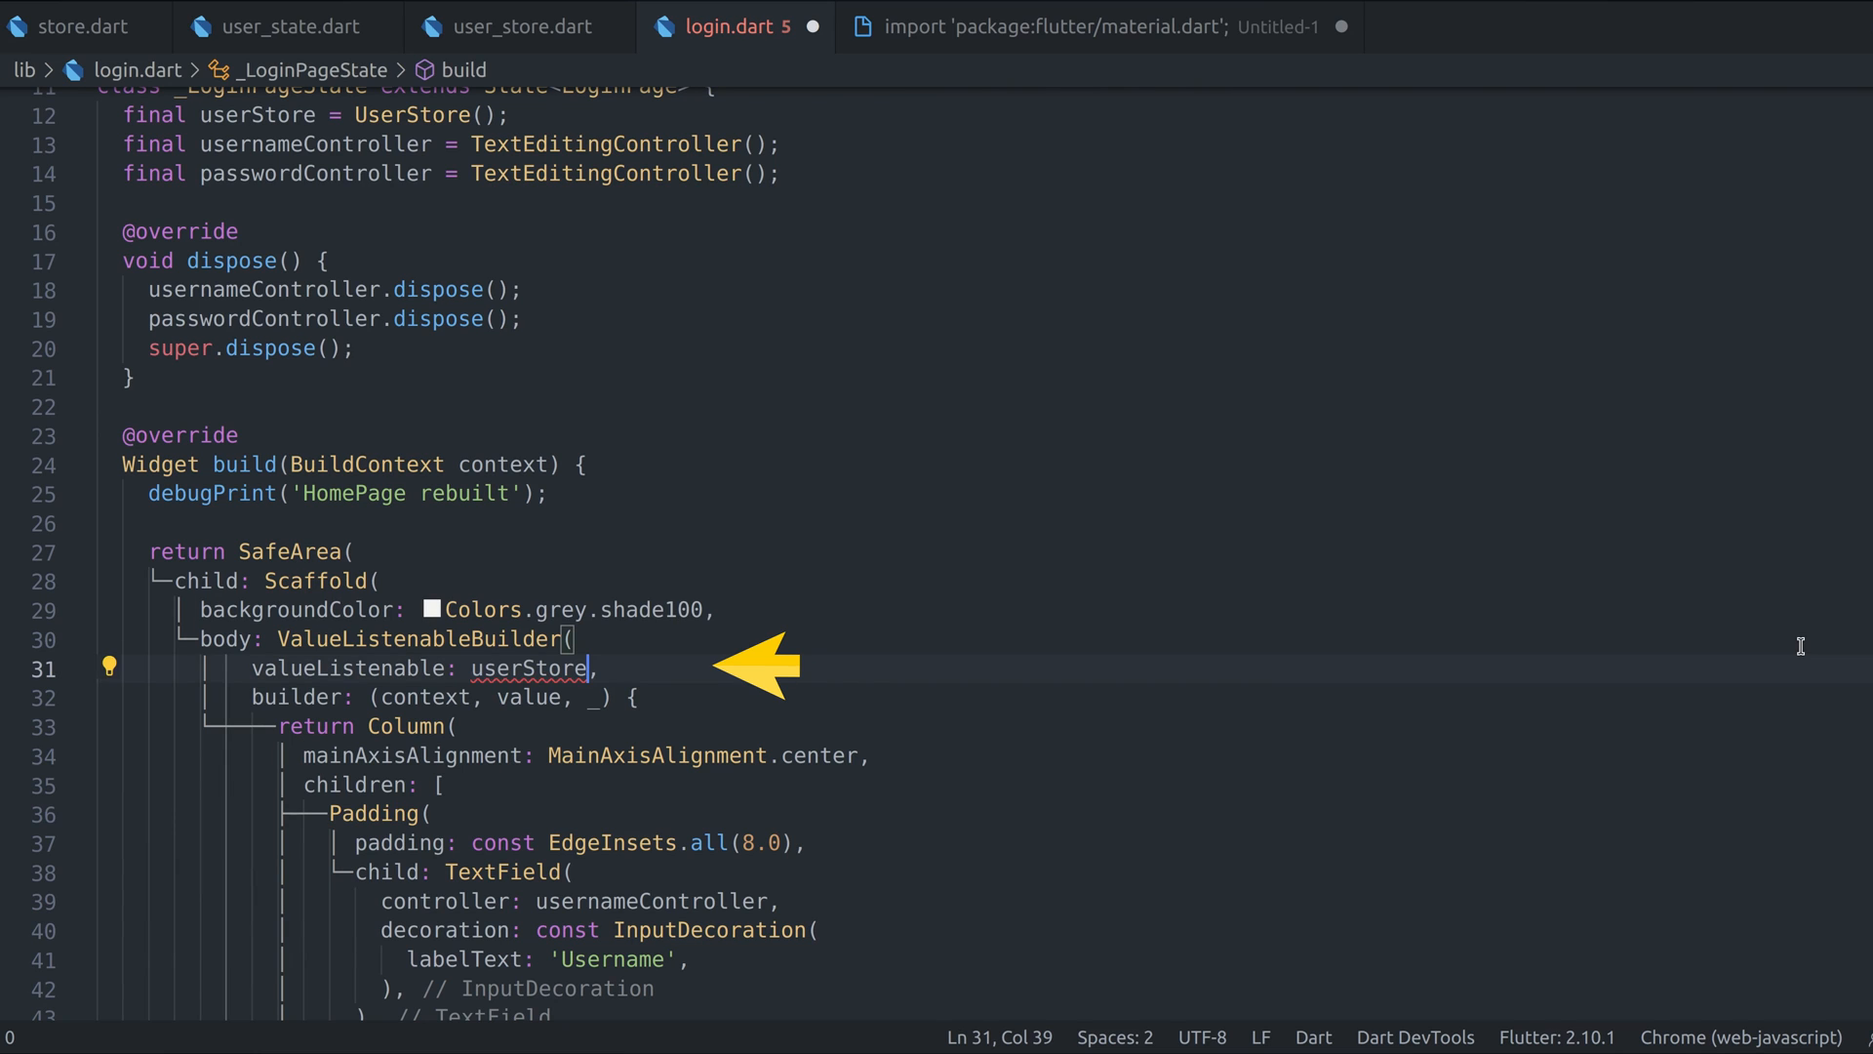
left_click(78, 25)
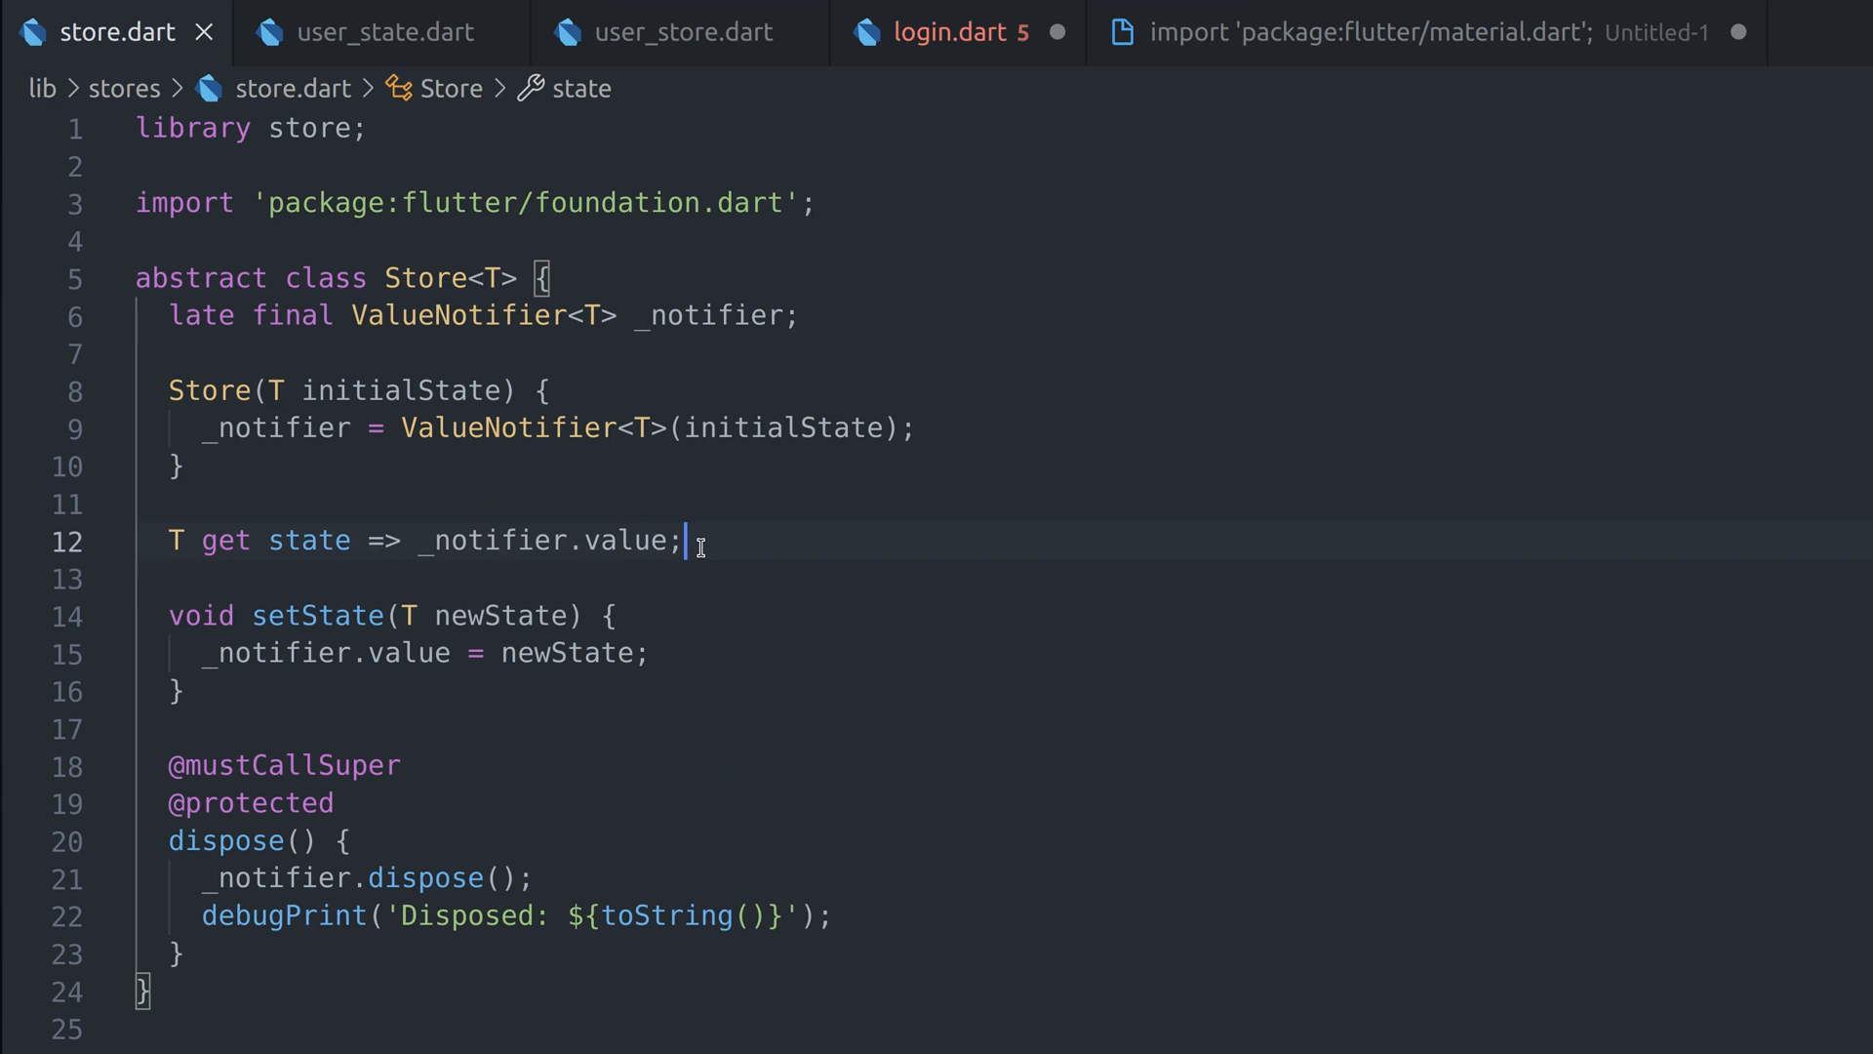
left_click(960, 31)
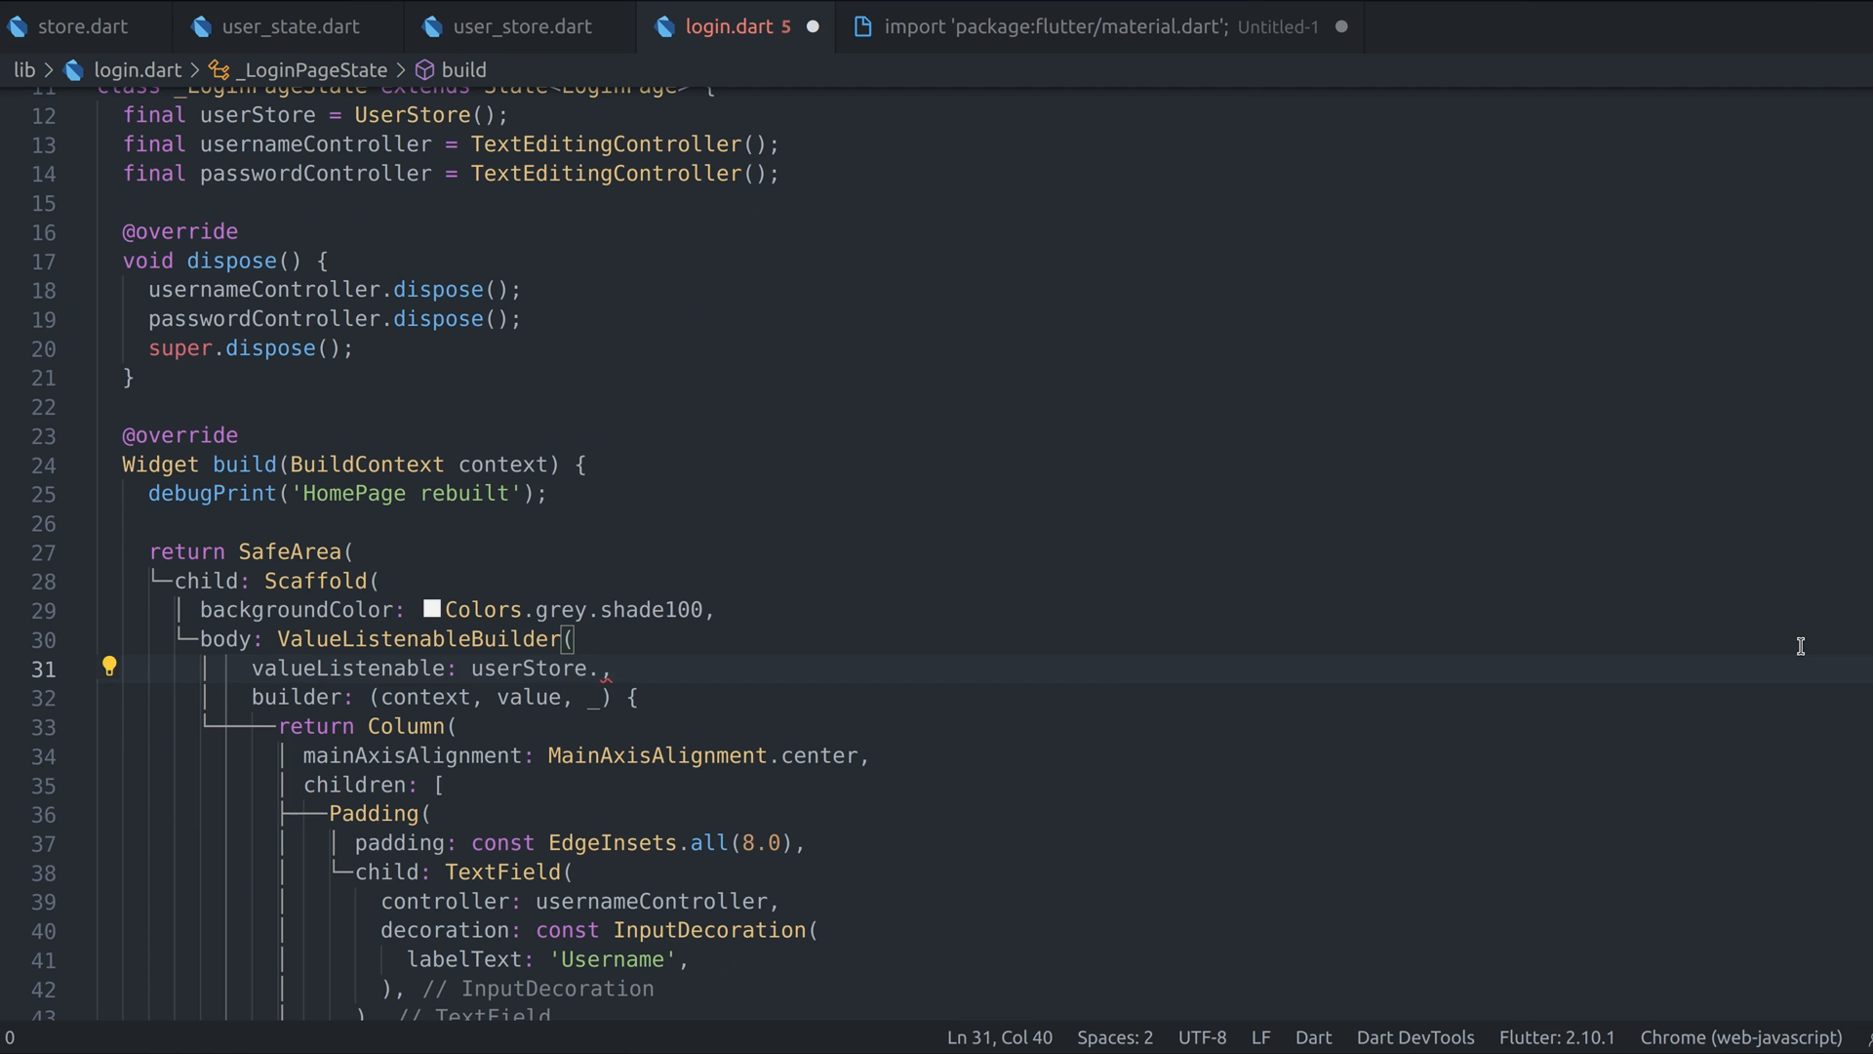
type("notifier")
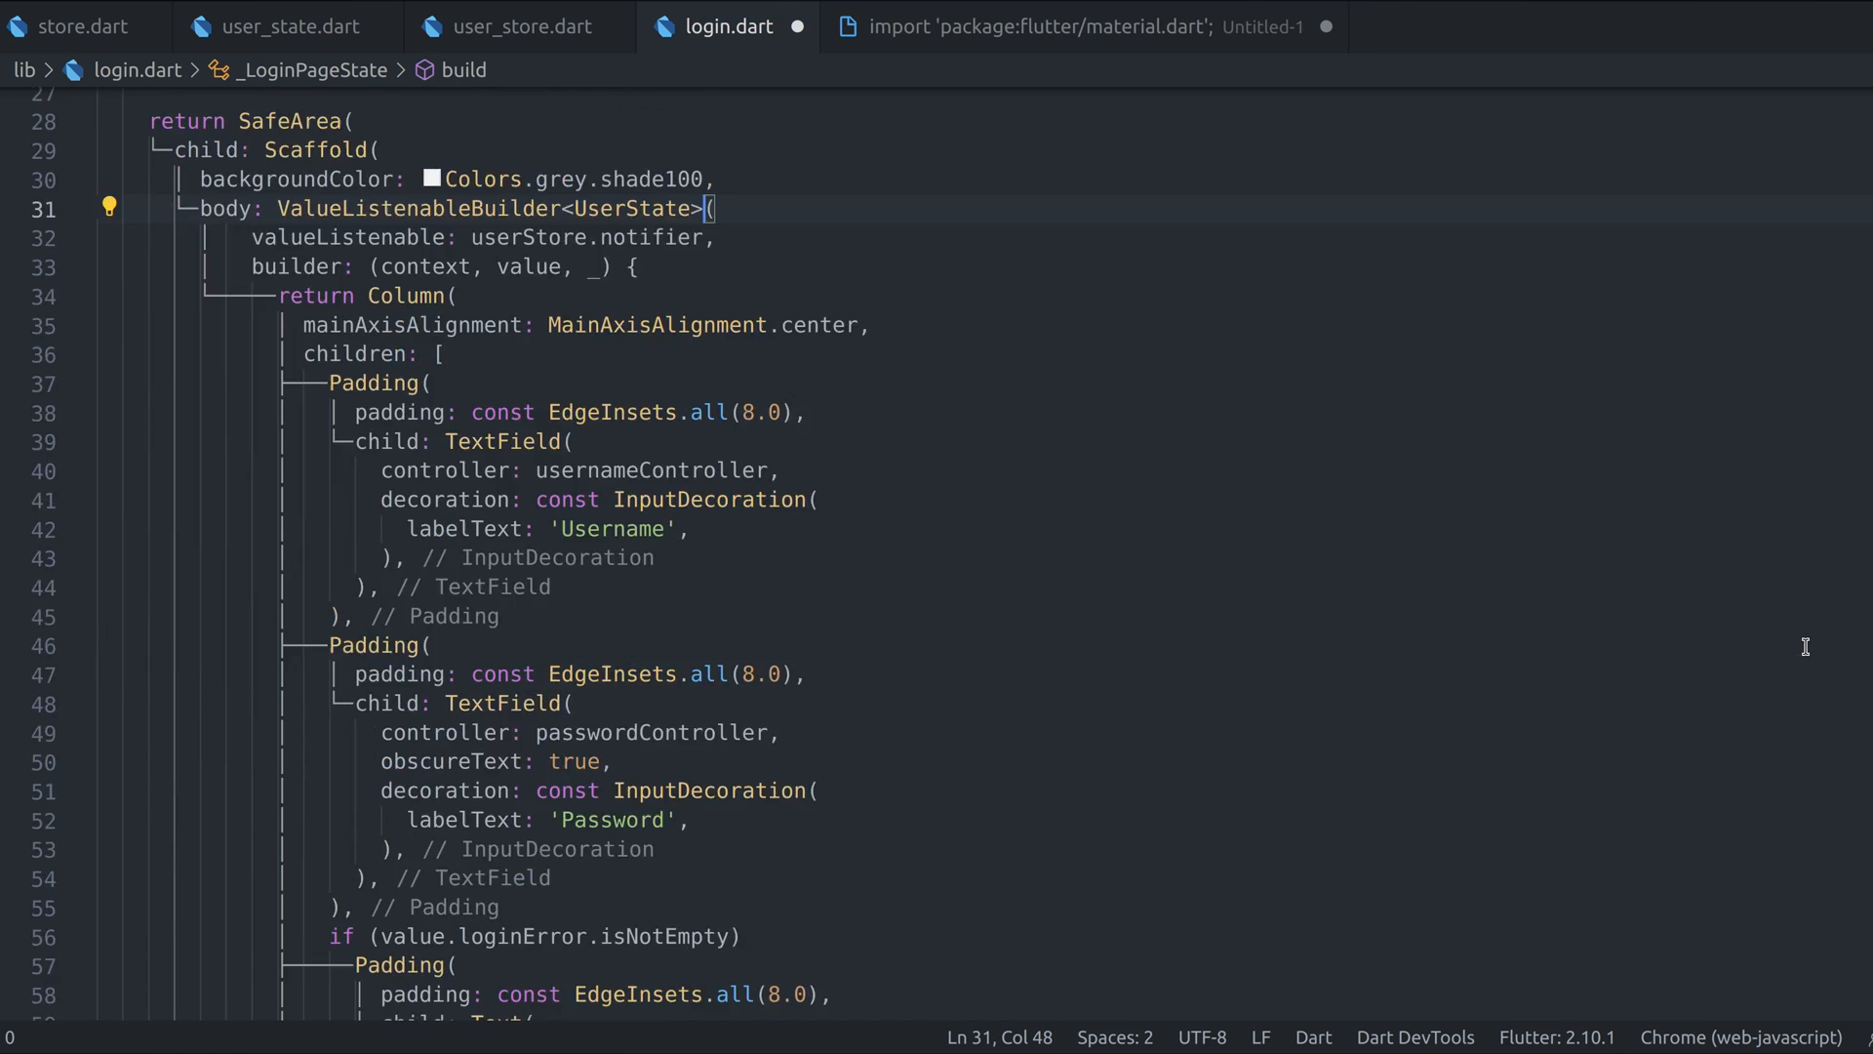
scroll("down", 3)
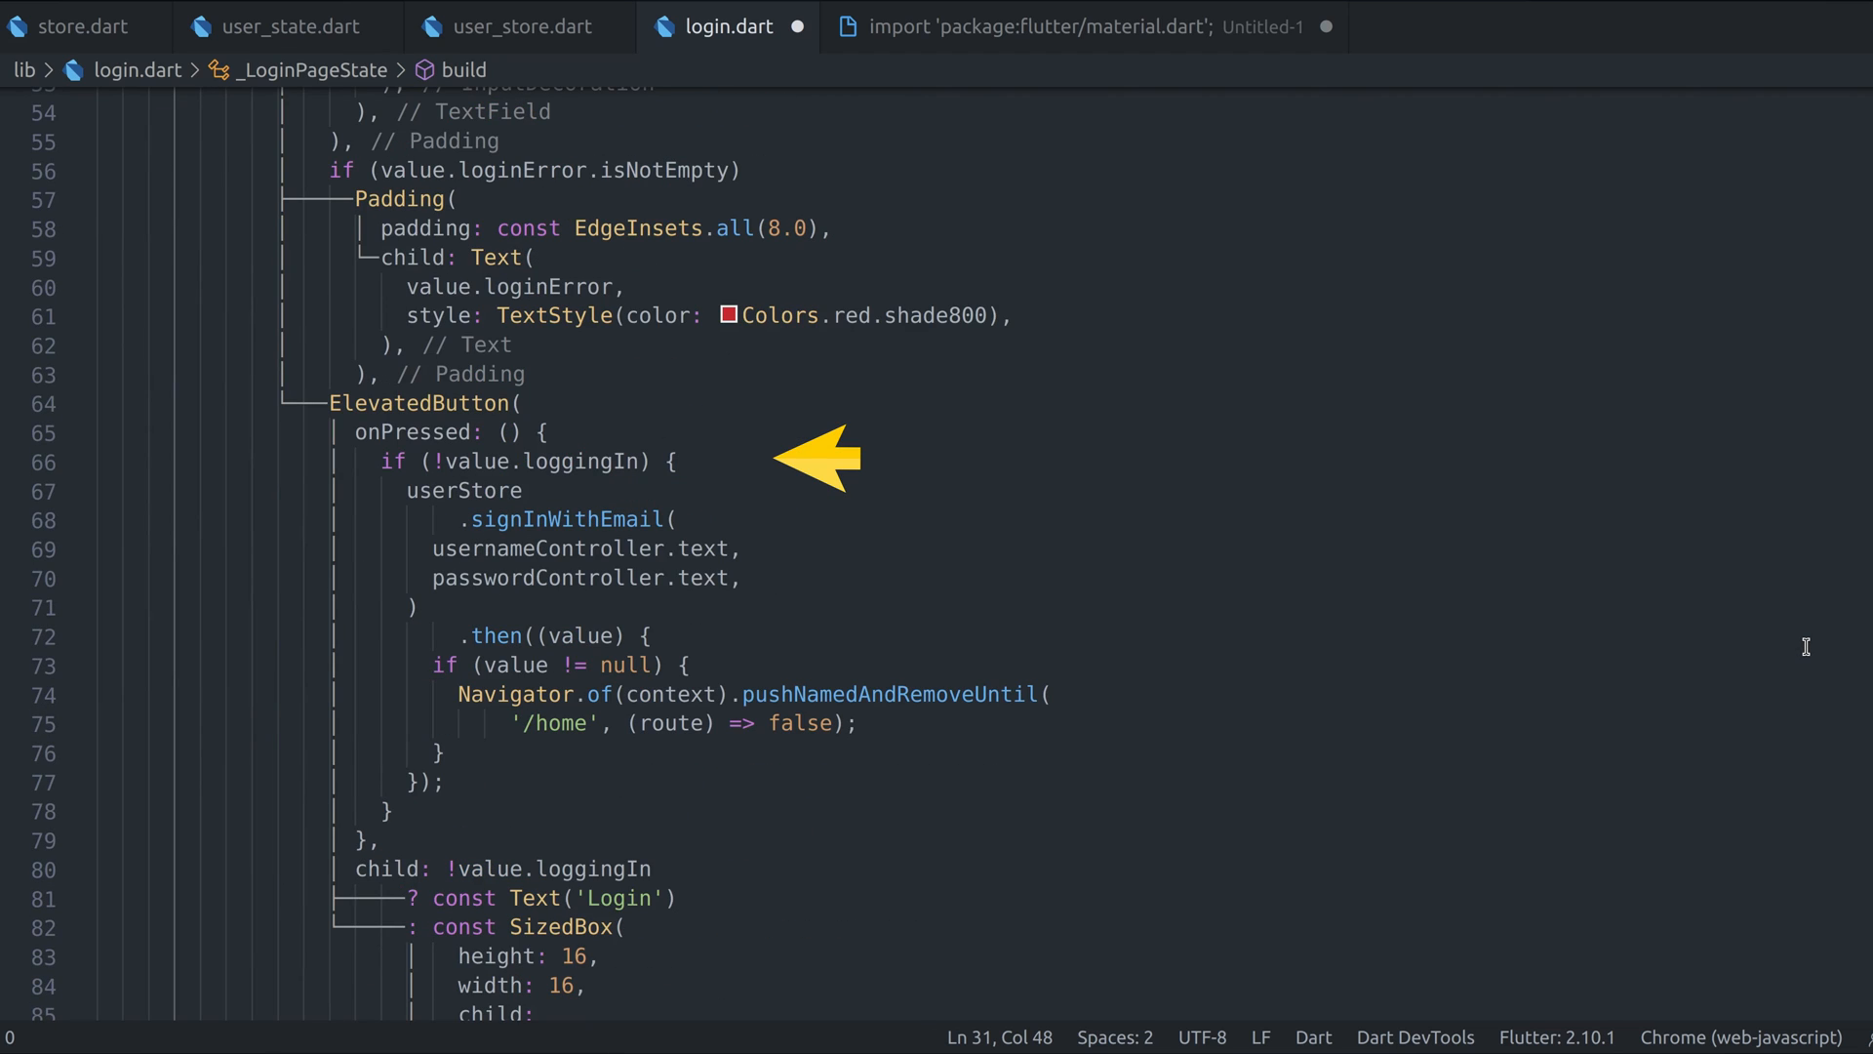
mouse_move(819, 519)
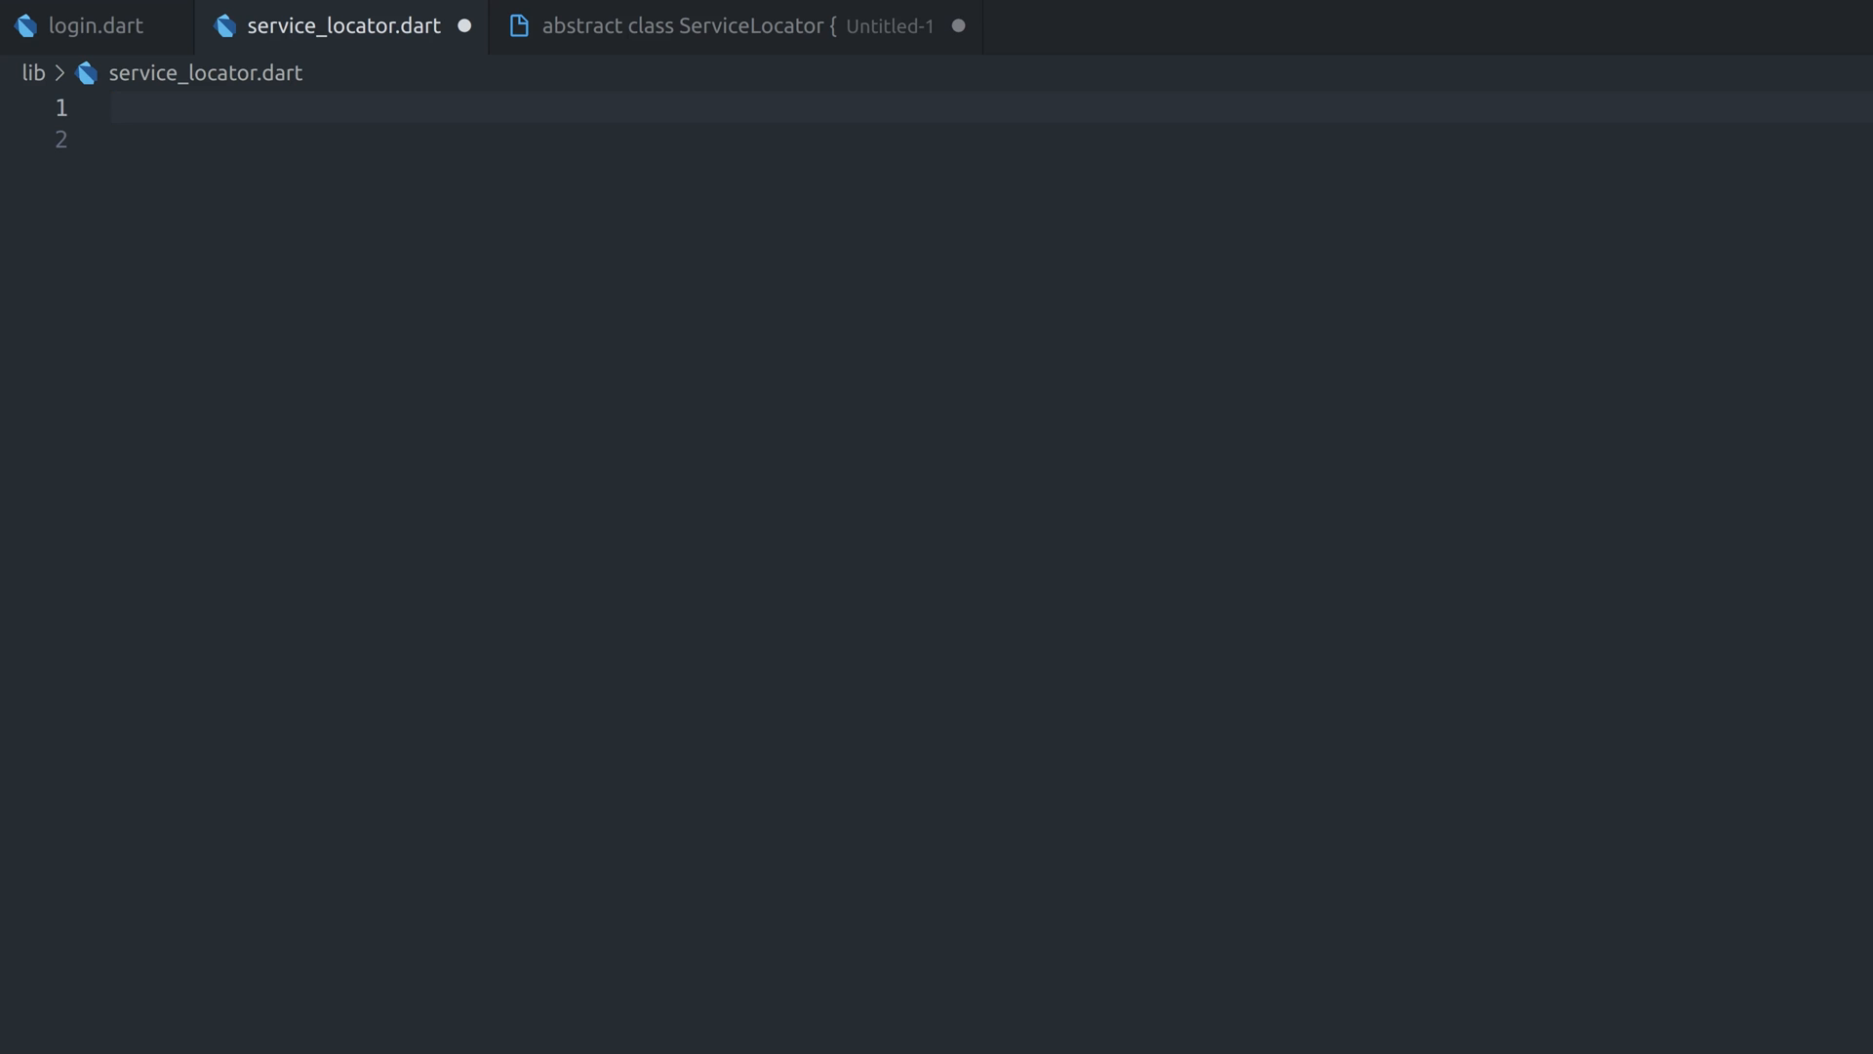
Declare abstract ServiceLocator with static _instances and _constructors maps
type("abstract class ServiceLocator {}")
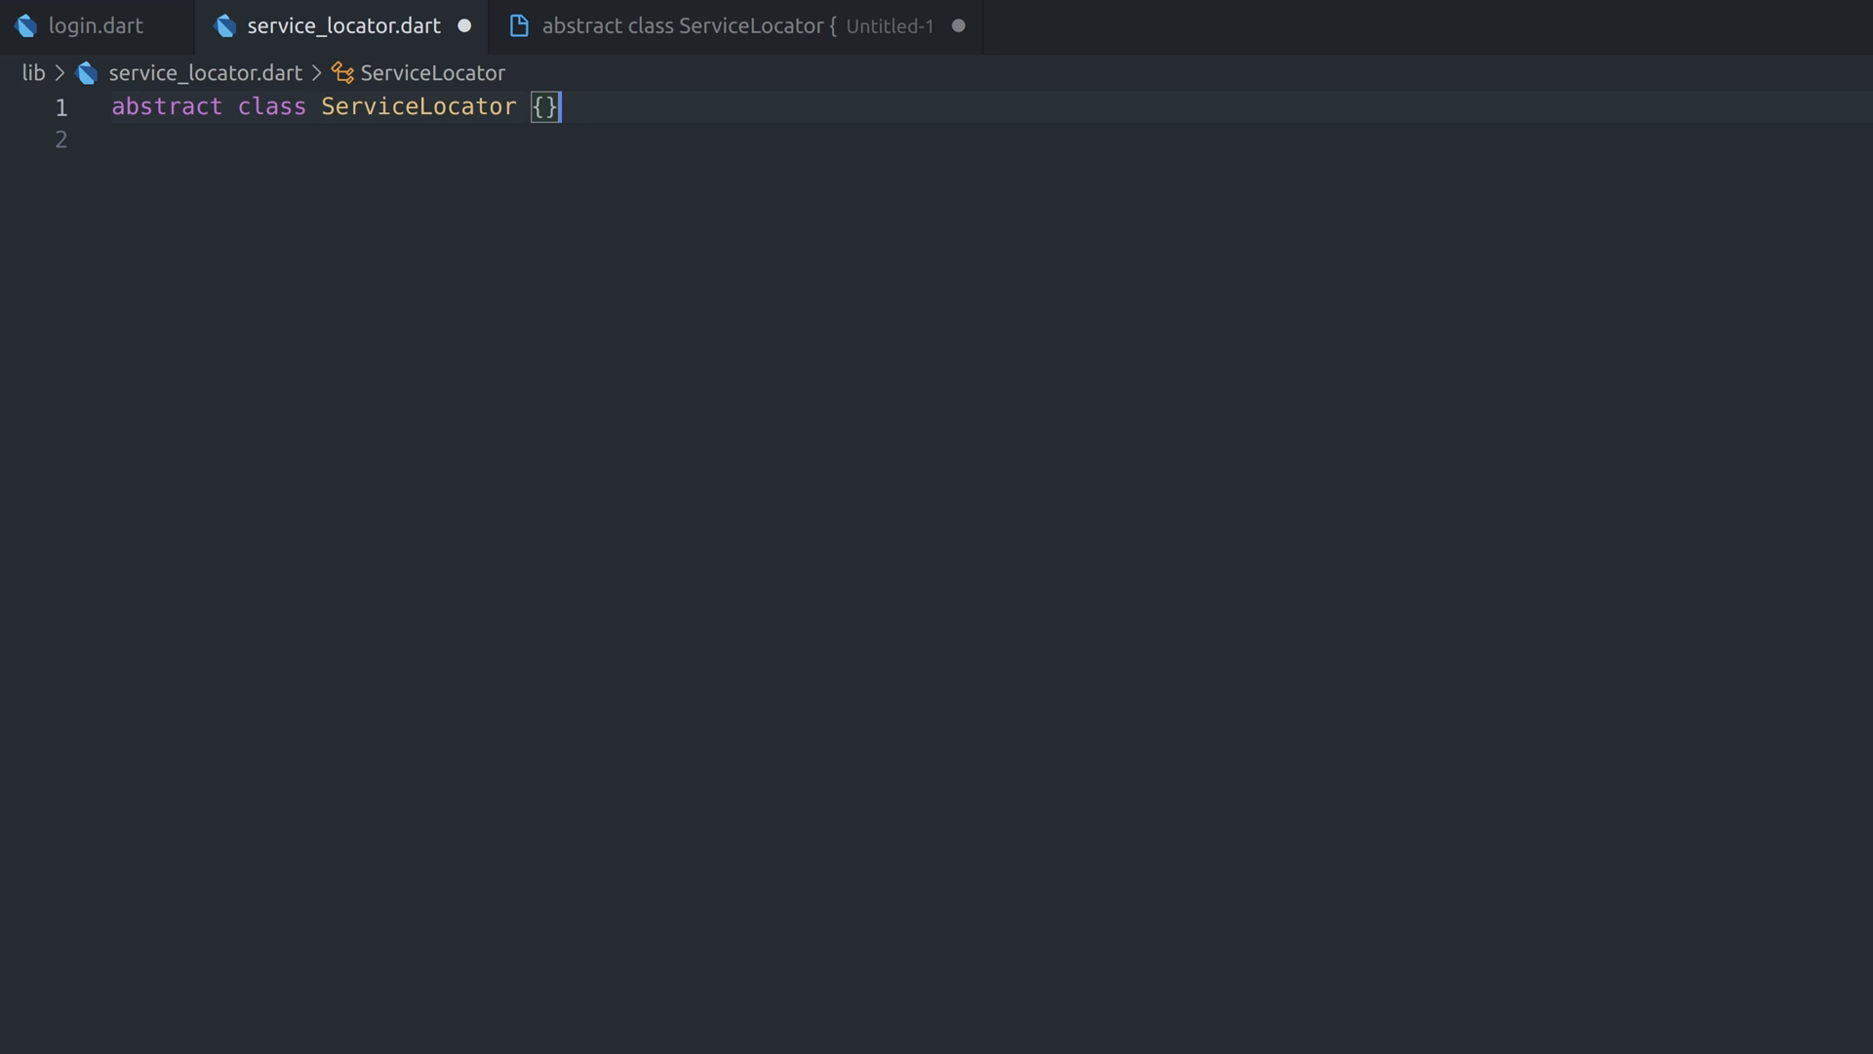
type("static final _instances = <String, dynamic>{};")
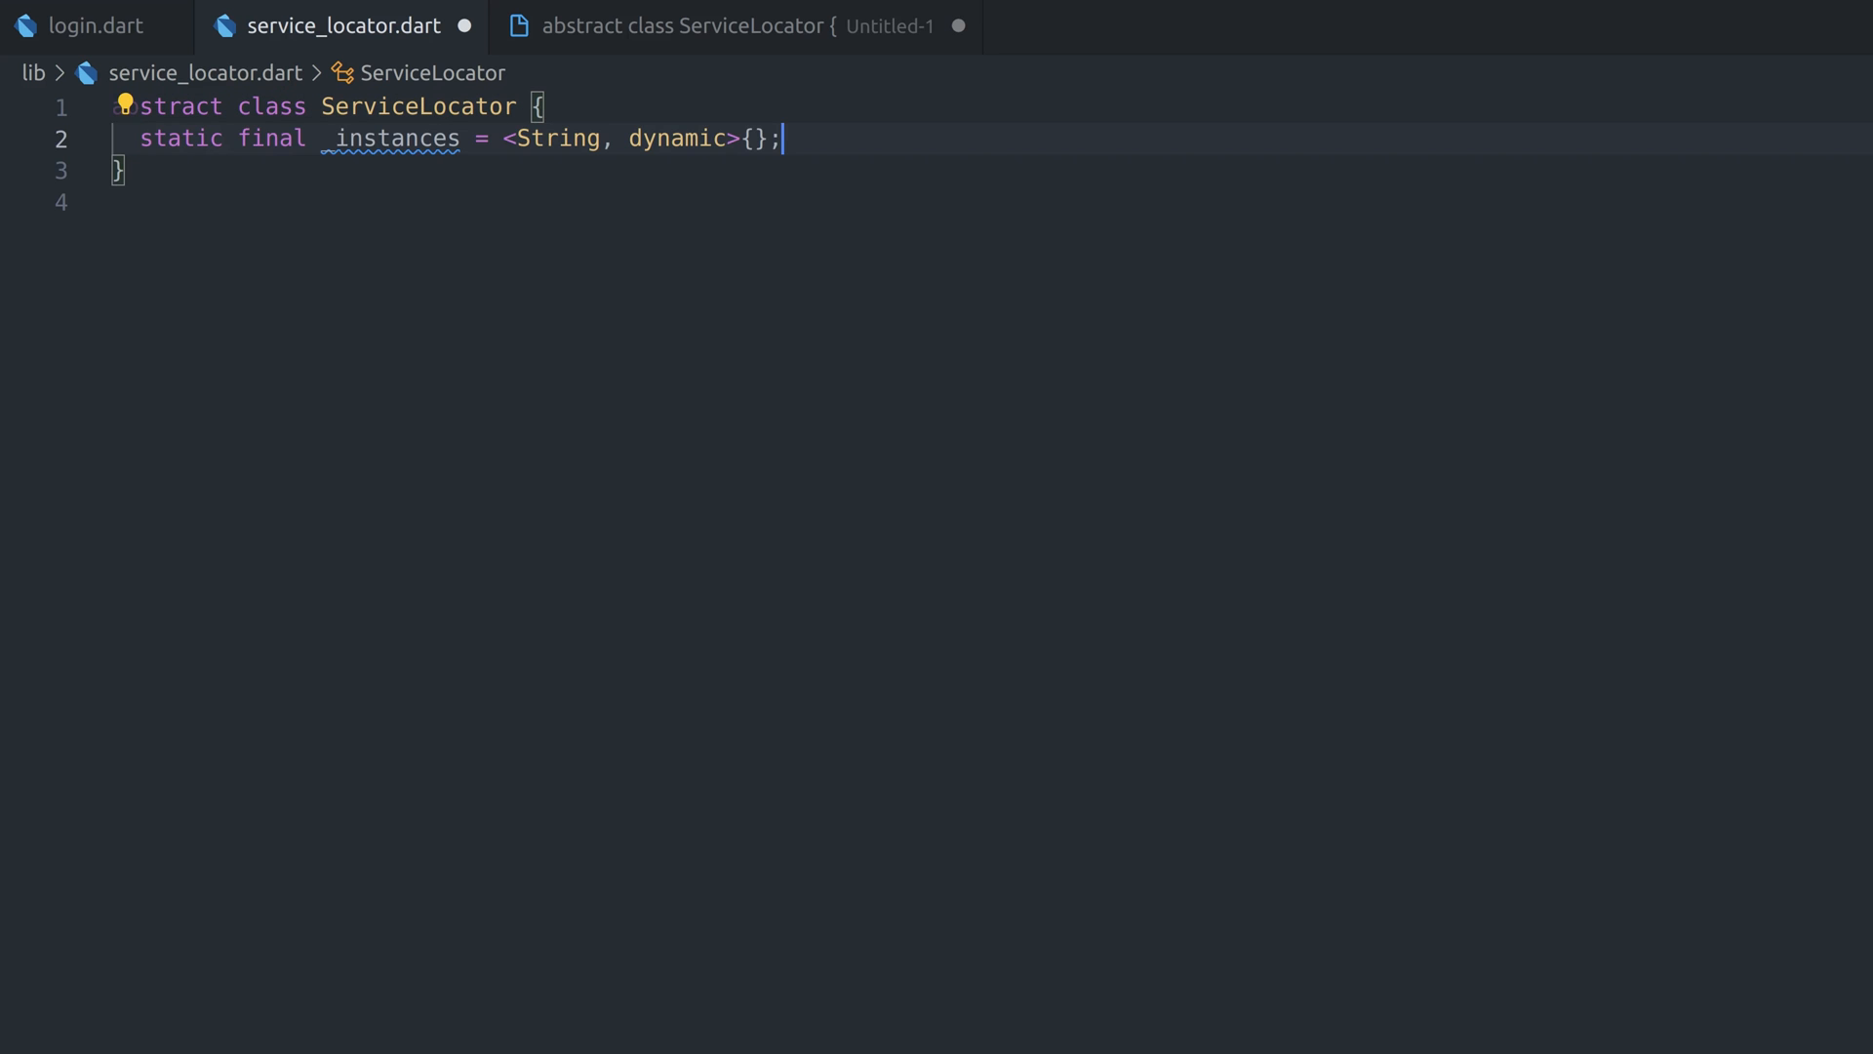
type("static final _constructors = <String, Function()>{};")
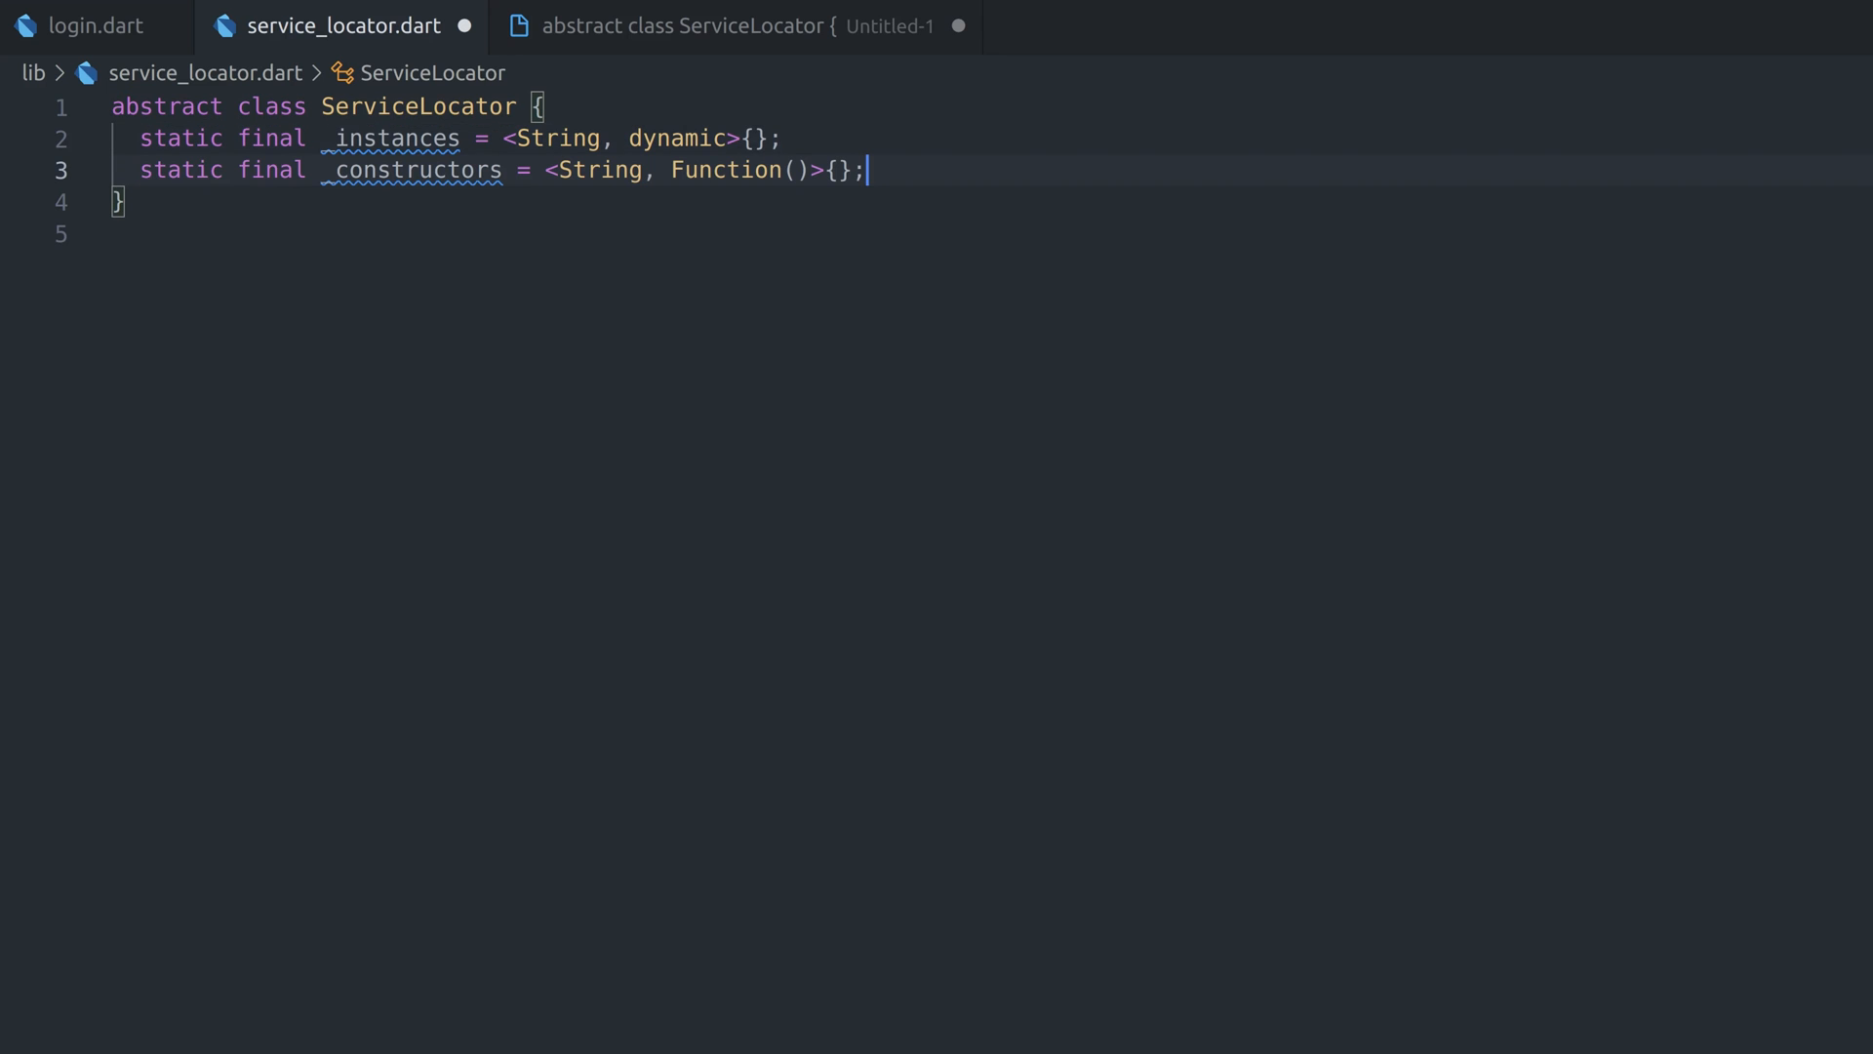
key("Enter")
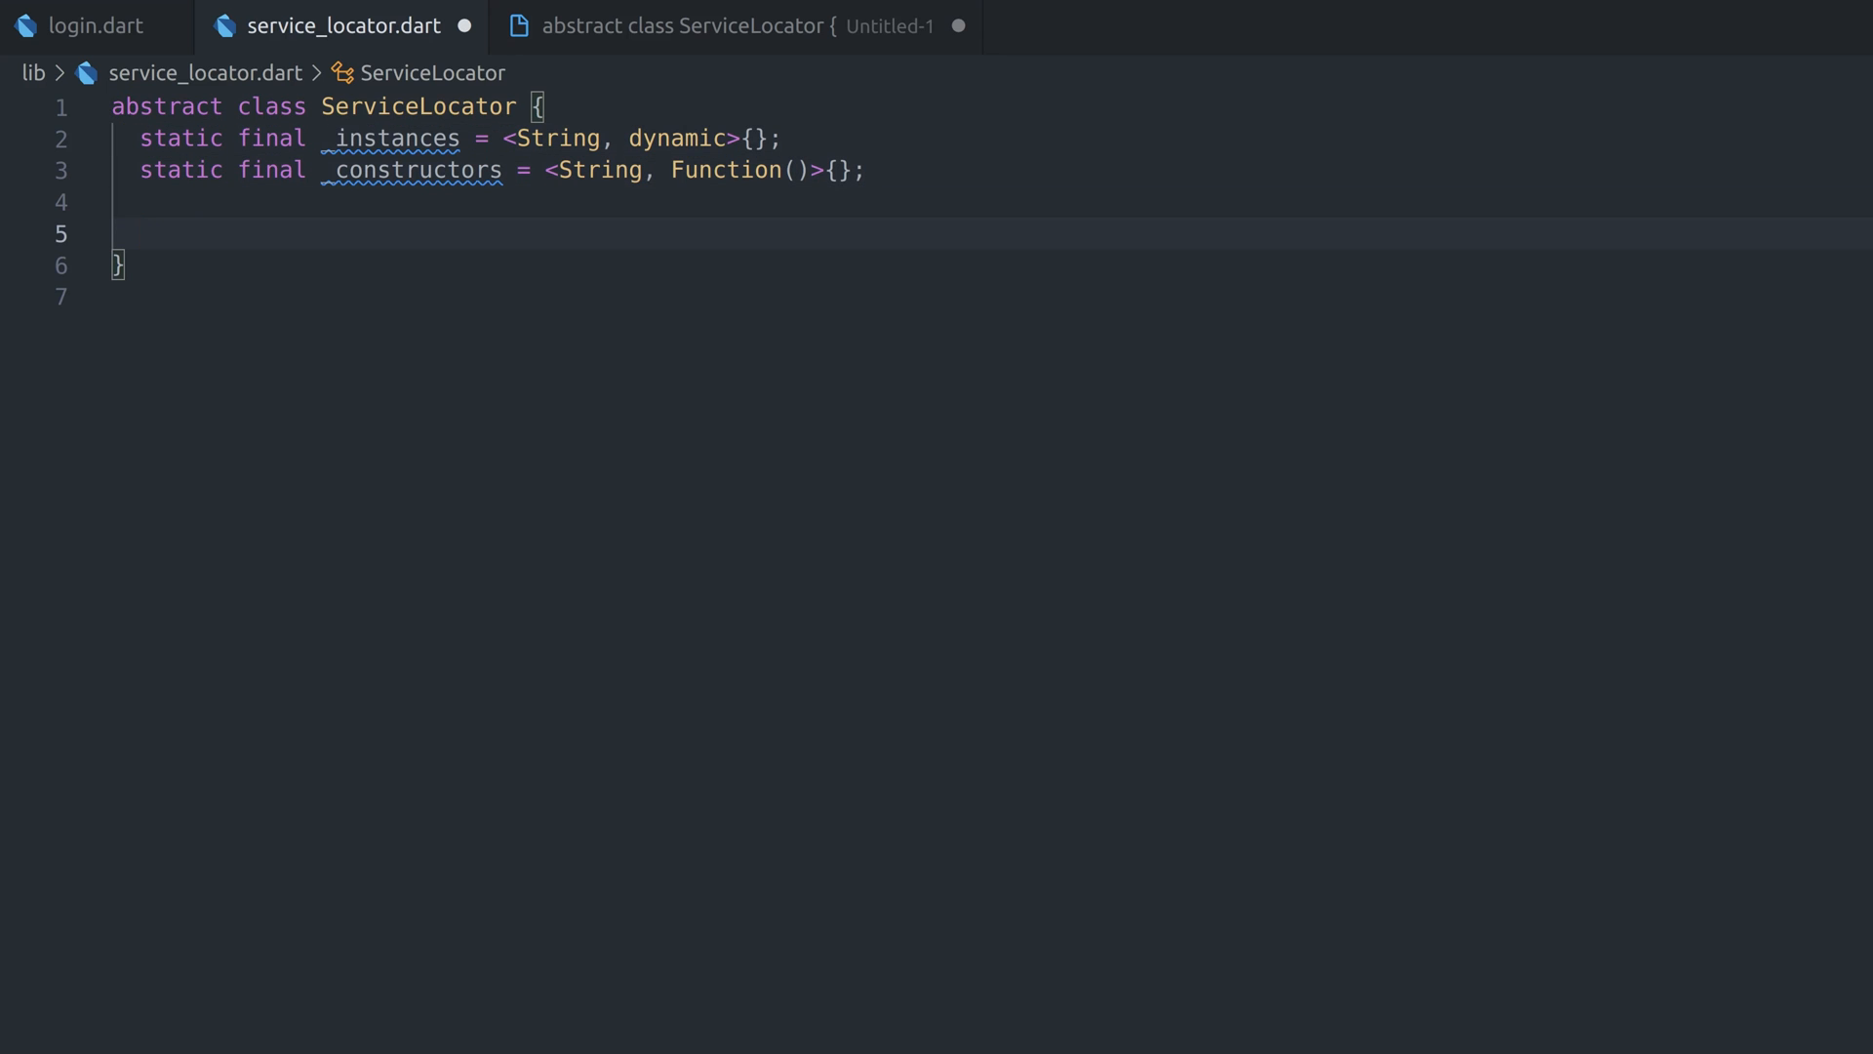
left_click(141, 234)
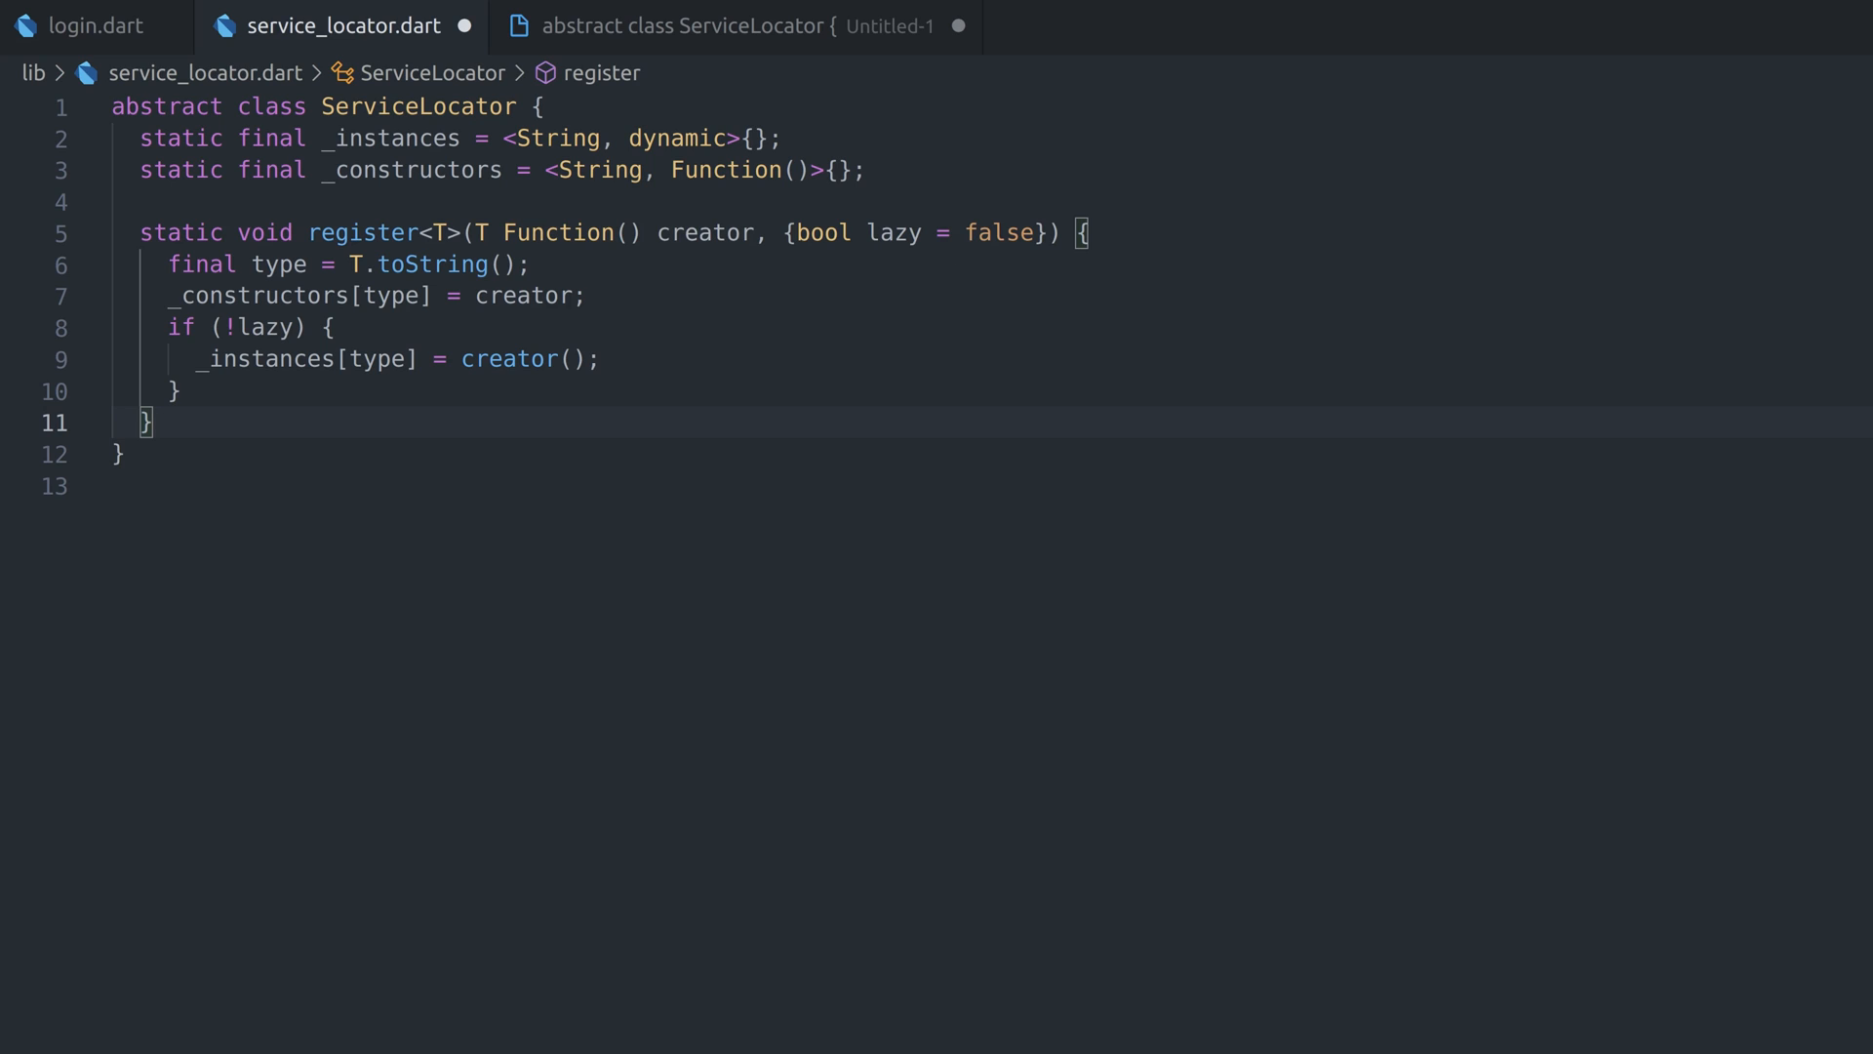
Add the register and static T get<T>() methods, then move to main.dart
key("Enter")
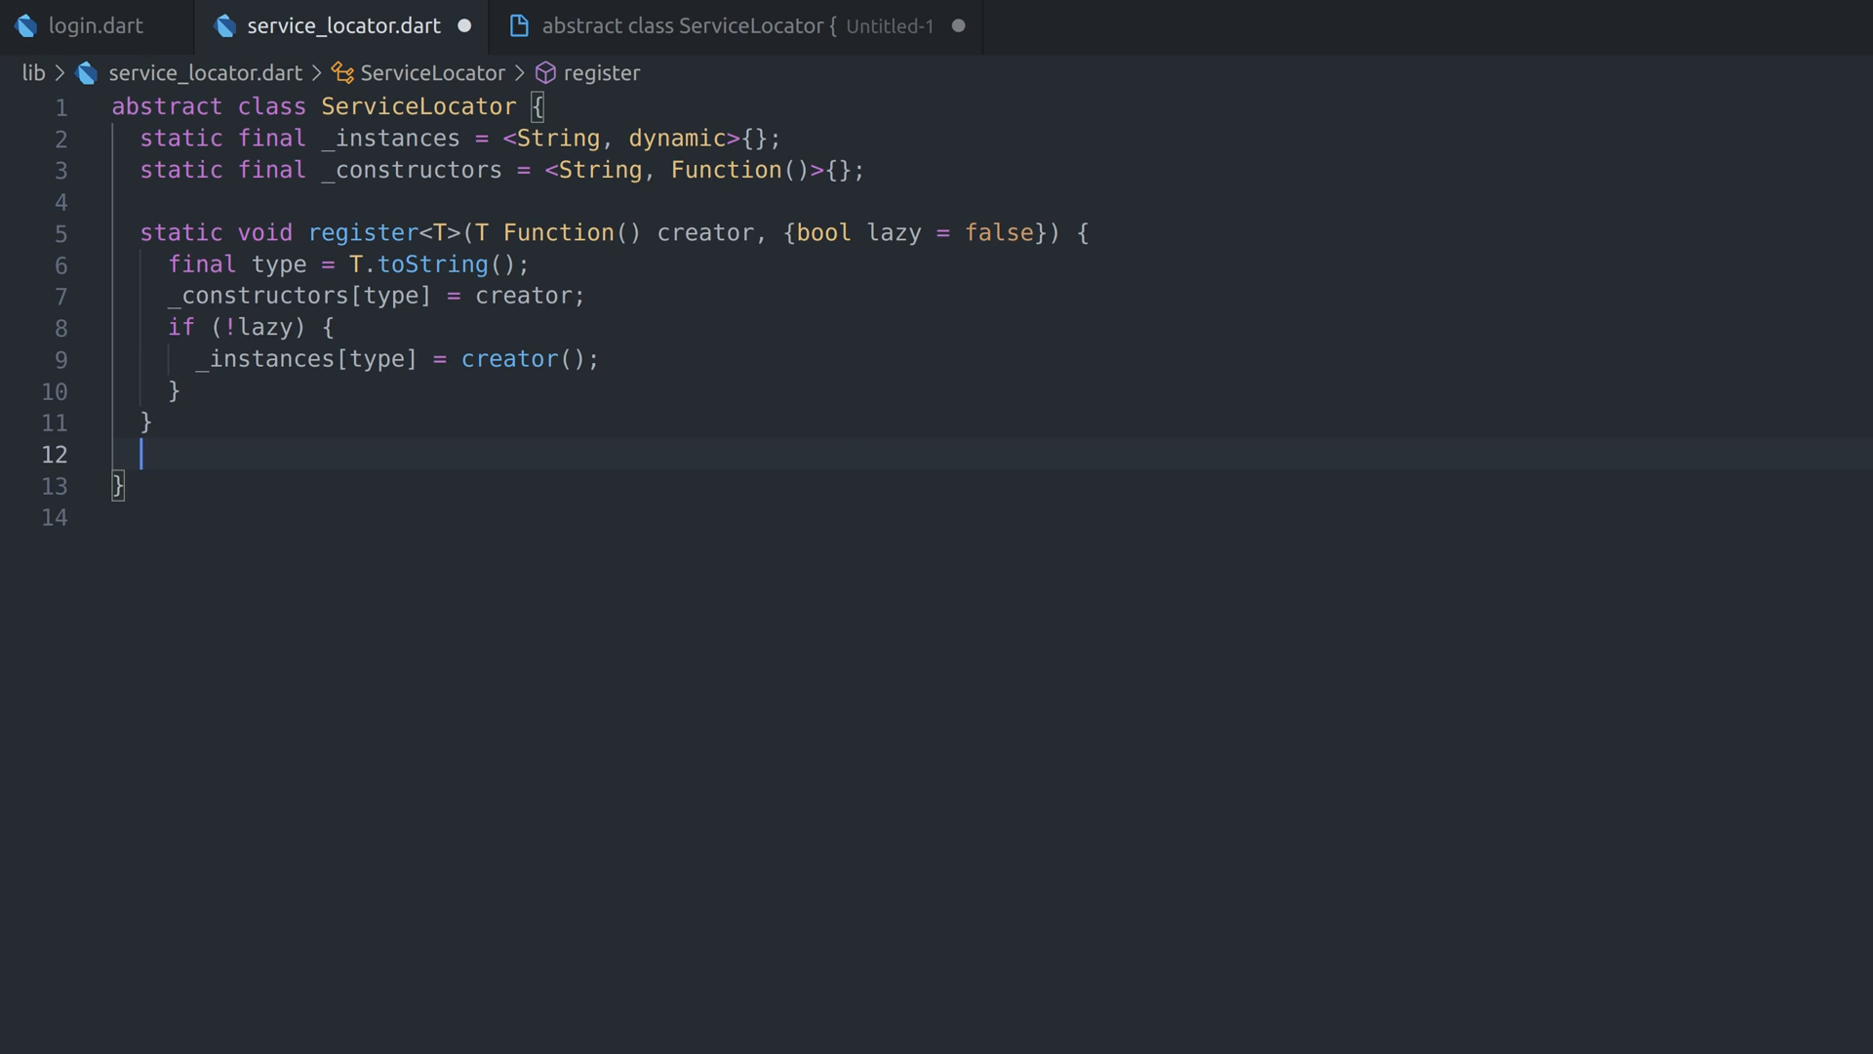
type("static T get<T>() {")
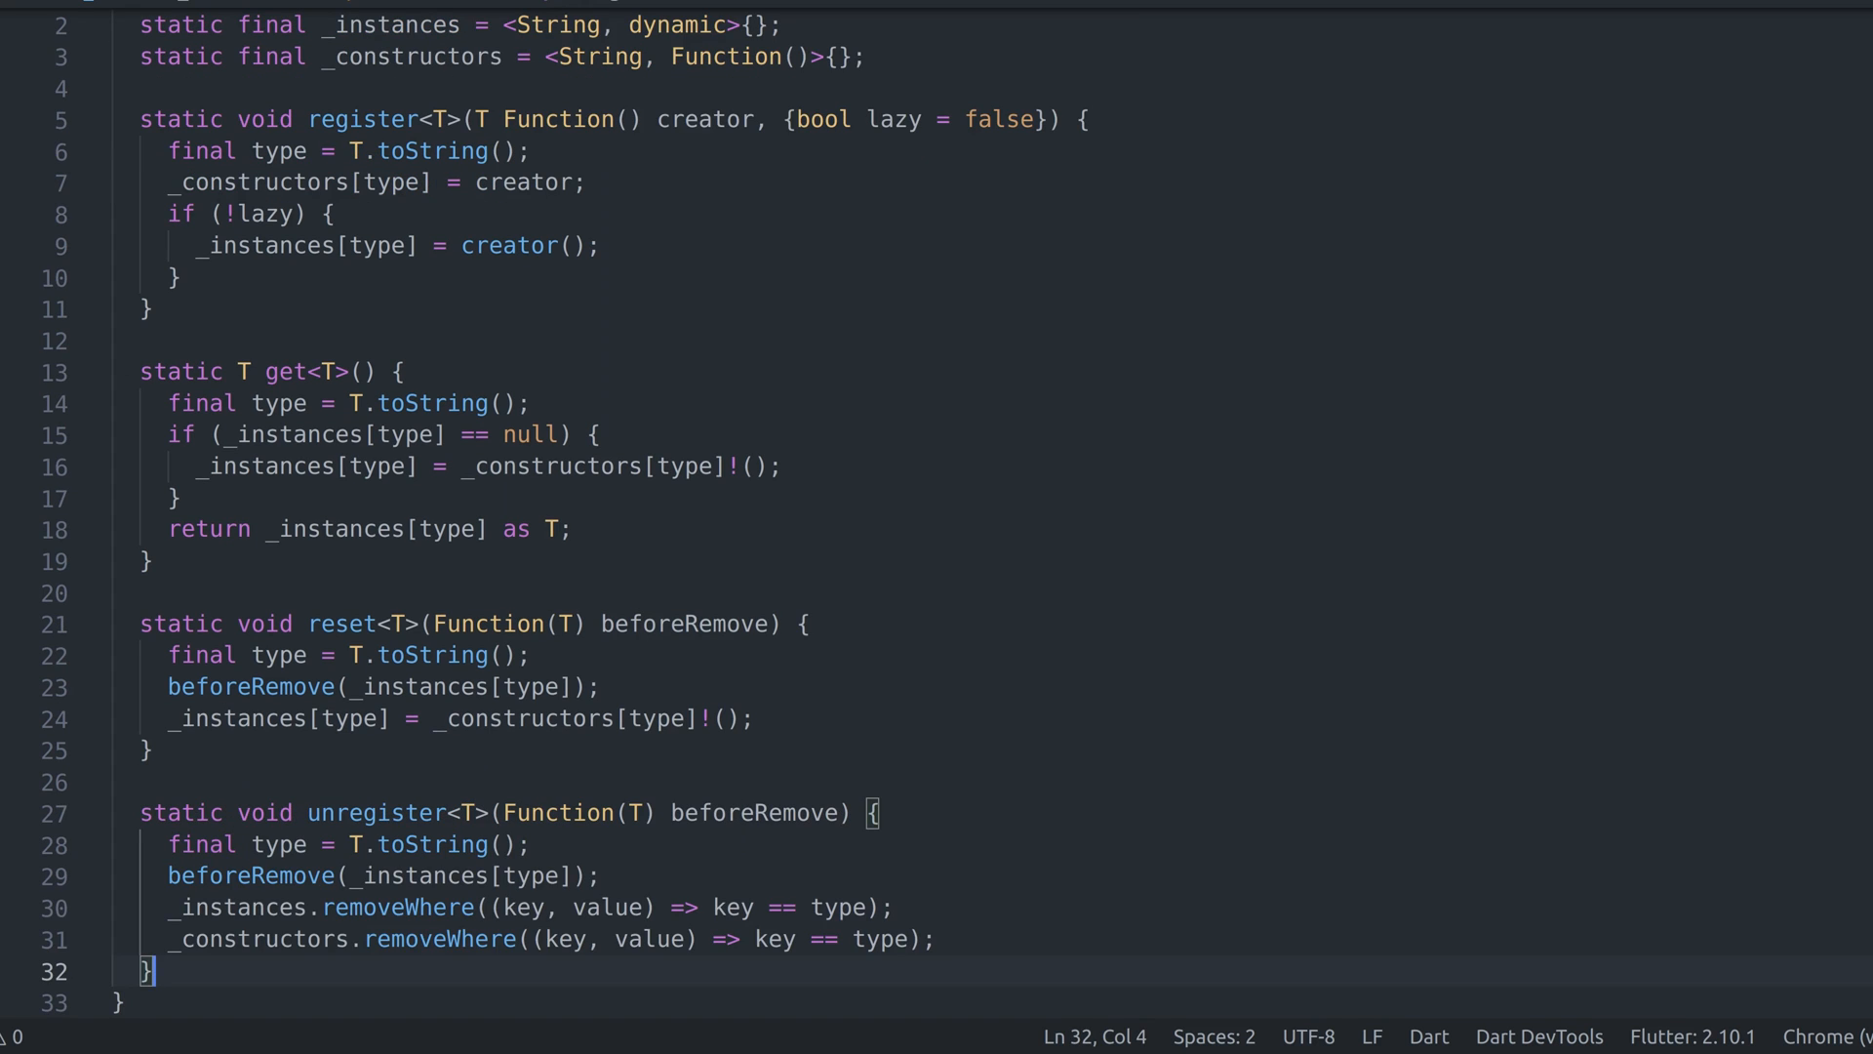
left_click(331, 32)
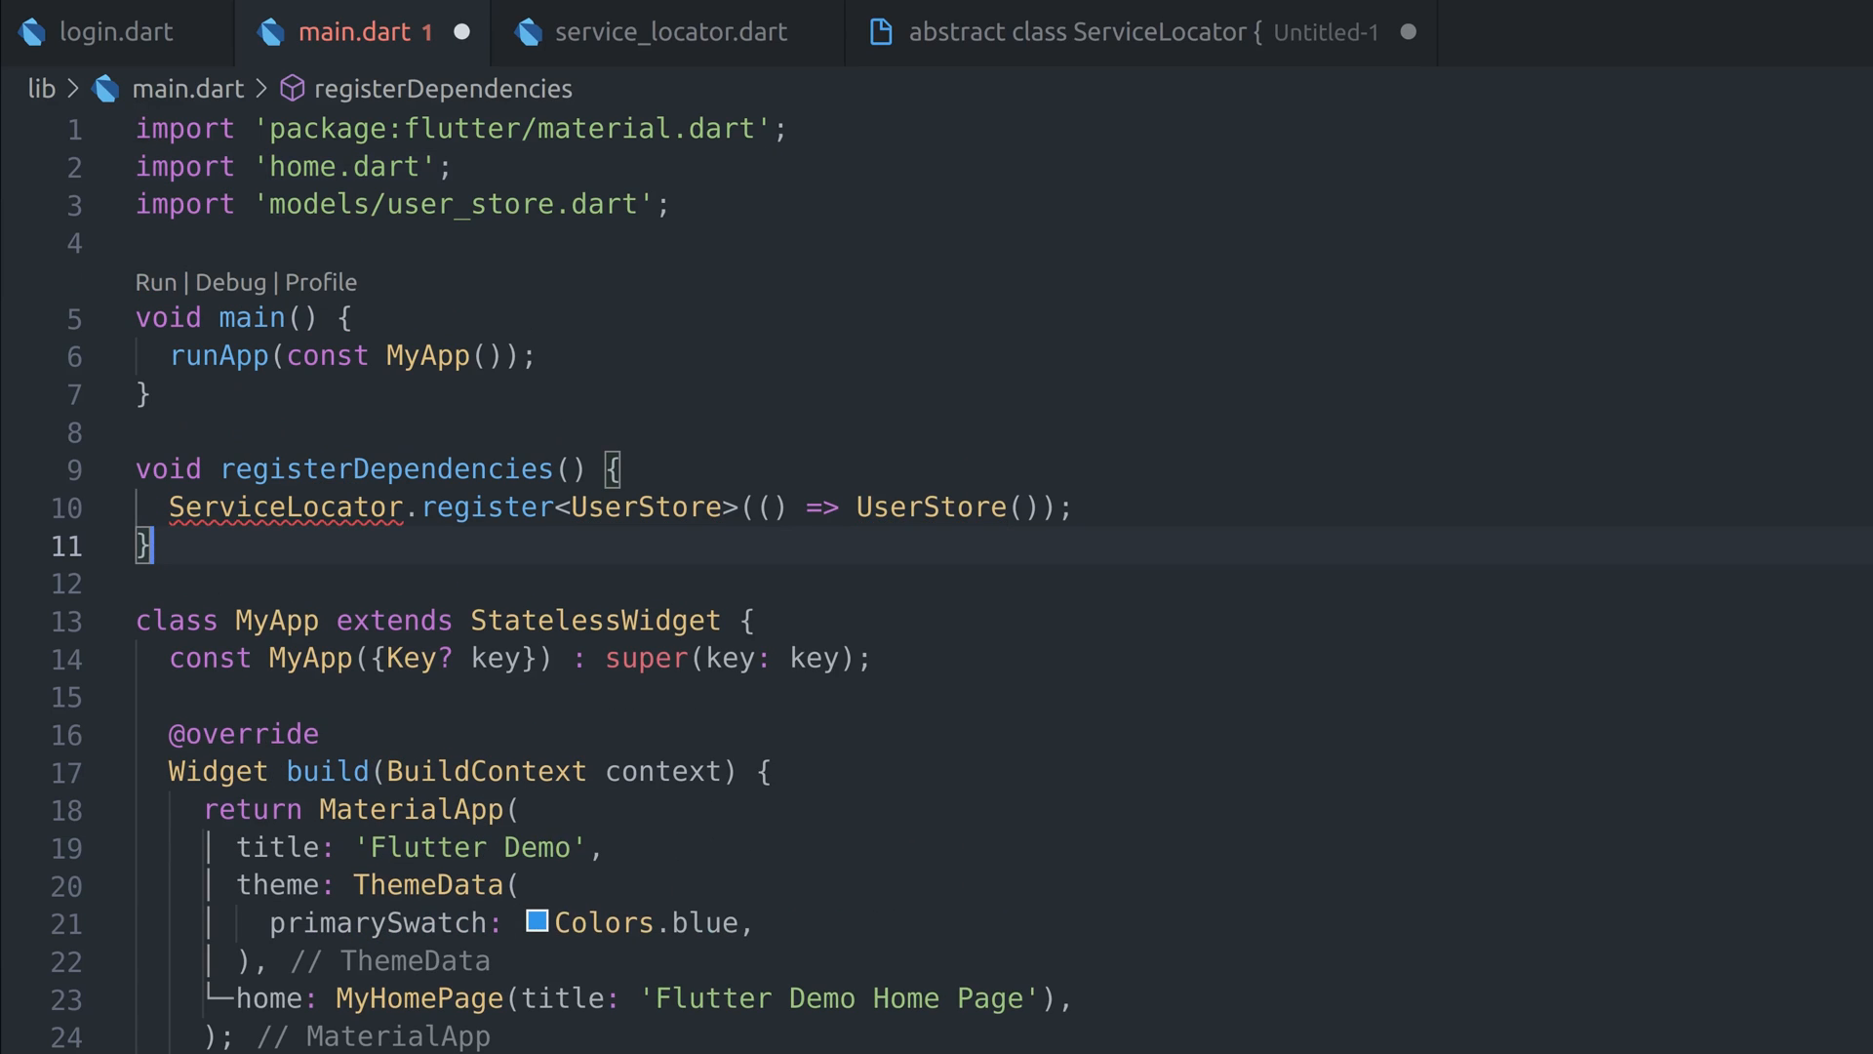
Import service_locator.dart and call registerDependencies() at the top of main
type("import 'service_locator.dart';")
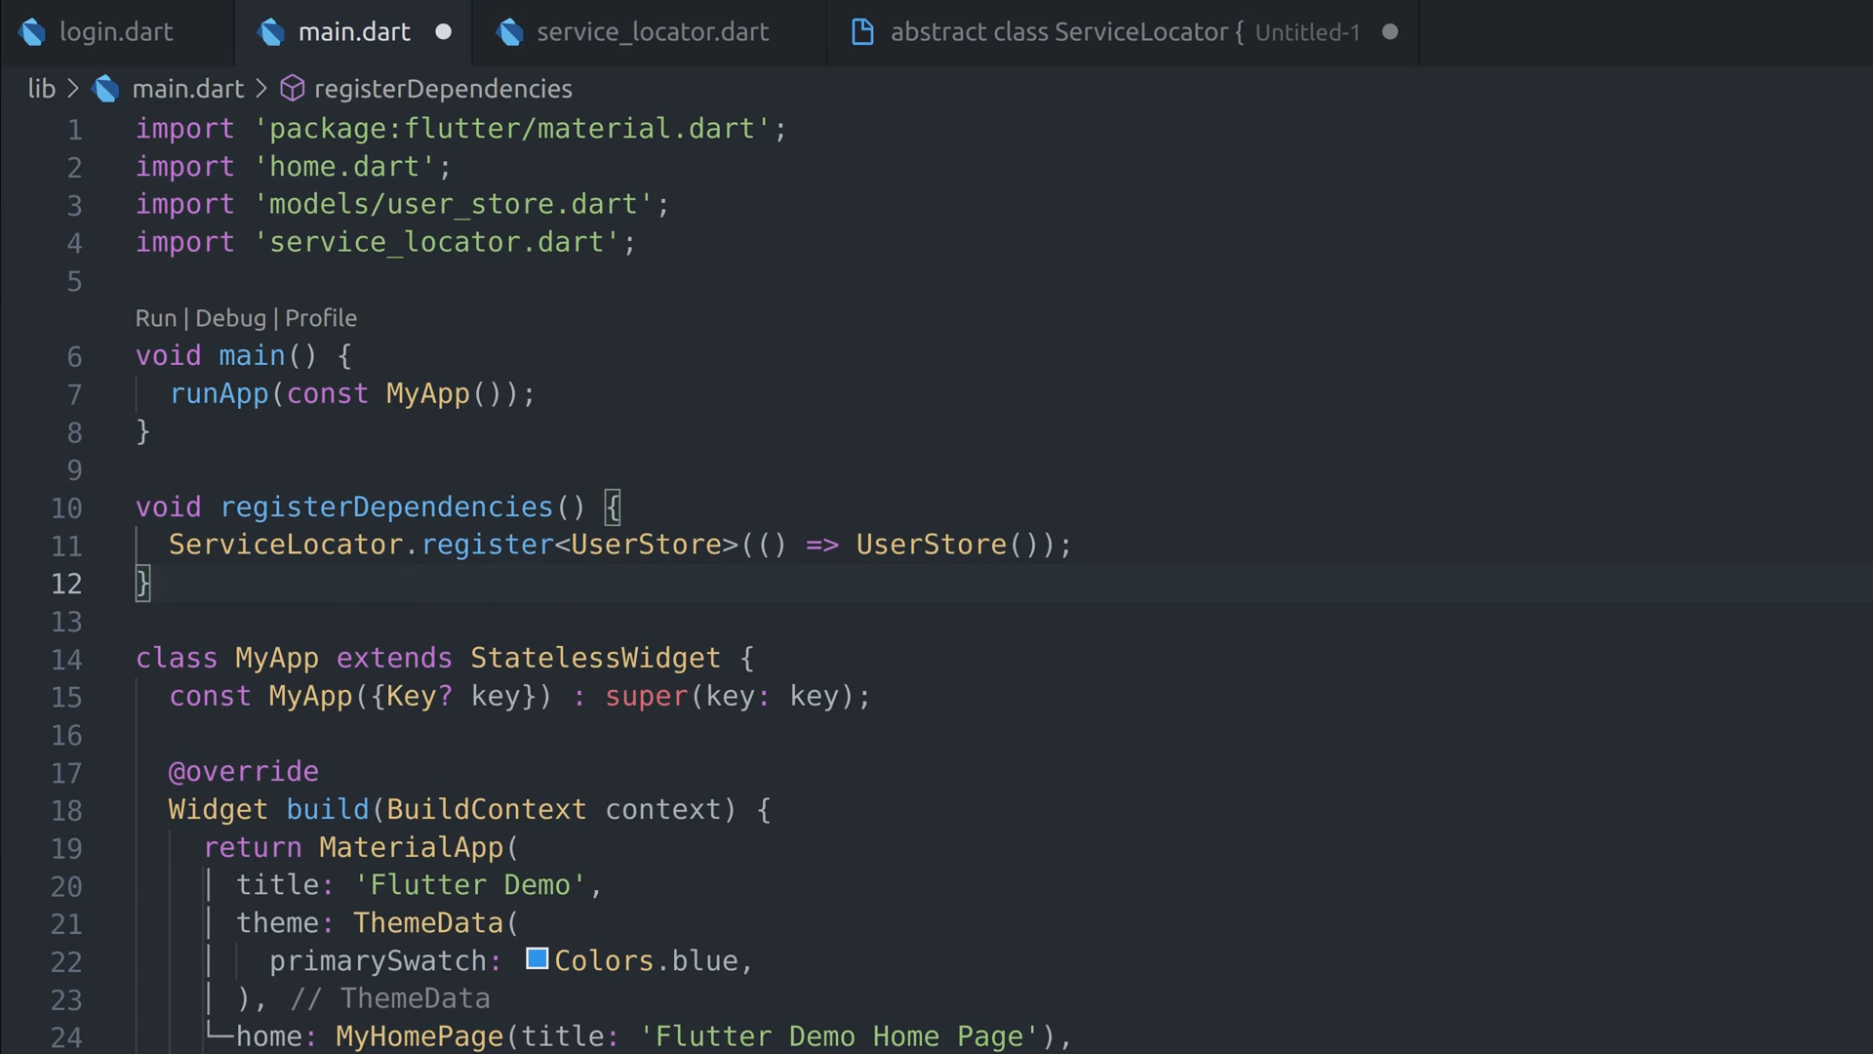
type("registerDependencies();")
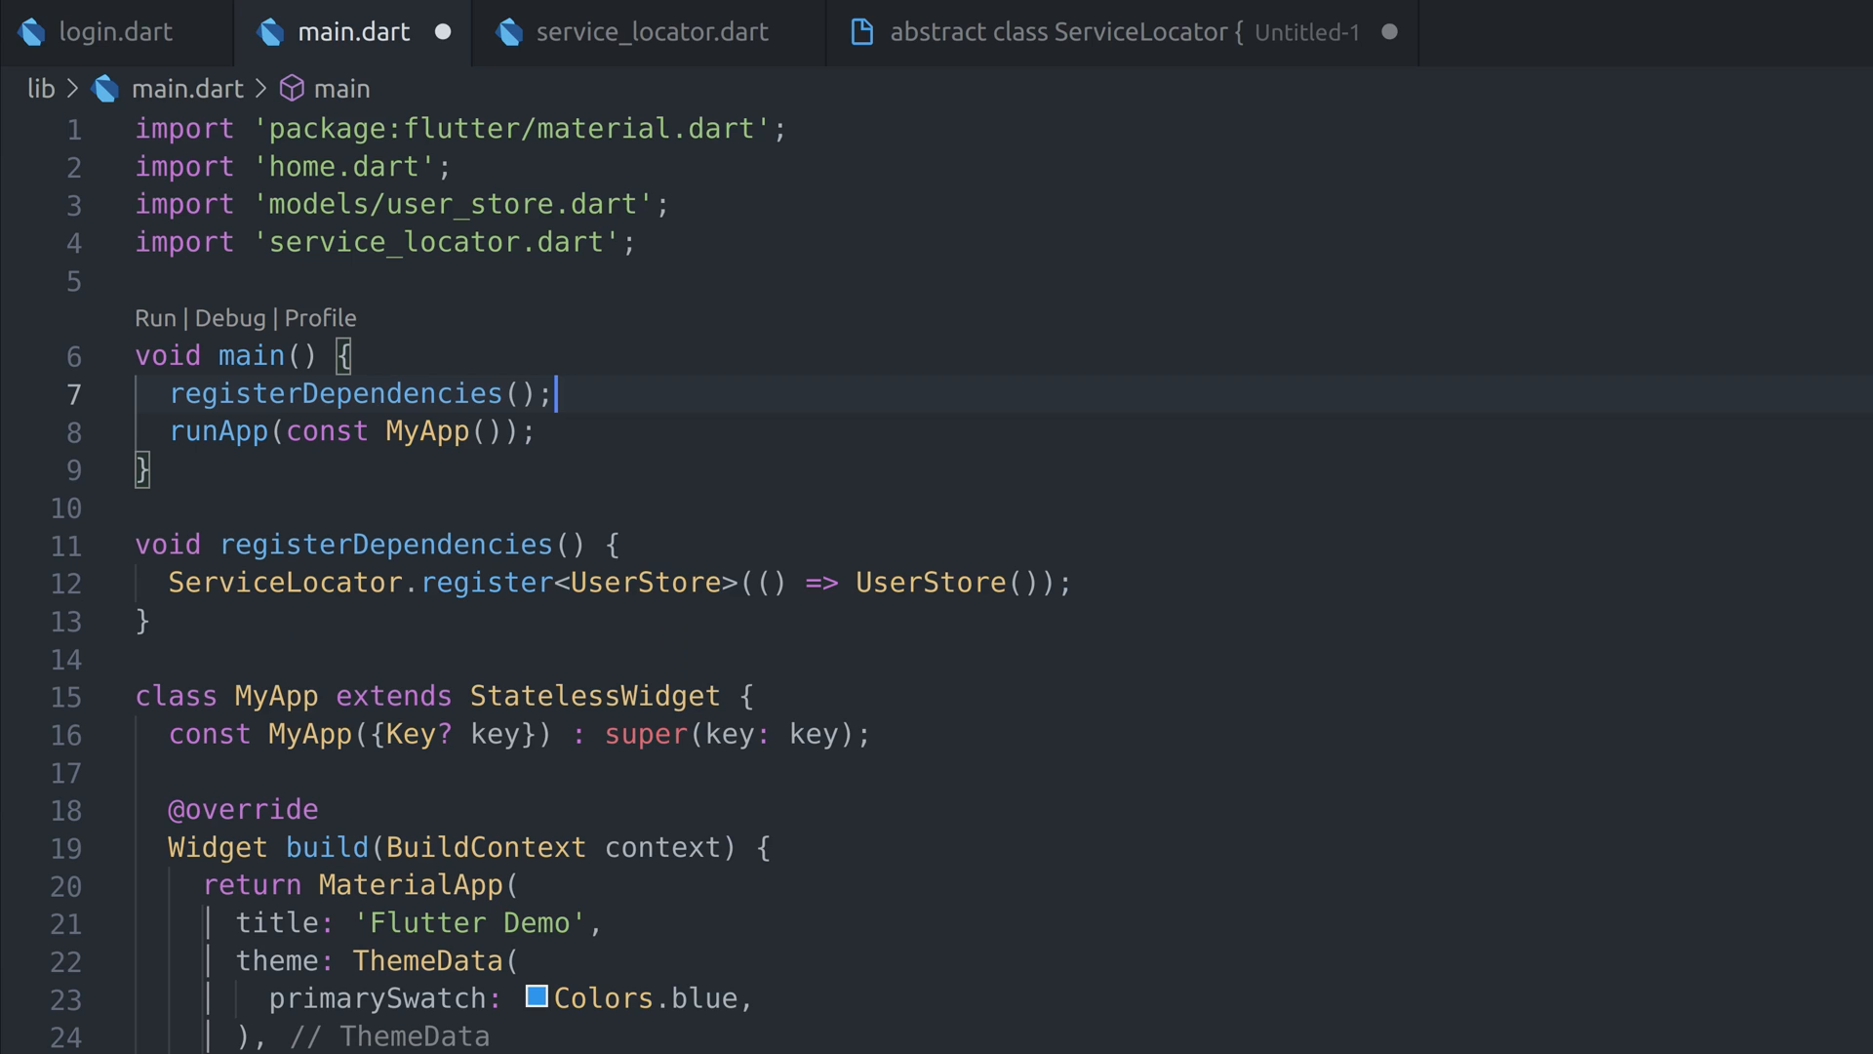
left_click(109, 31)
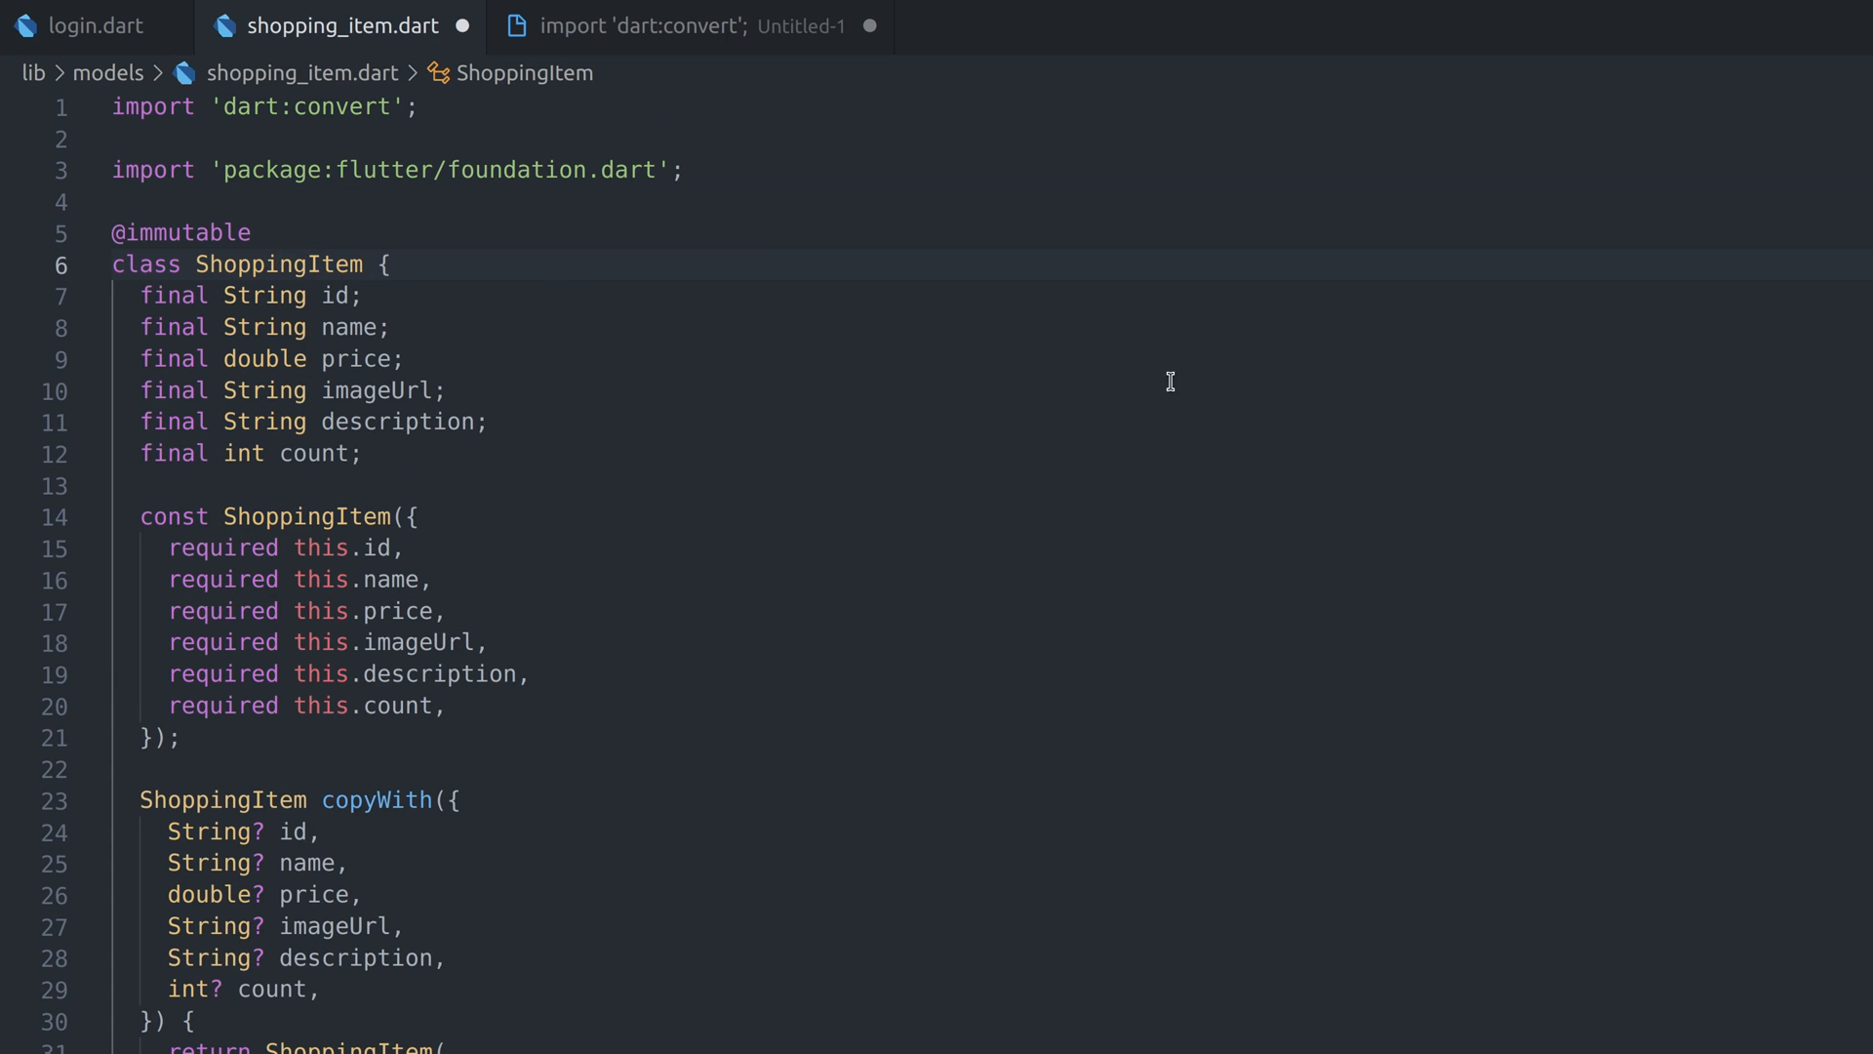
Scroll through the ShoppingItem class's fields, copyWith and toMap
scroll("down", 3)
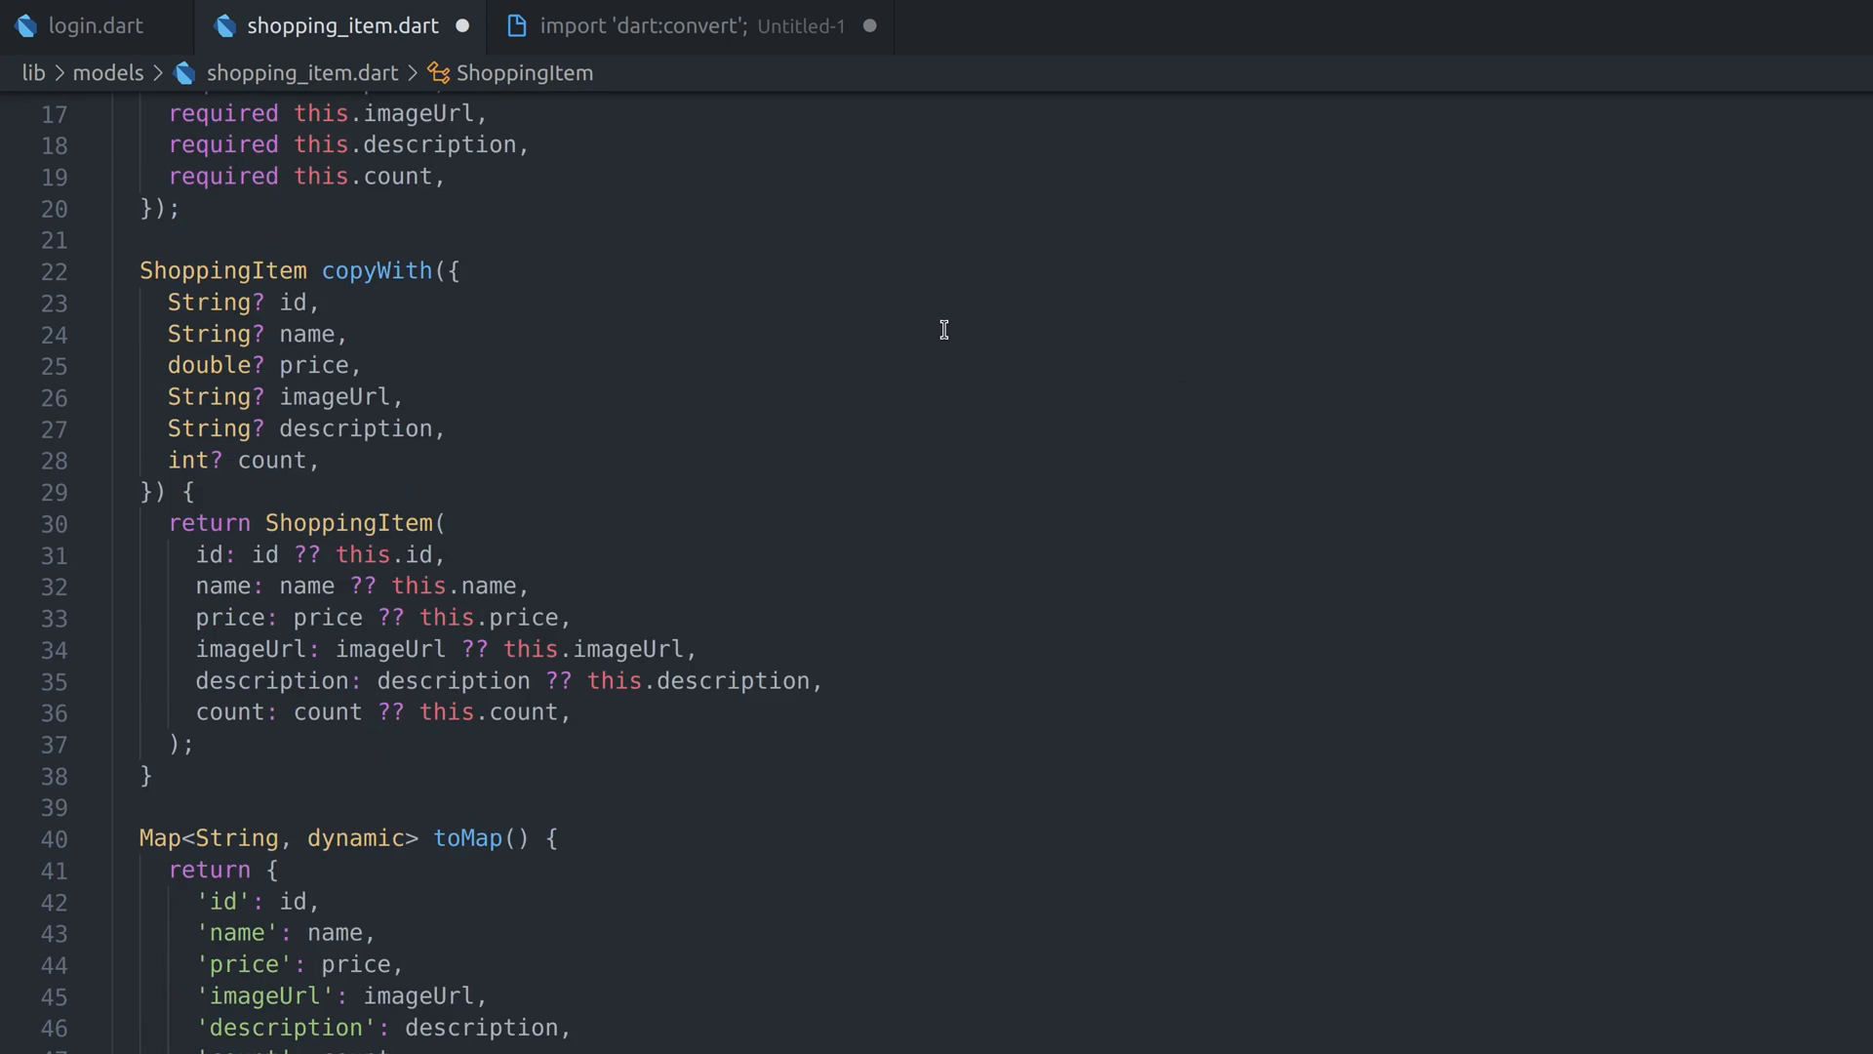
scroll("down", 3)
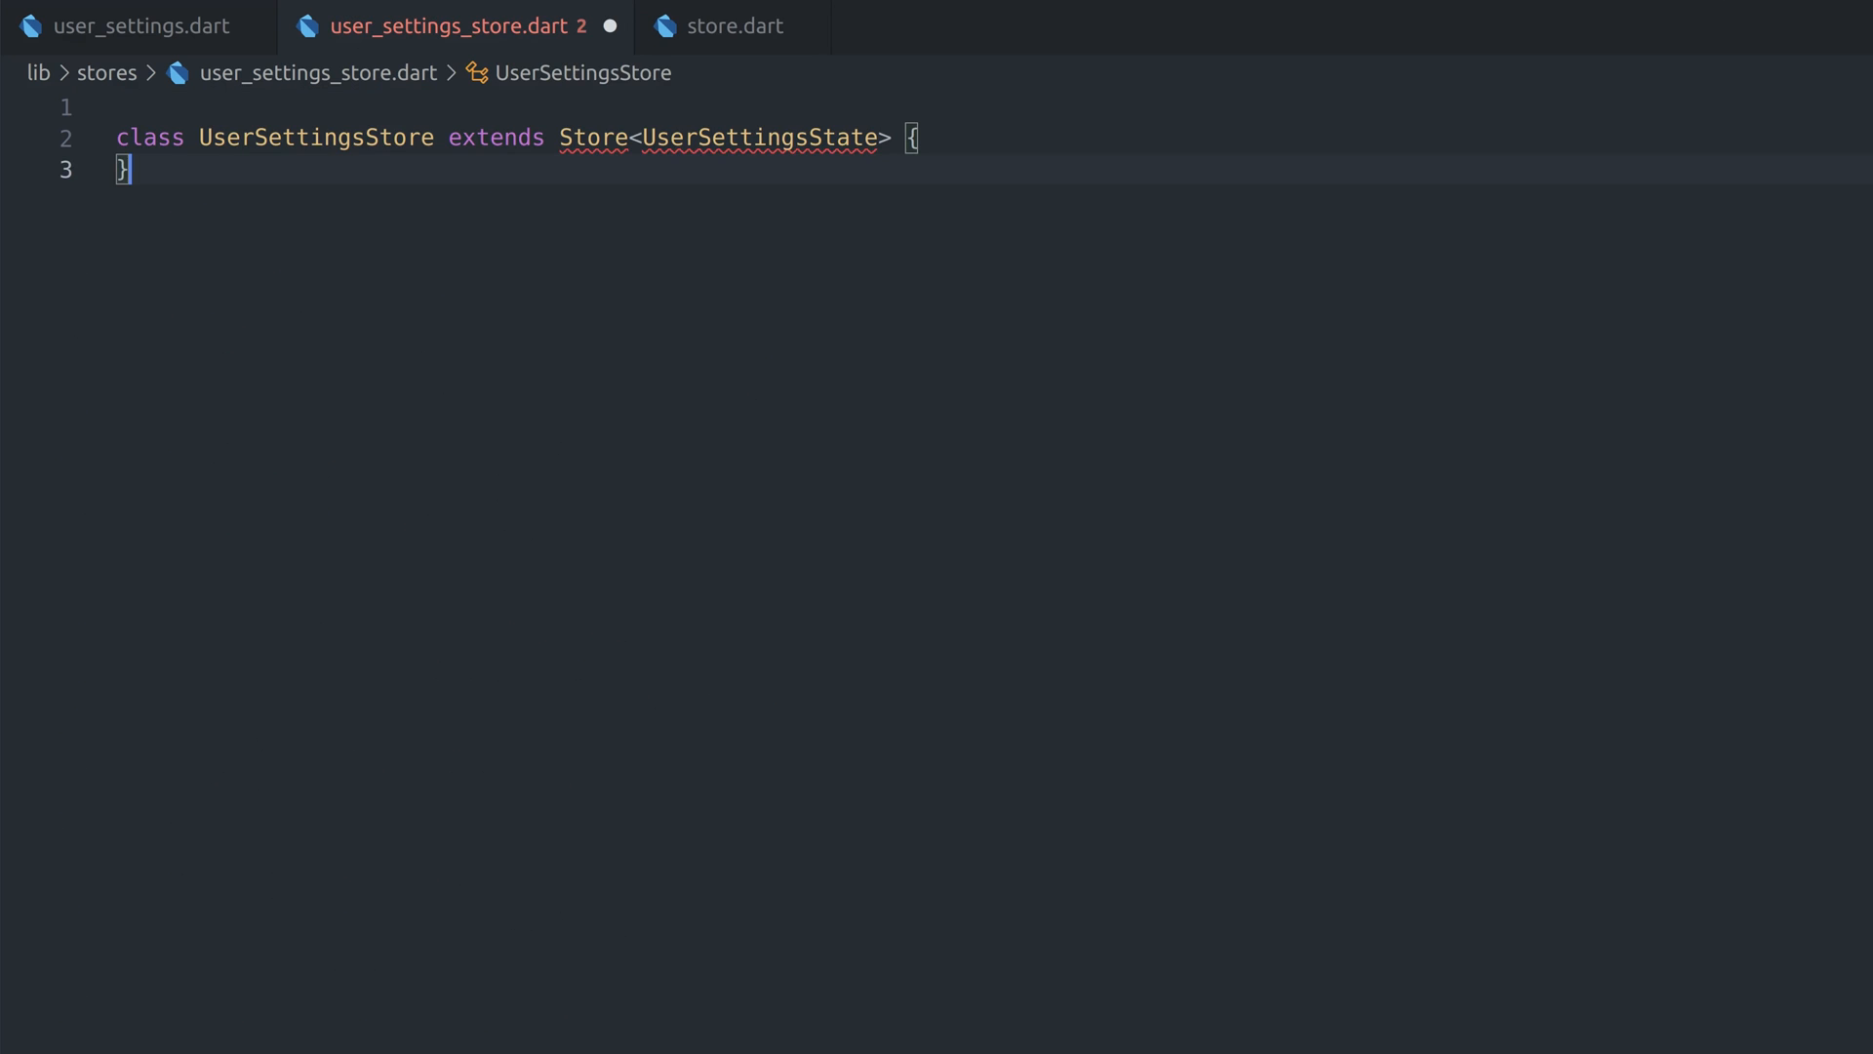
Import user_settings_state.dart and fetch a UserStore field from ServiceLocator in UserSettingsStore
type("import 'package:demo/models/user_settings_state.dart';")
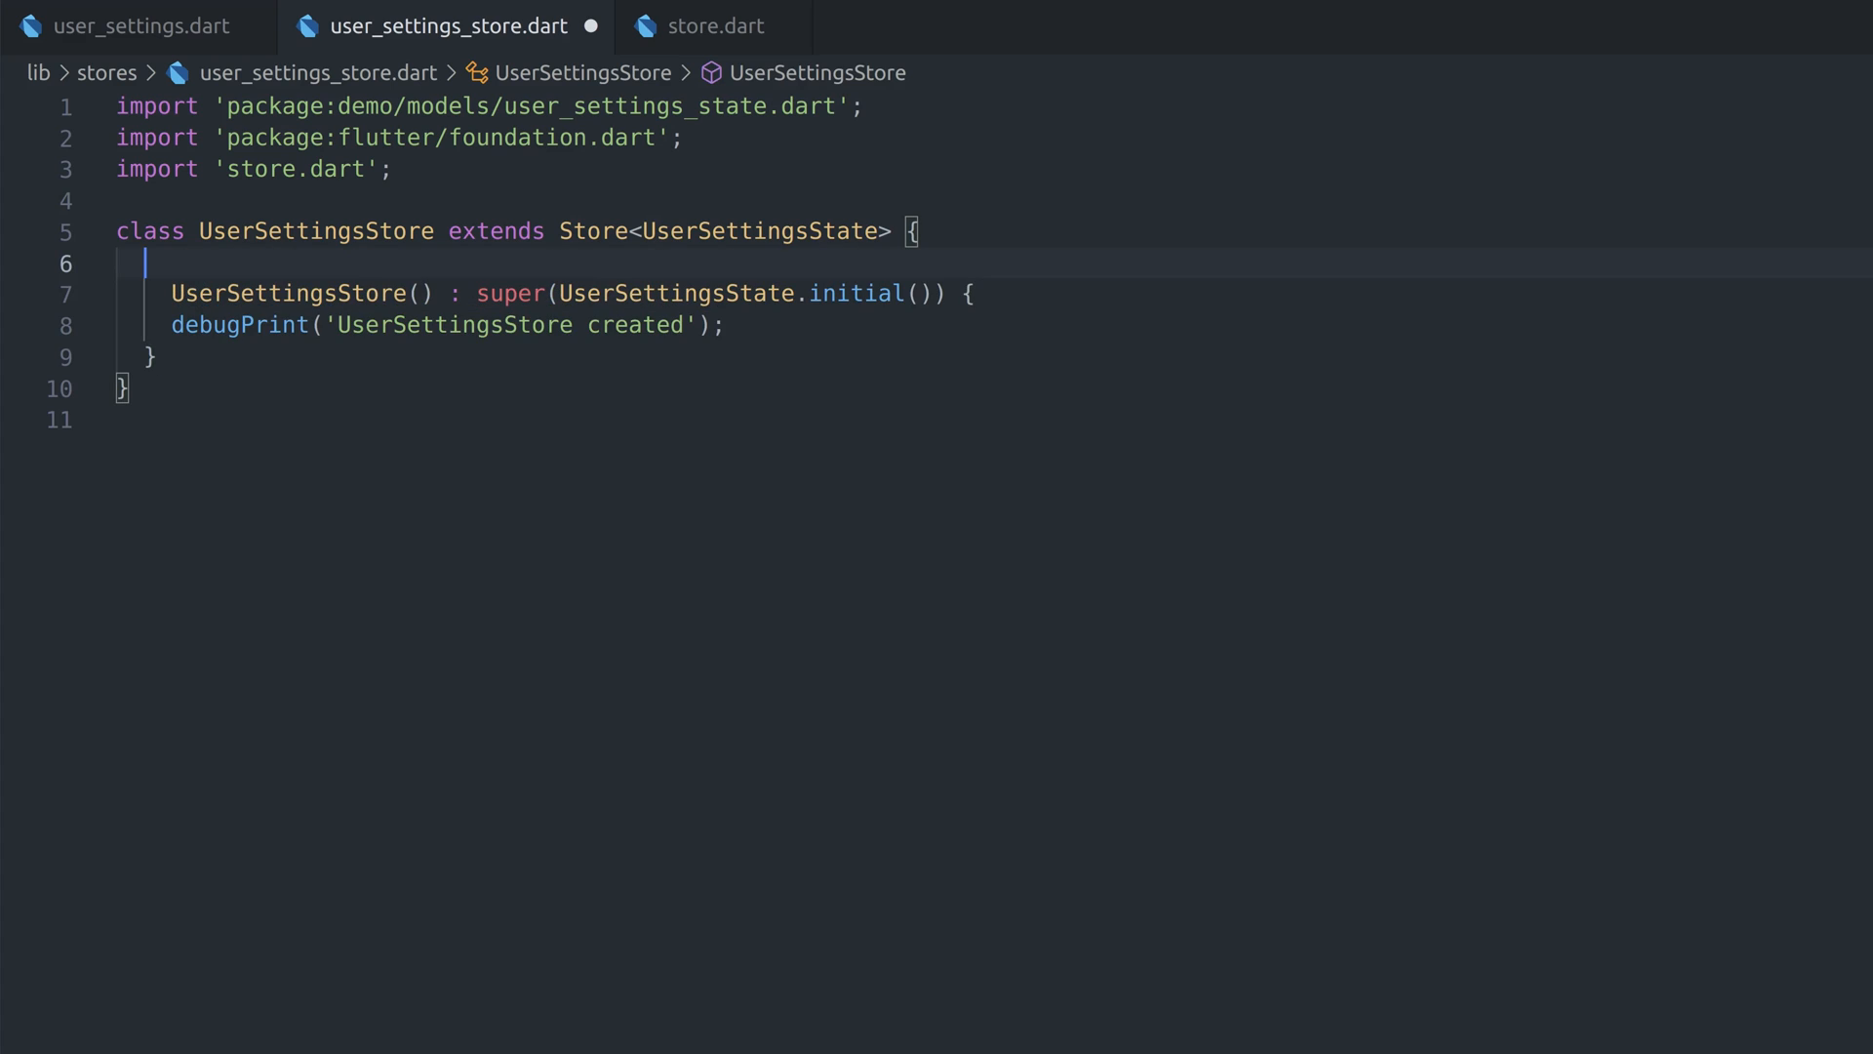
type("final UserStore _userStore = ServiceLocator.get<UserStore>();")
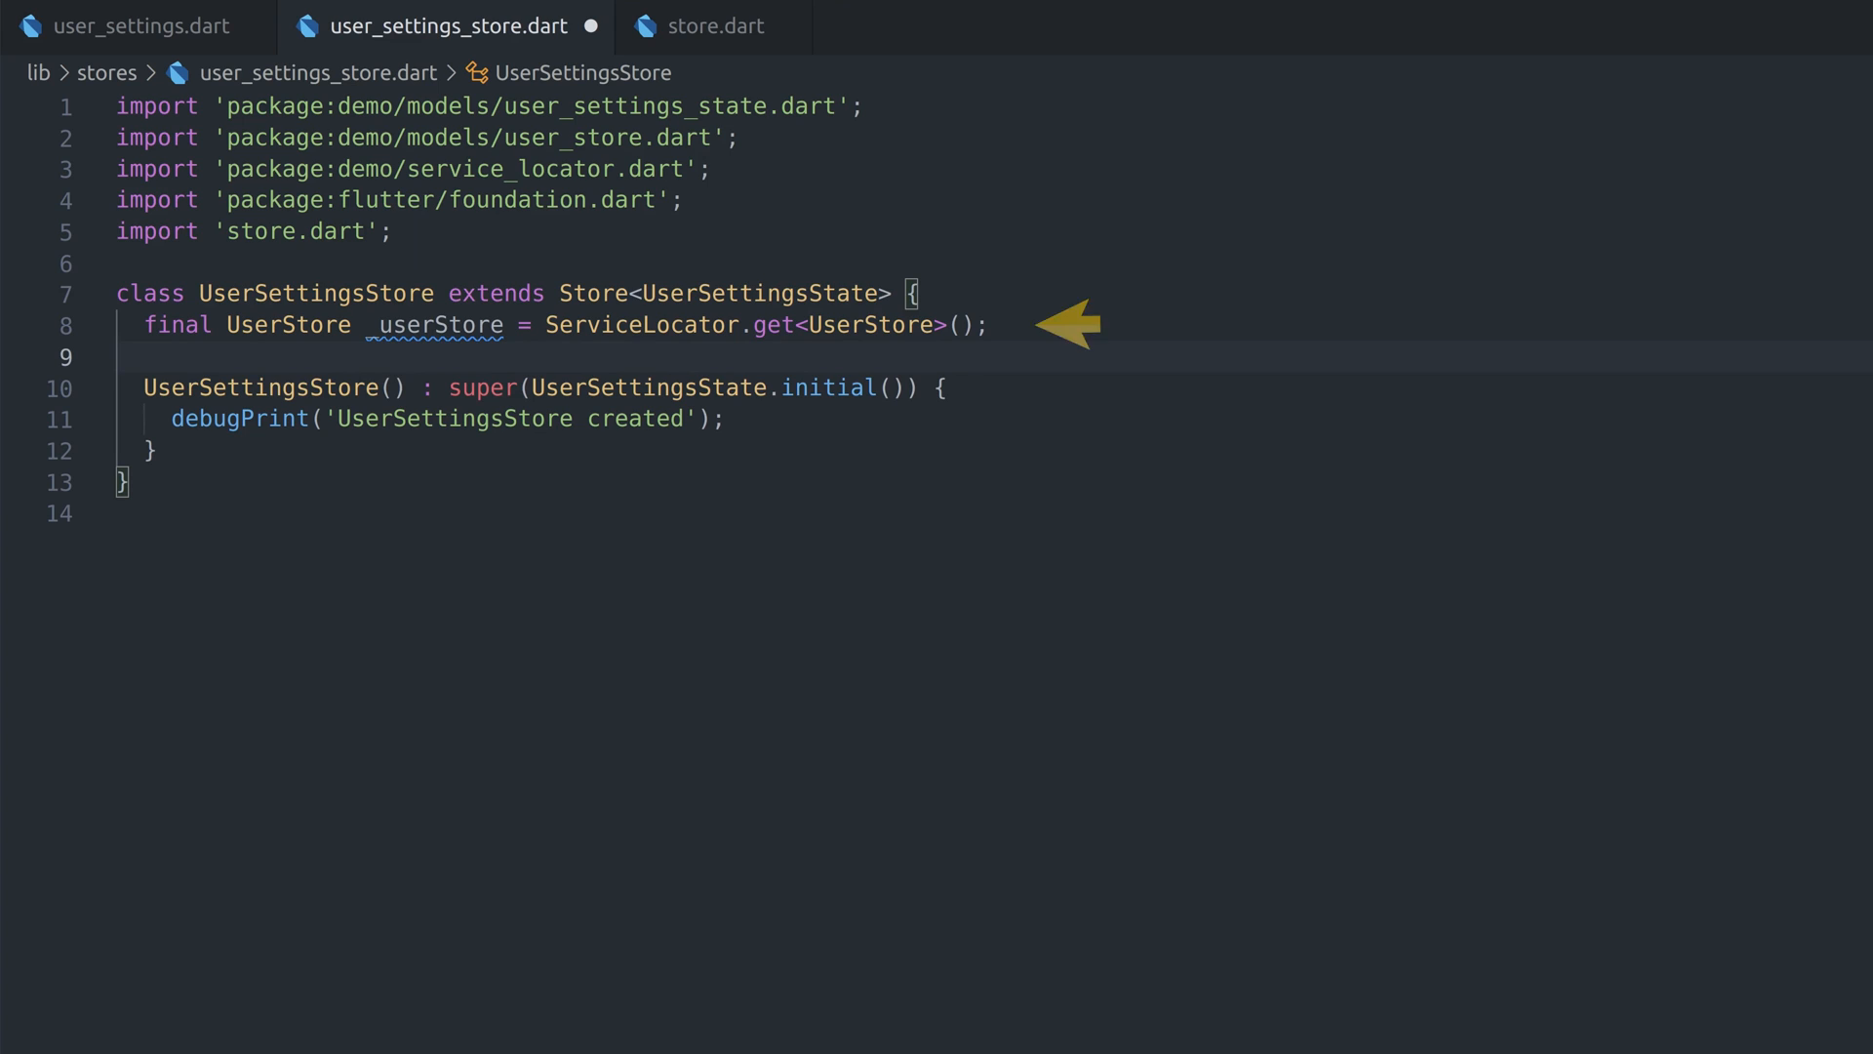
Add 'late T _prevState;' to Store and record '_prevState = _notifier.value;' in setState
left_click(716, 26)
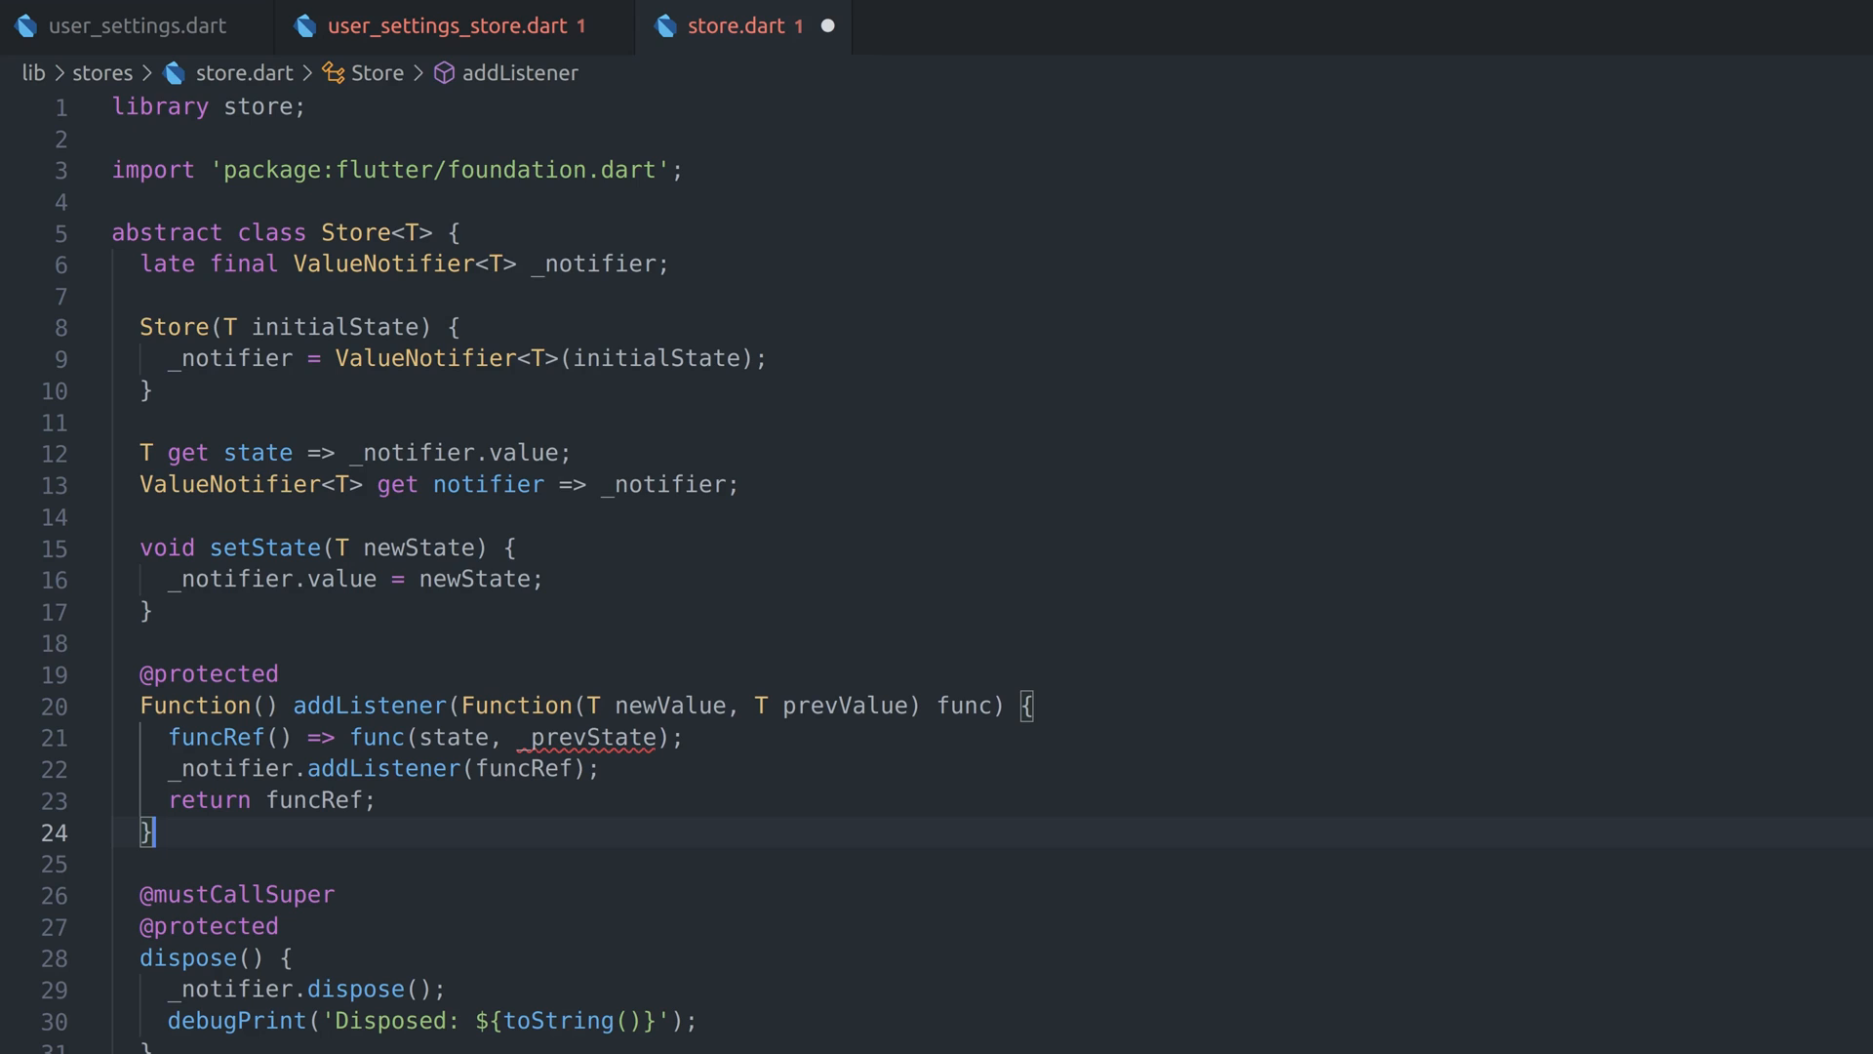
type("late T _prevState;")
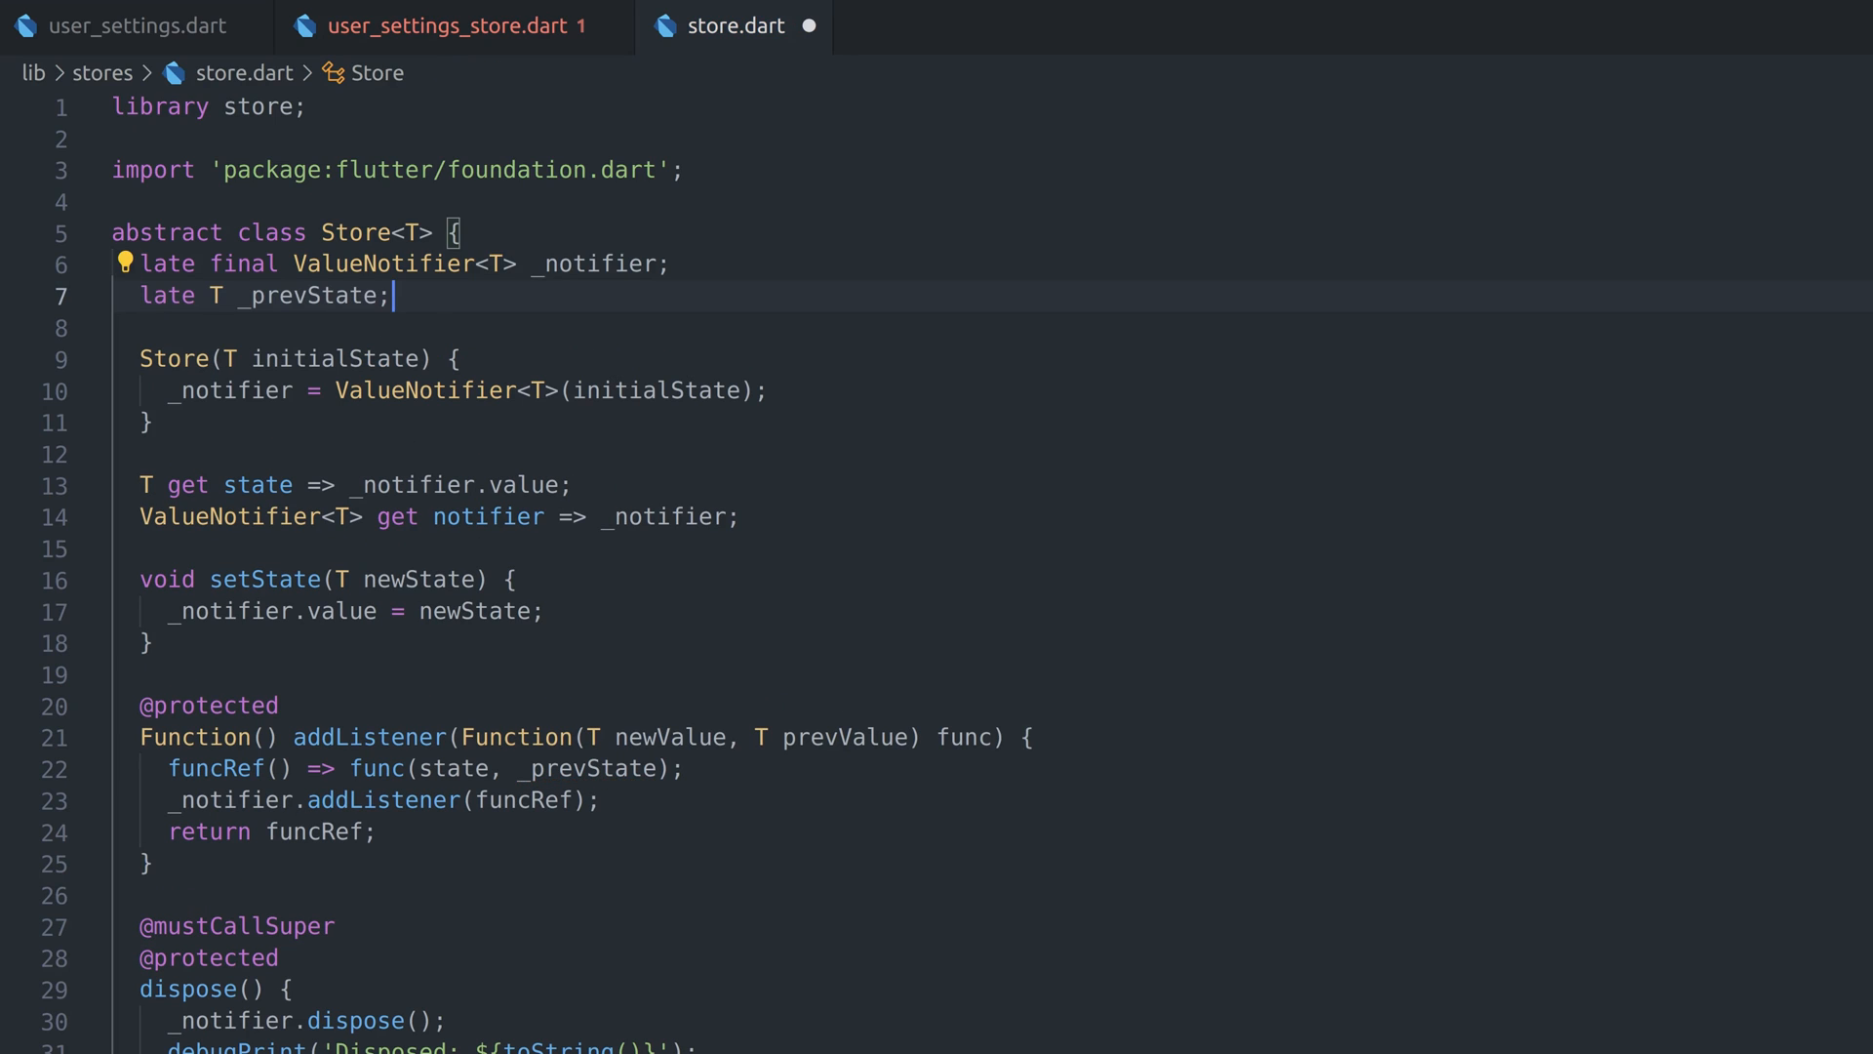
type("_prevState = _notifier.value;")
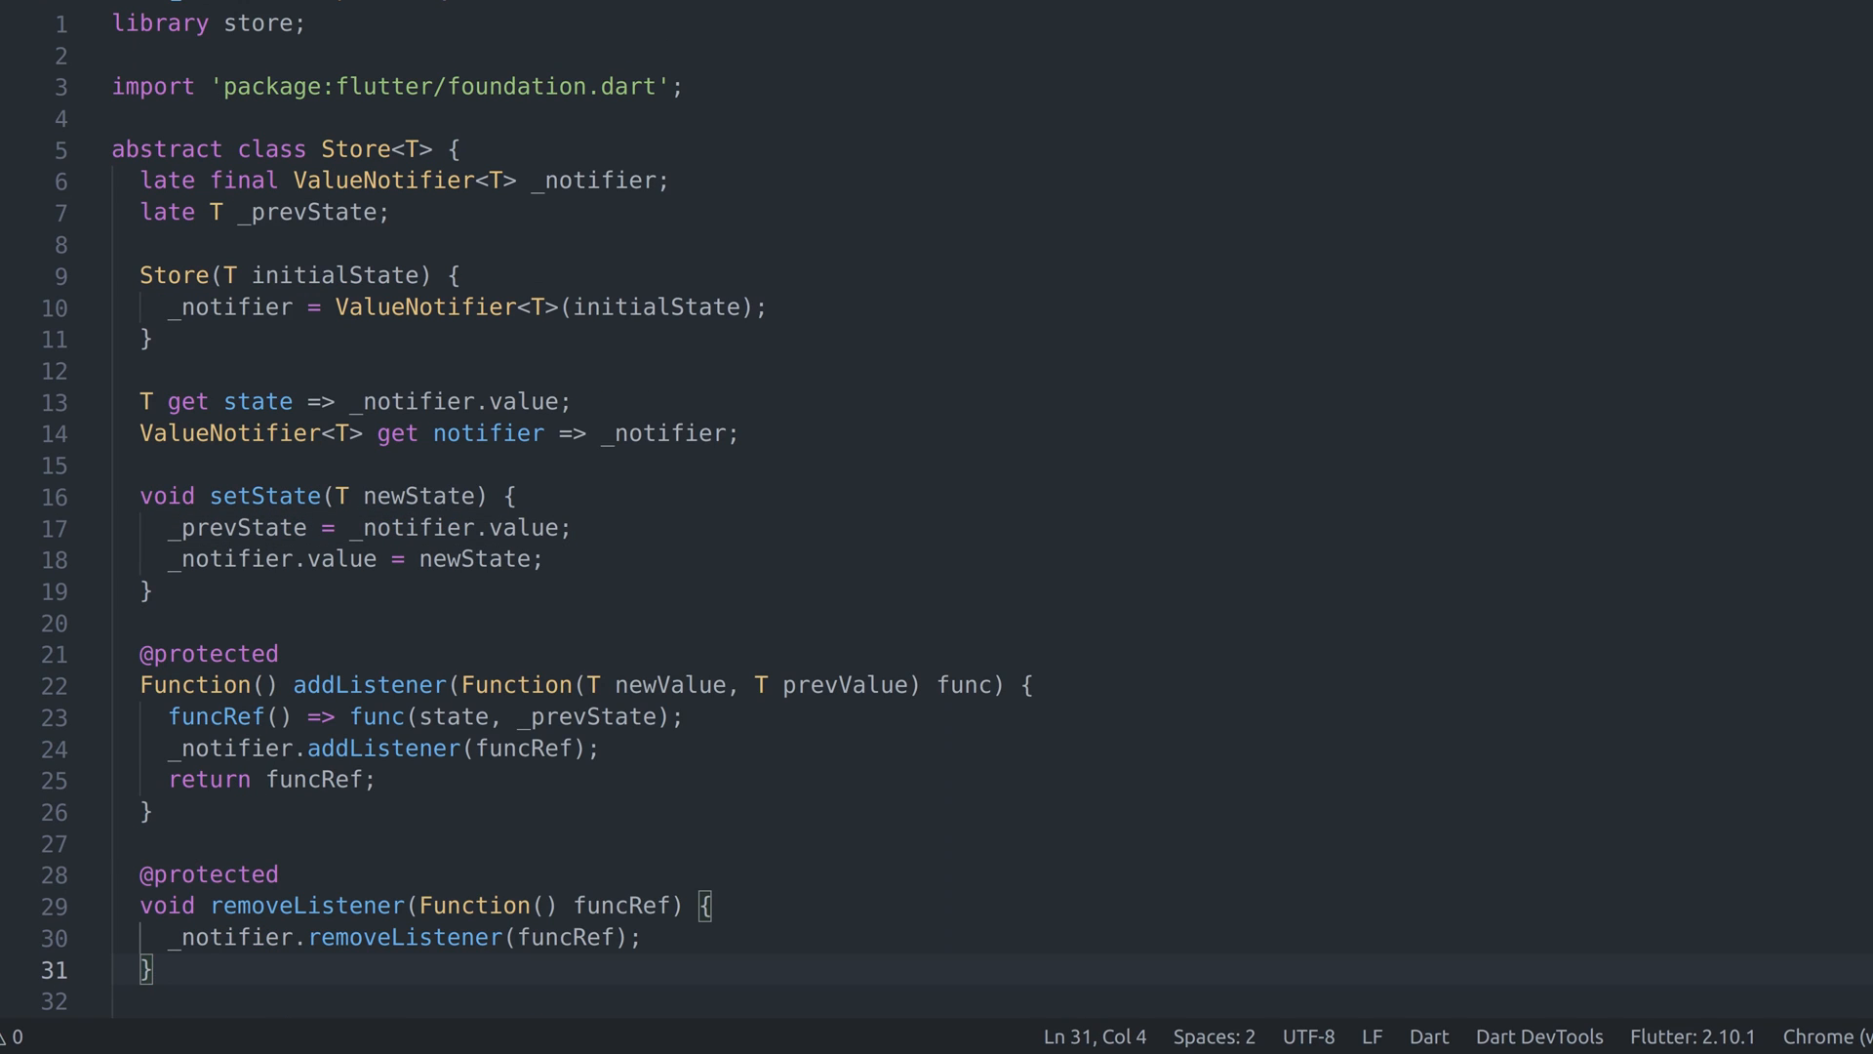
left_click(429, 25)
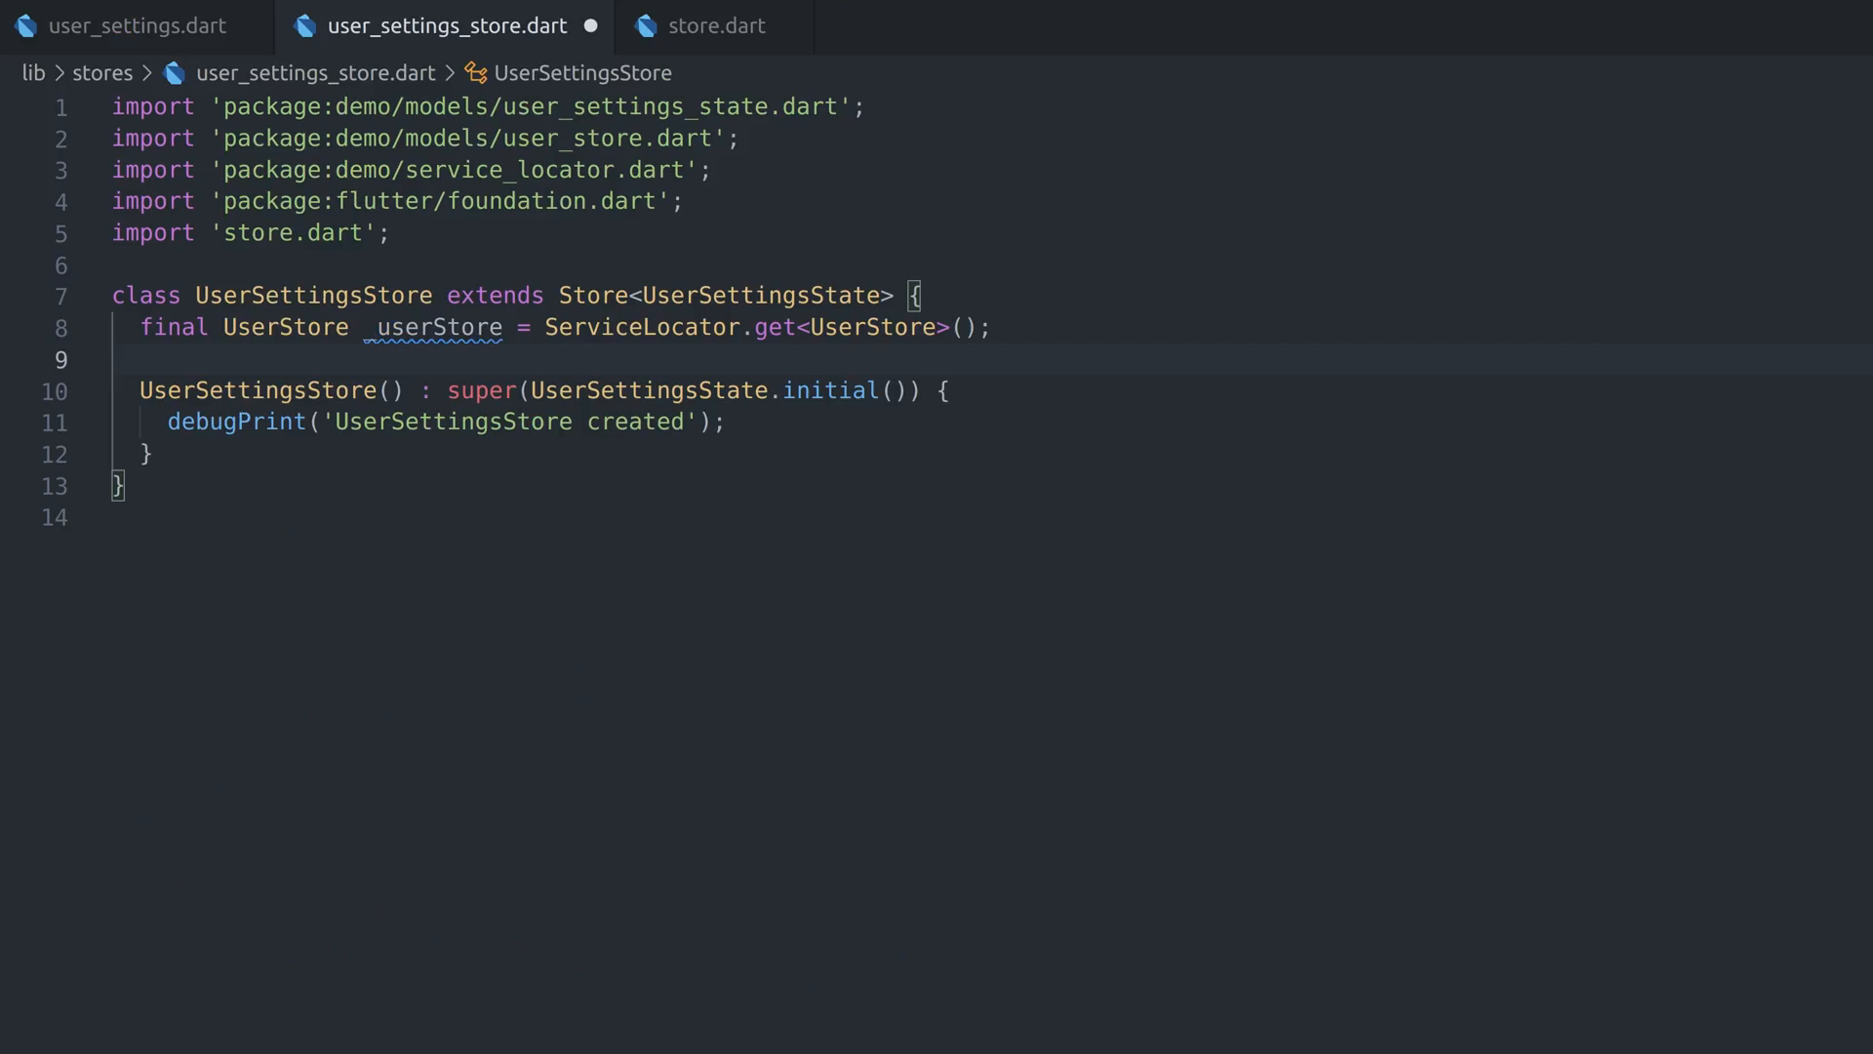
Subscribe _userStoreSubscription to _userStore via _onUserStateChanged and import user_state.dart
type("late Function() _userStoreSubscription;")
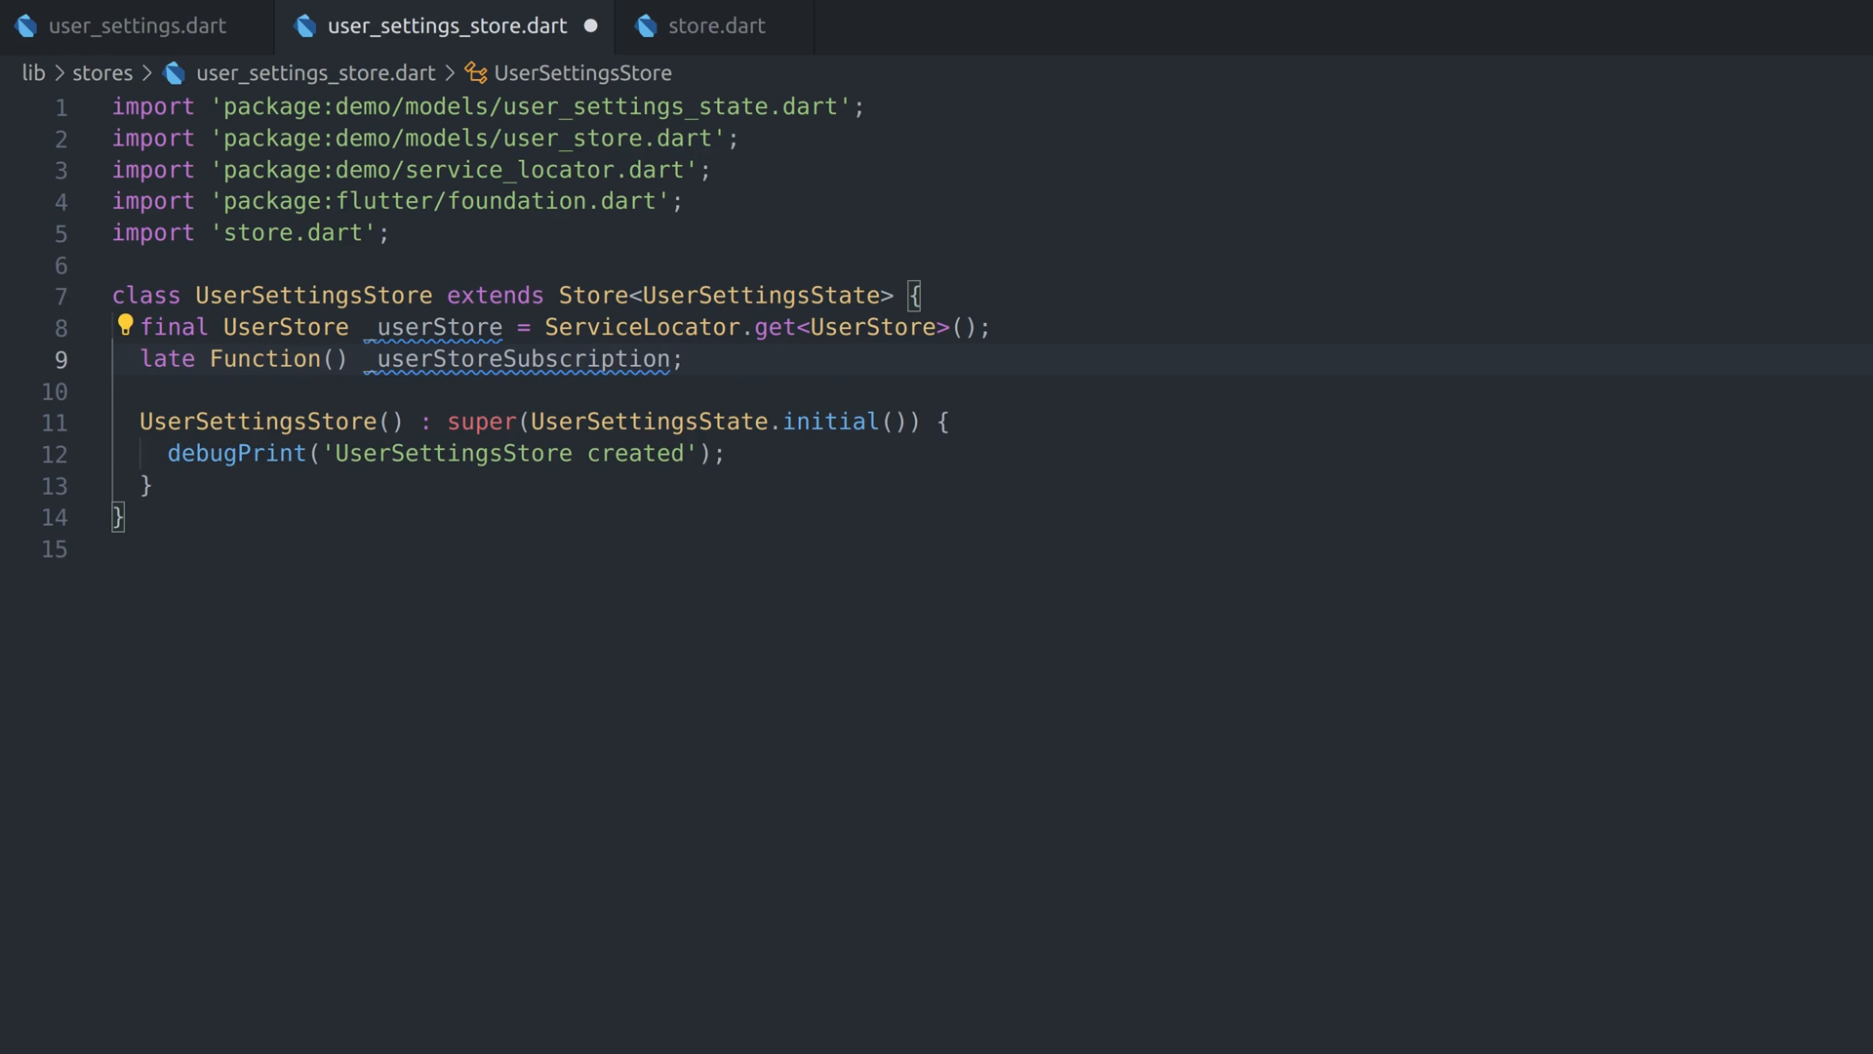
type("_userStoreSubscription = _userStore.addListener(_onUserStateChanged);")
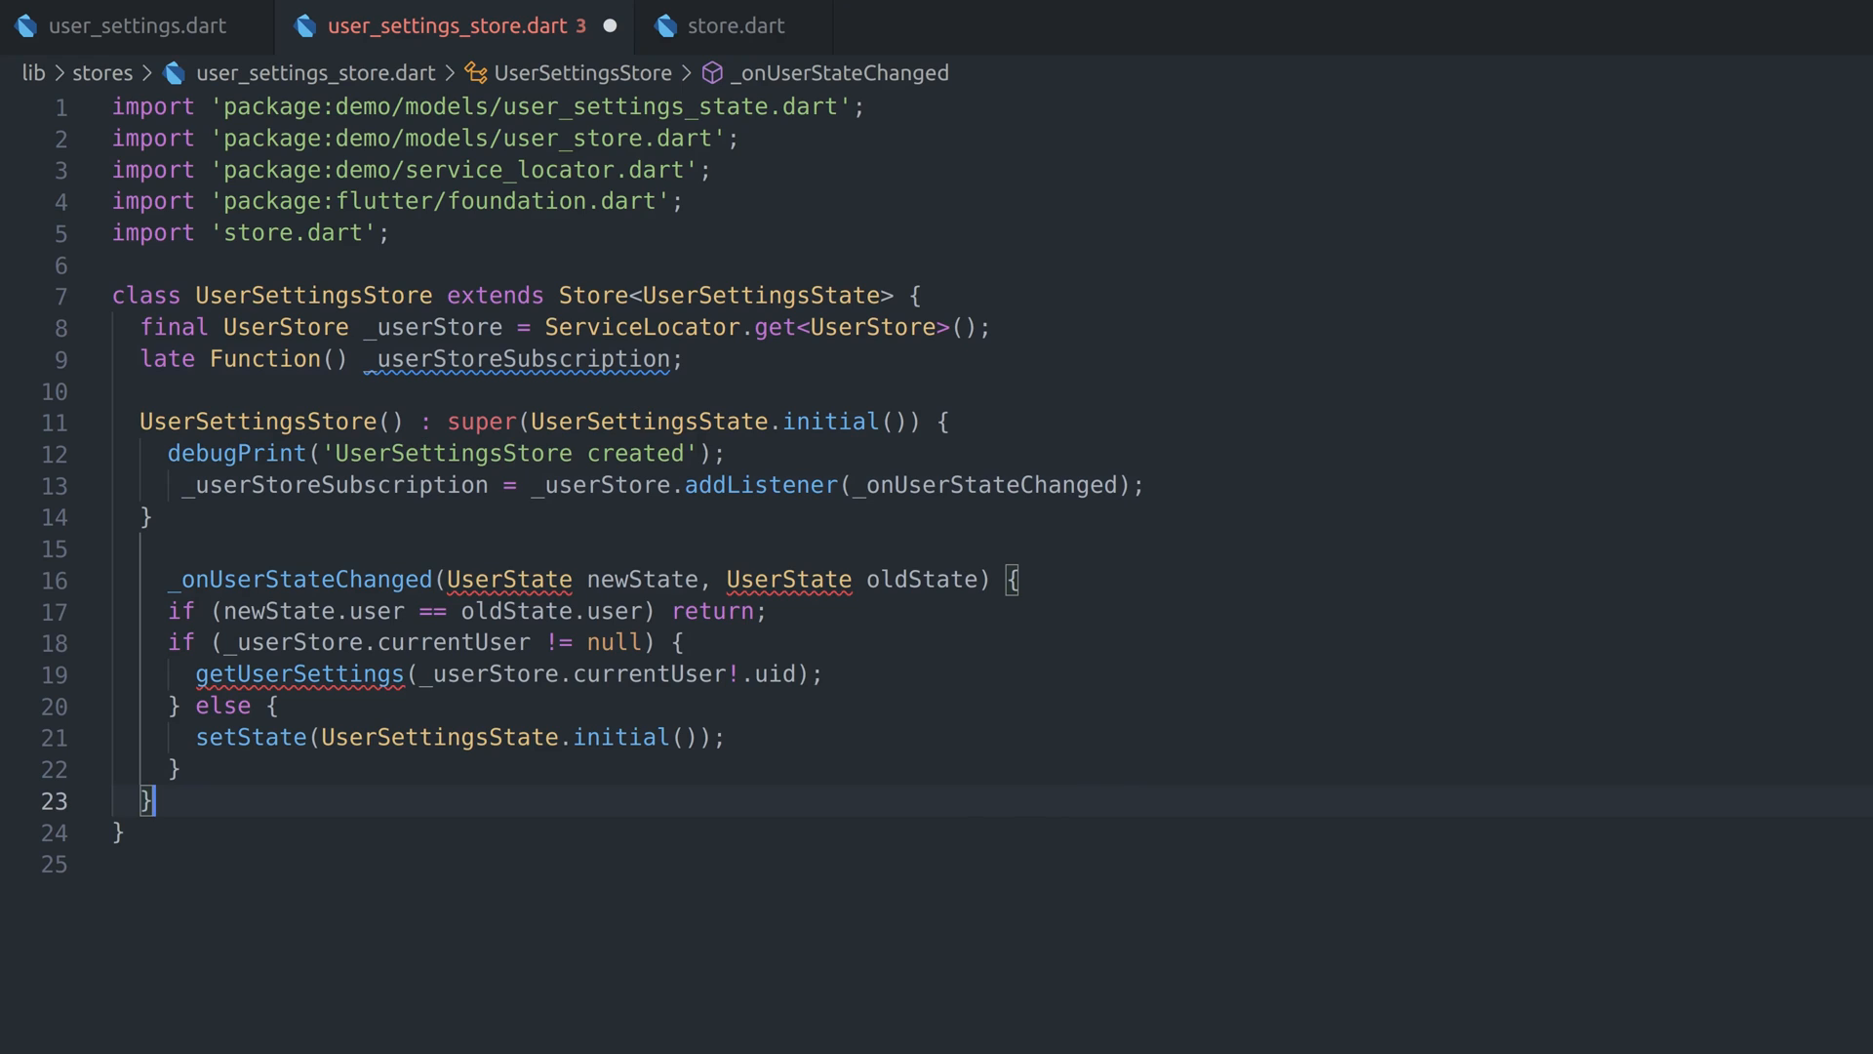
type("import 'package:demo/models/user_state.dart';")
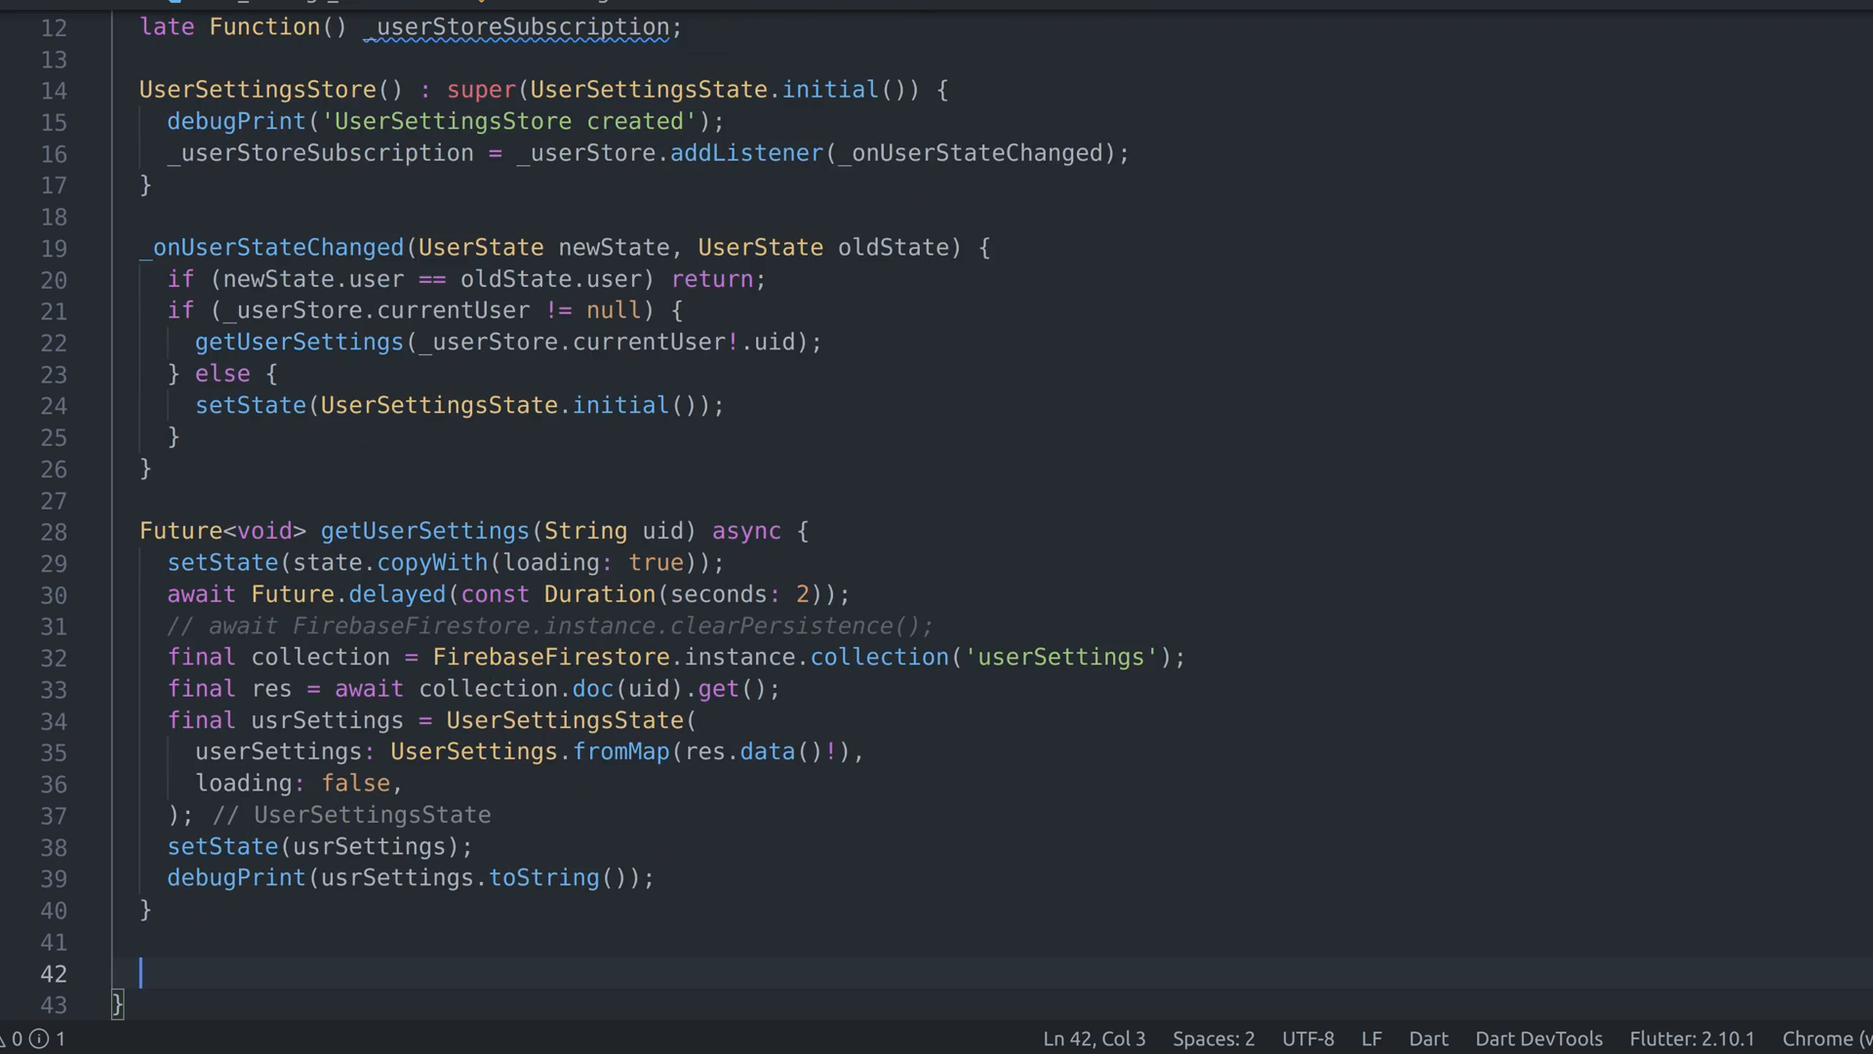
type("@override")
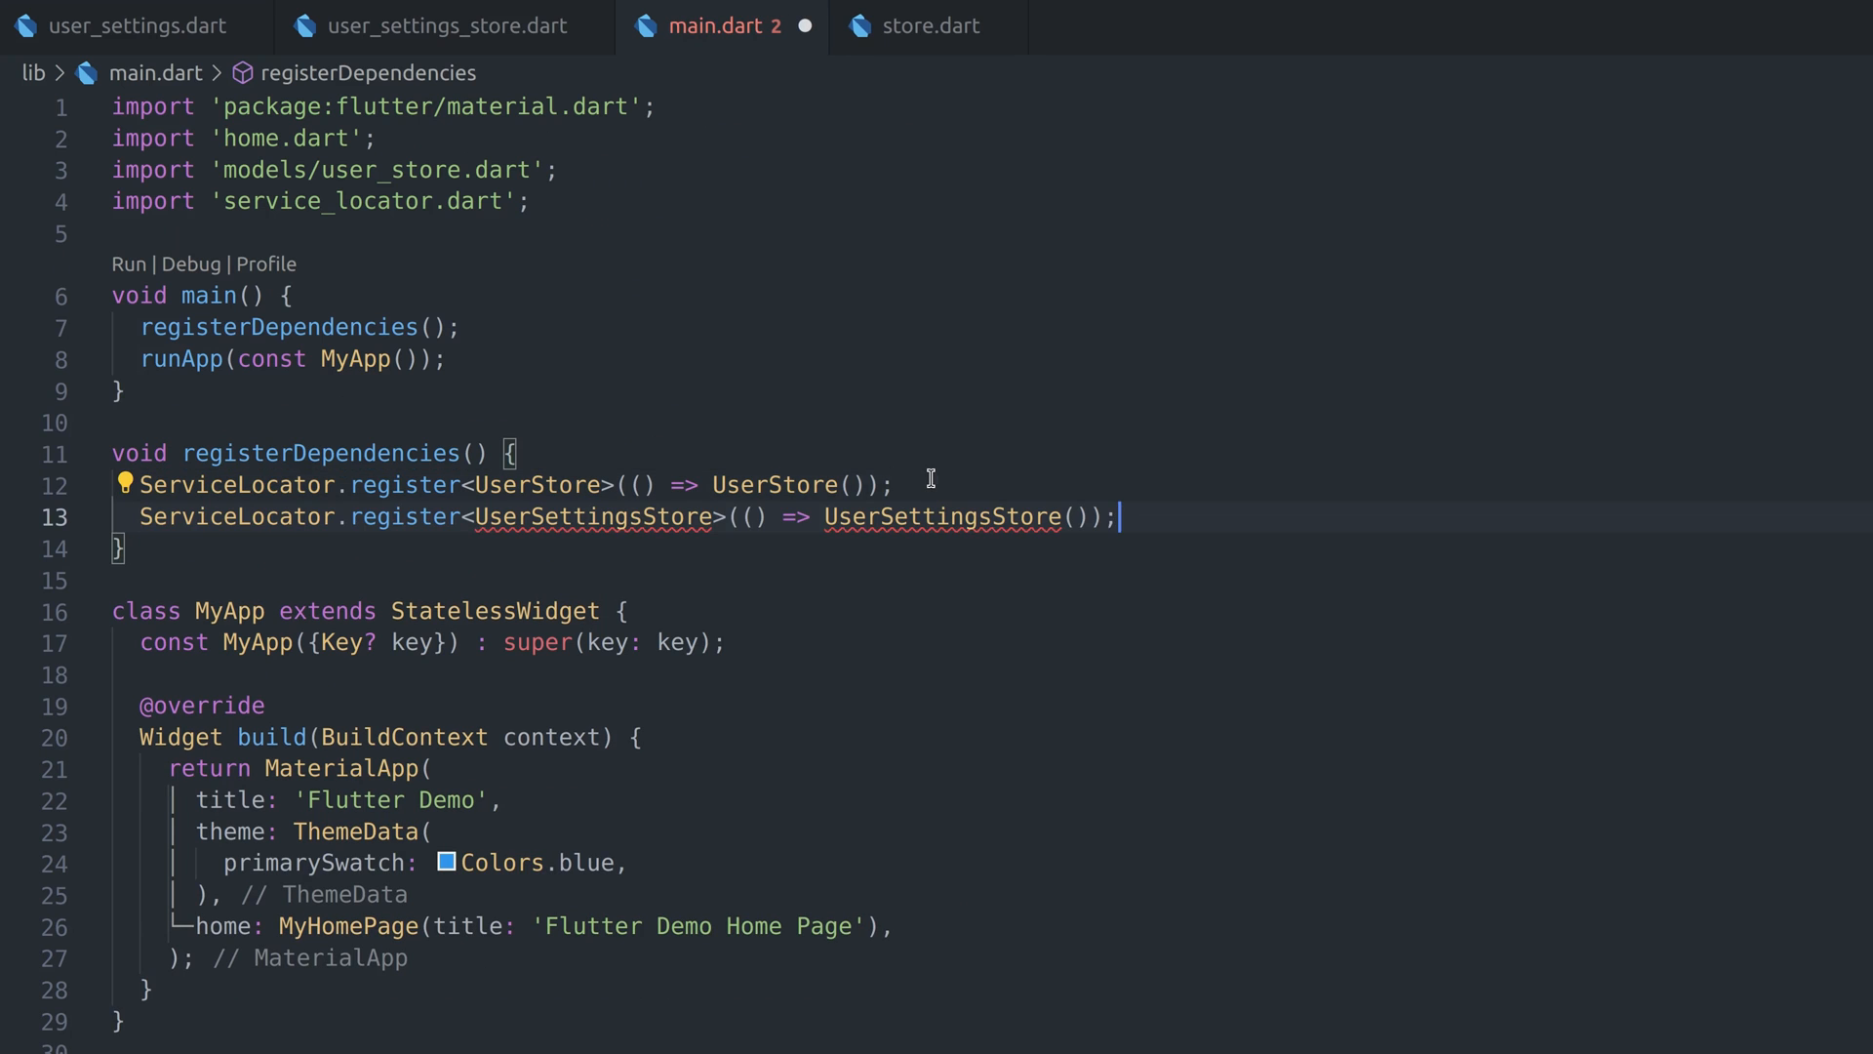
Import 'stores/user_settings_store.dart' into main.dart and review ItemsStore's methods
type("import 'stores/user_settings_store.dart';")
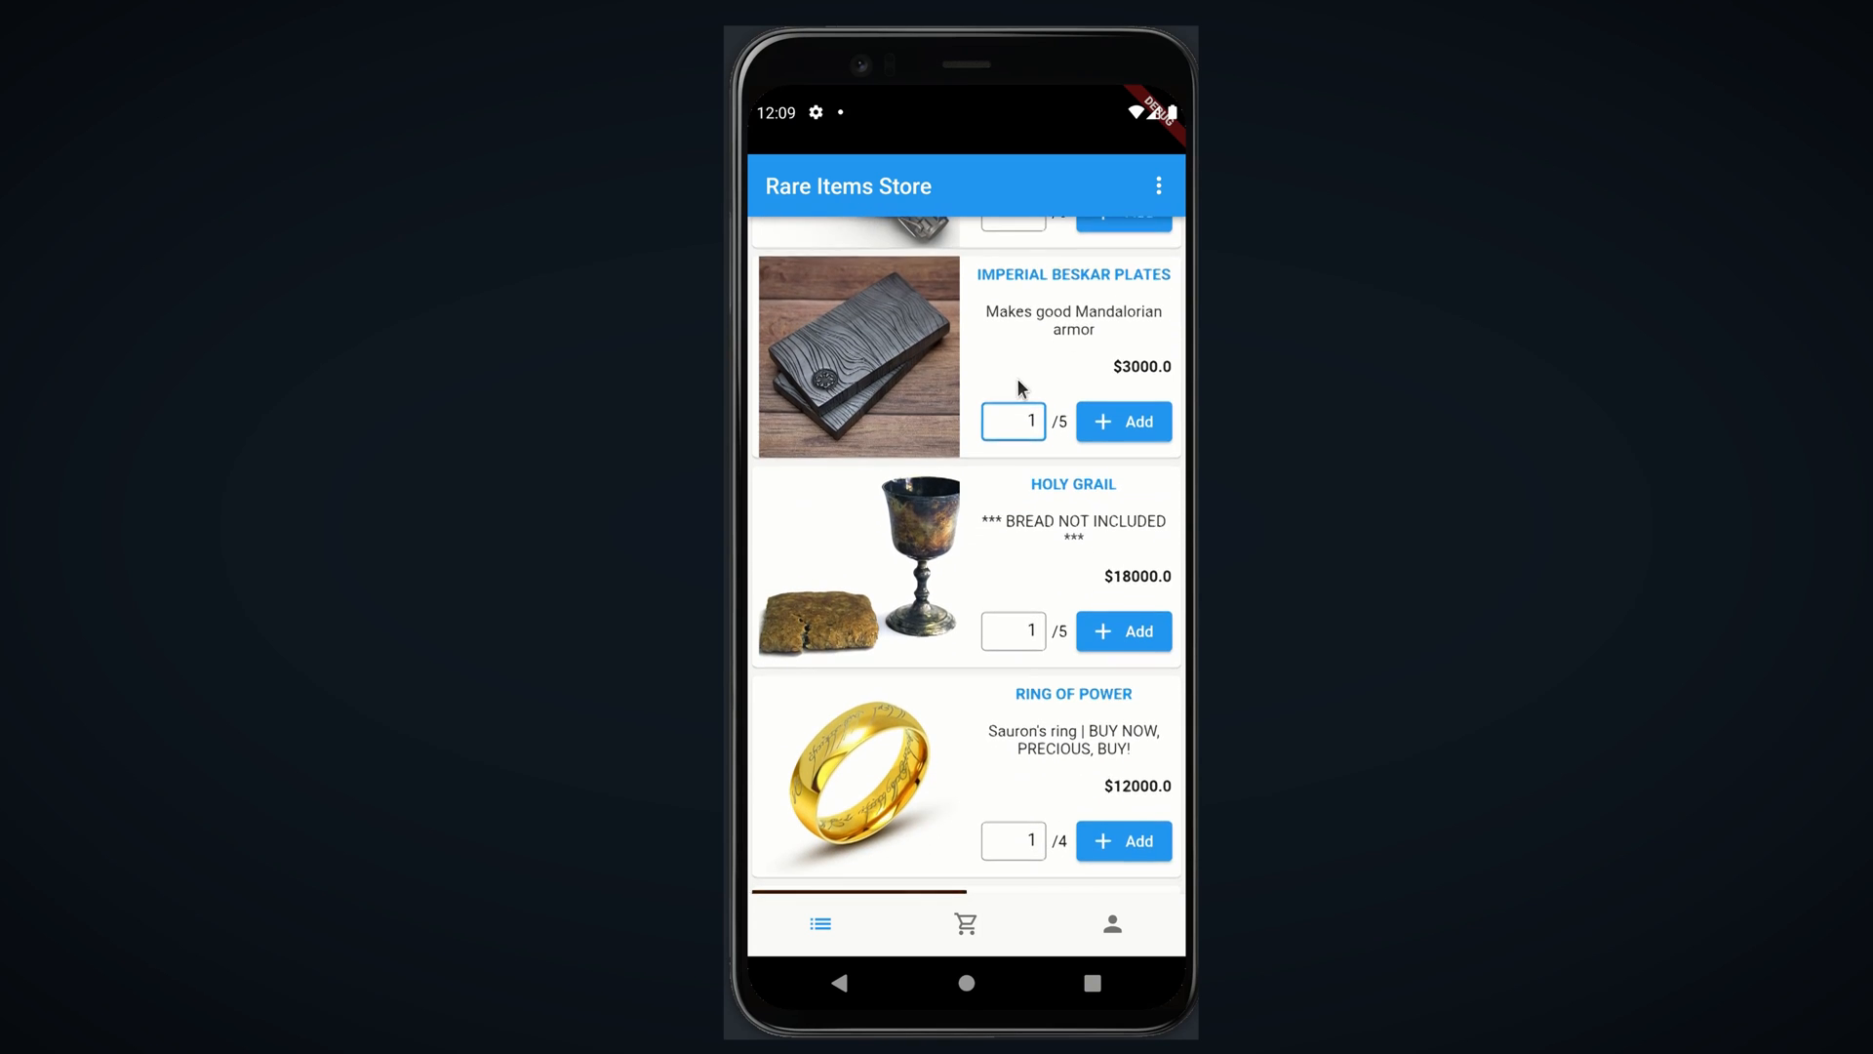
scroll("down", 3)
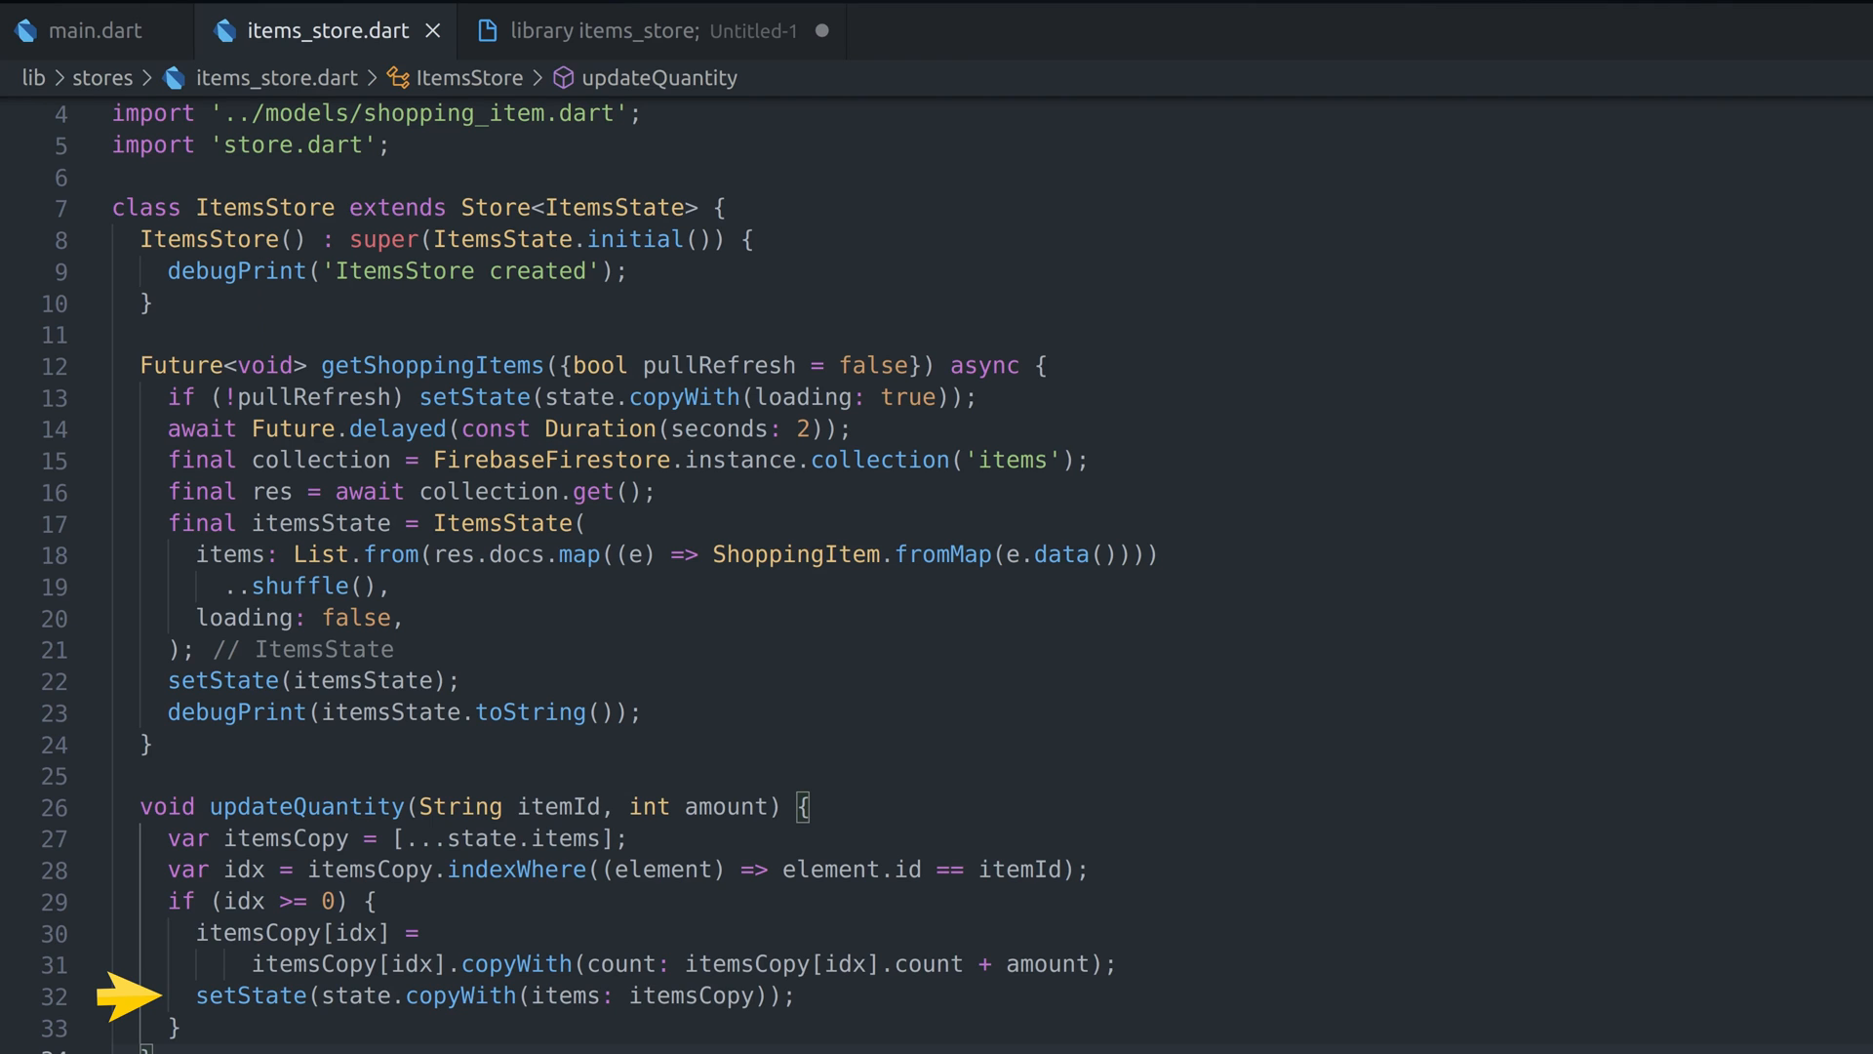
Register ItemsStore lazily via ServiceLocator in main.dart and import its library with the quick fix
left_click(74, 29)
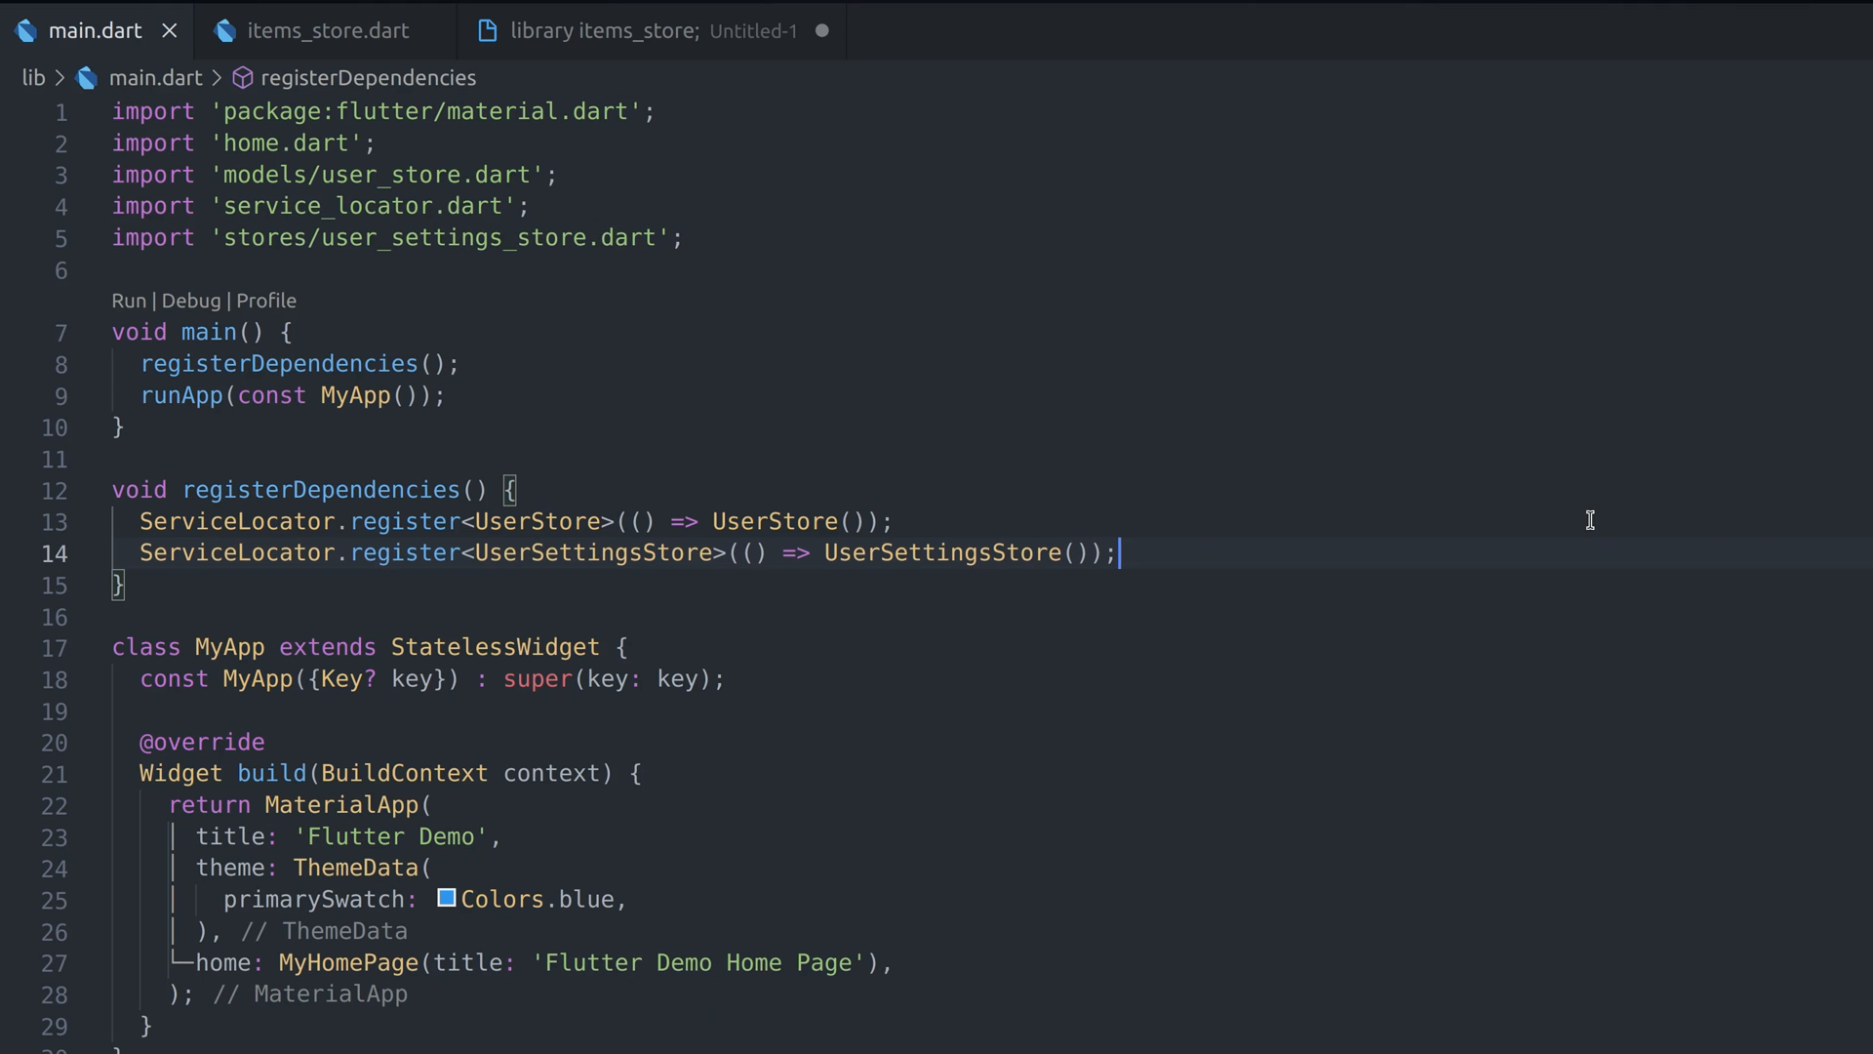
type("ServiceLocator.register<ItemsStore>(() => ItemsStore(), lazy: true);")
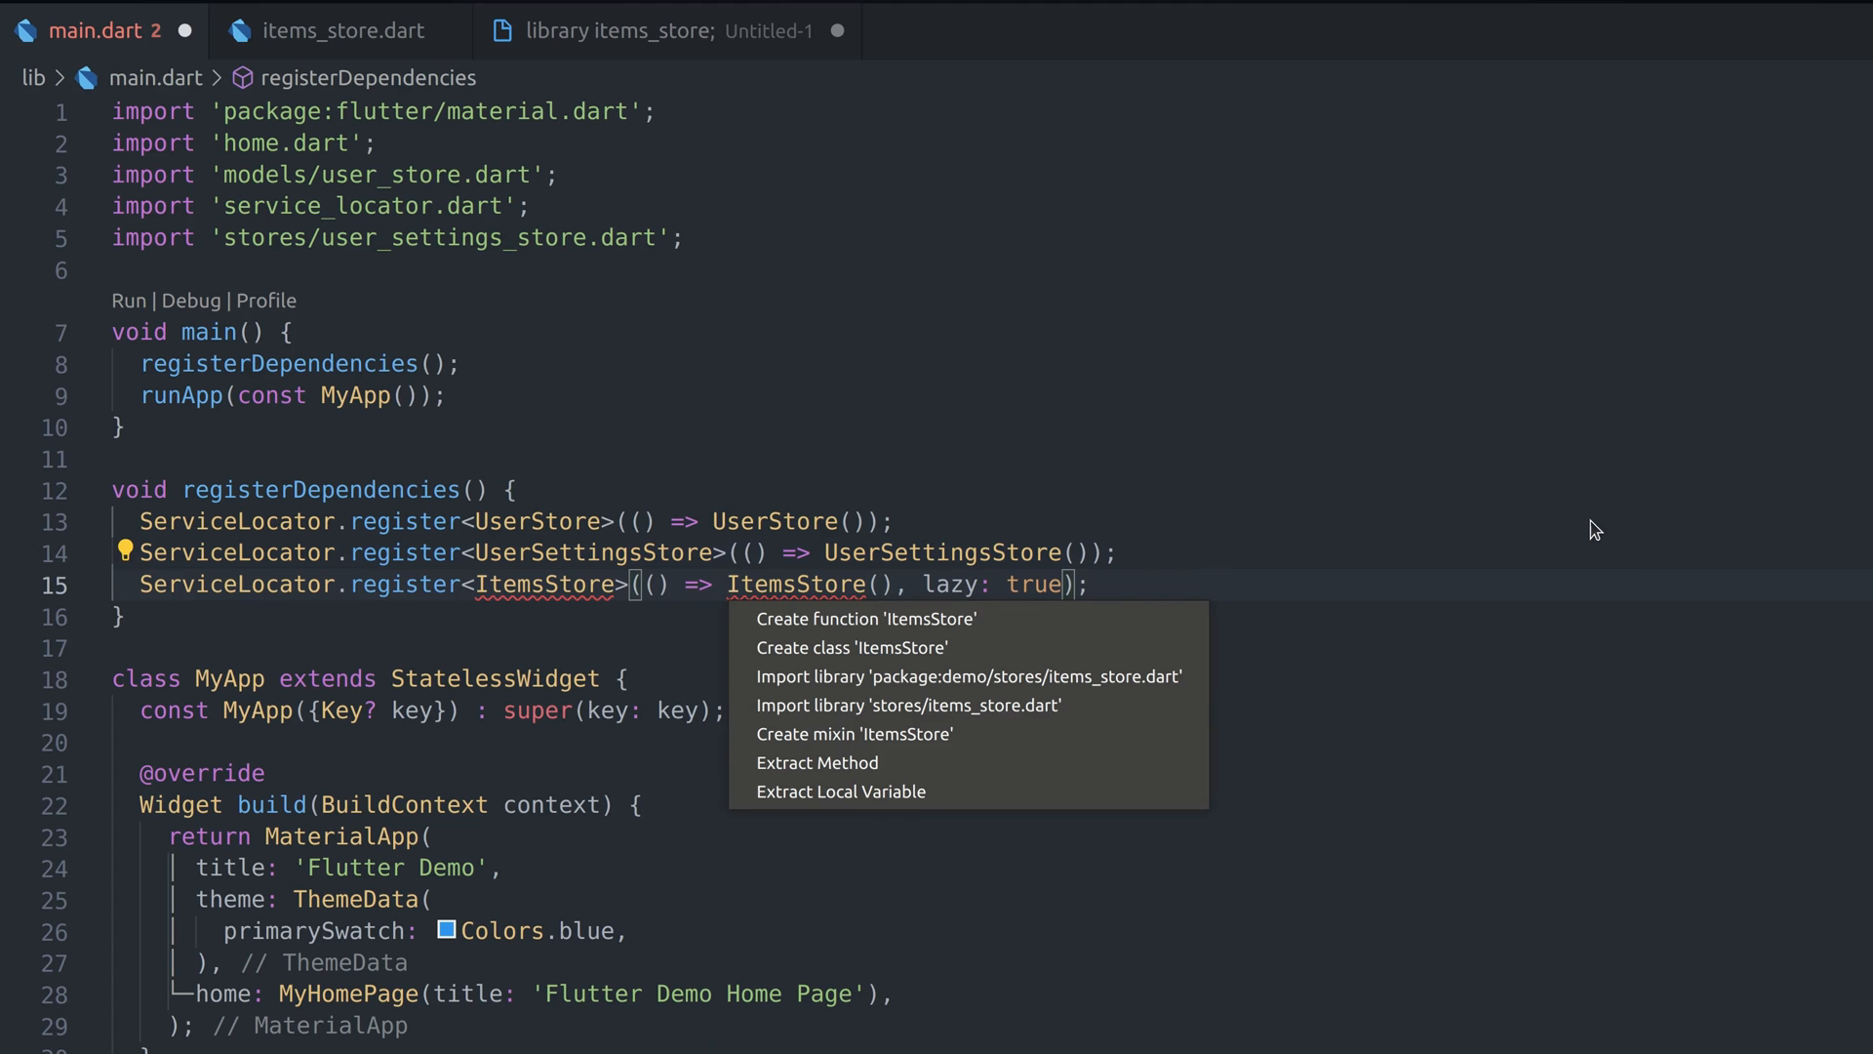
left_click(907, 707)
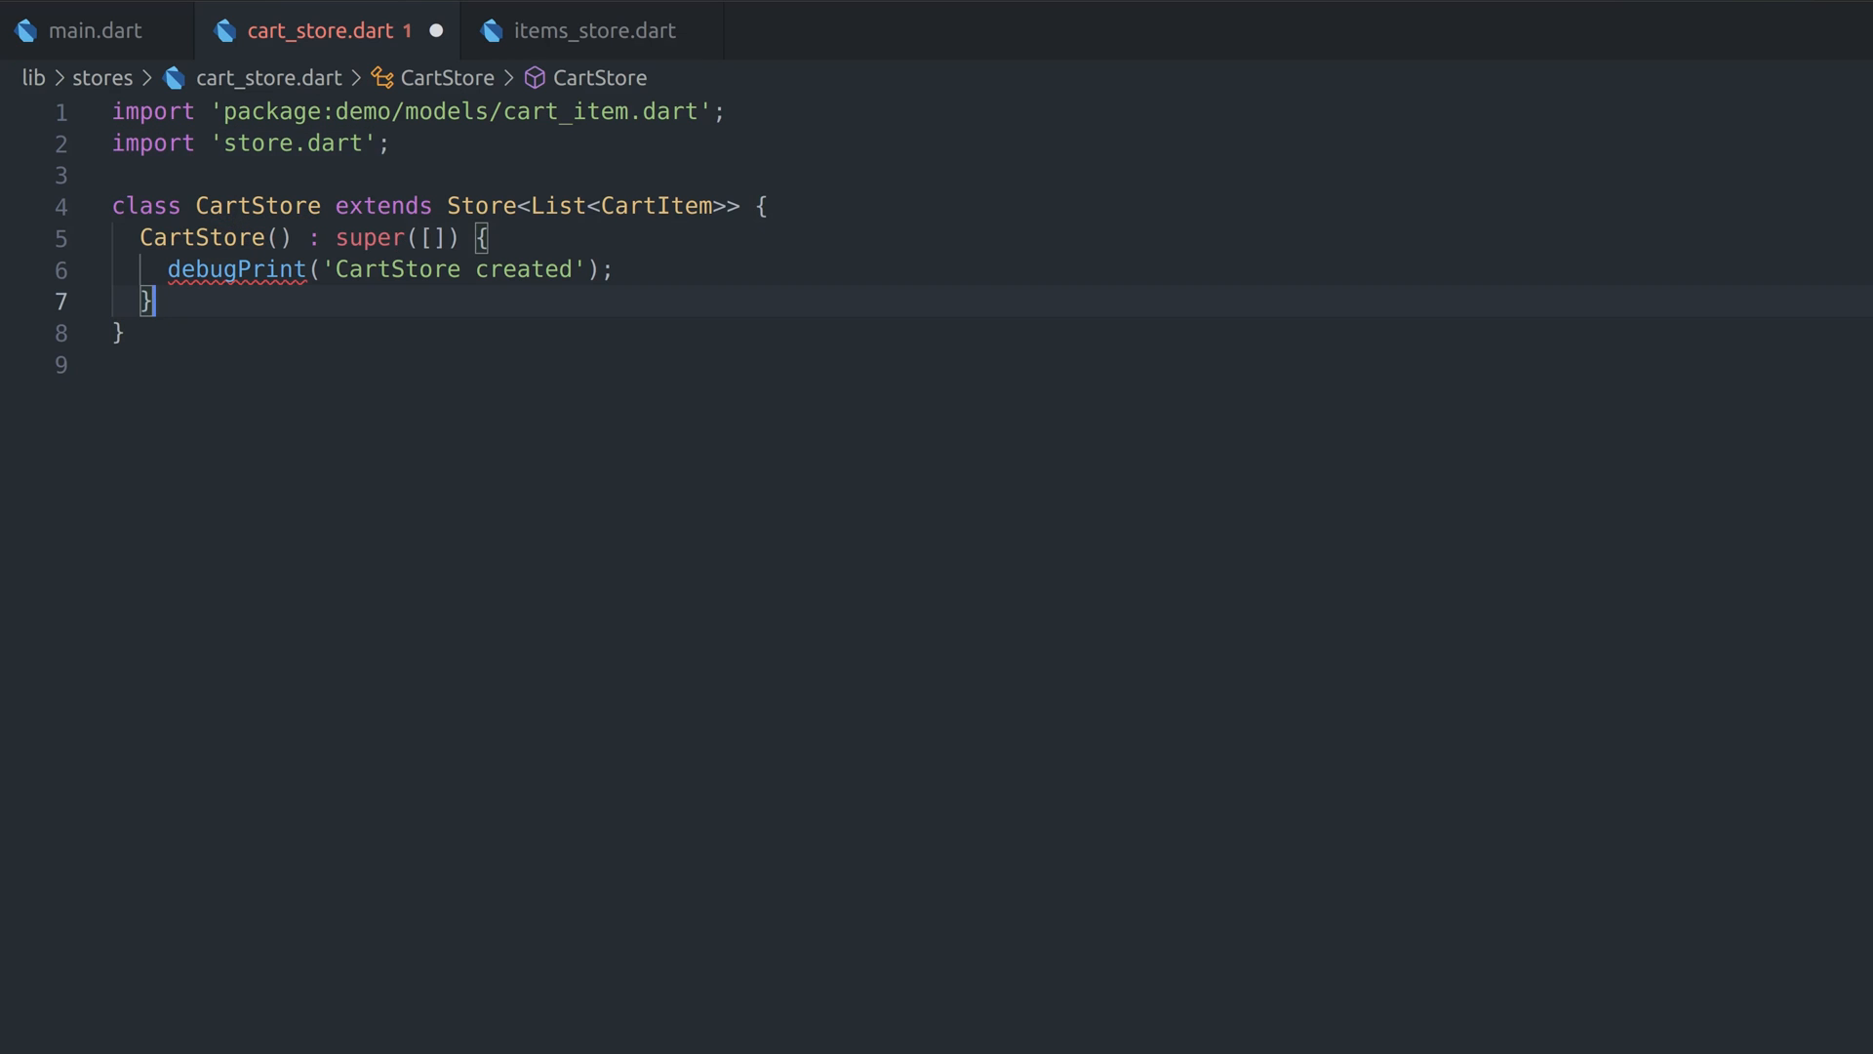
Fetch UserSettingsStore into _usrSettingsStore and subscribe _onUserSettingsChanged in CartStore
type("final _usrSettingsStore = ServiceLocator.get<UserSettingsStore>();")
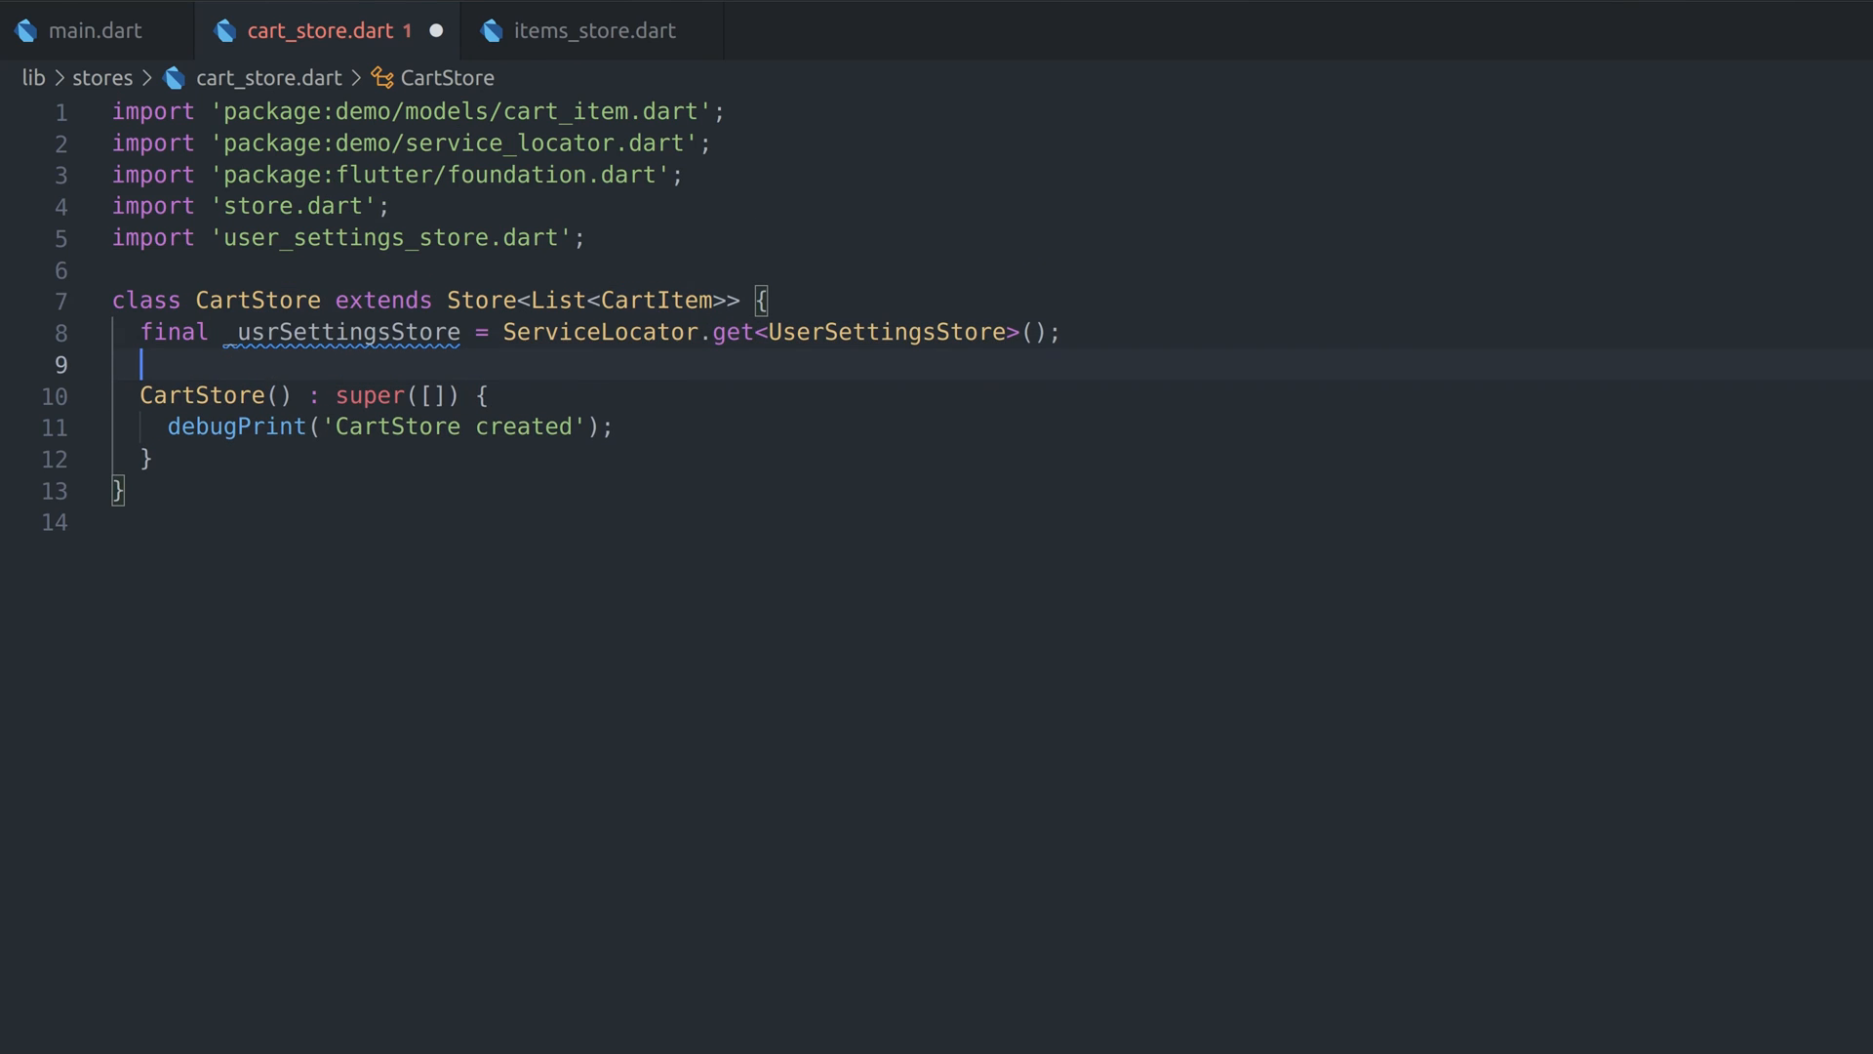
type("_usrSettingsStore.addListener(_onUserSettingsChanged);")
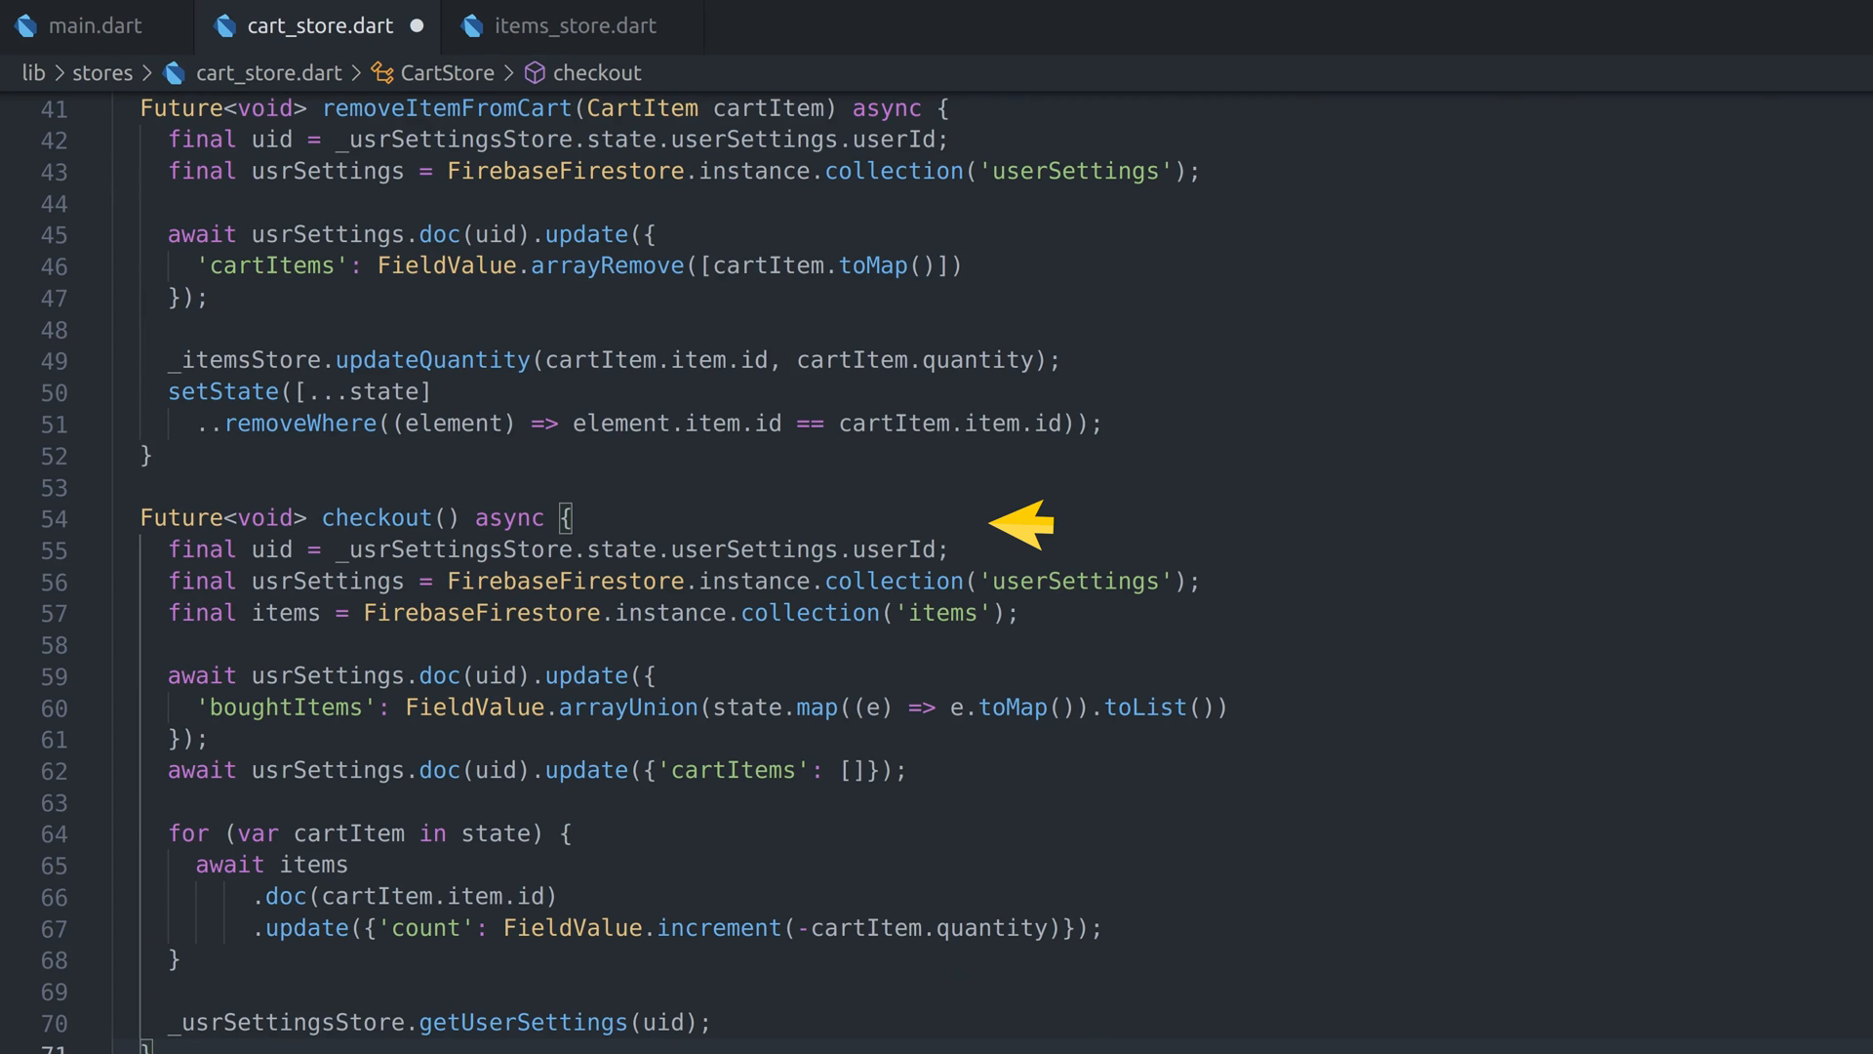
scroll("down", 3)
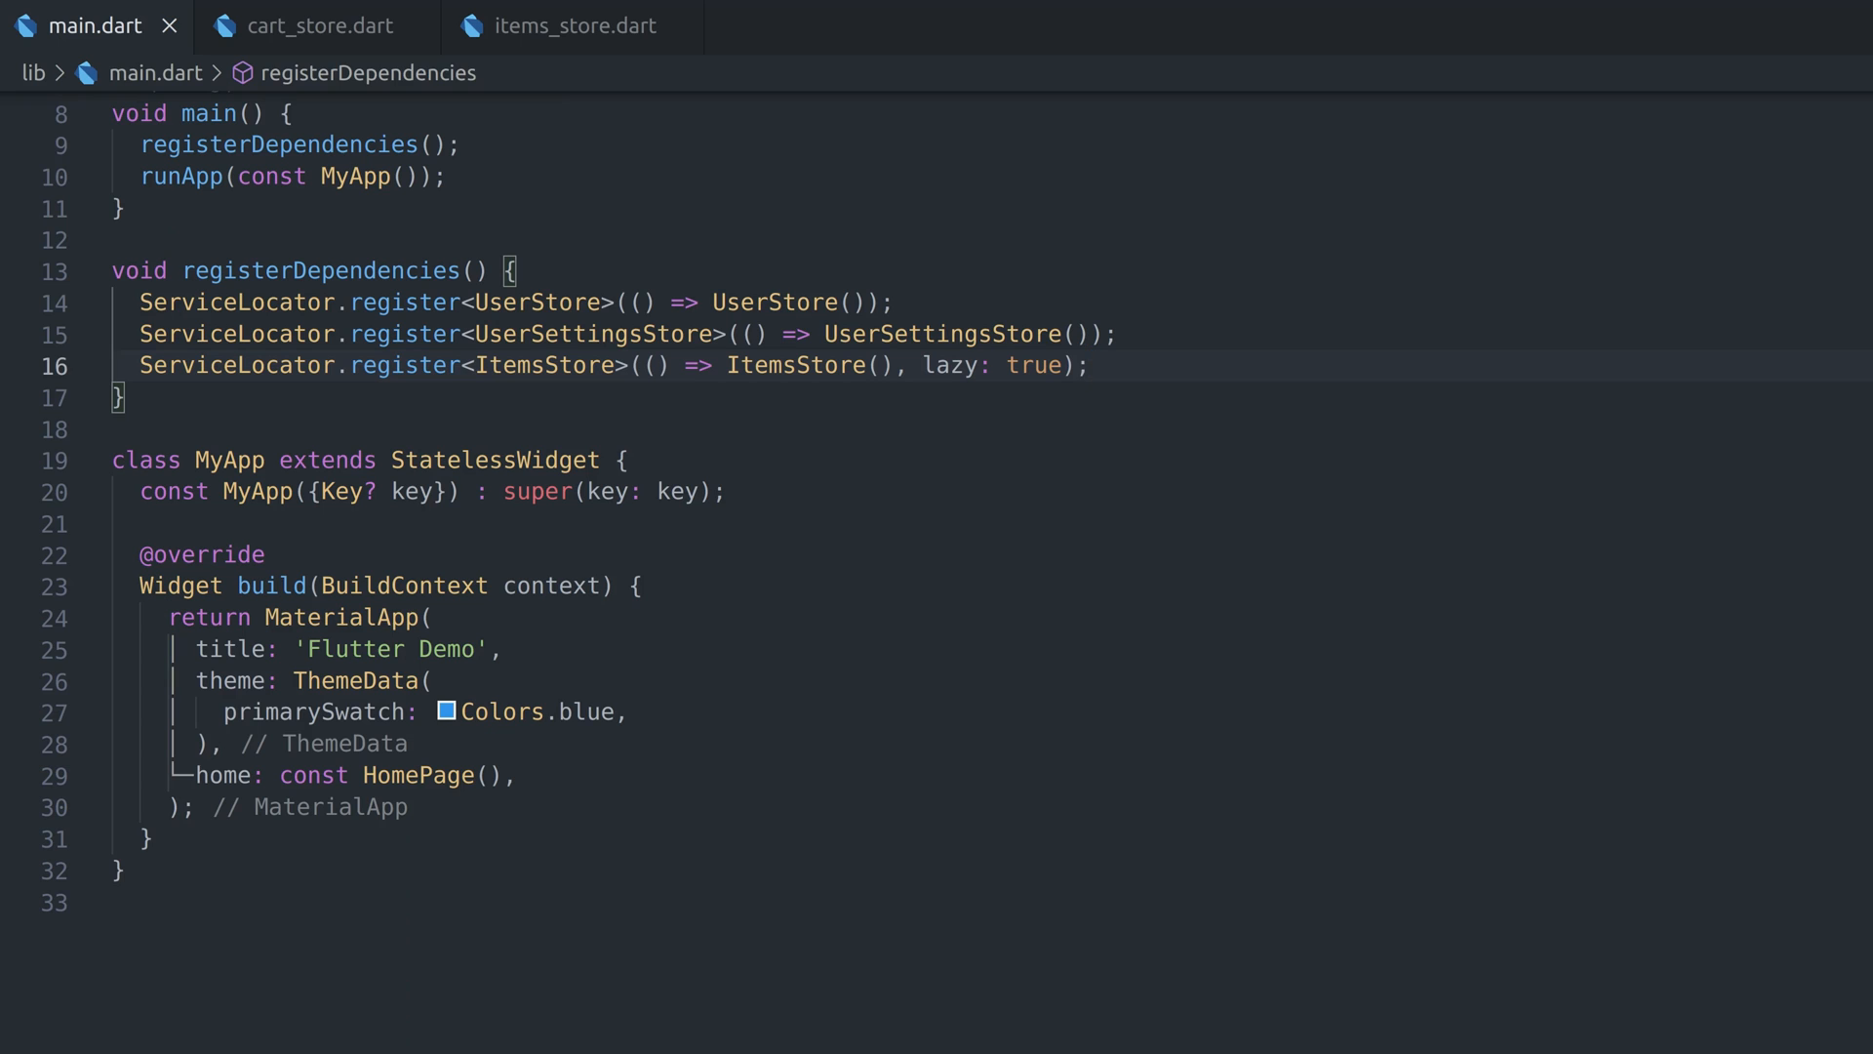
Register CartStore lazily and add a userStore field from ServiceLocator to MyApp for route selection
type("ServiceLocator.register<CartStore>(() => CartStore(), lazy: true);")
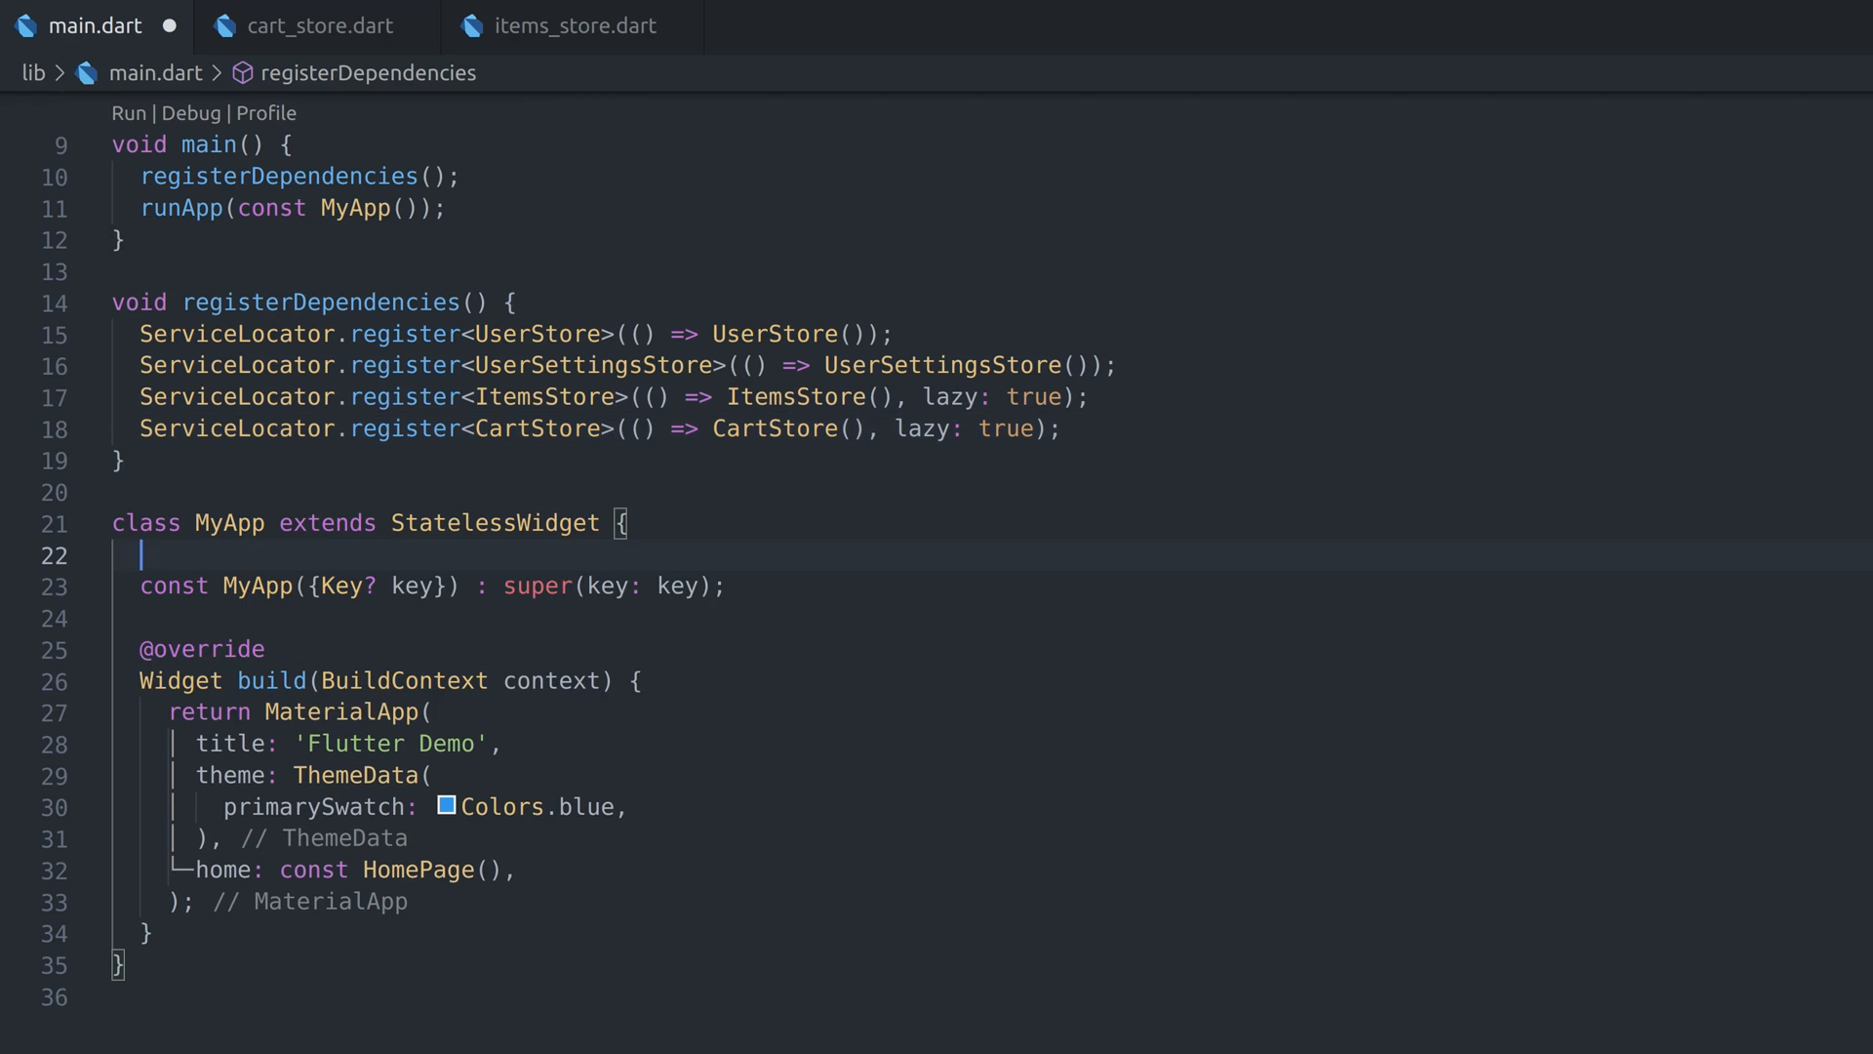
type("final userStore = ServiceLocator.get<UserStore>();")
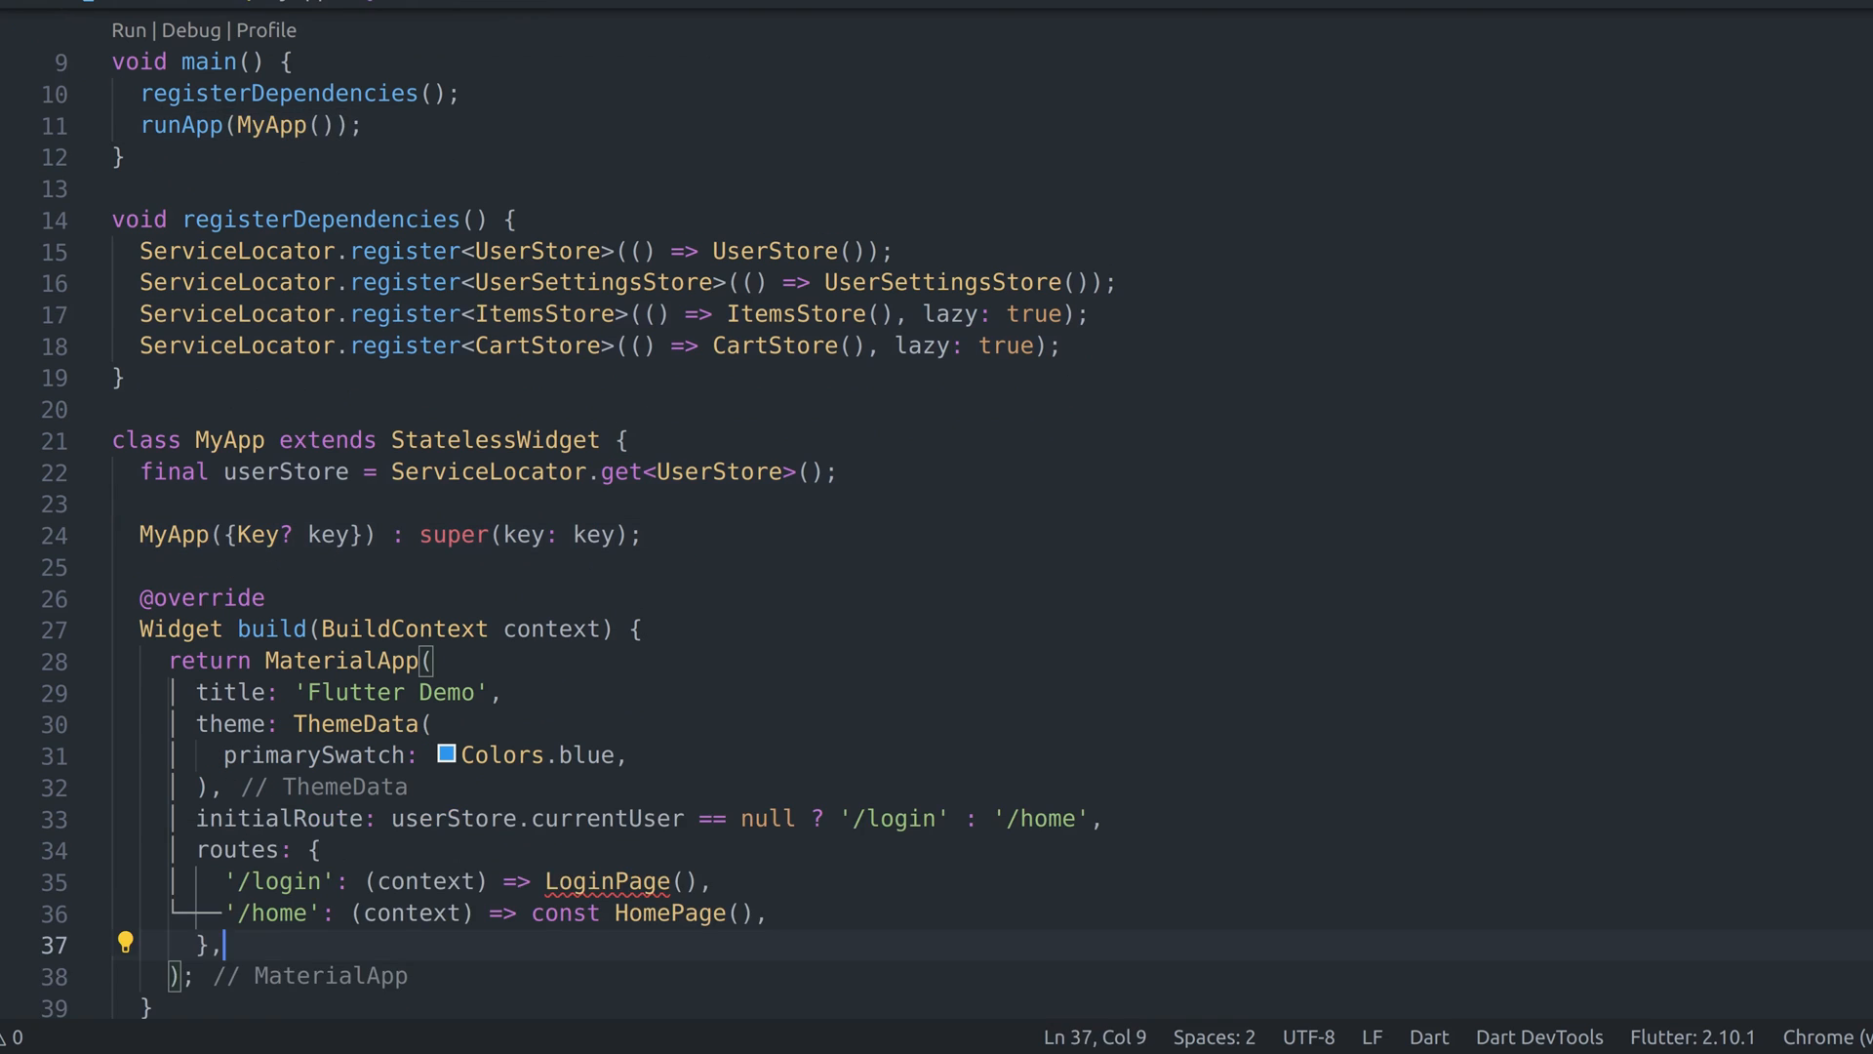
type("const")
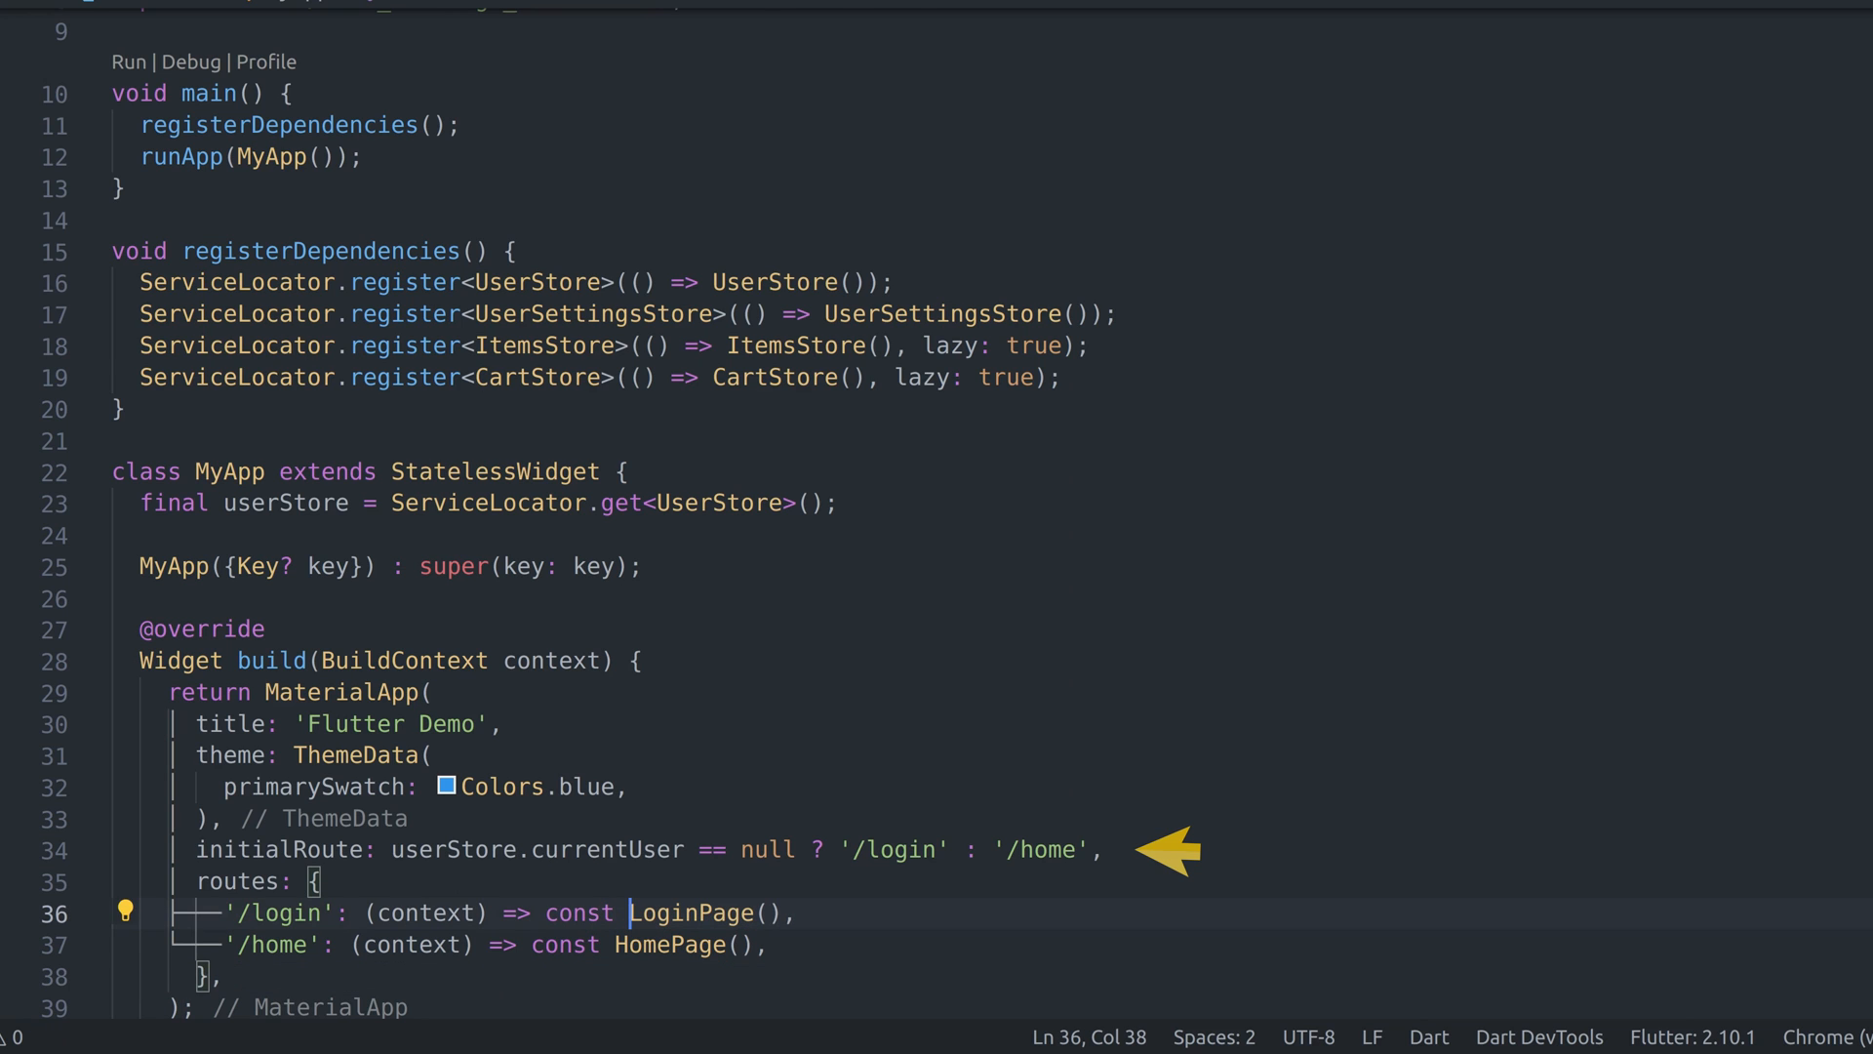
left_click(574, 27)
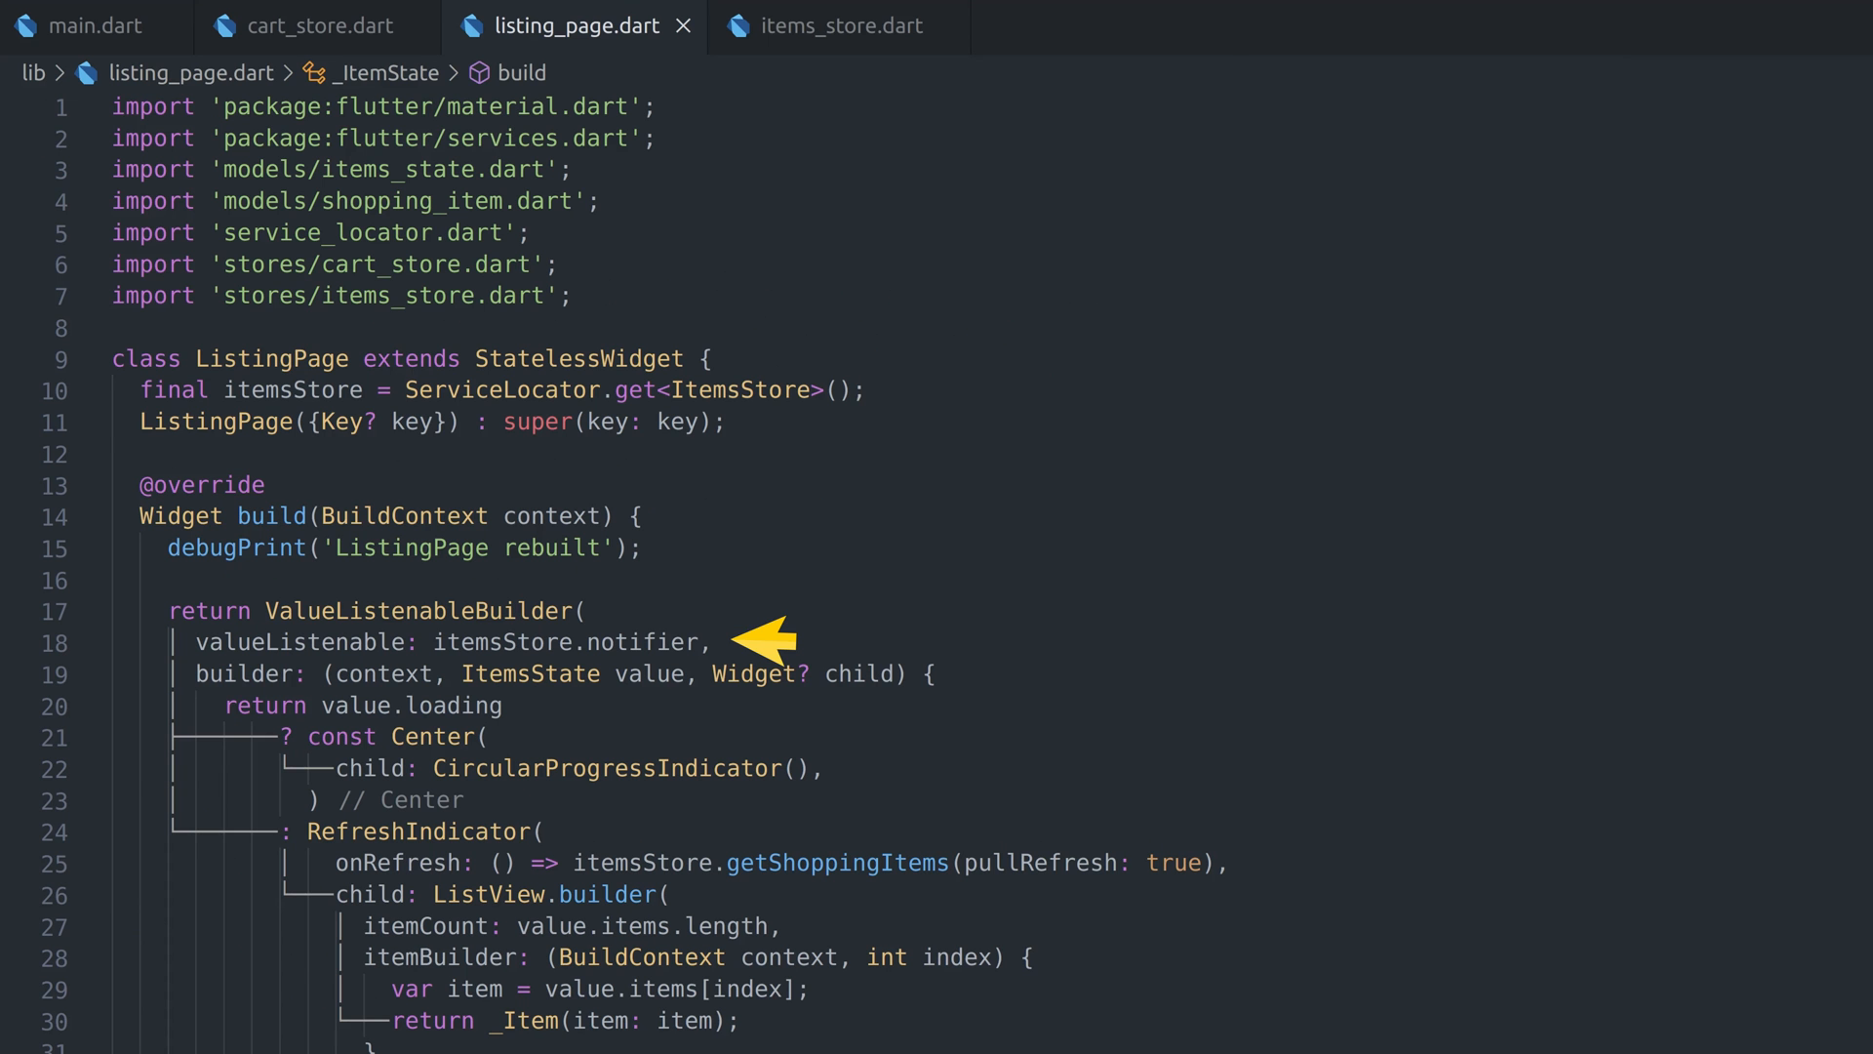
Scroll through listing_page.dart to the _ItemState cartStore field and CartPage's builder
scroll("down", 3)
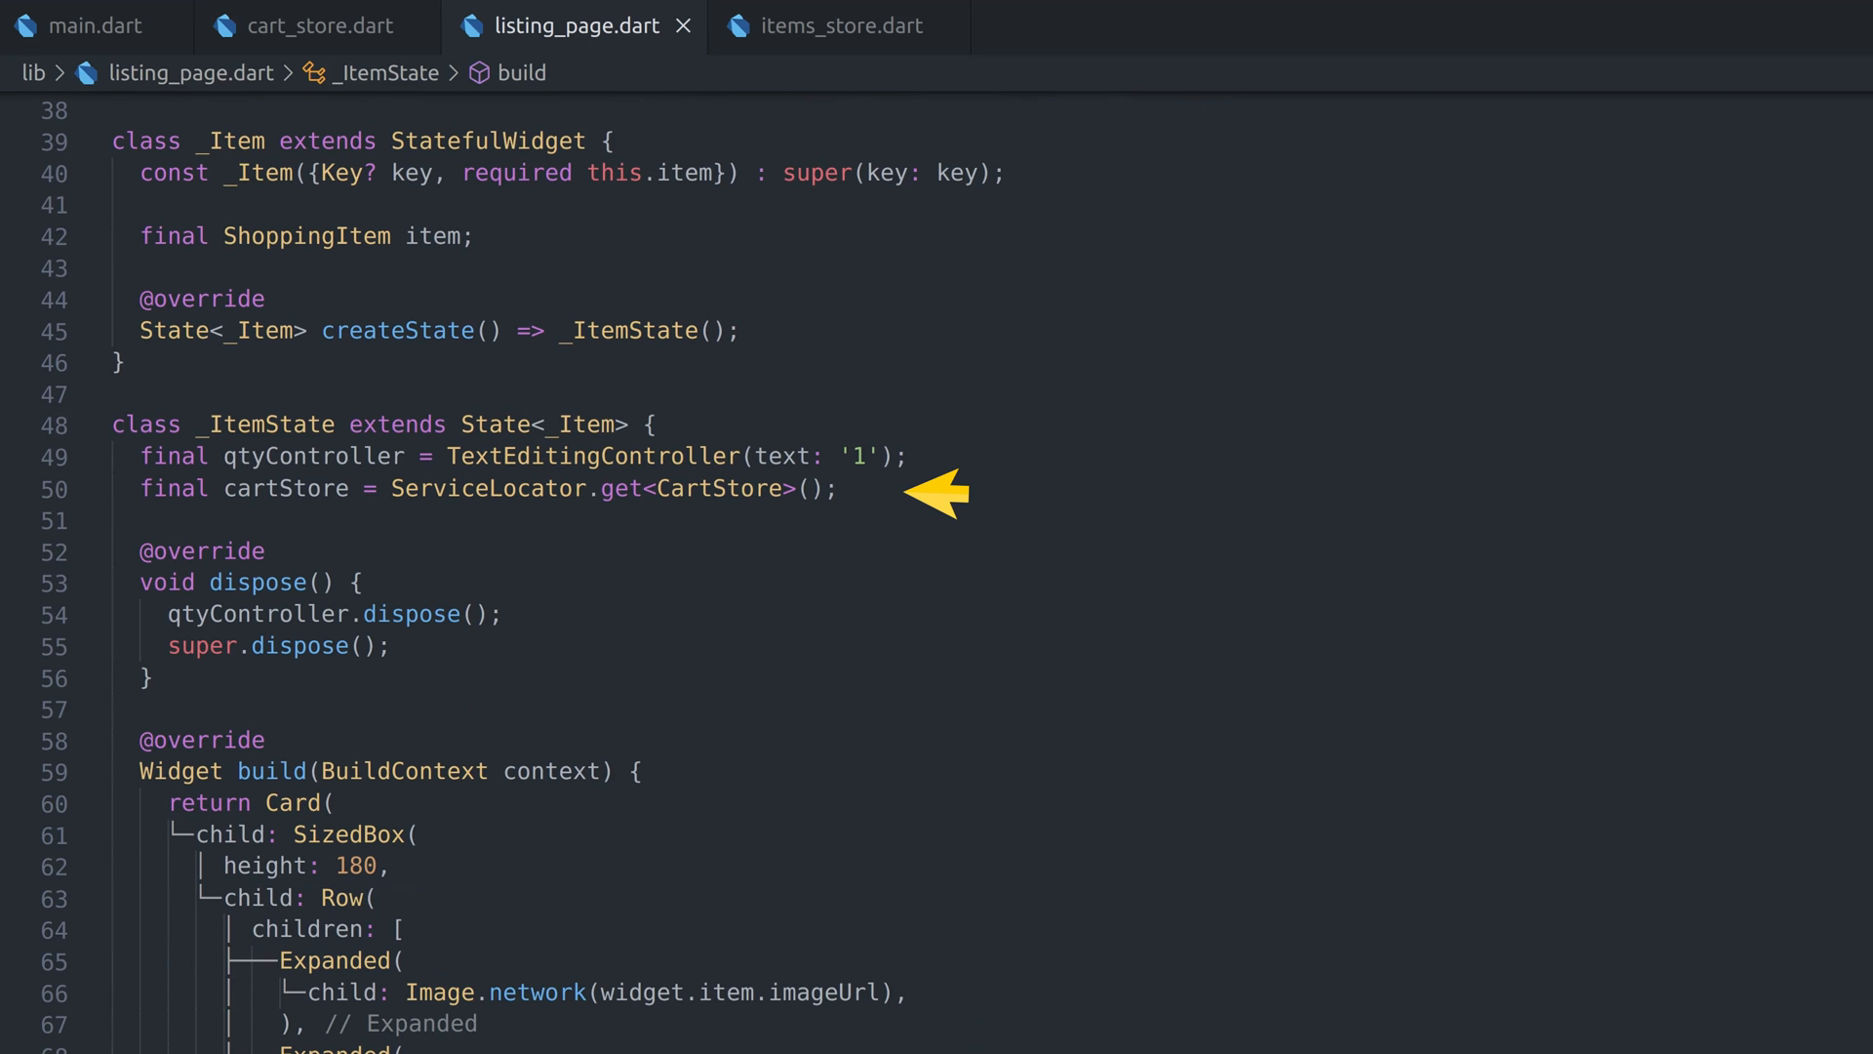
scroll("down", 3)
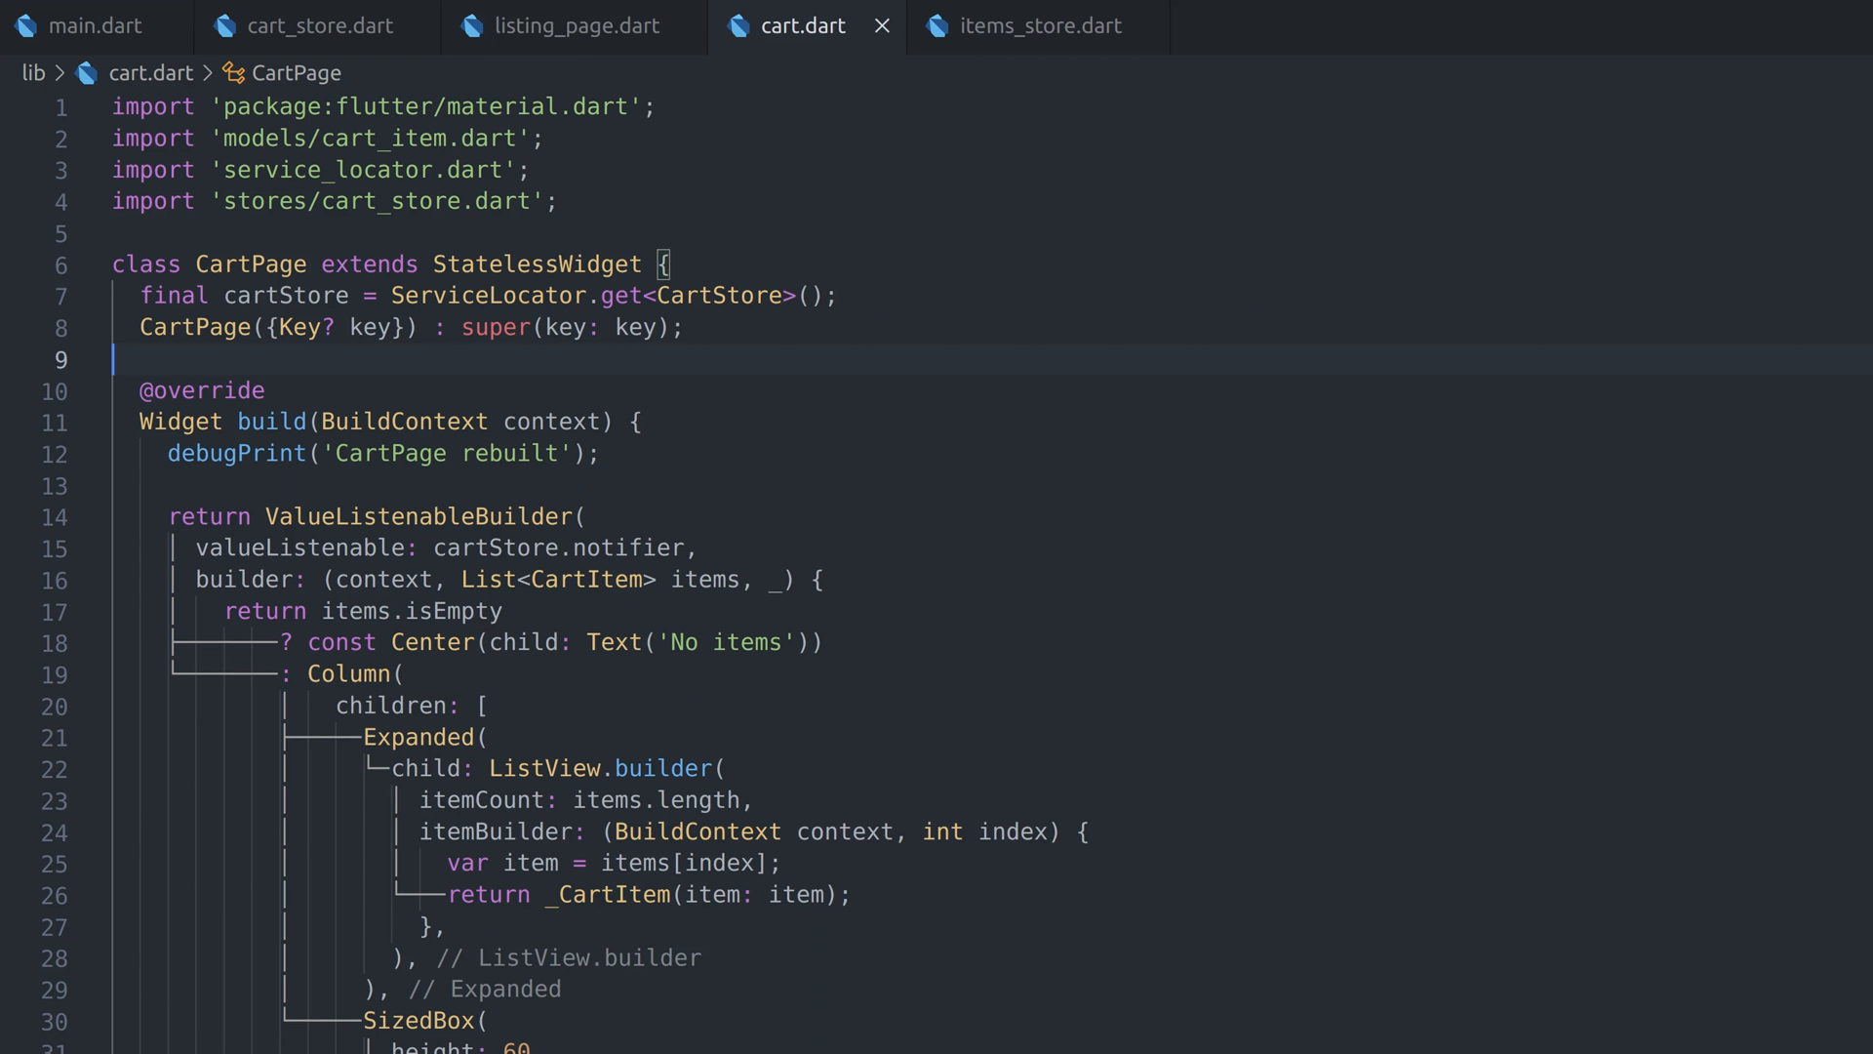
scroll("down", 3)
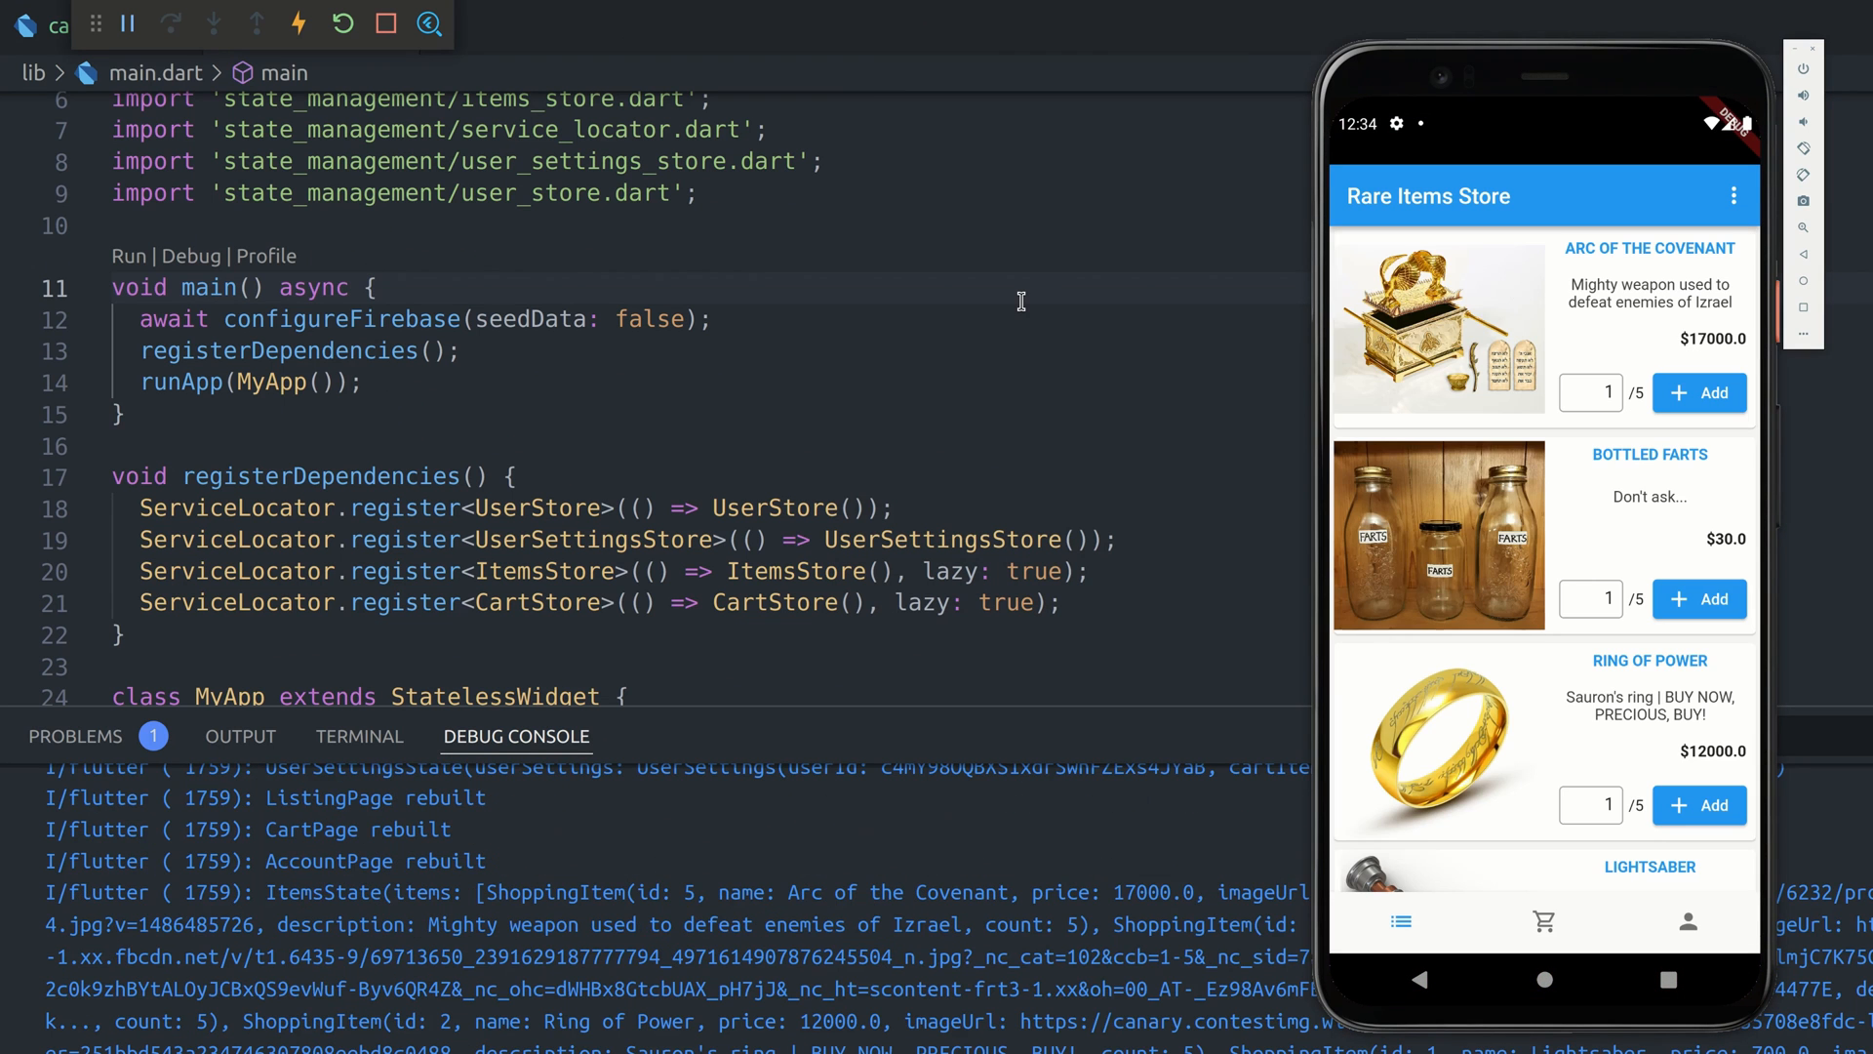
Scroll the emulator's Rare Items Store product list to the Lightsaber and Holy Grail
scroll("down", 3)
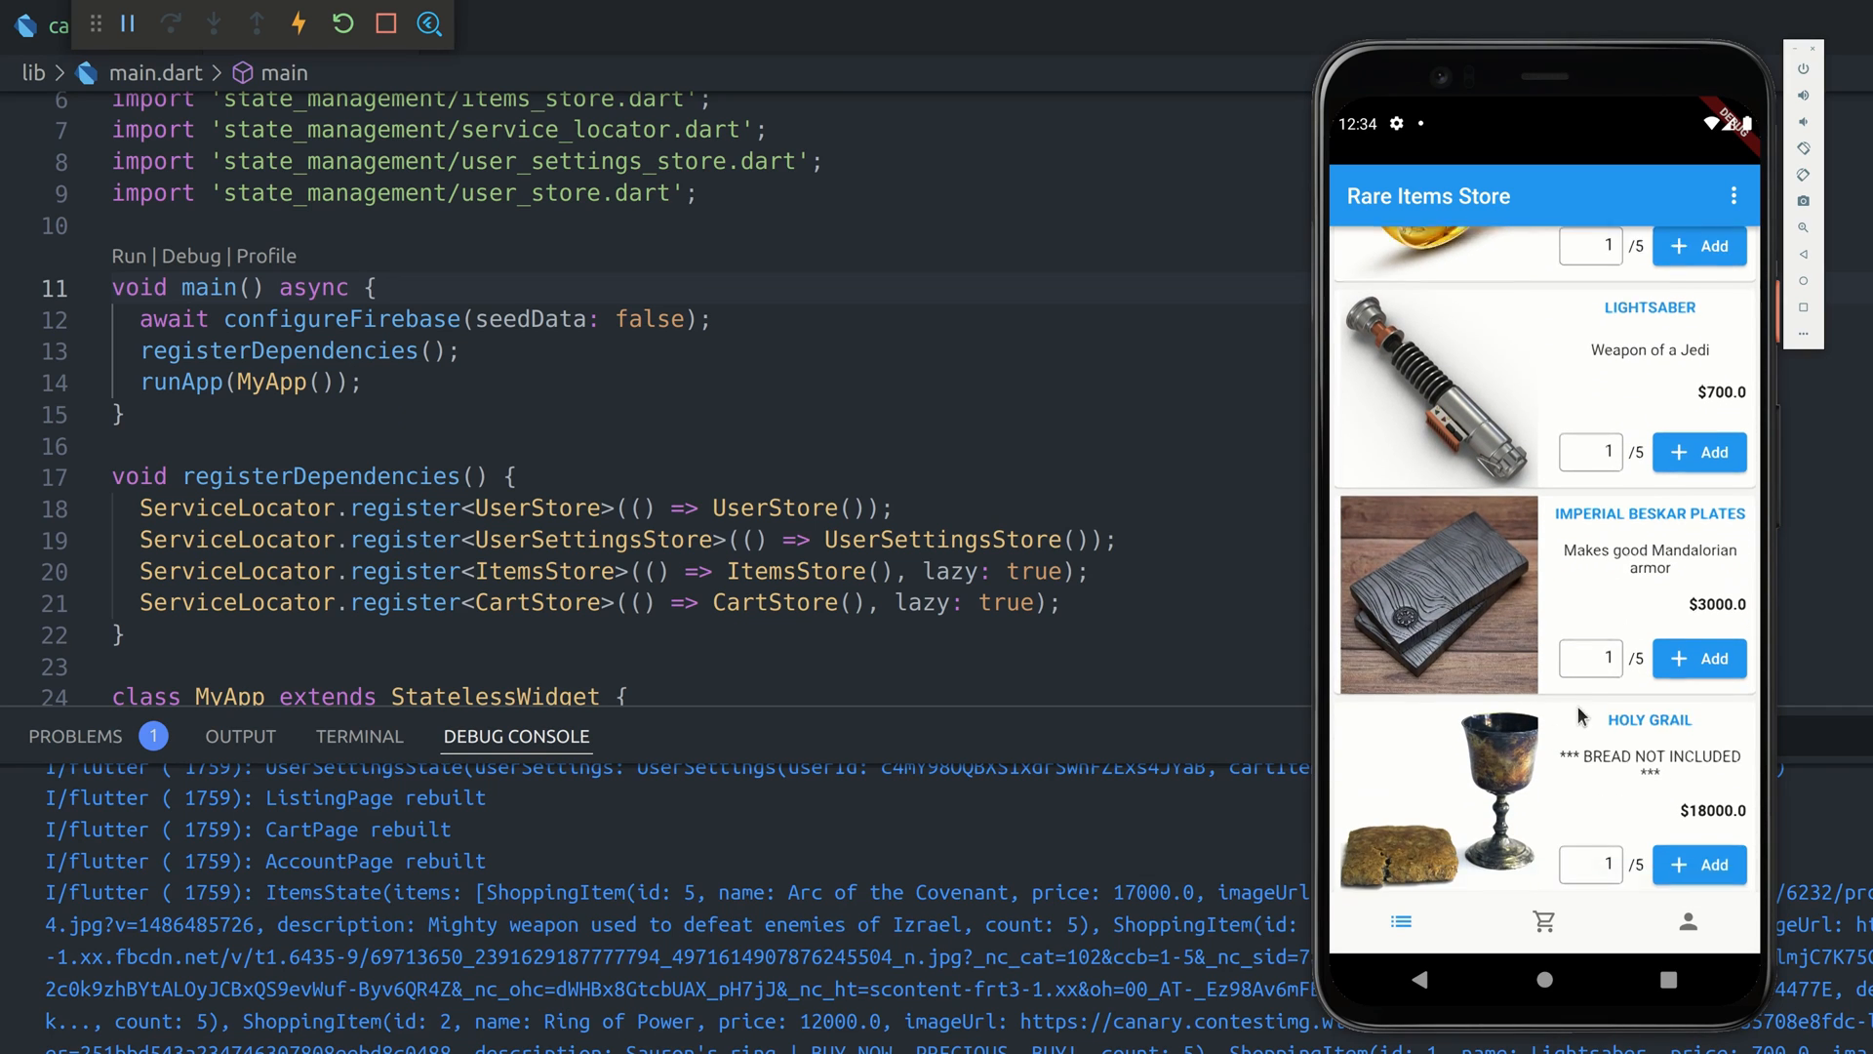